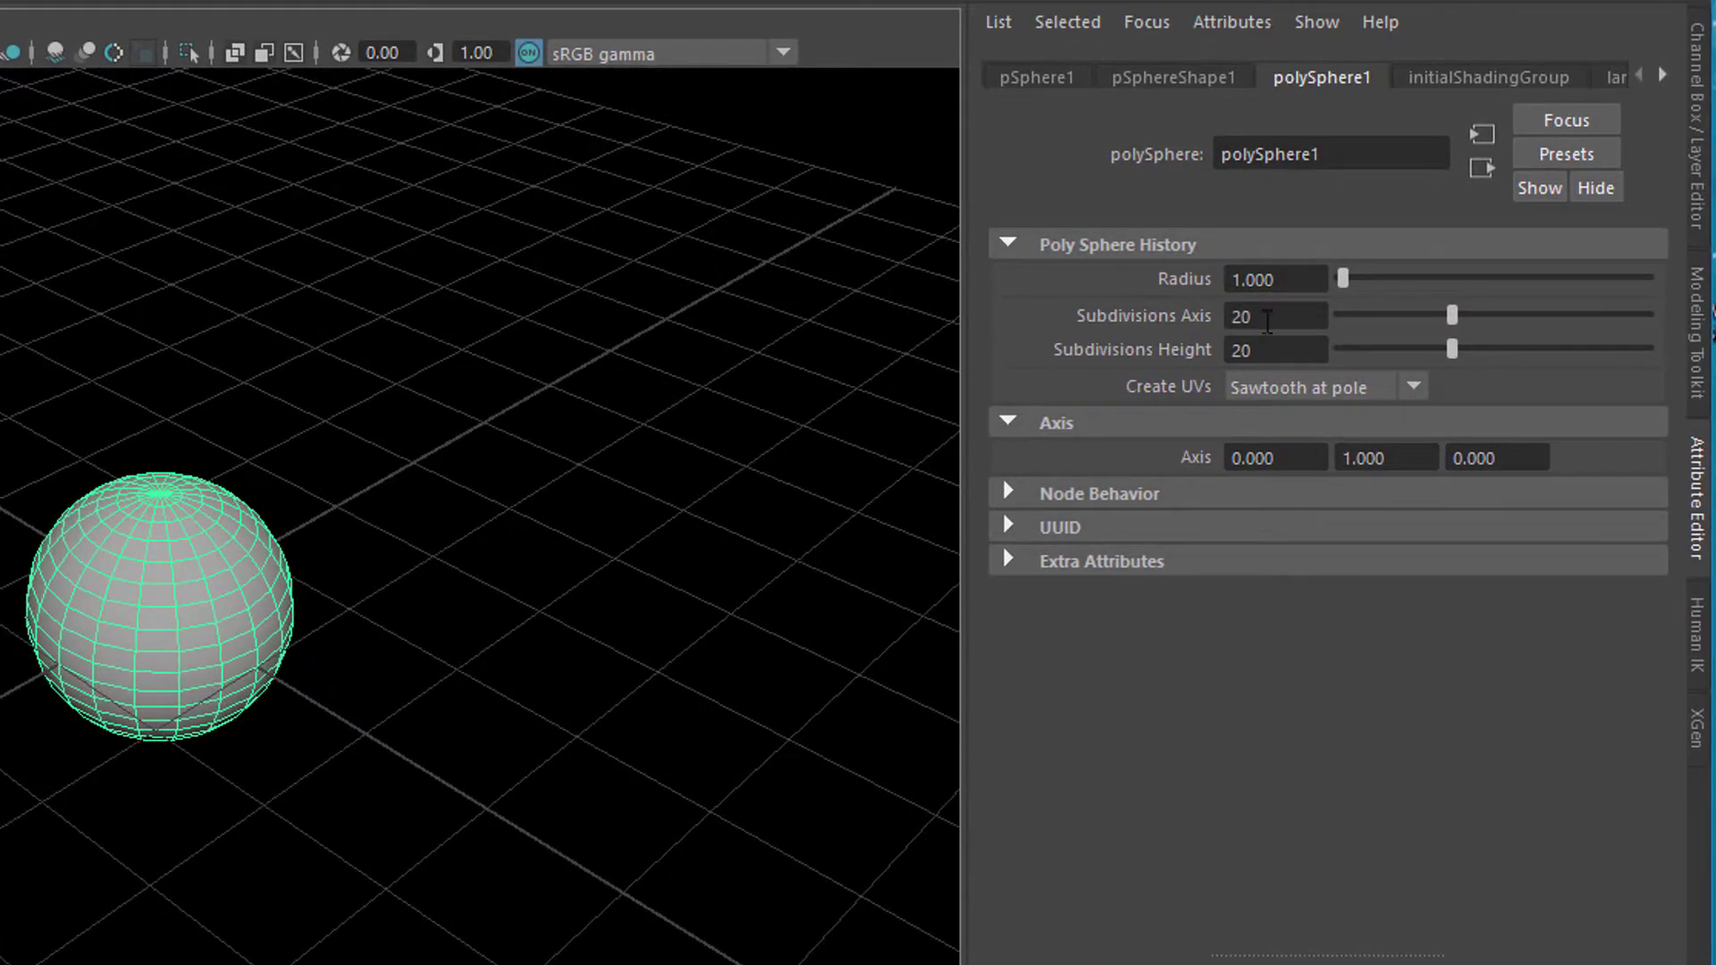
Step: Set the polySphere's Subdivisions Axis to 5 for a low-poly faceted ball
left_click(1275, 314)
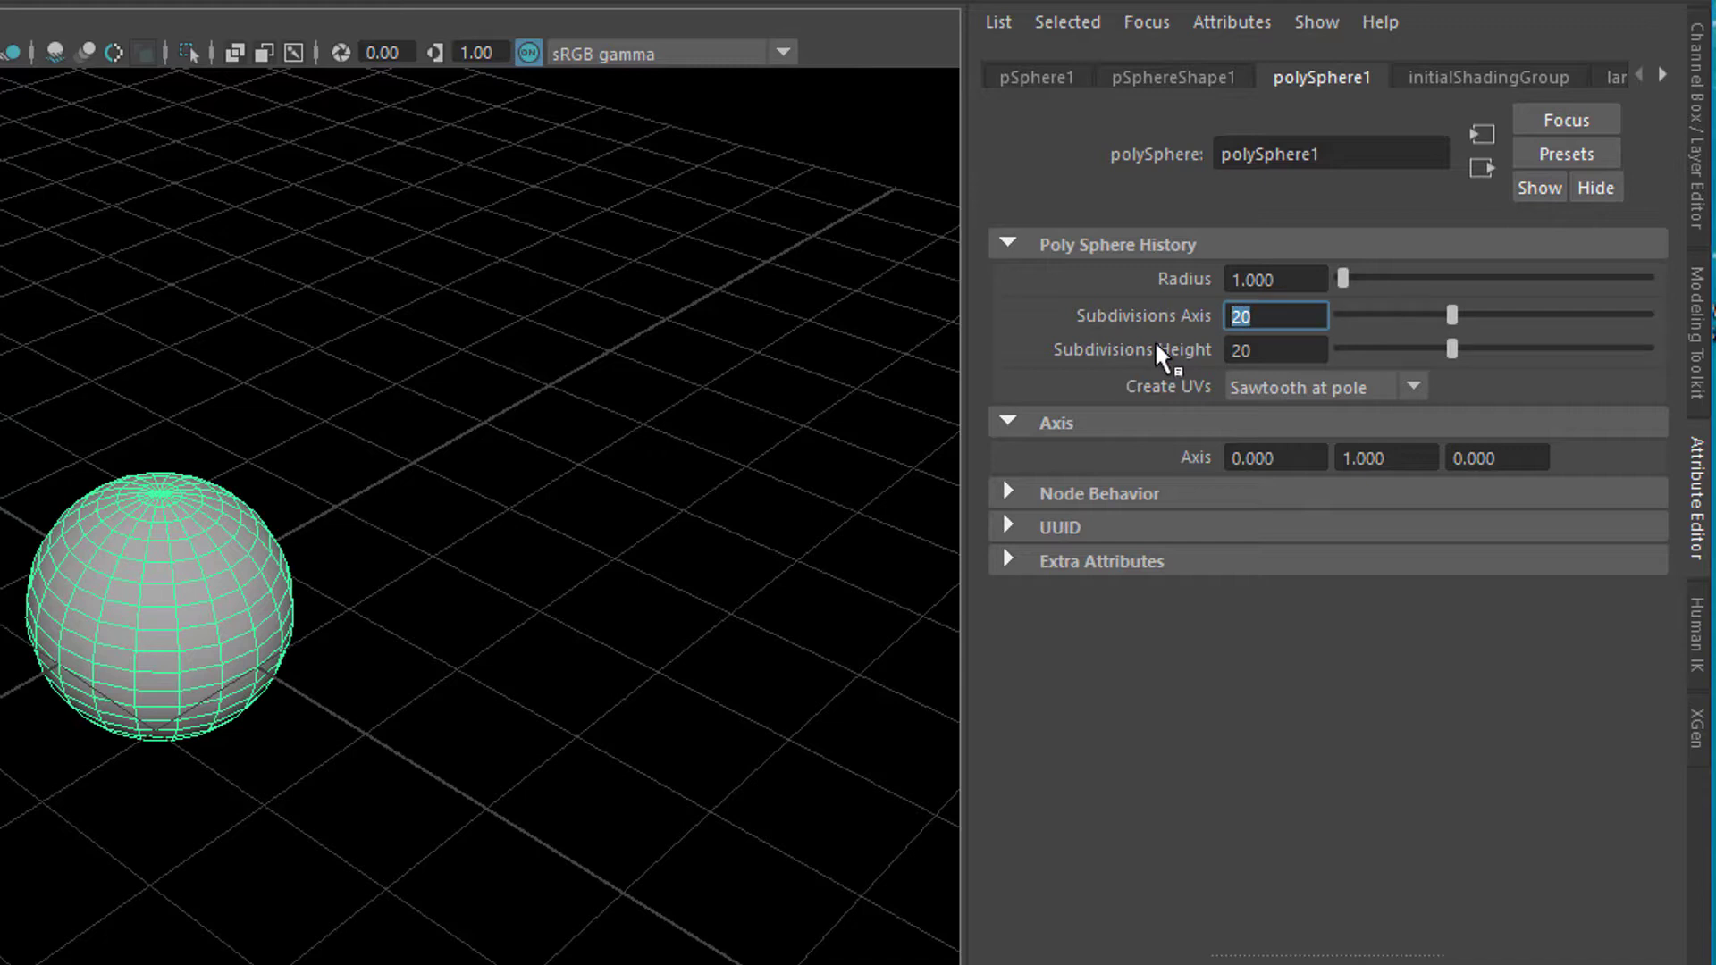
type("5")
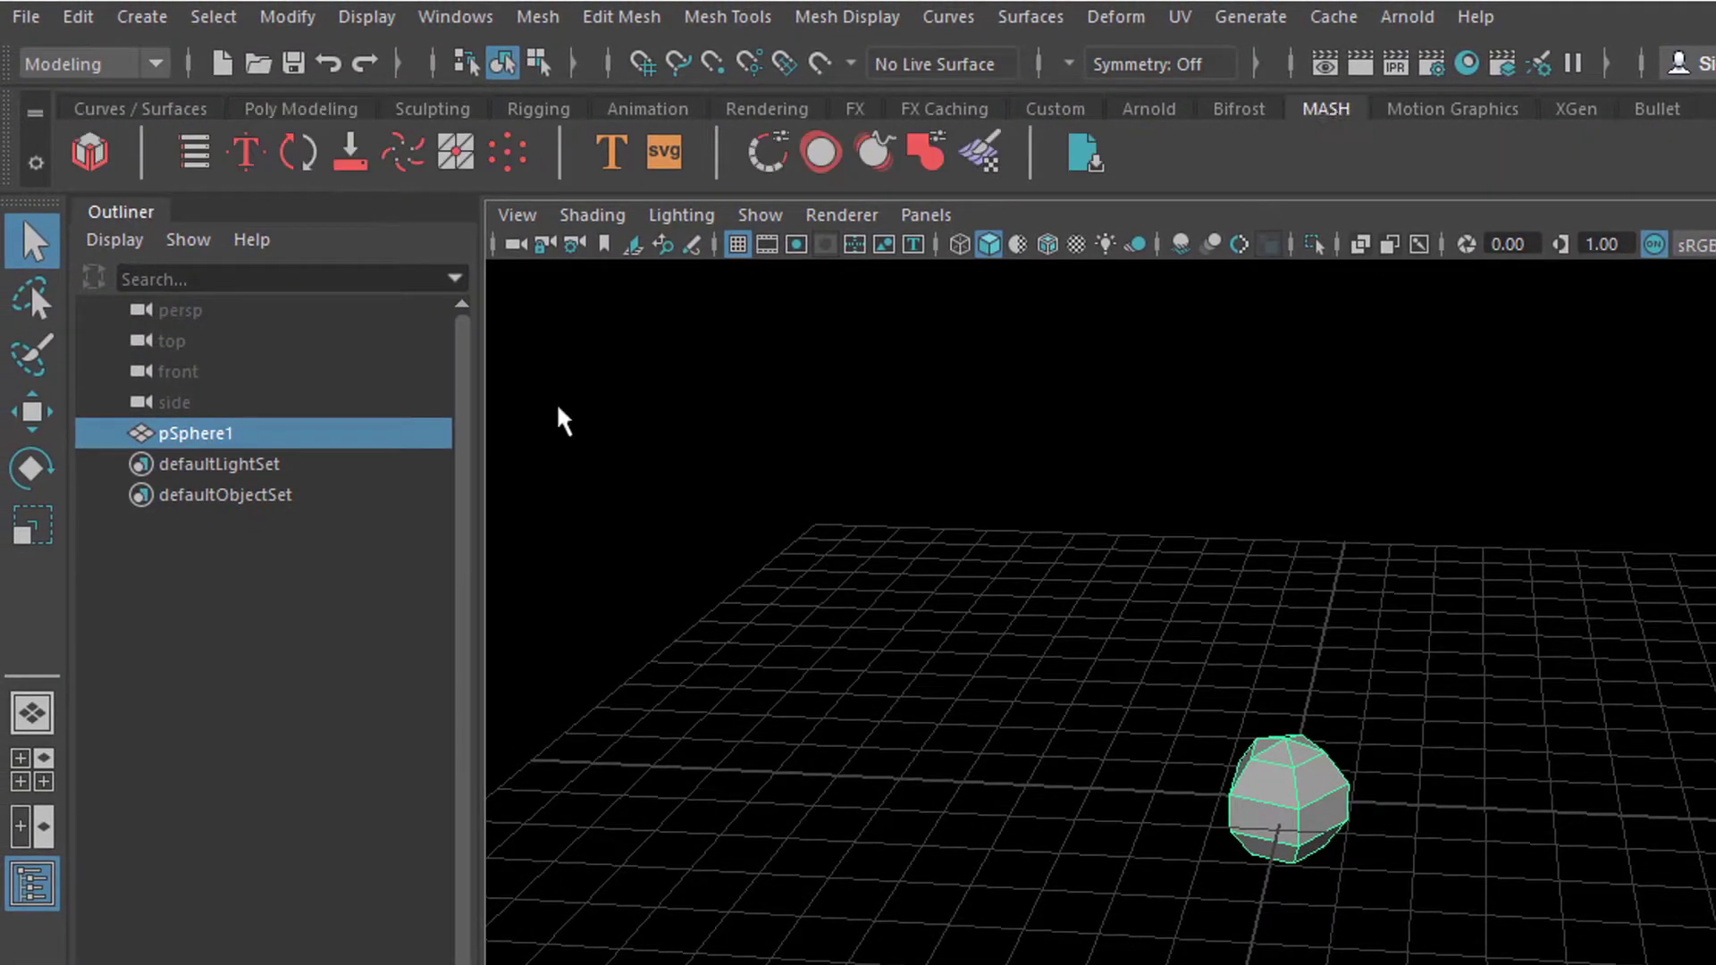
Step: Switch to the FX menu set and create a MASH network from pSphere1
left_click(93, 65)
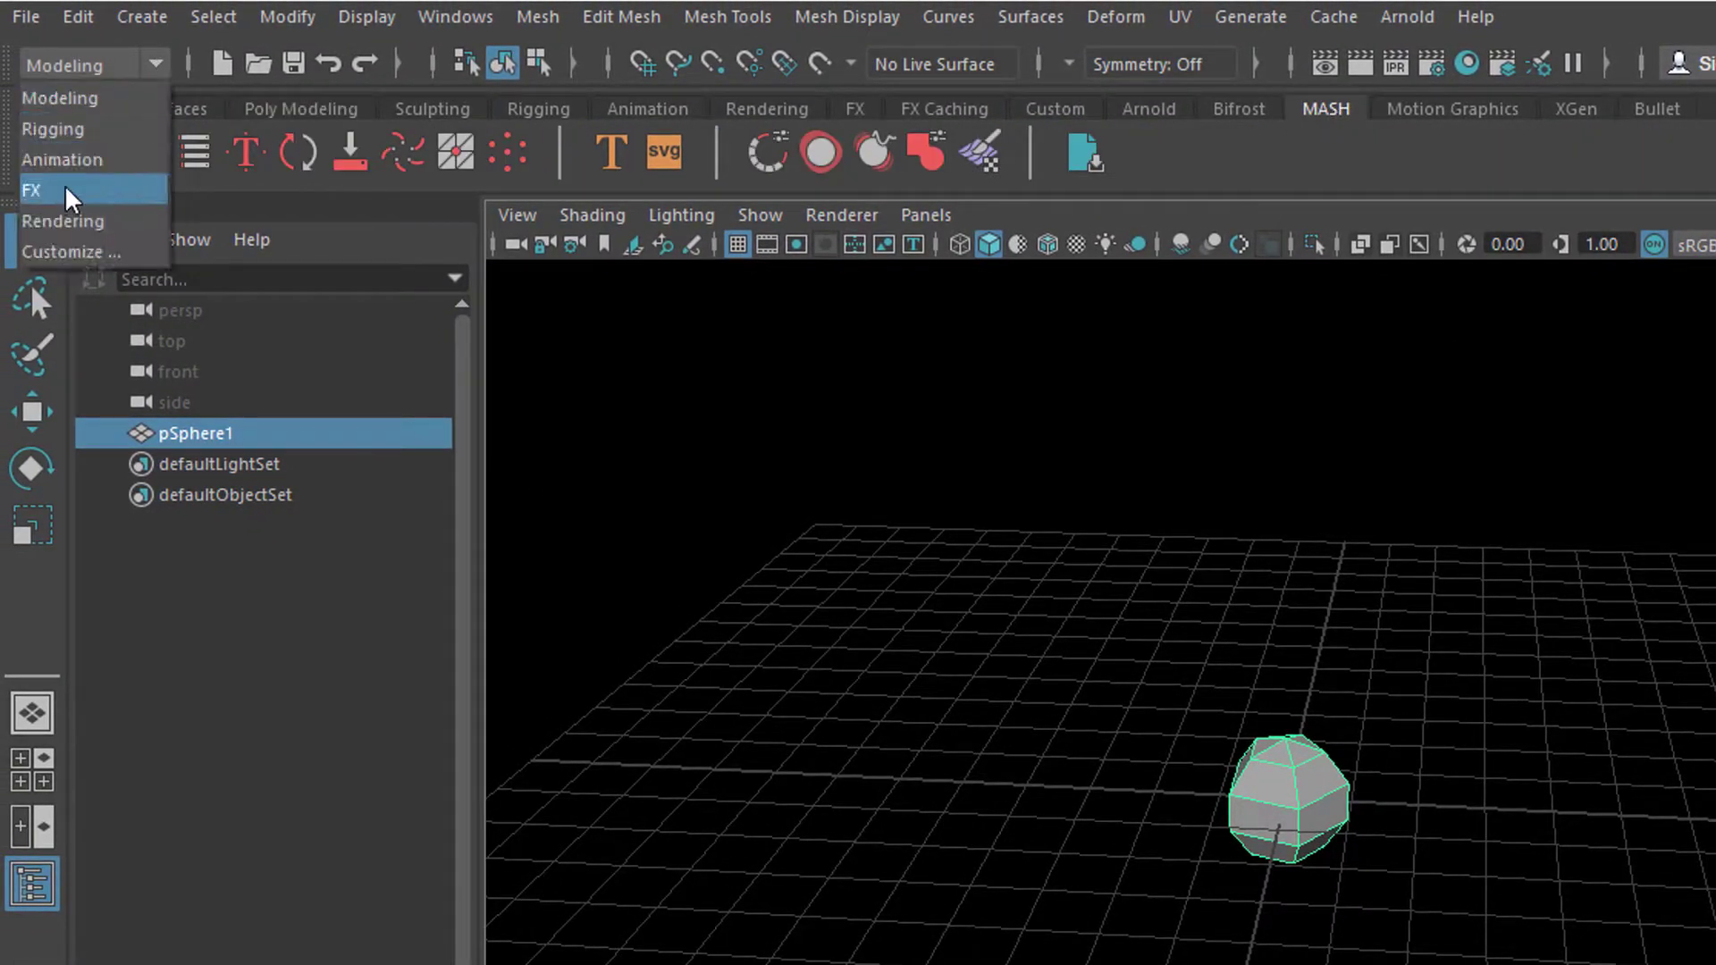
left_click(32, 190)
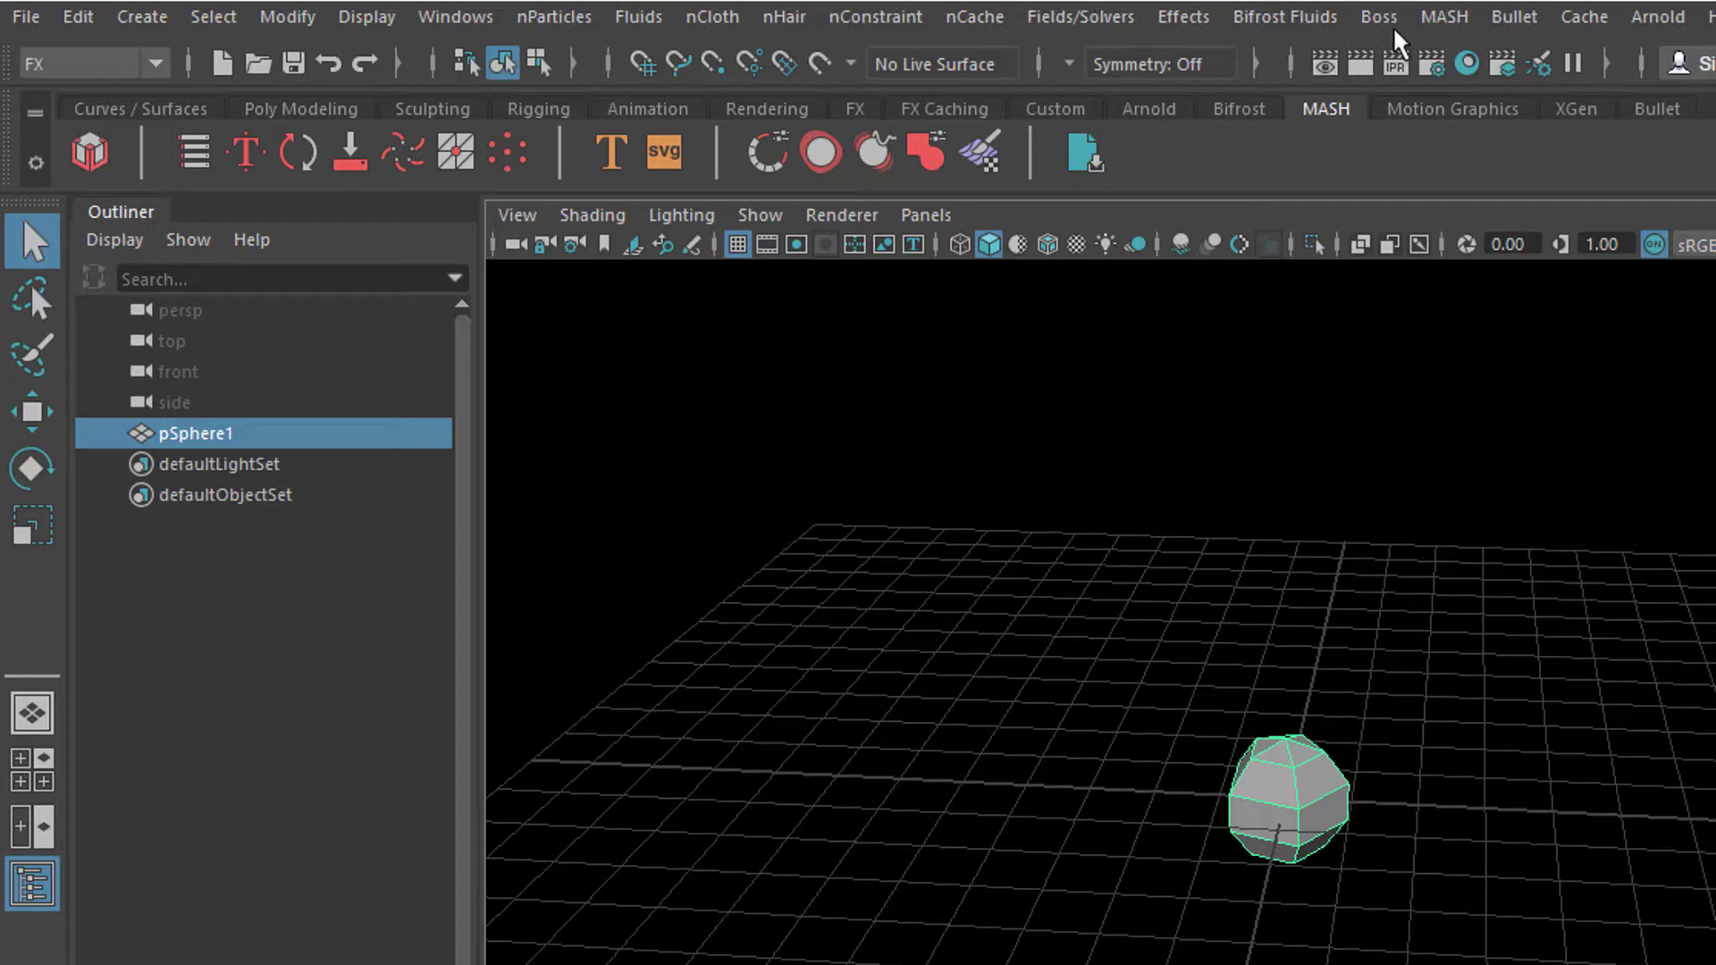
left_click(1441, 16)
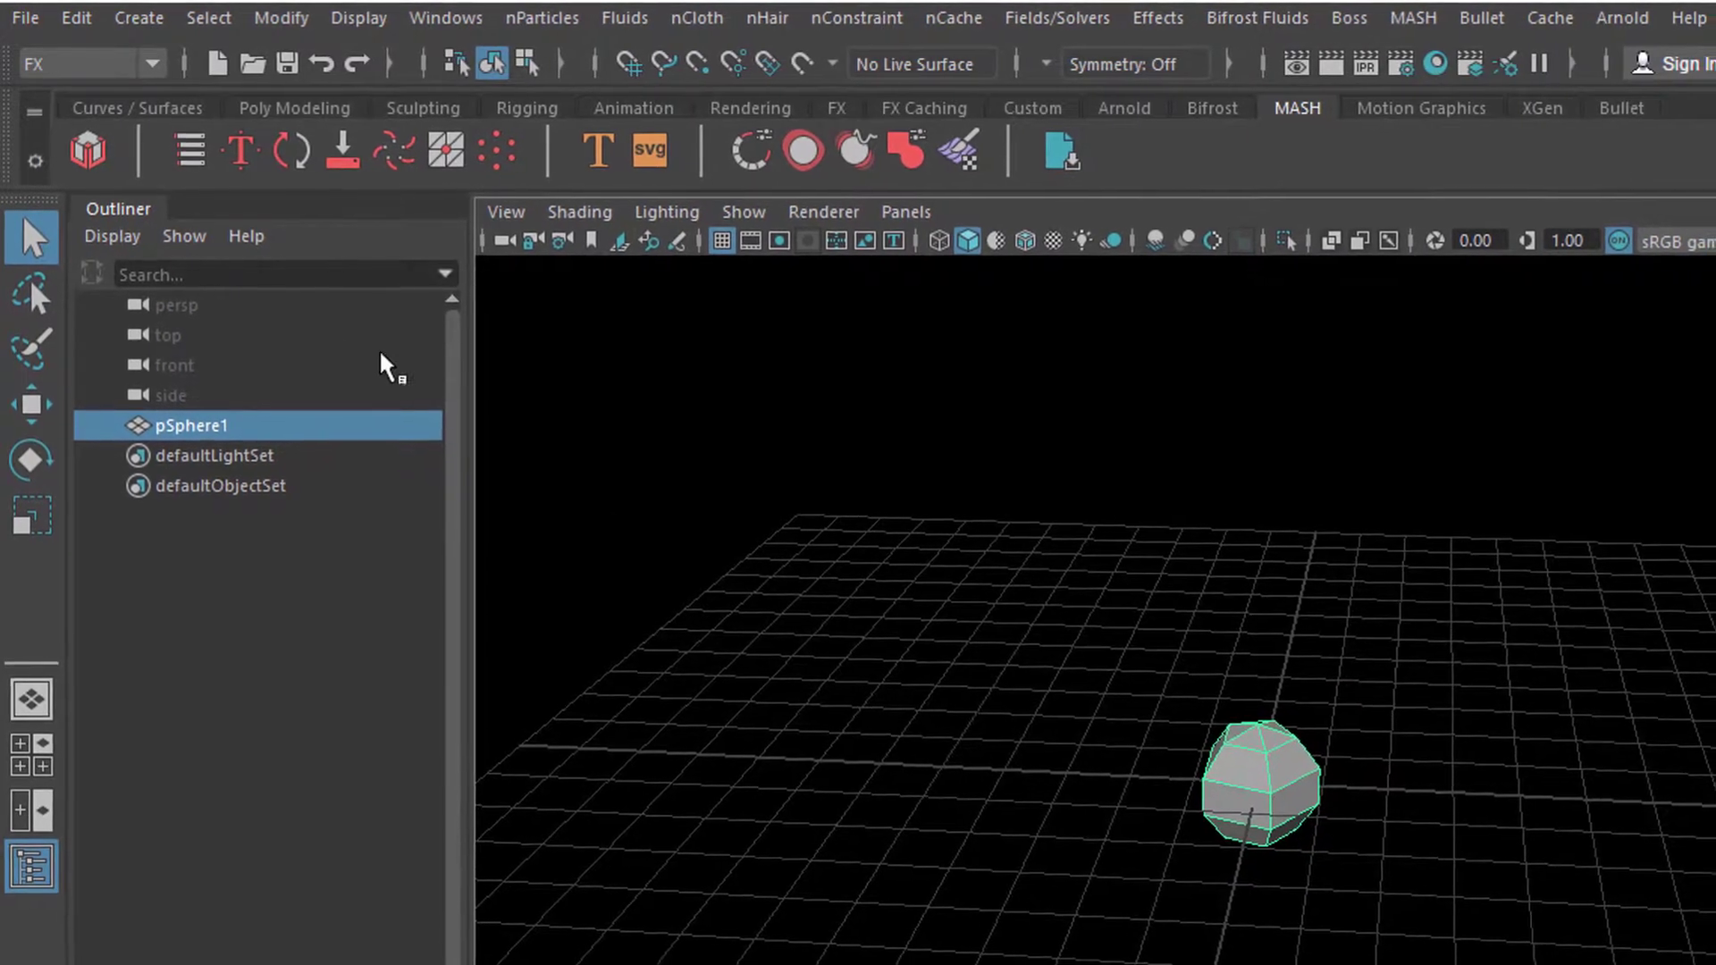
left_click(748, 150)
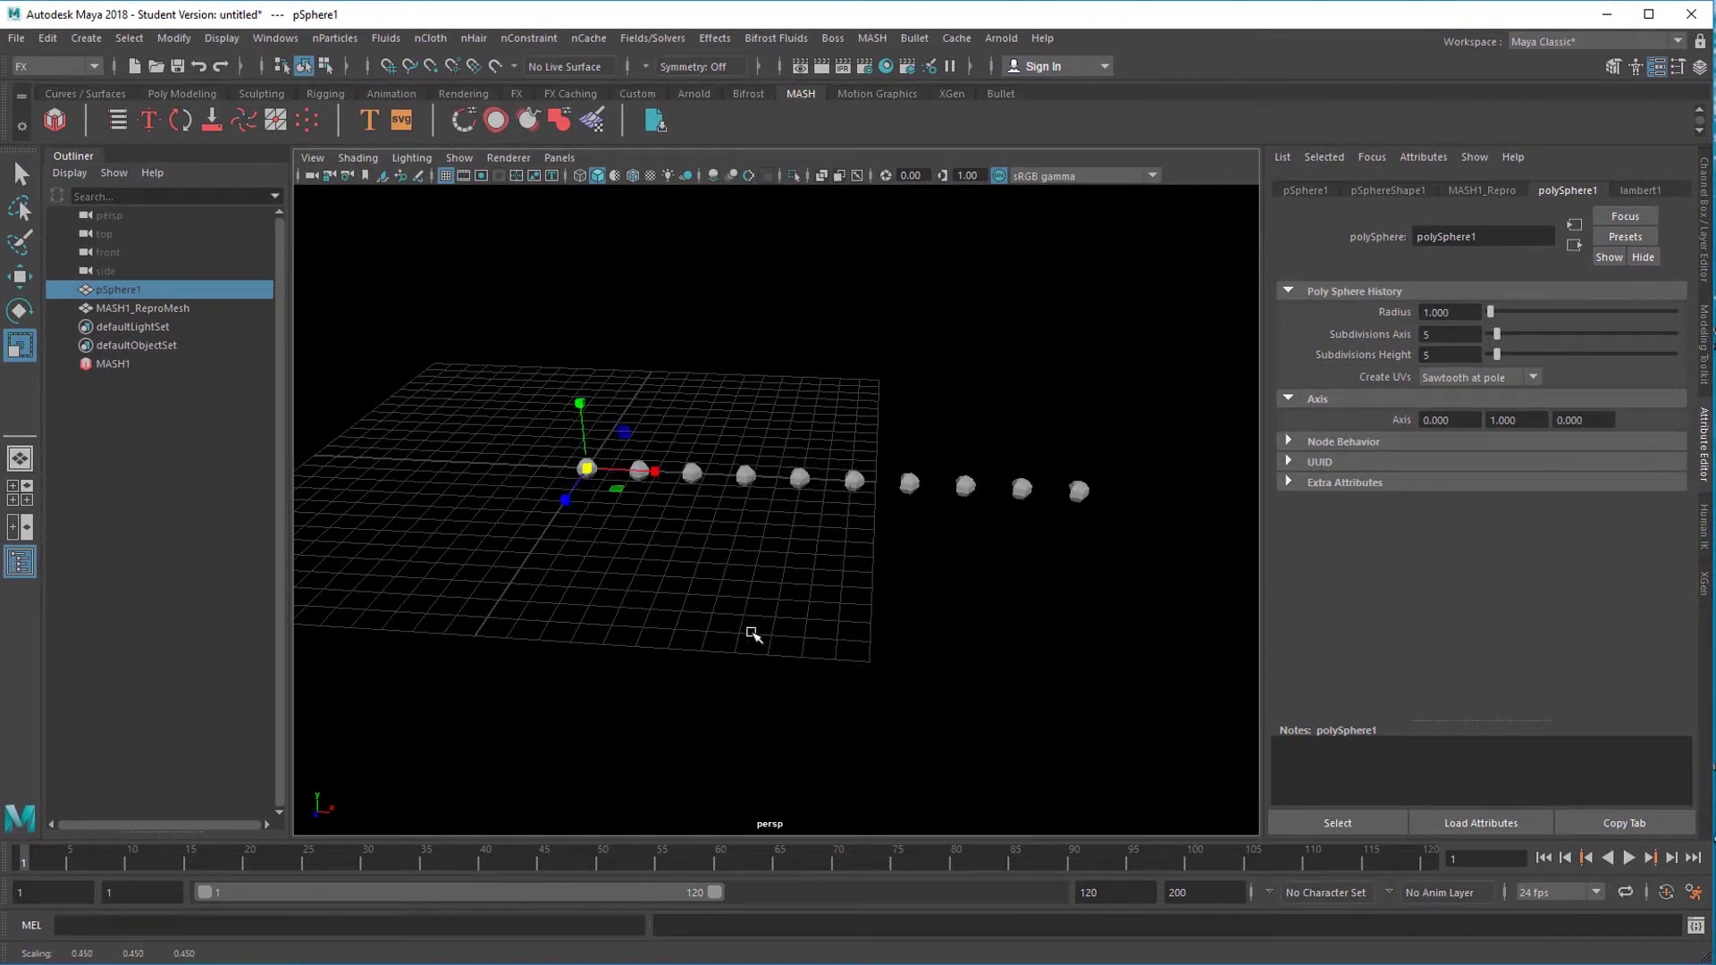
mouse_move(819, 647)
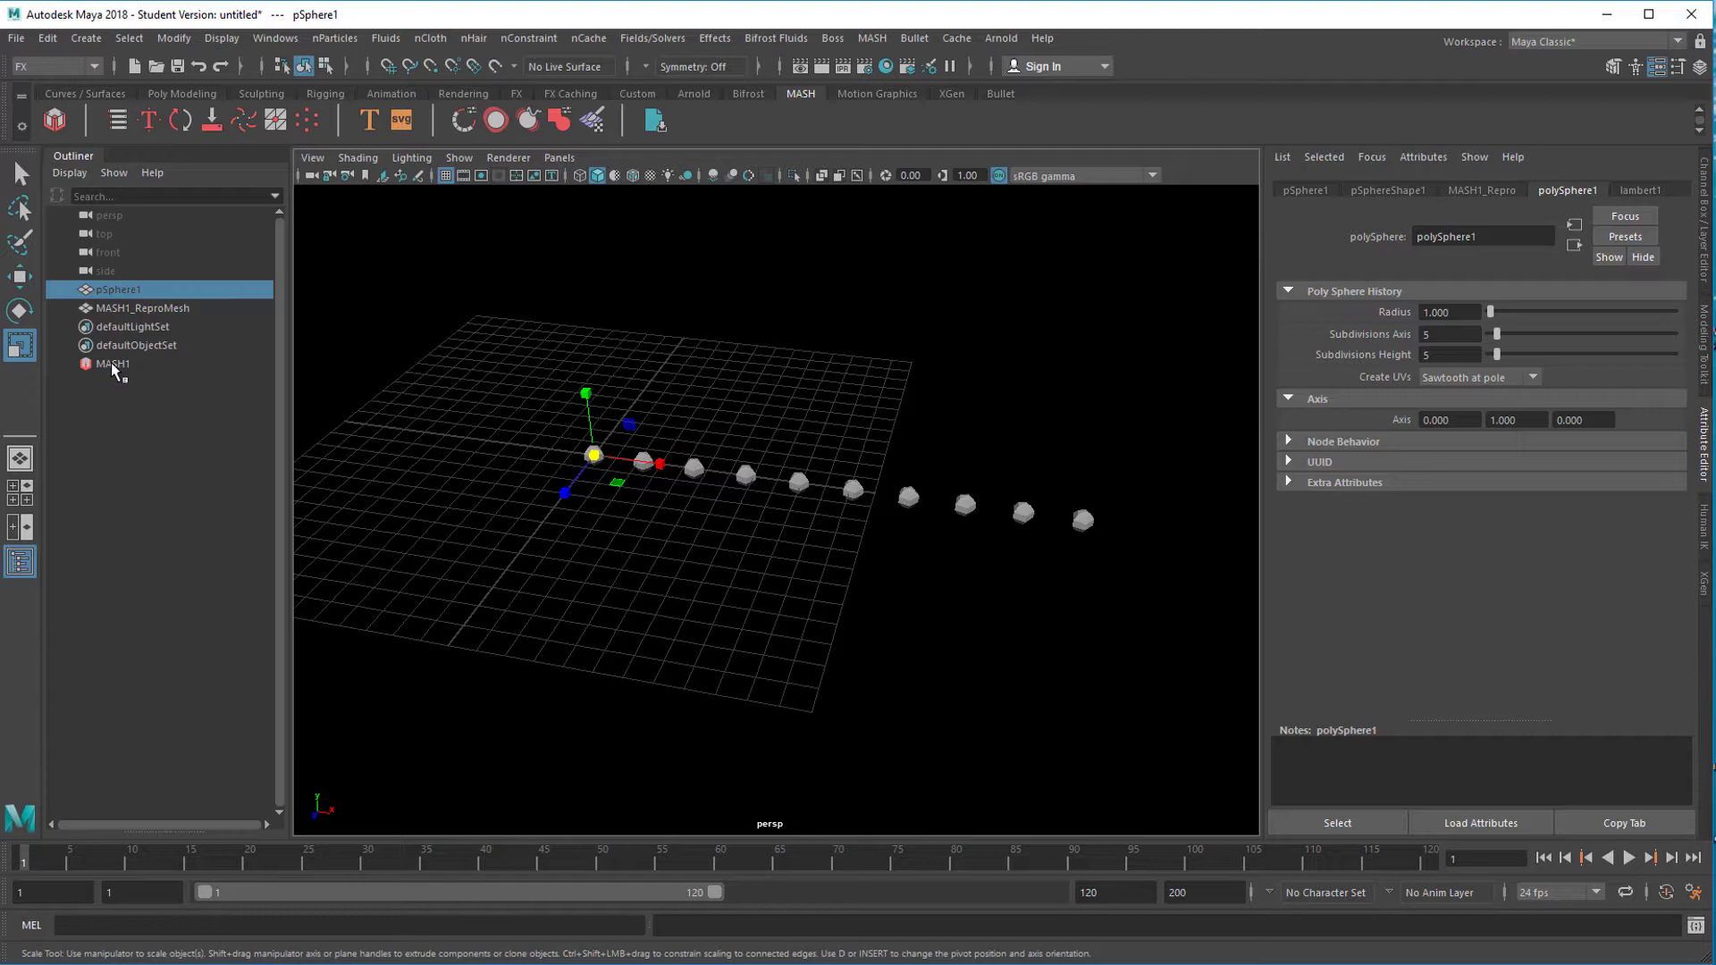
Step: Set MASH1_Distribute to Spherical with 200 points and radius about 6.2
left_click(113, 363)
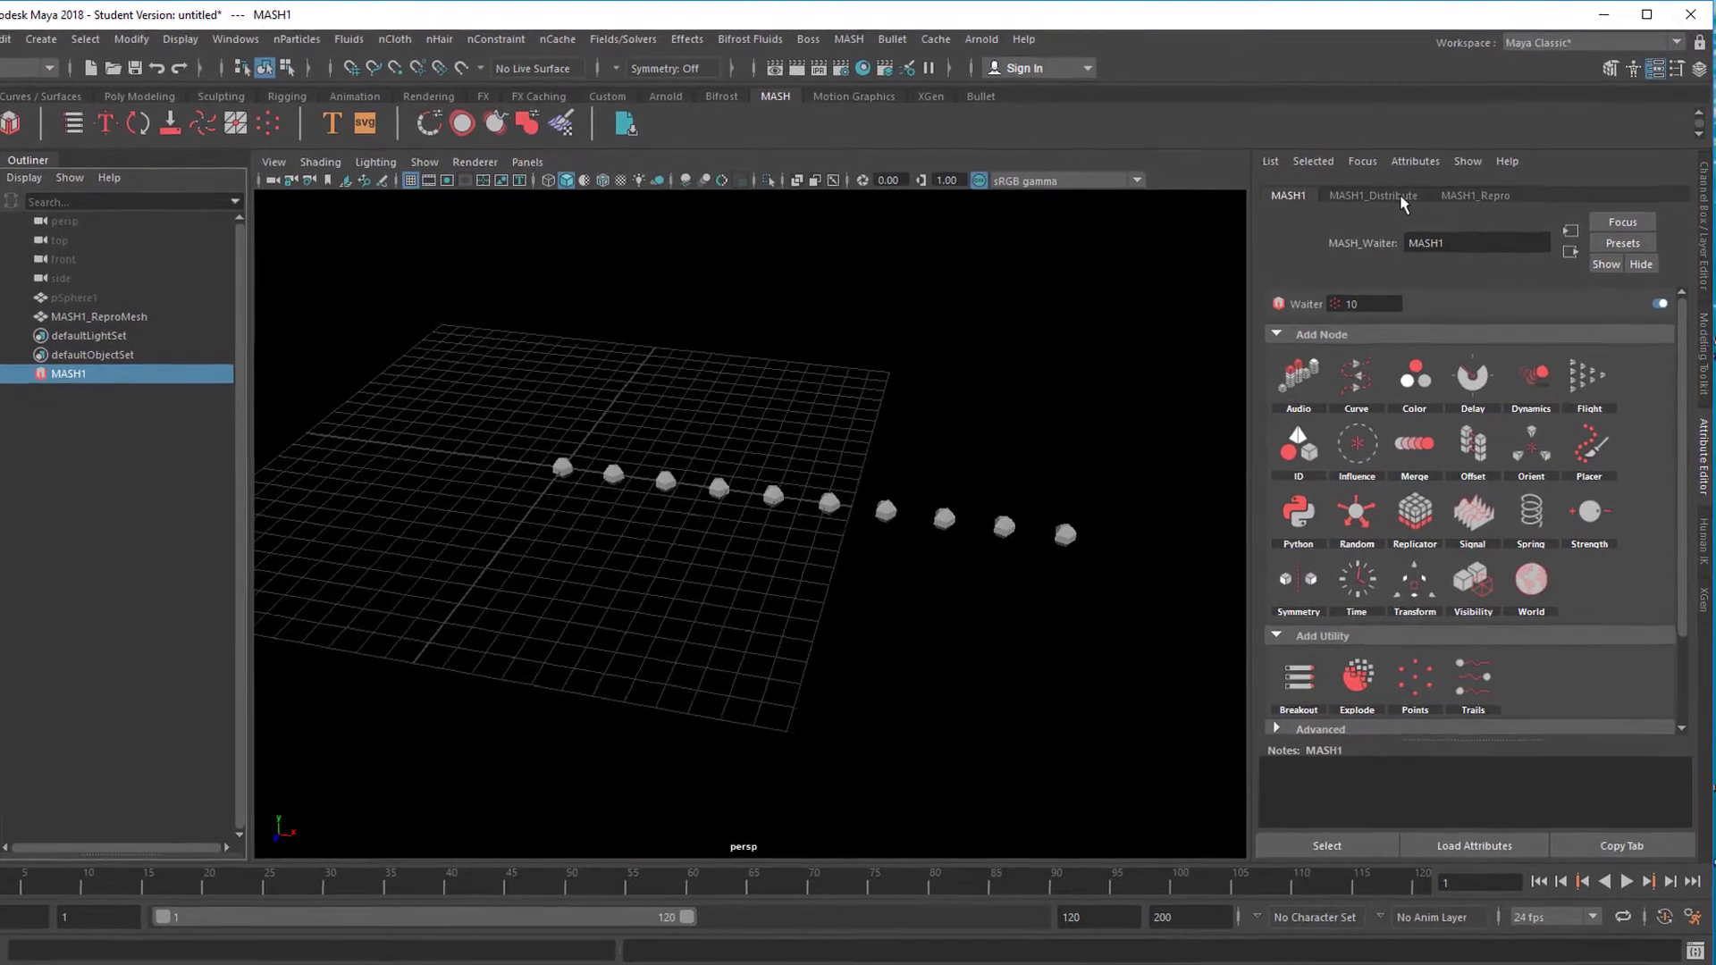
left_click(1377, 195)
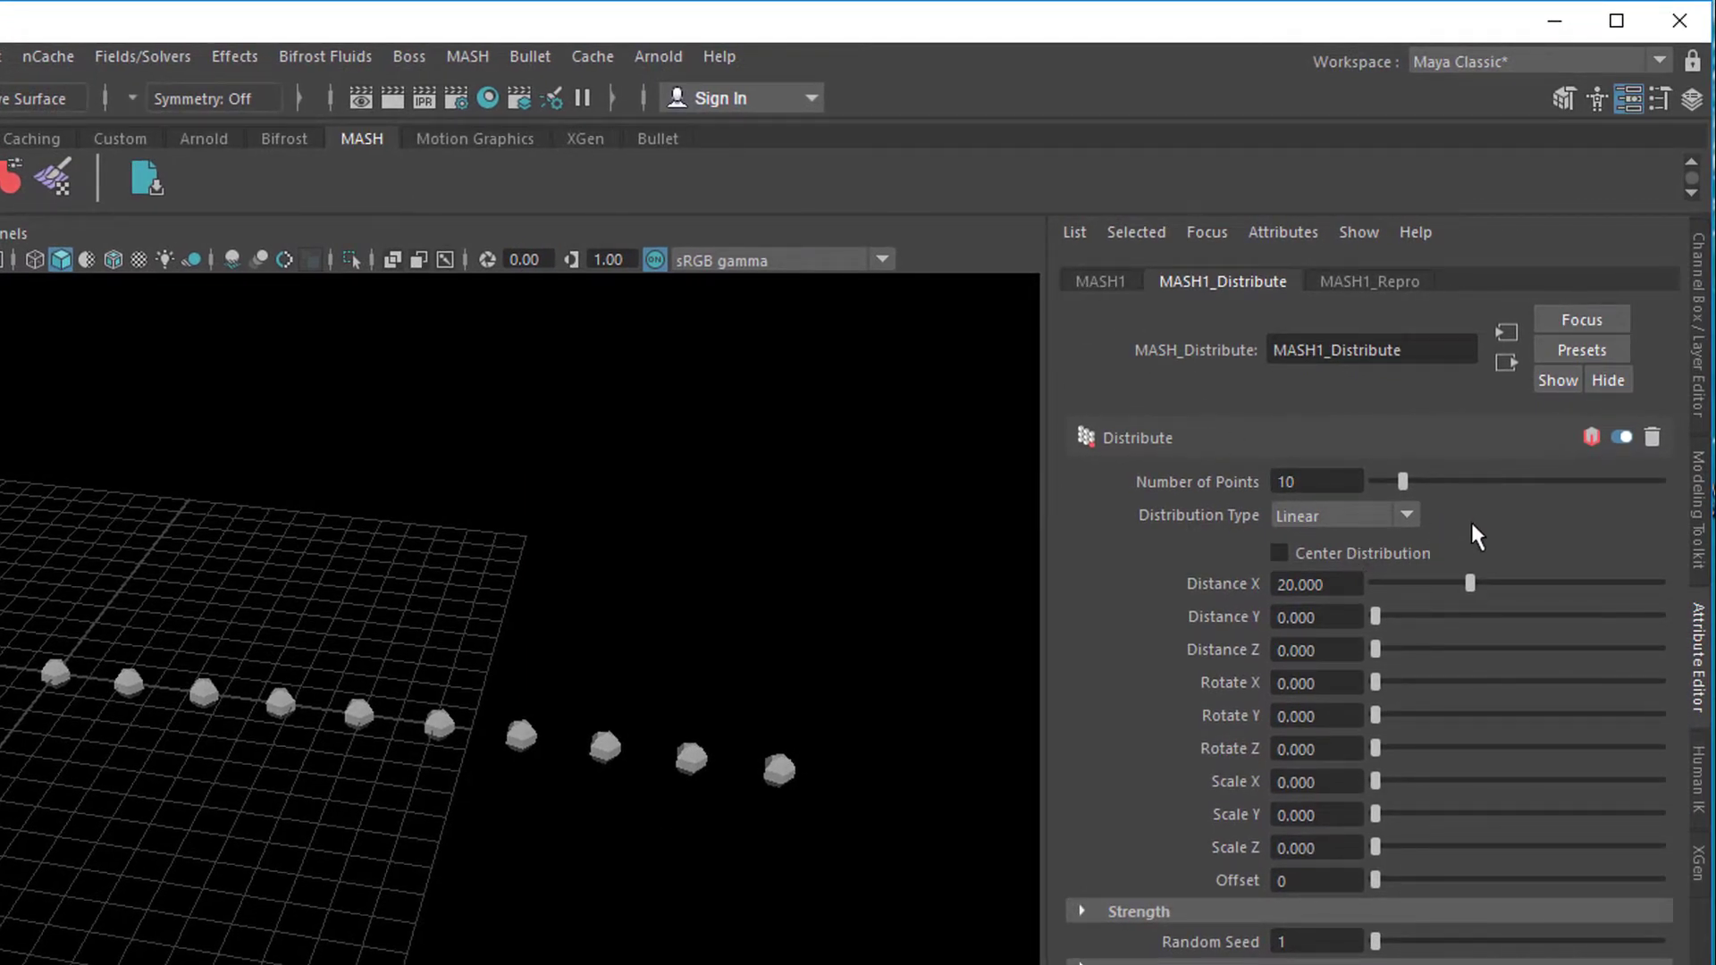
mouse_move(888, 706)
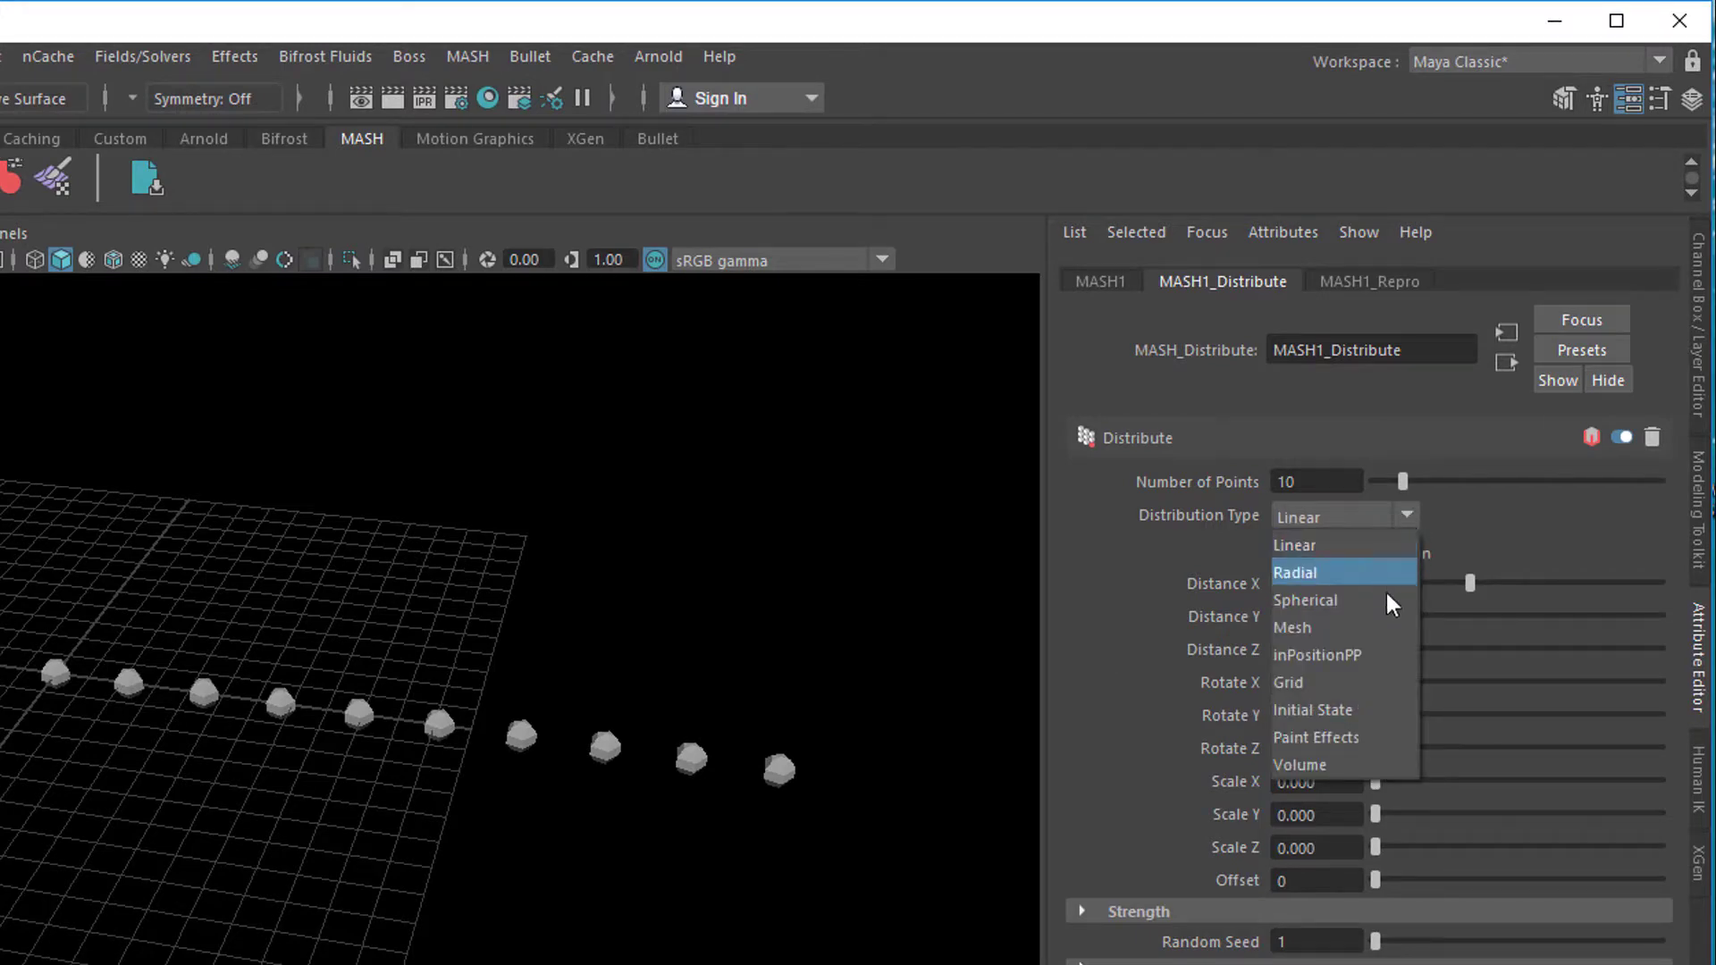
left_click(1305, 601)
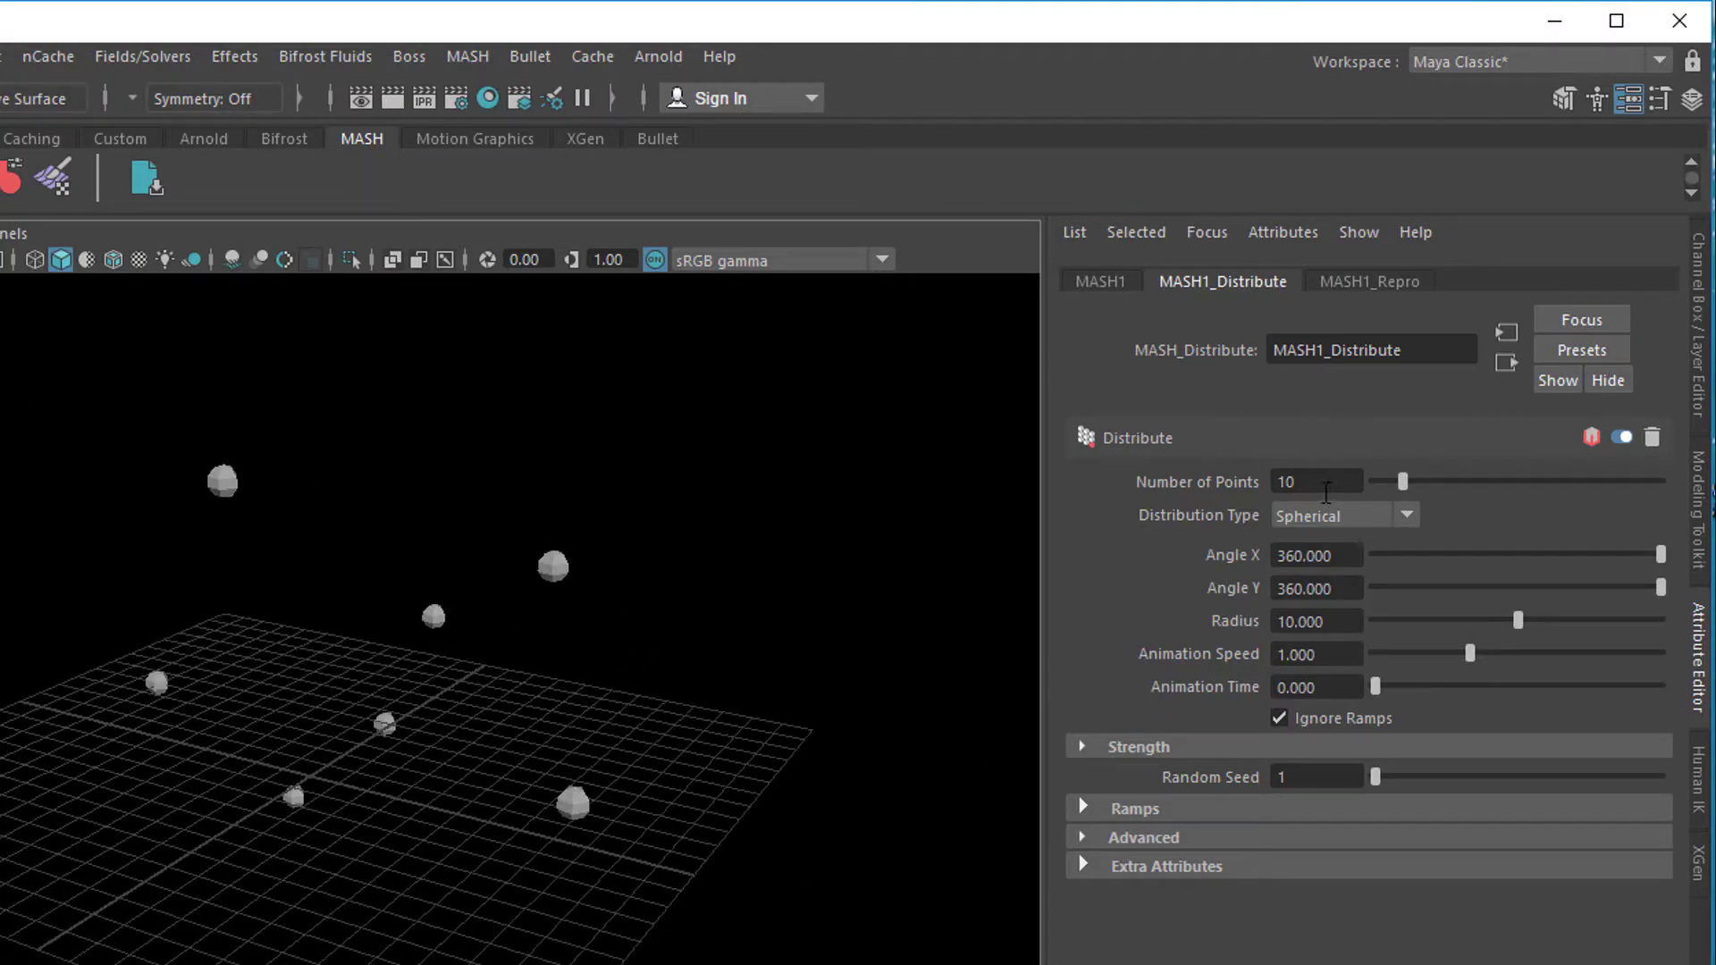
left_click(1317, 481)
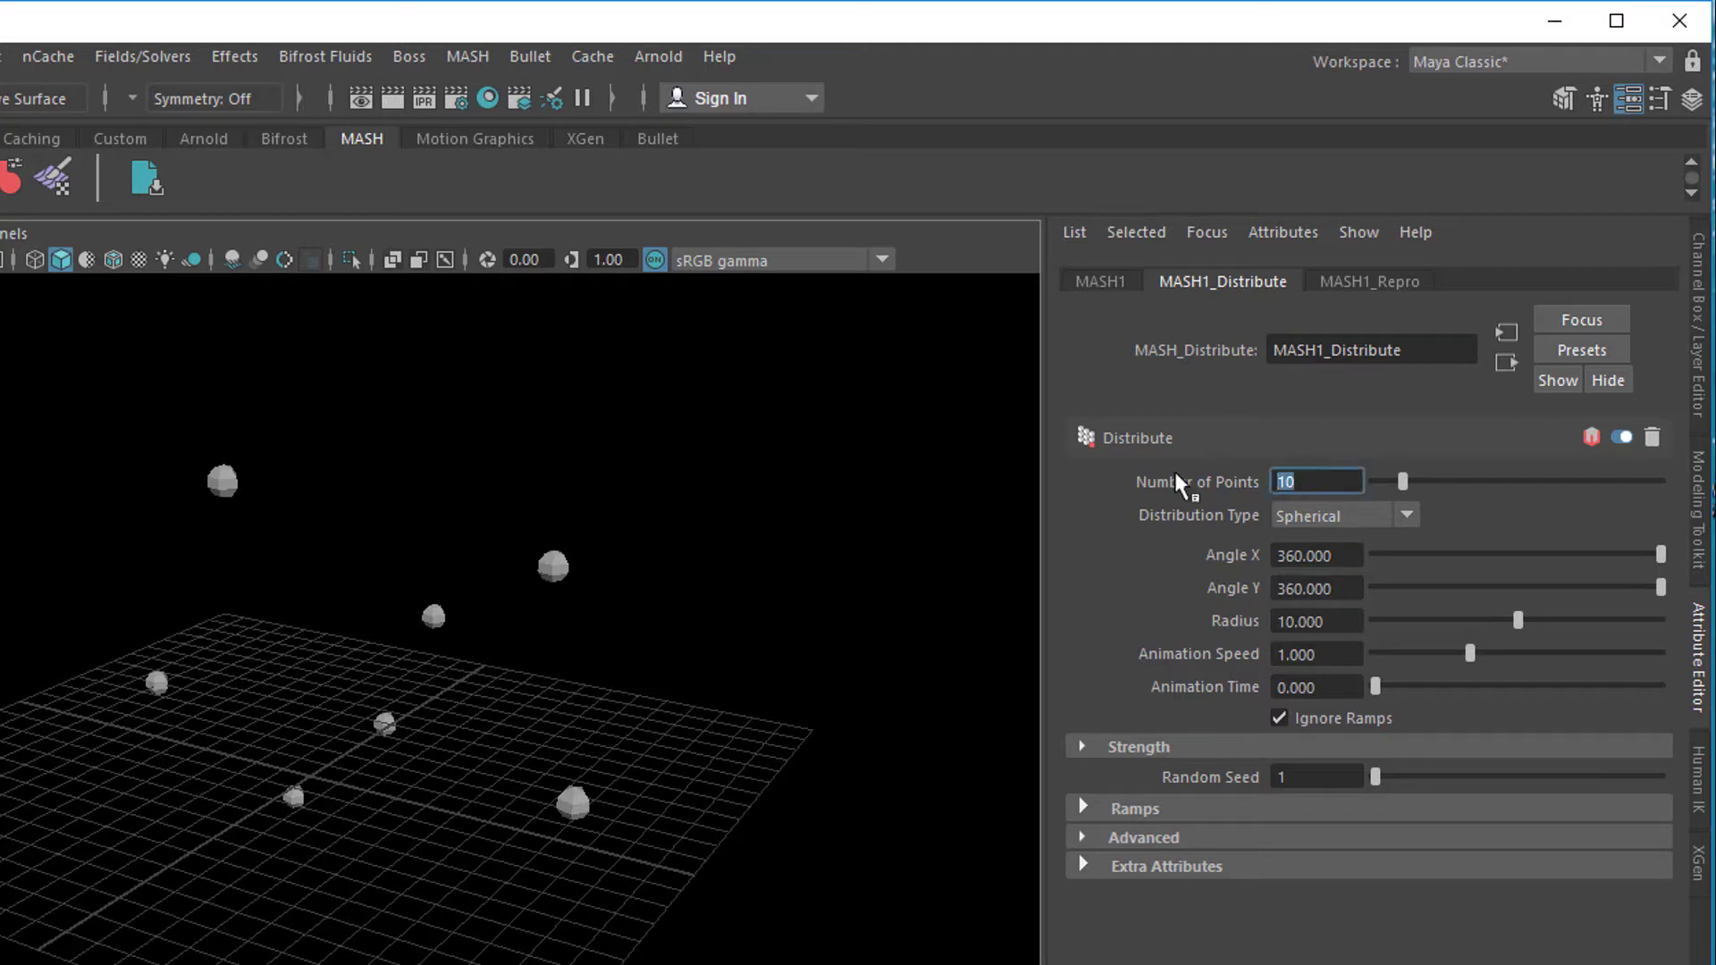
type("2")
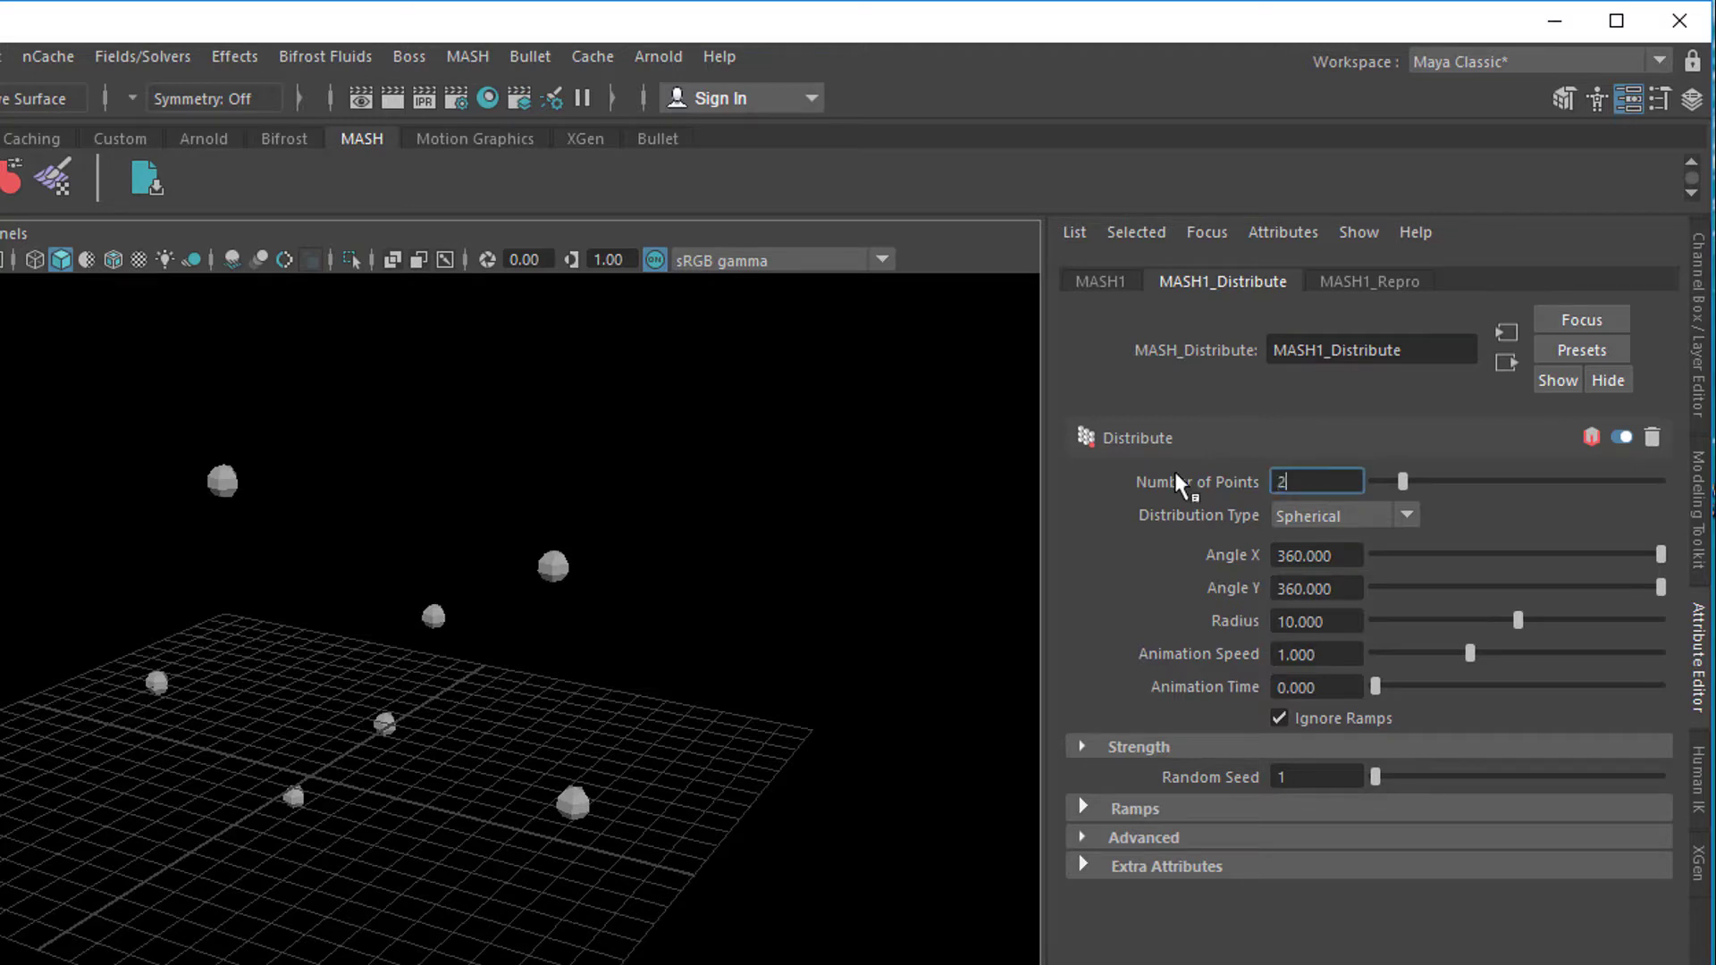
type("00")
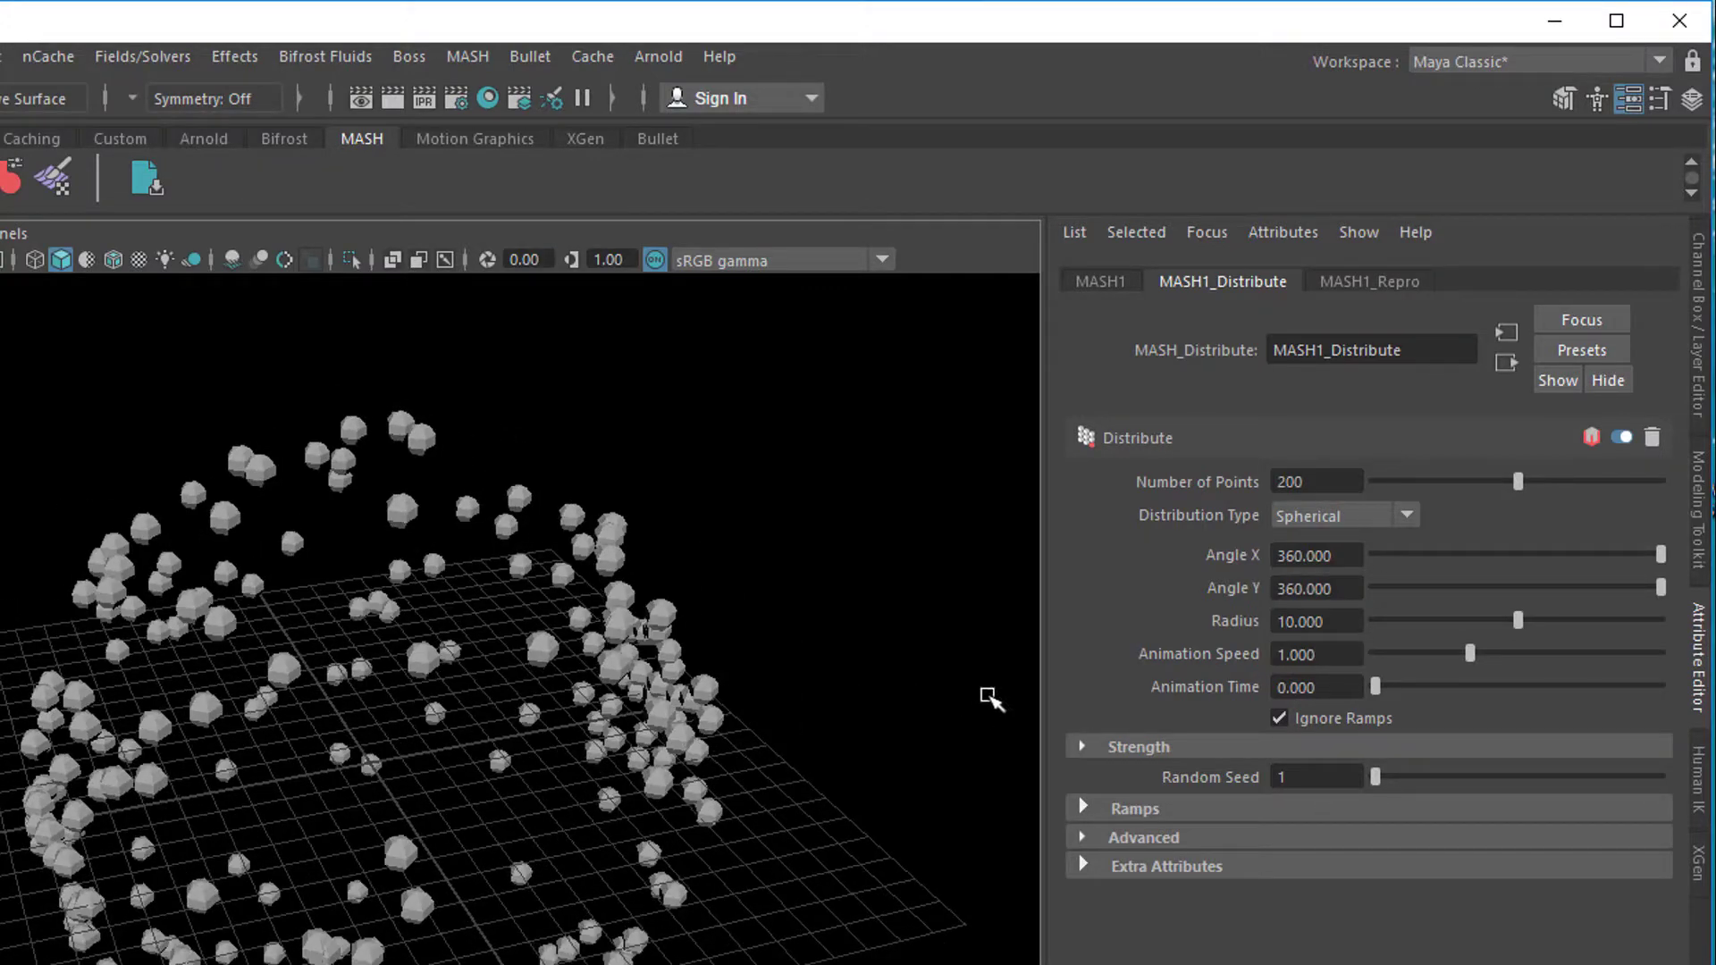
mouse_move(1528, 649)
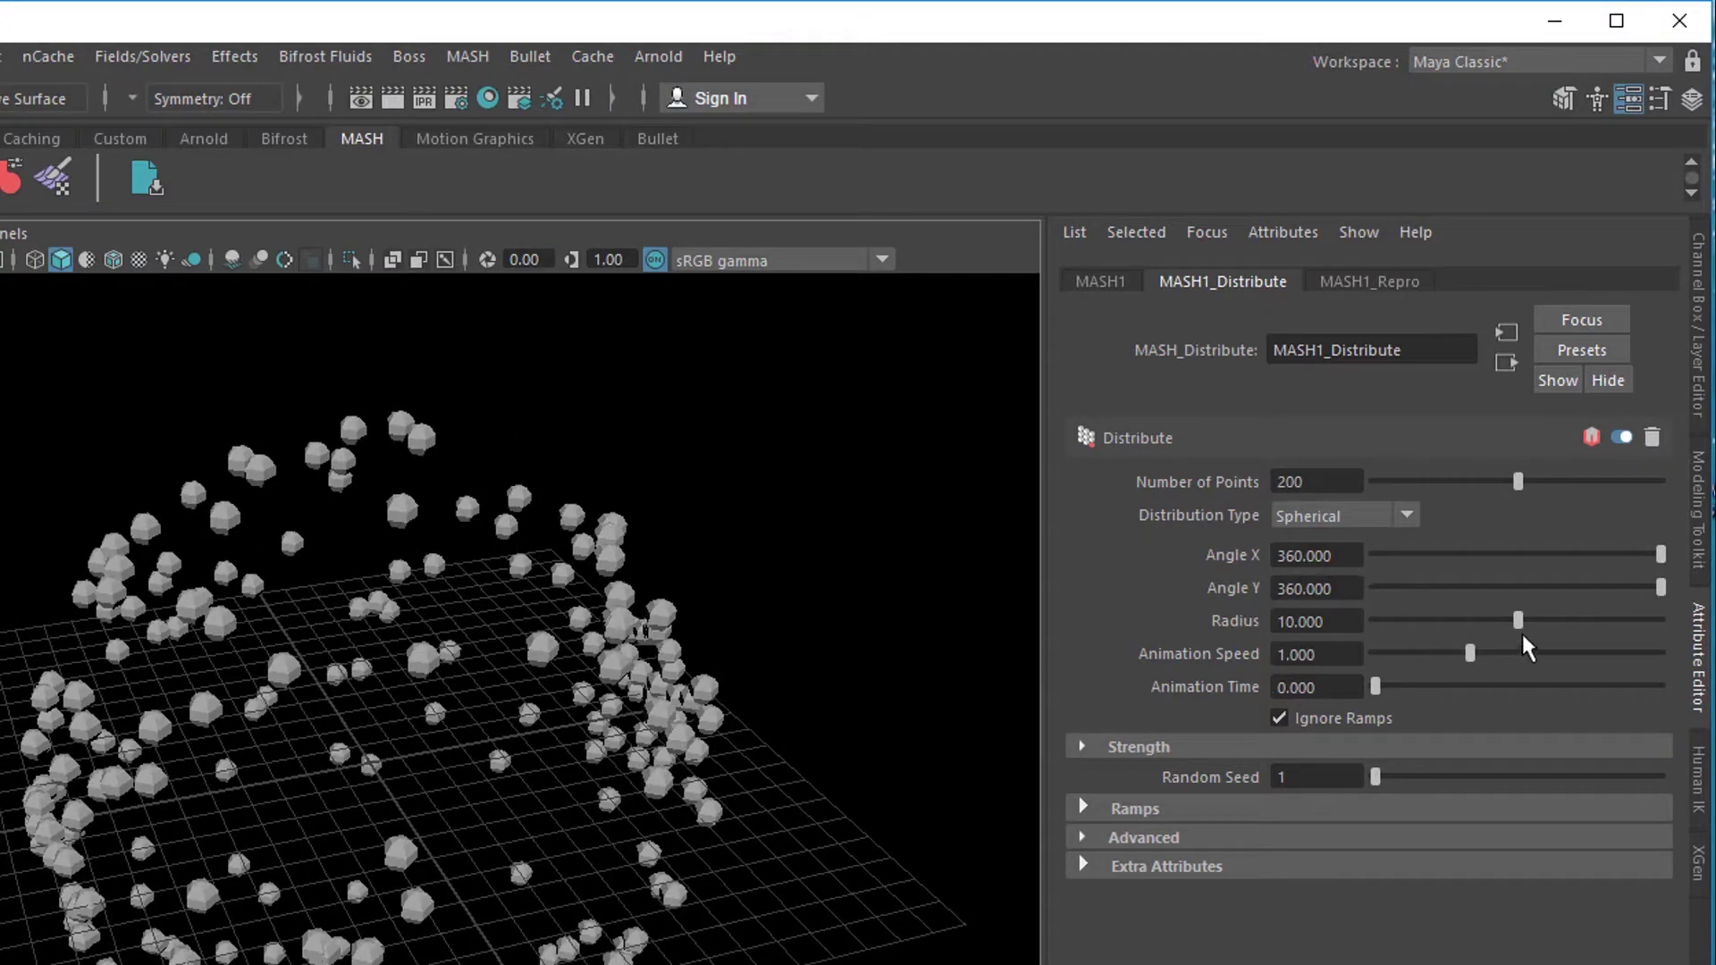
left_click_drag(1518, 620, 1465, 621)
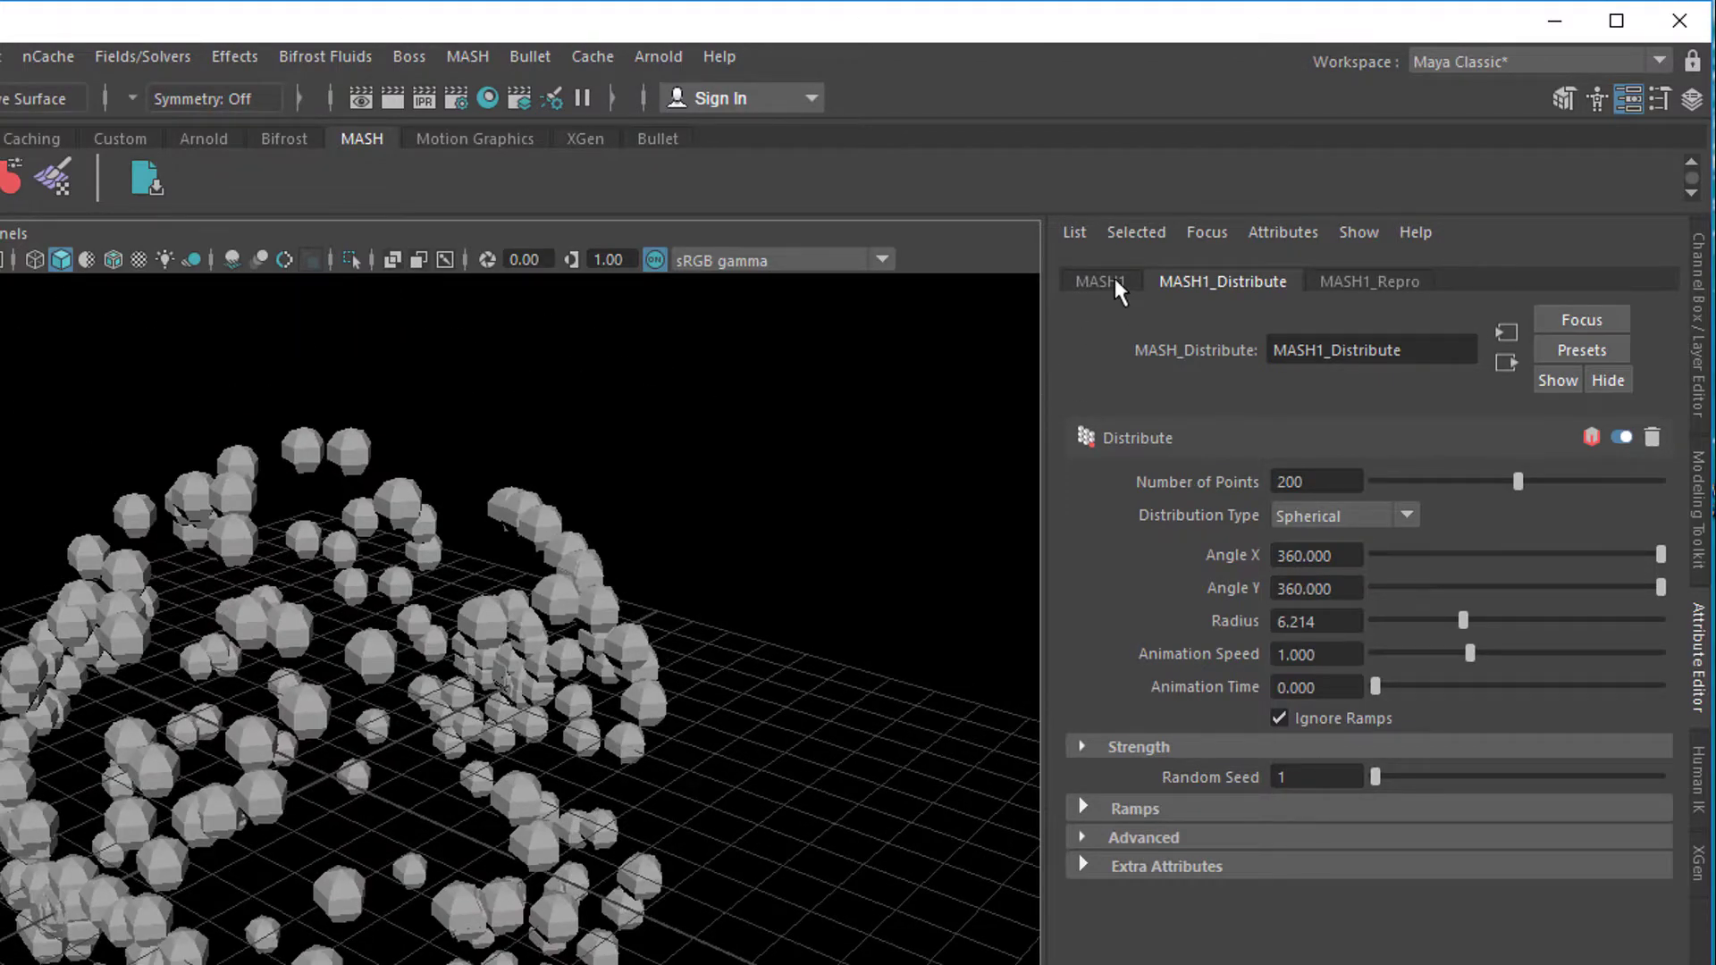
Step: Add a Random node with position jitter about 0.47 and rotations 22.5, 25.3, 58.1
left_click(1099, 281)
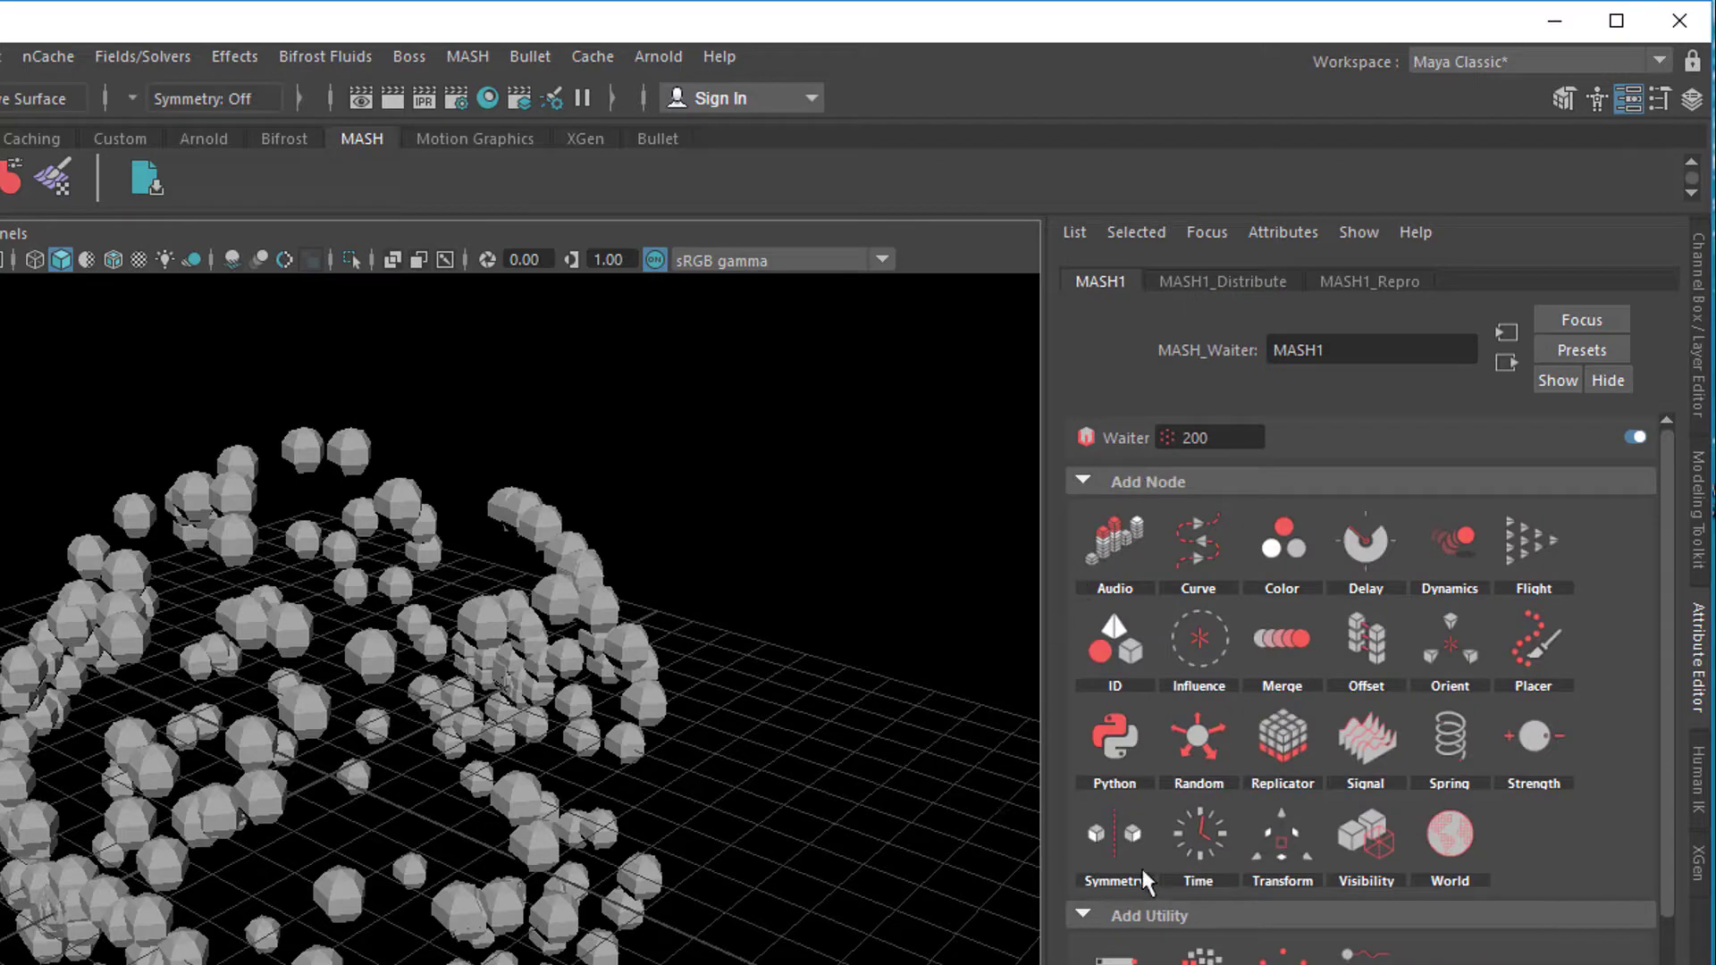
mouse_move(1198, 738)
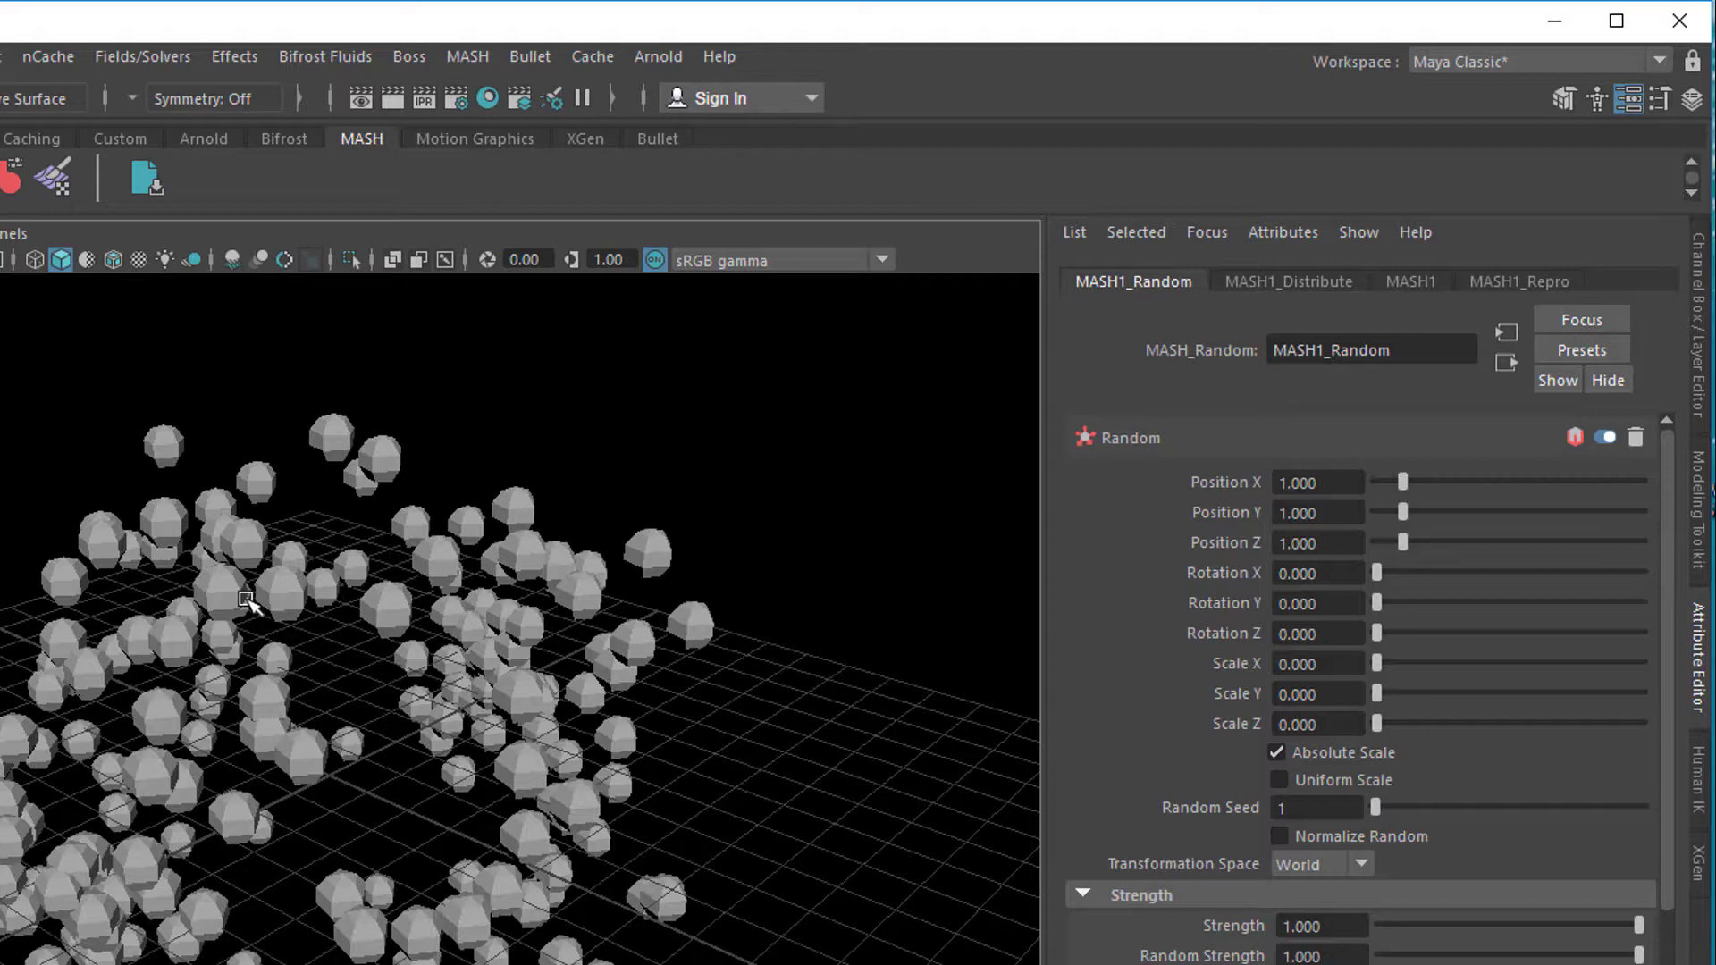
mouse_move(1203, 676)
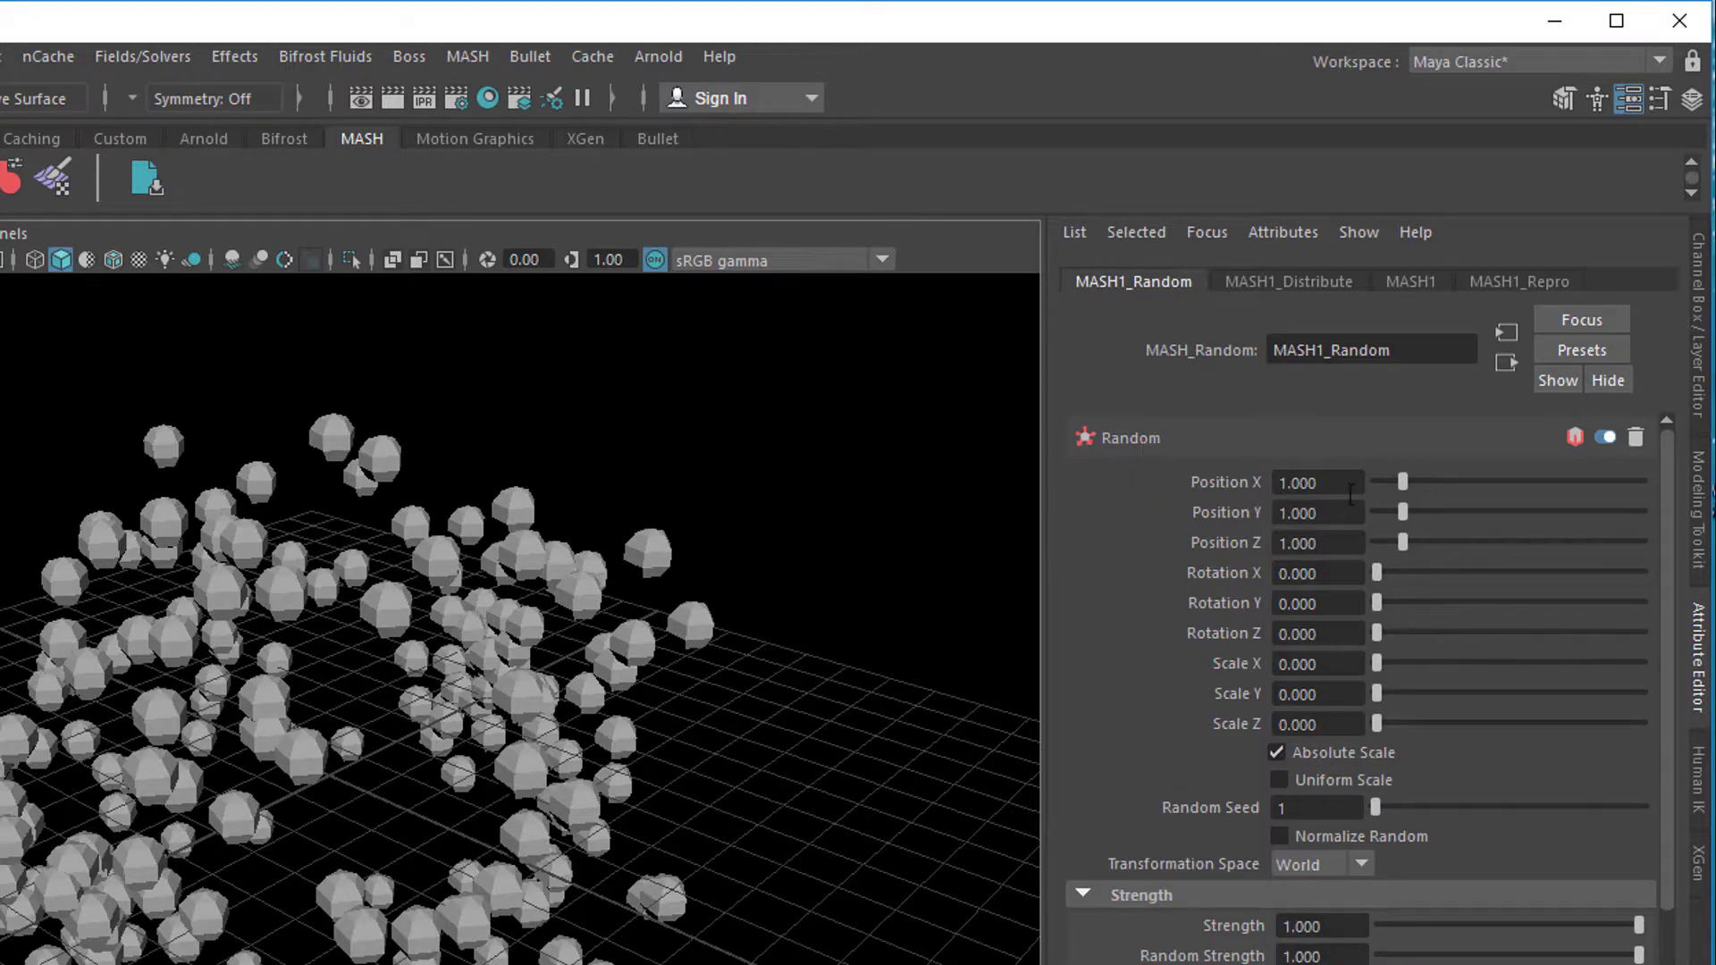
left_click_drag(1406, 481, 1456, 481)
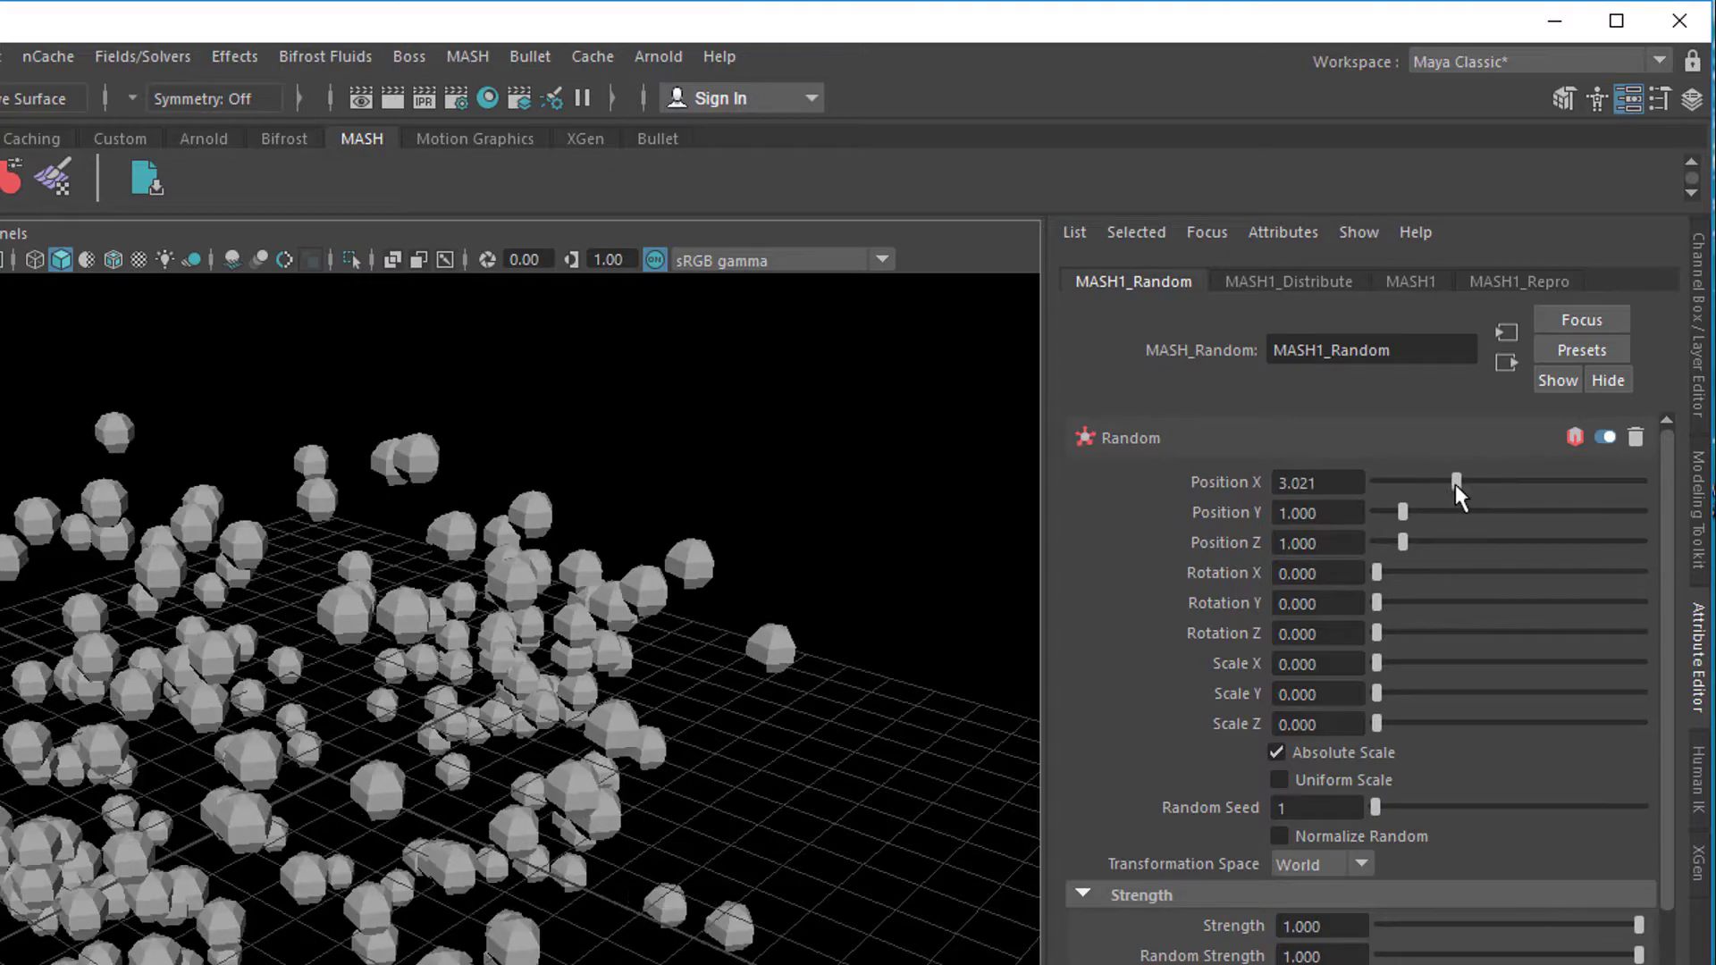
left_click_drag(1455, 481, 1397, 481)
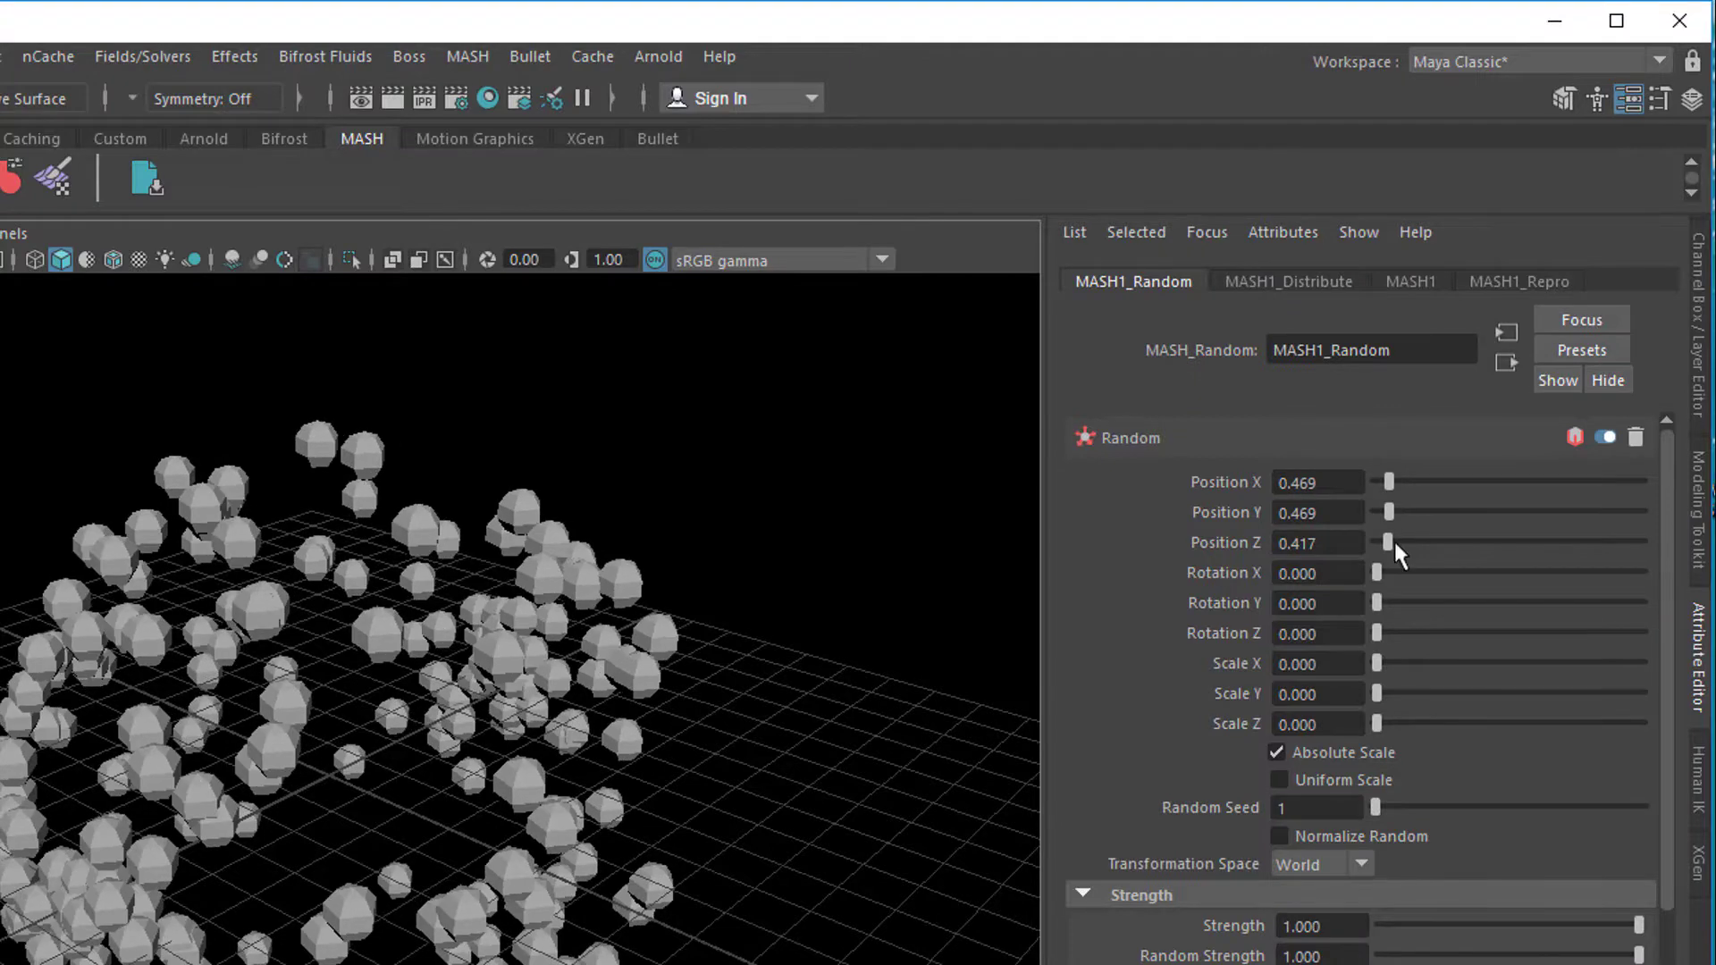
left_click_drag(1376, 572, 1382, 572)
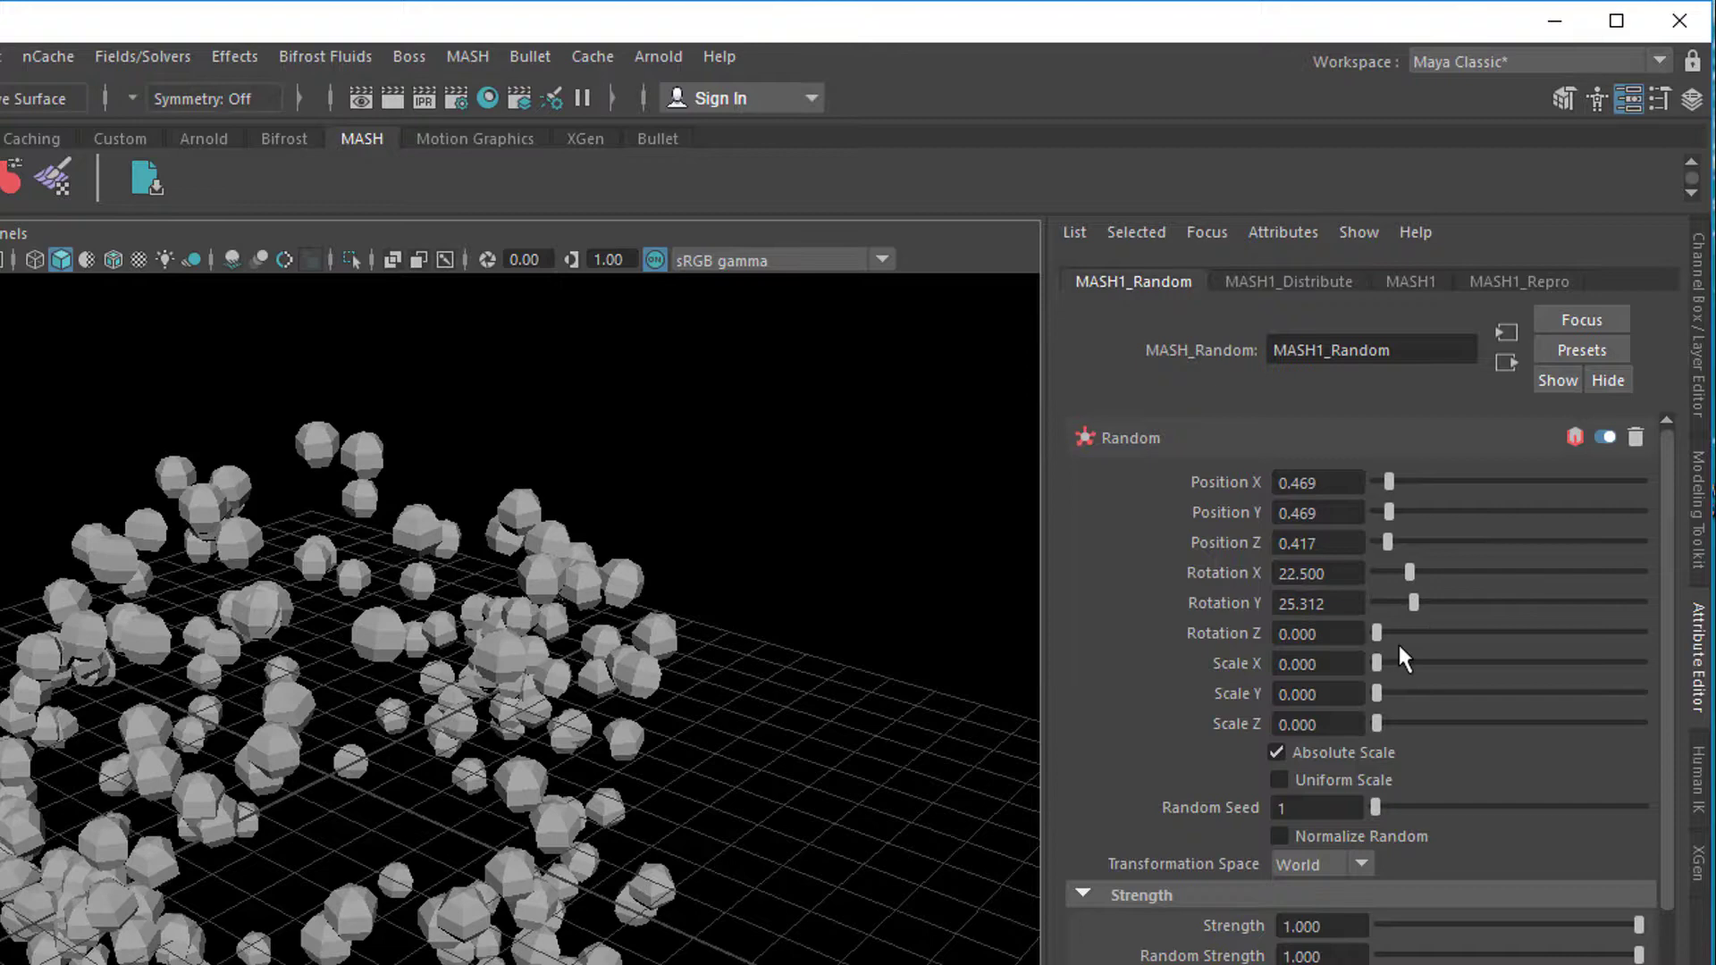
left_click_drag(1377, 633, 1459, 633)
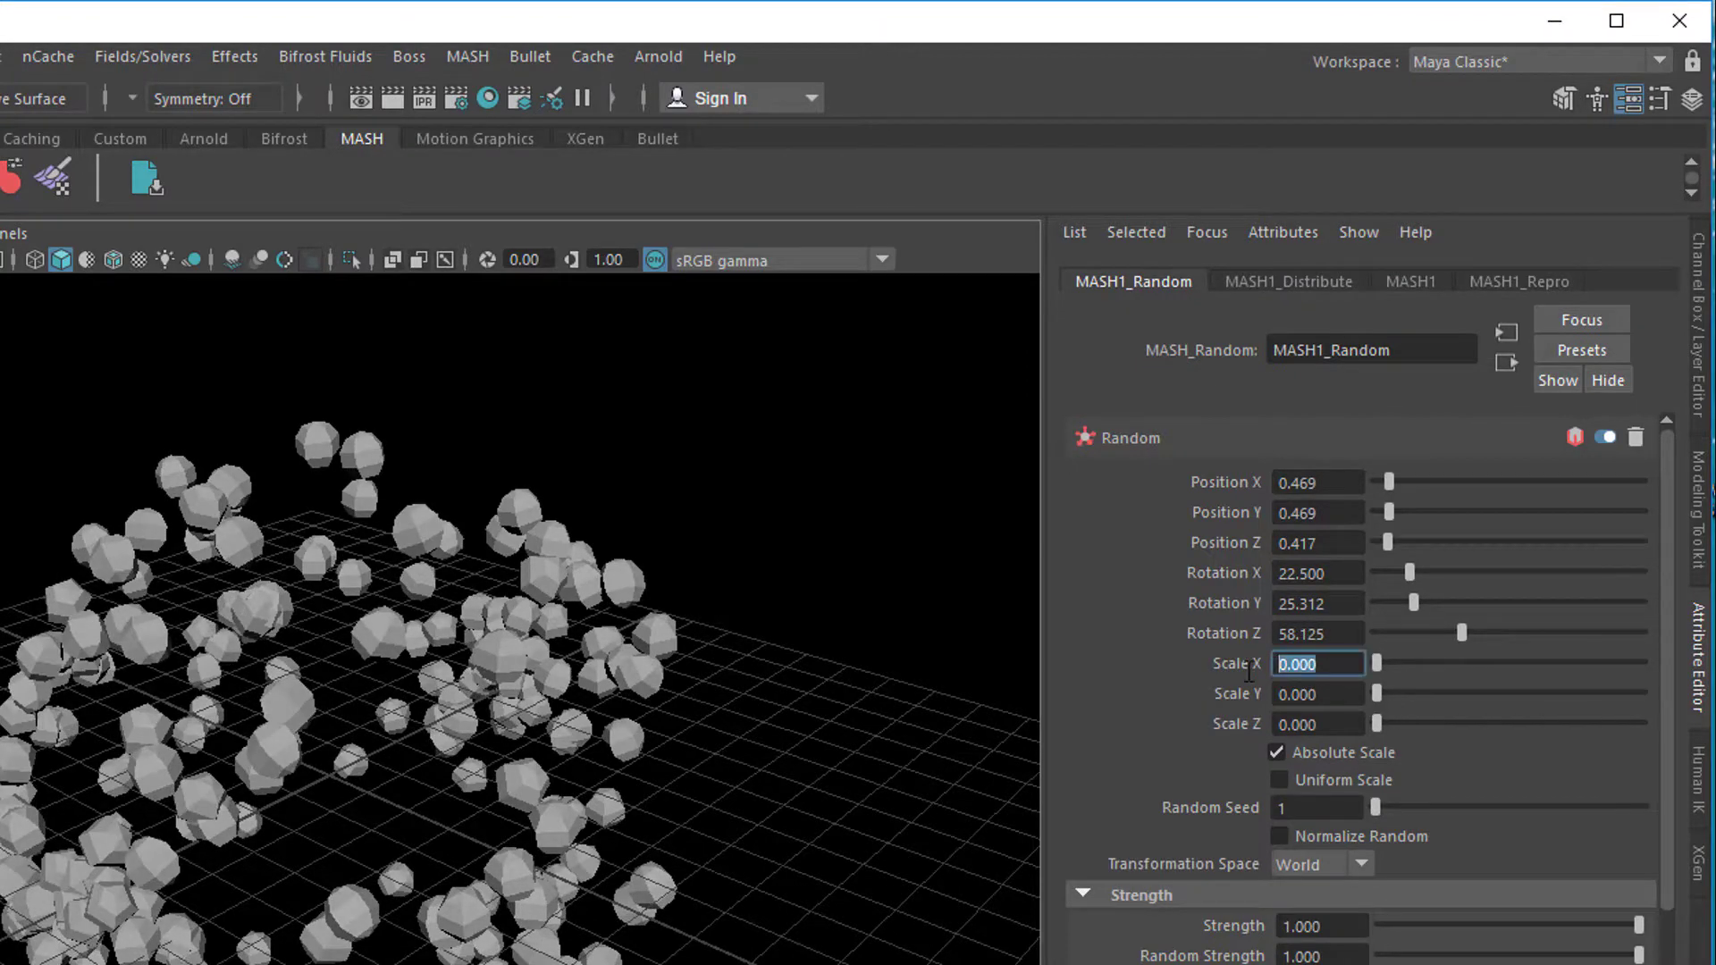
type("0")
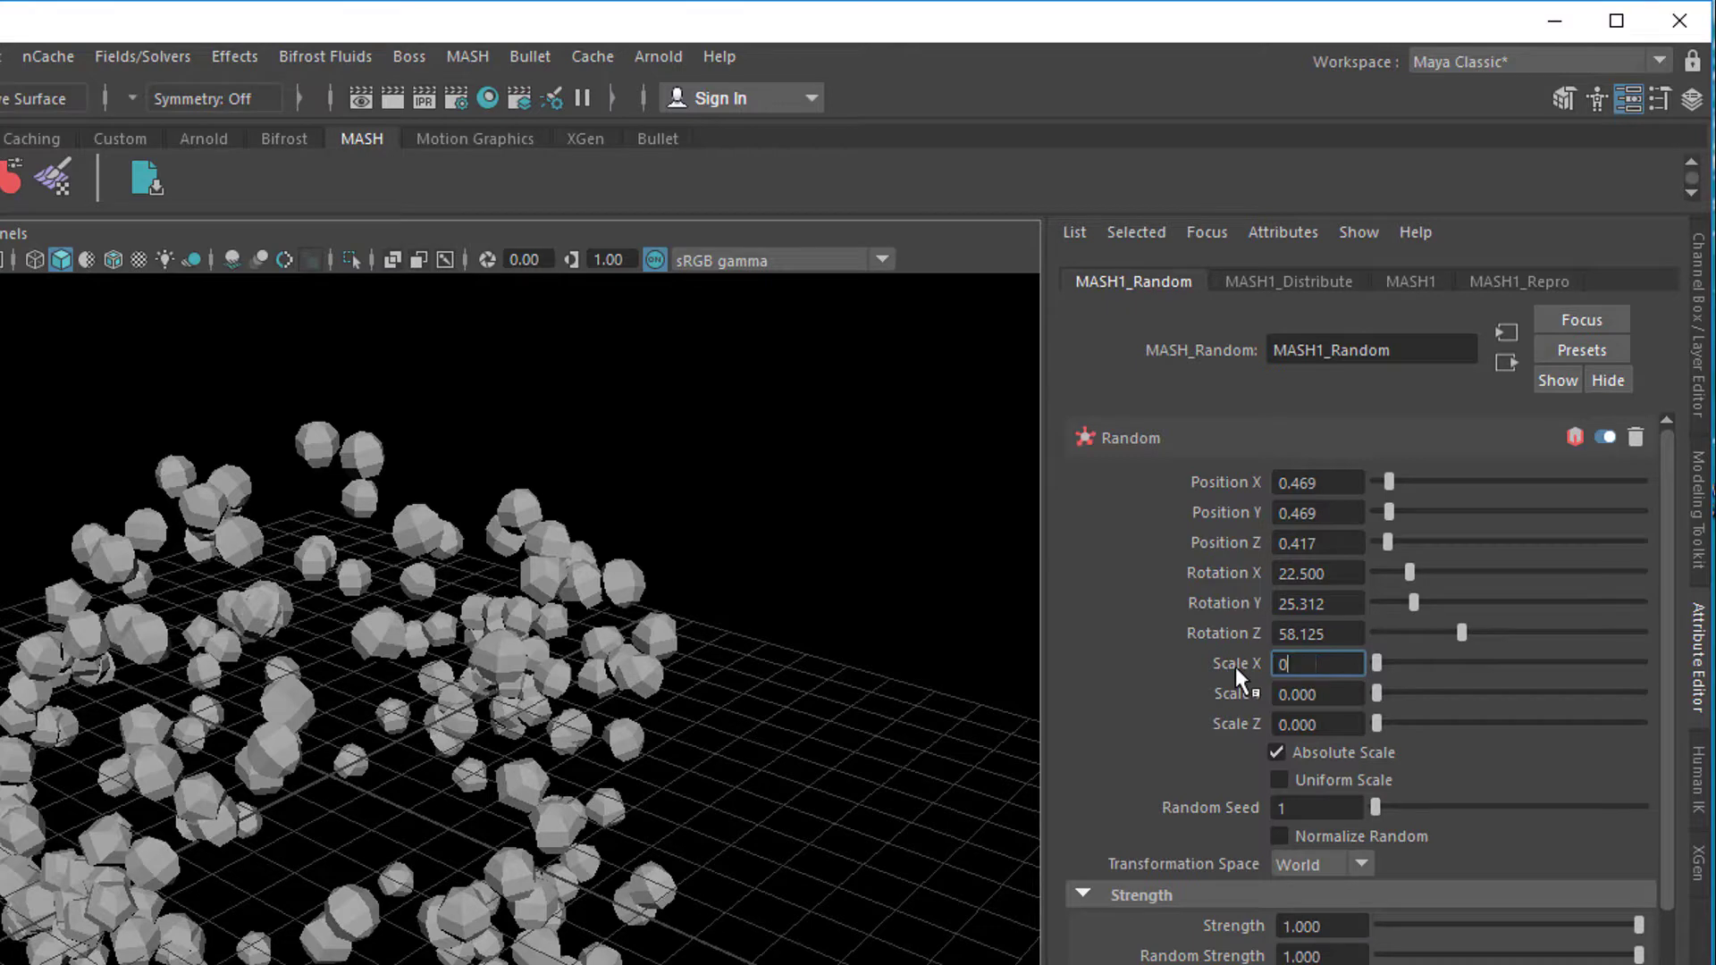
type(".")
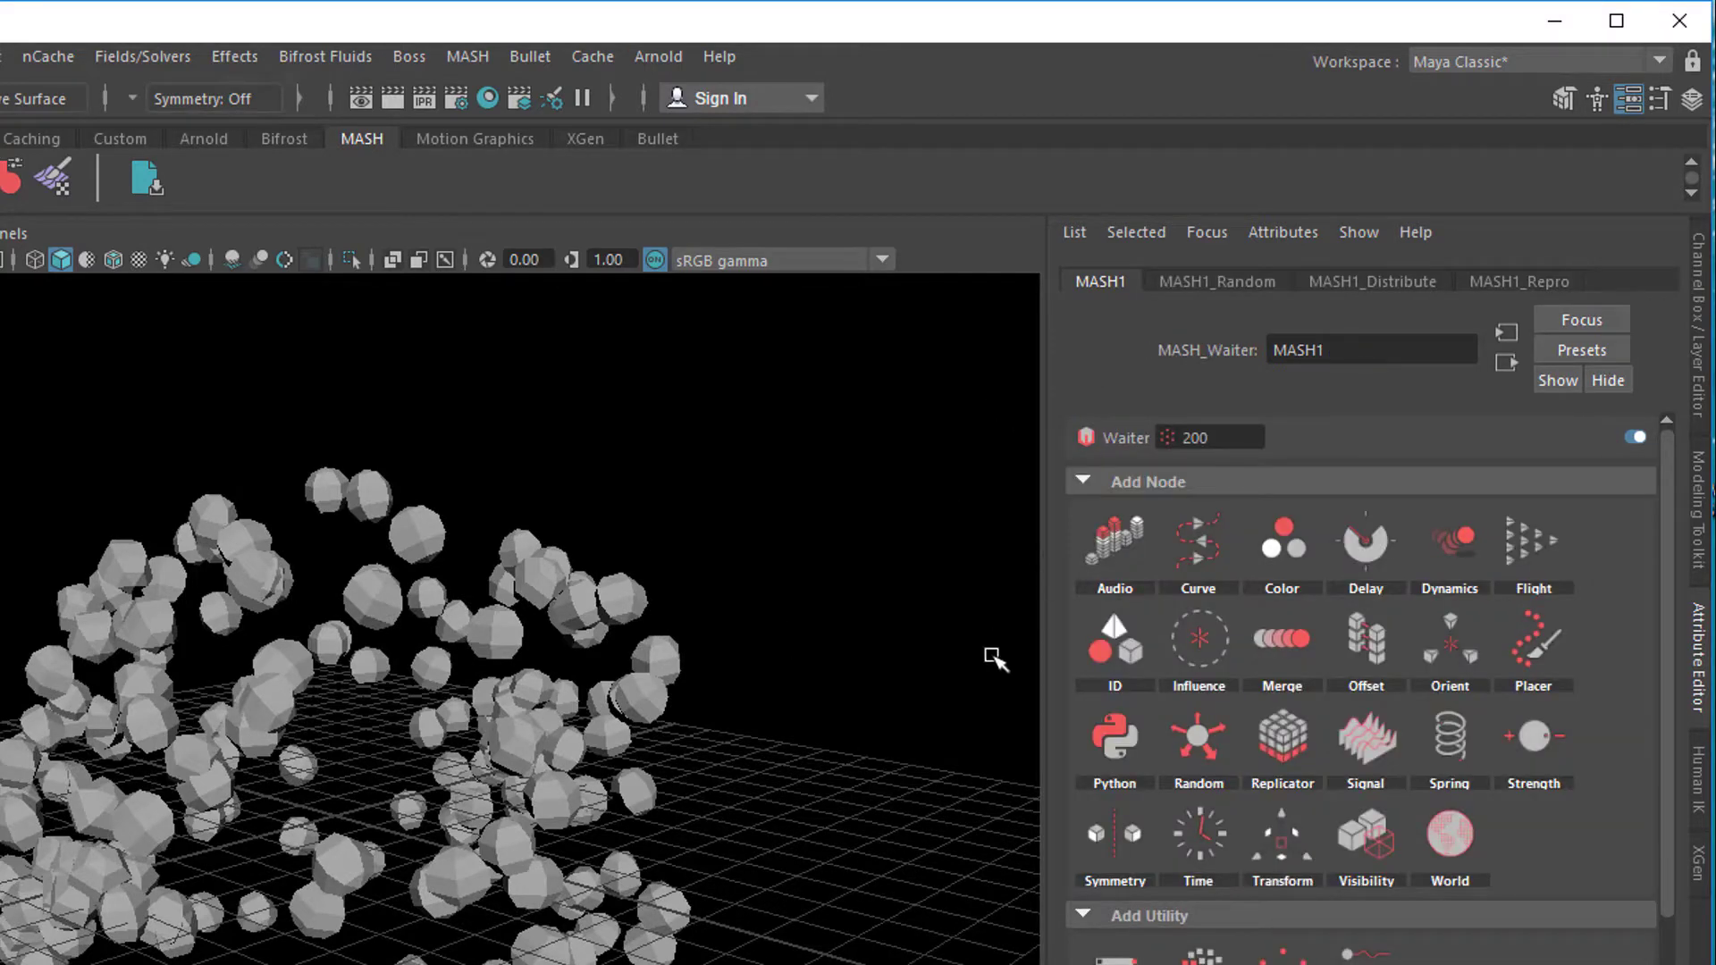
mouse_move(1464, 568)
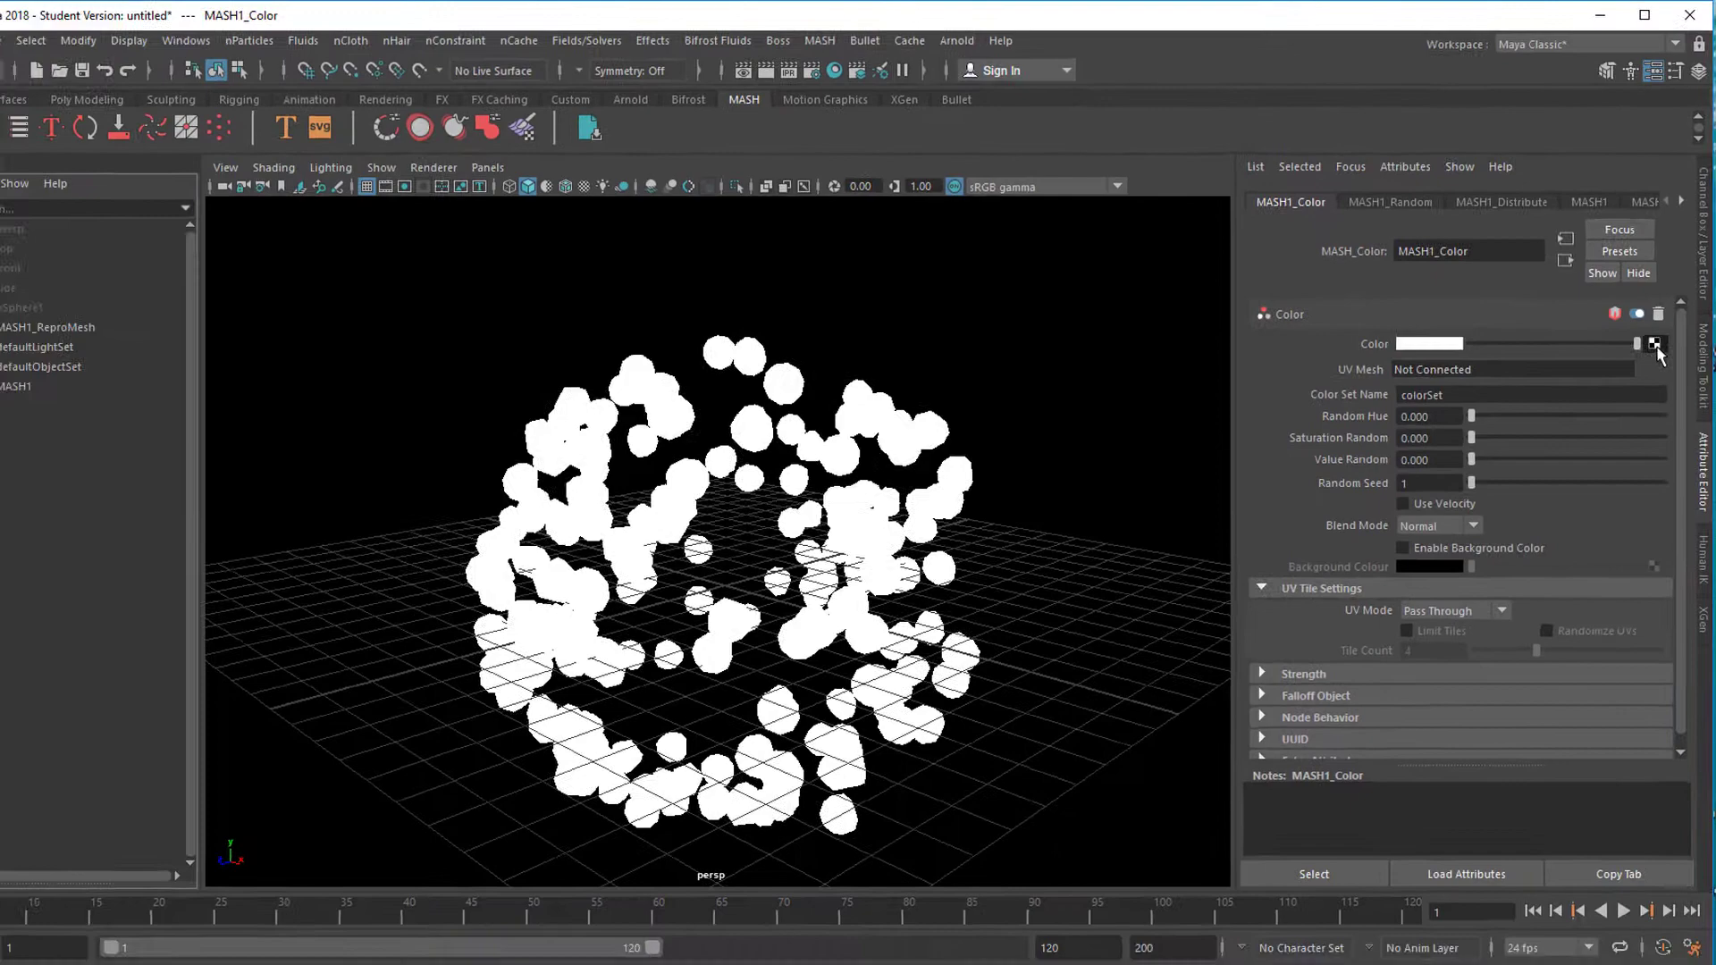
Step: Map a Crater texture to the Color node and reselect MASH1
left_click(1656, 343)
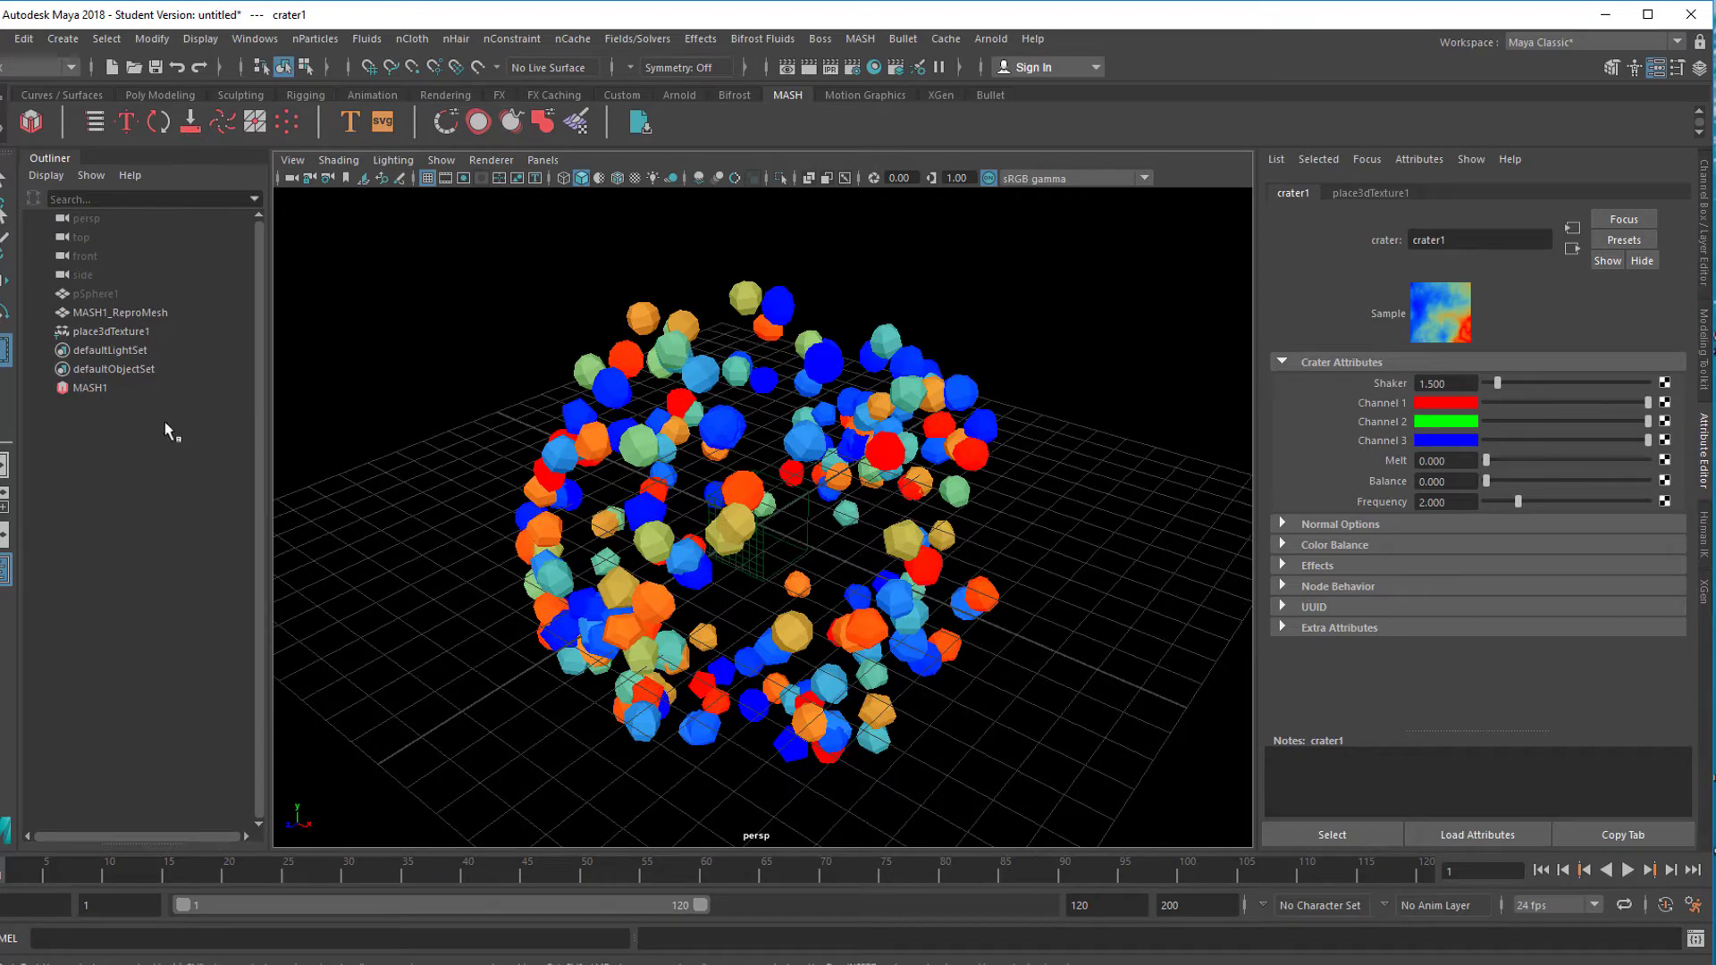
left_click(85, 388)
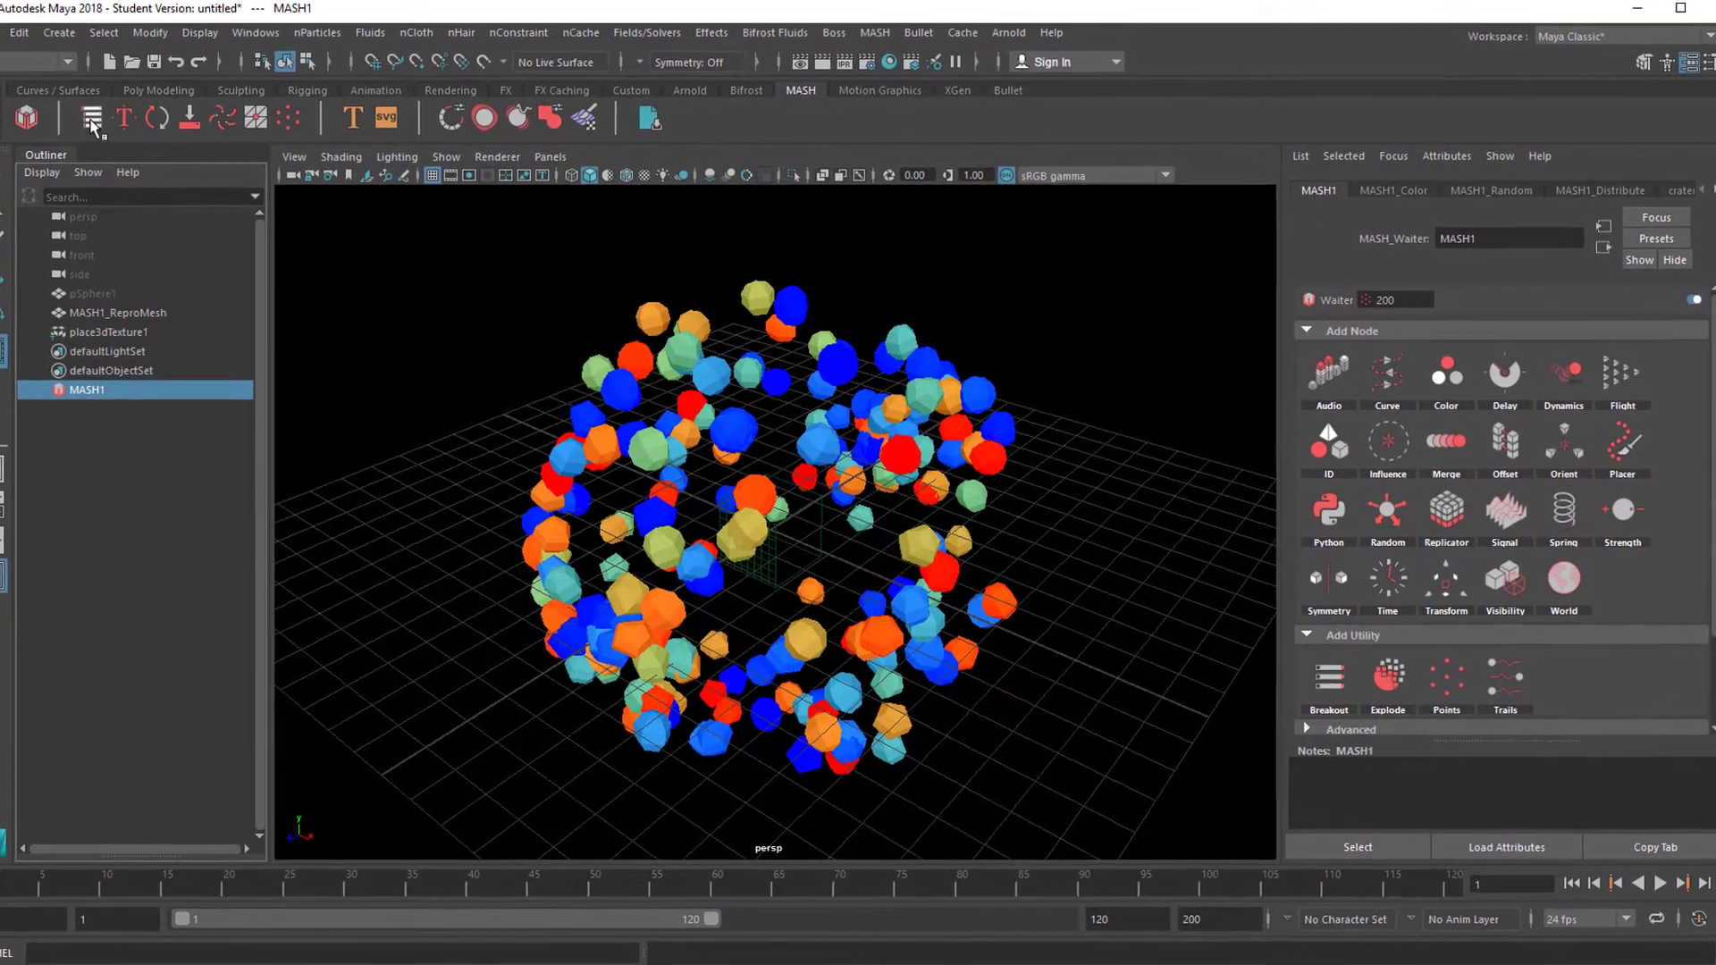
Step: Add a Dynamics node with Bullet solver to the MASH1 network
left_click(93, 118)
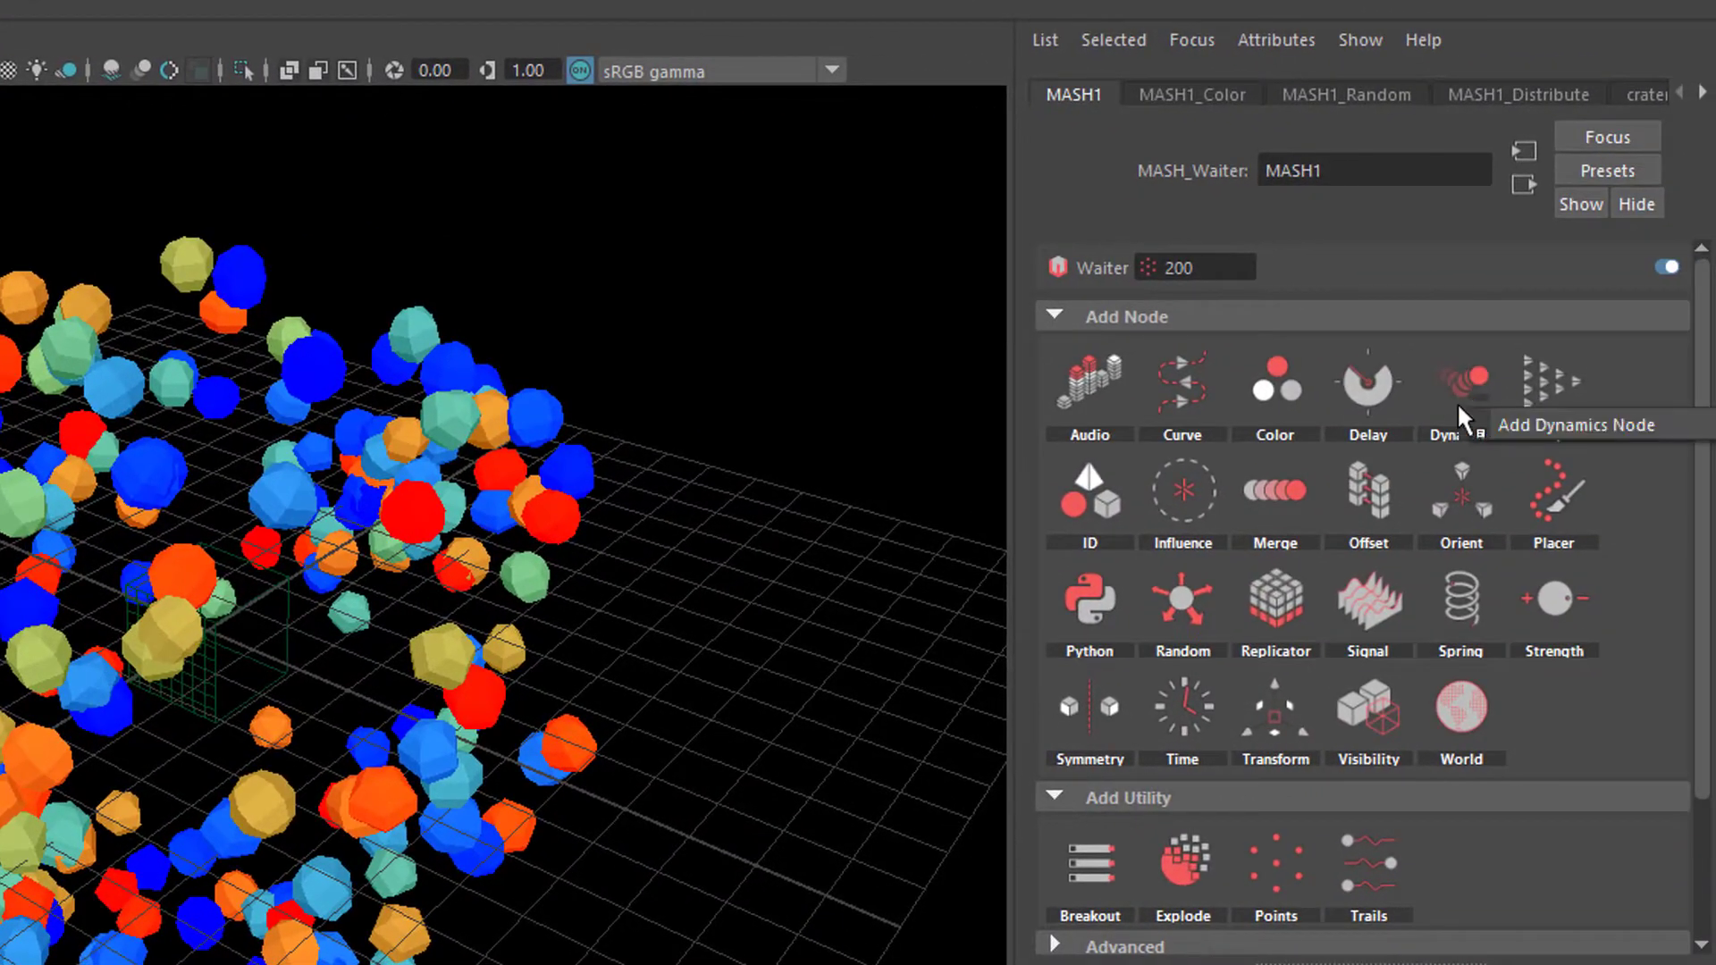
left_click(1461, 383)
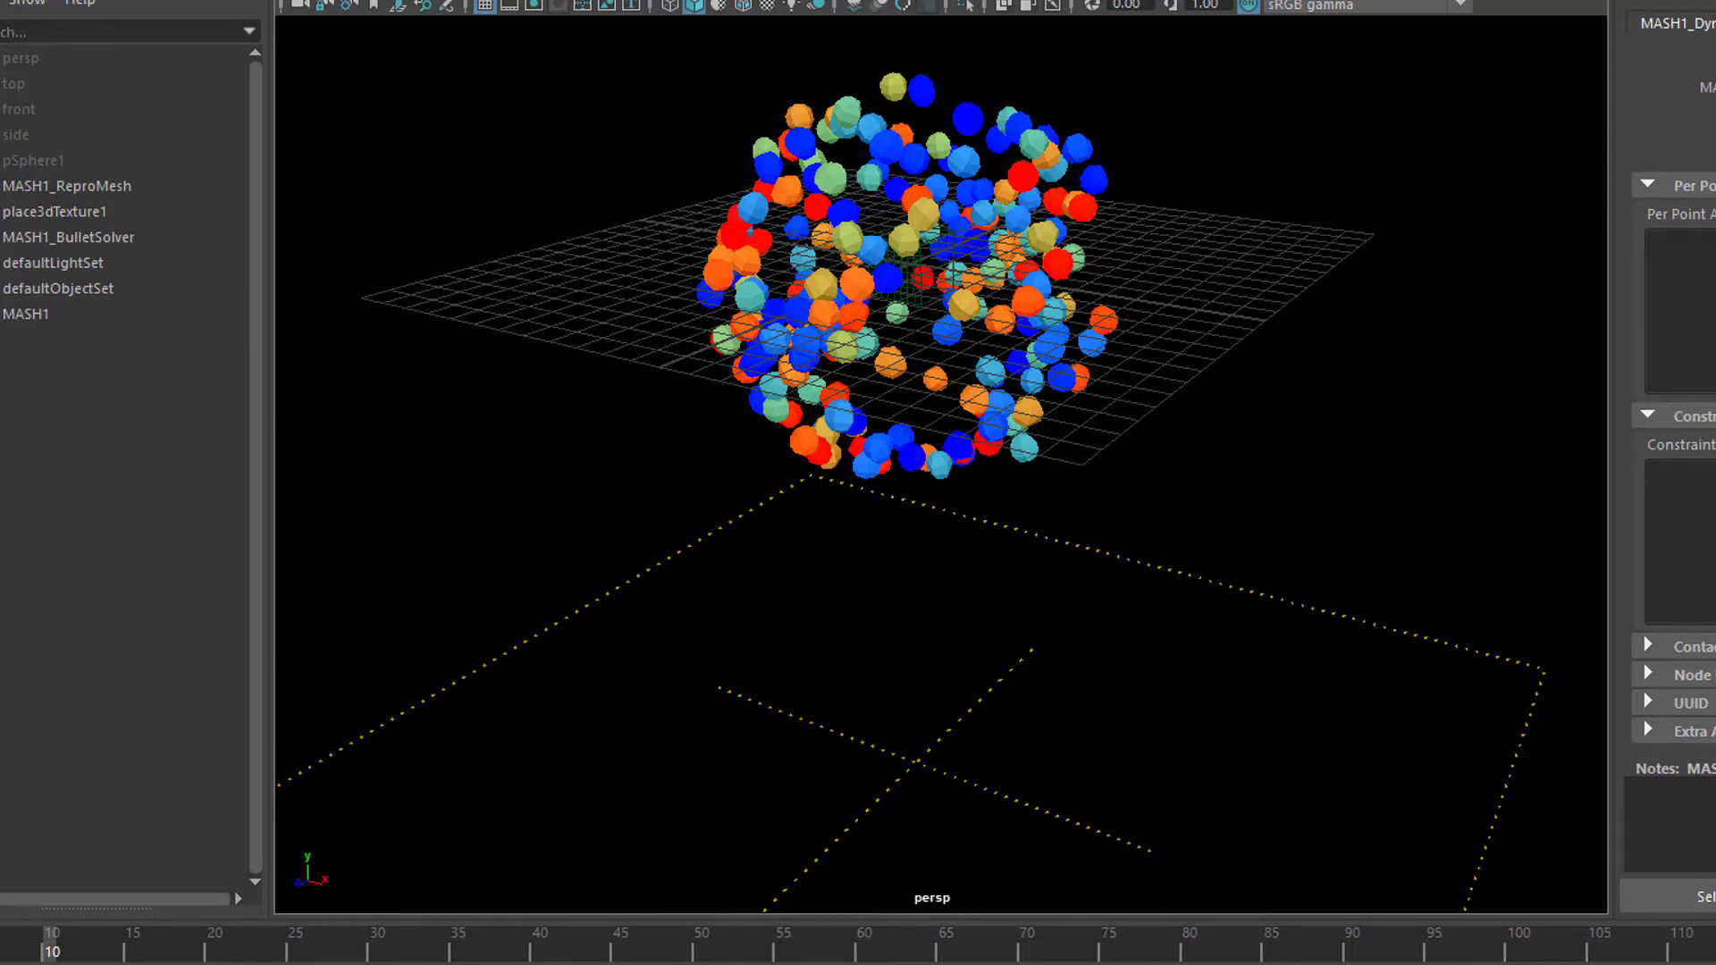
mouse_move(1253, 731)
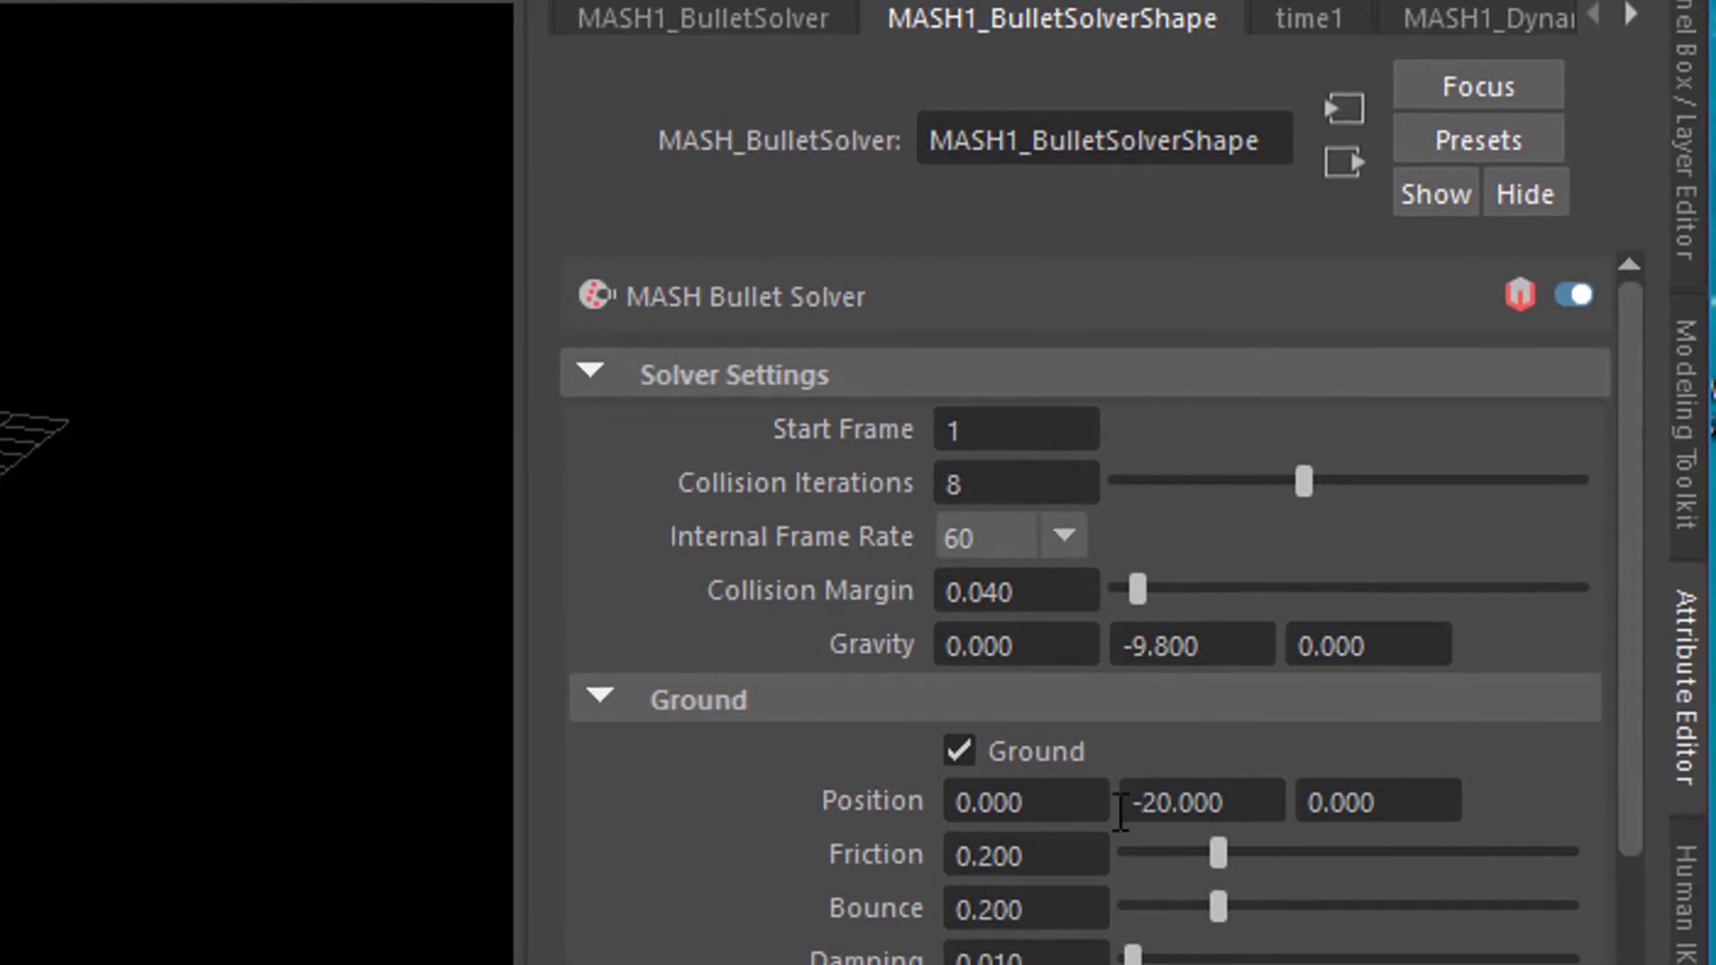
Step: Set the Bullet solver's ground plane height to -20
left_click(956, 751)
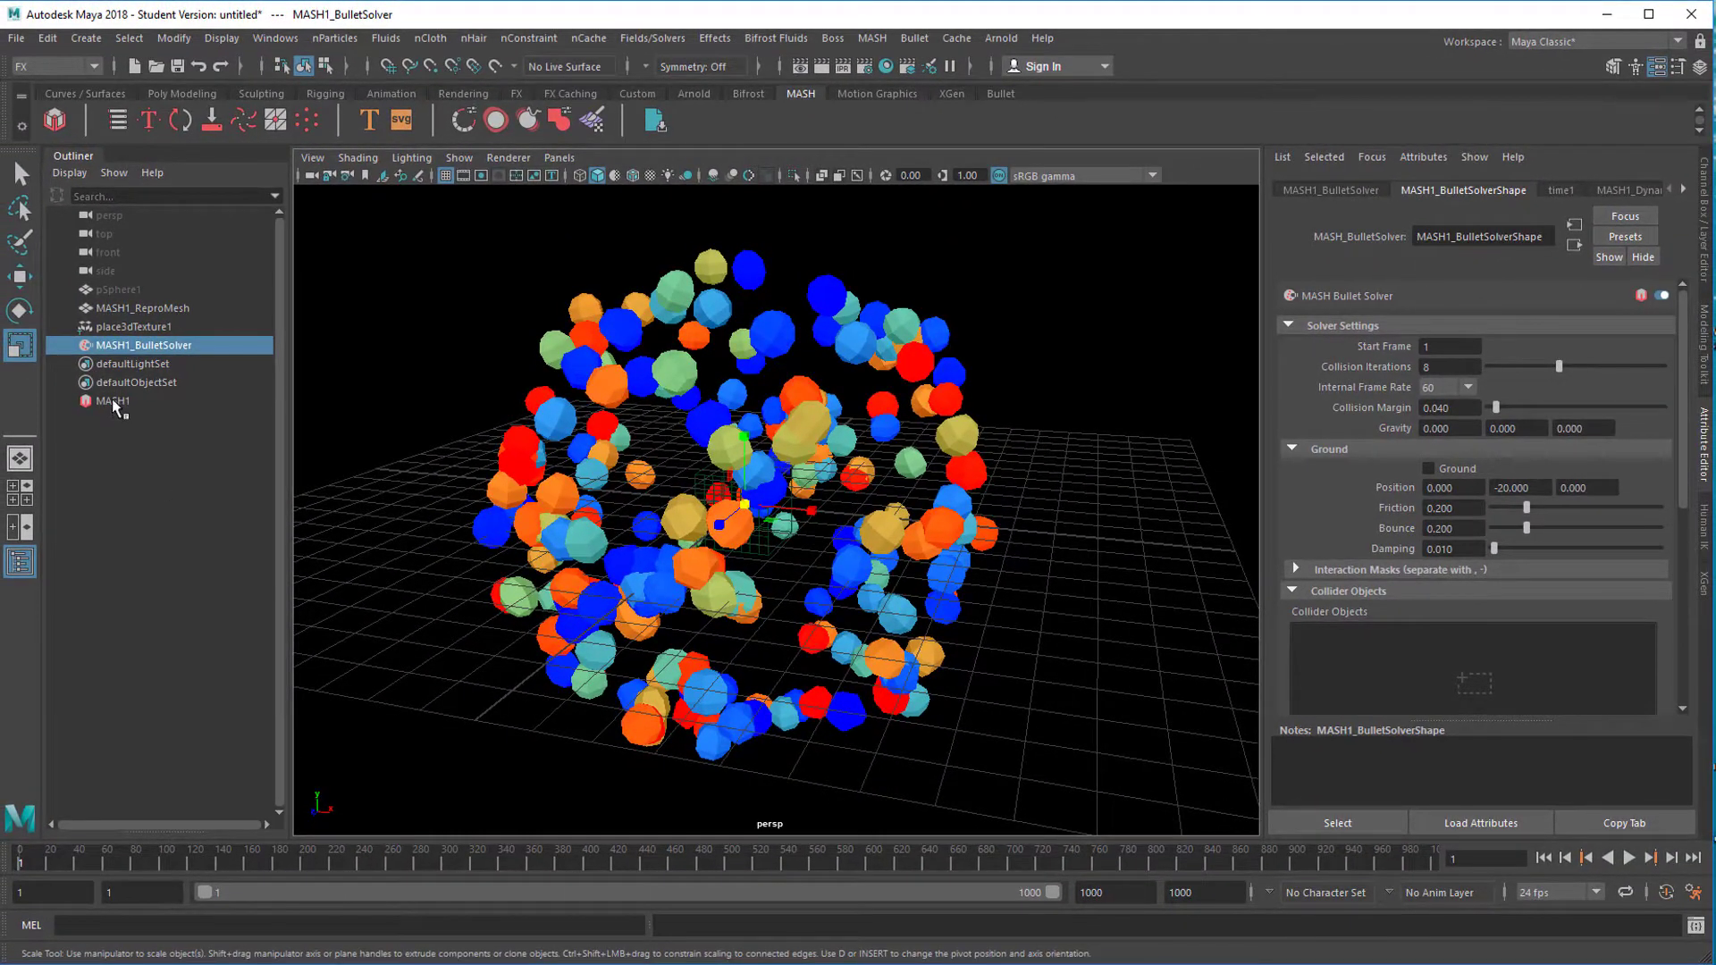
Step: Show MASH1_Dynamics settings scrolled to the empty Constraints section
left_click(111, 401)
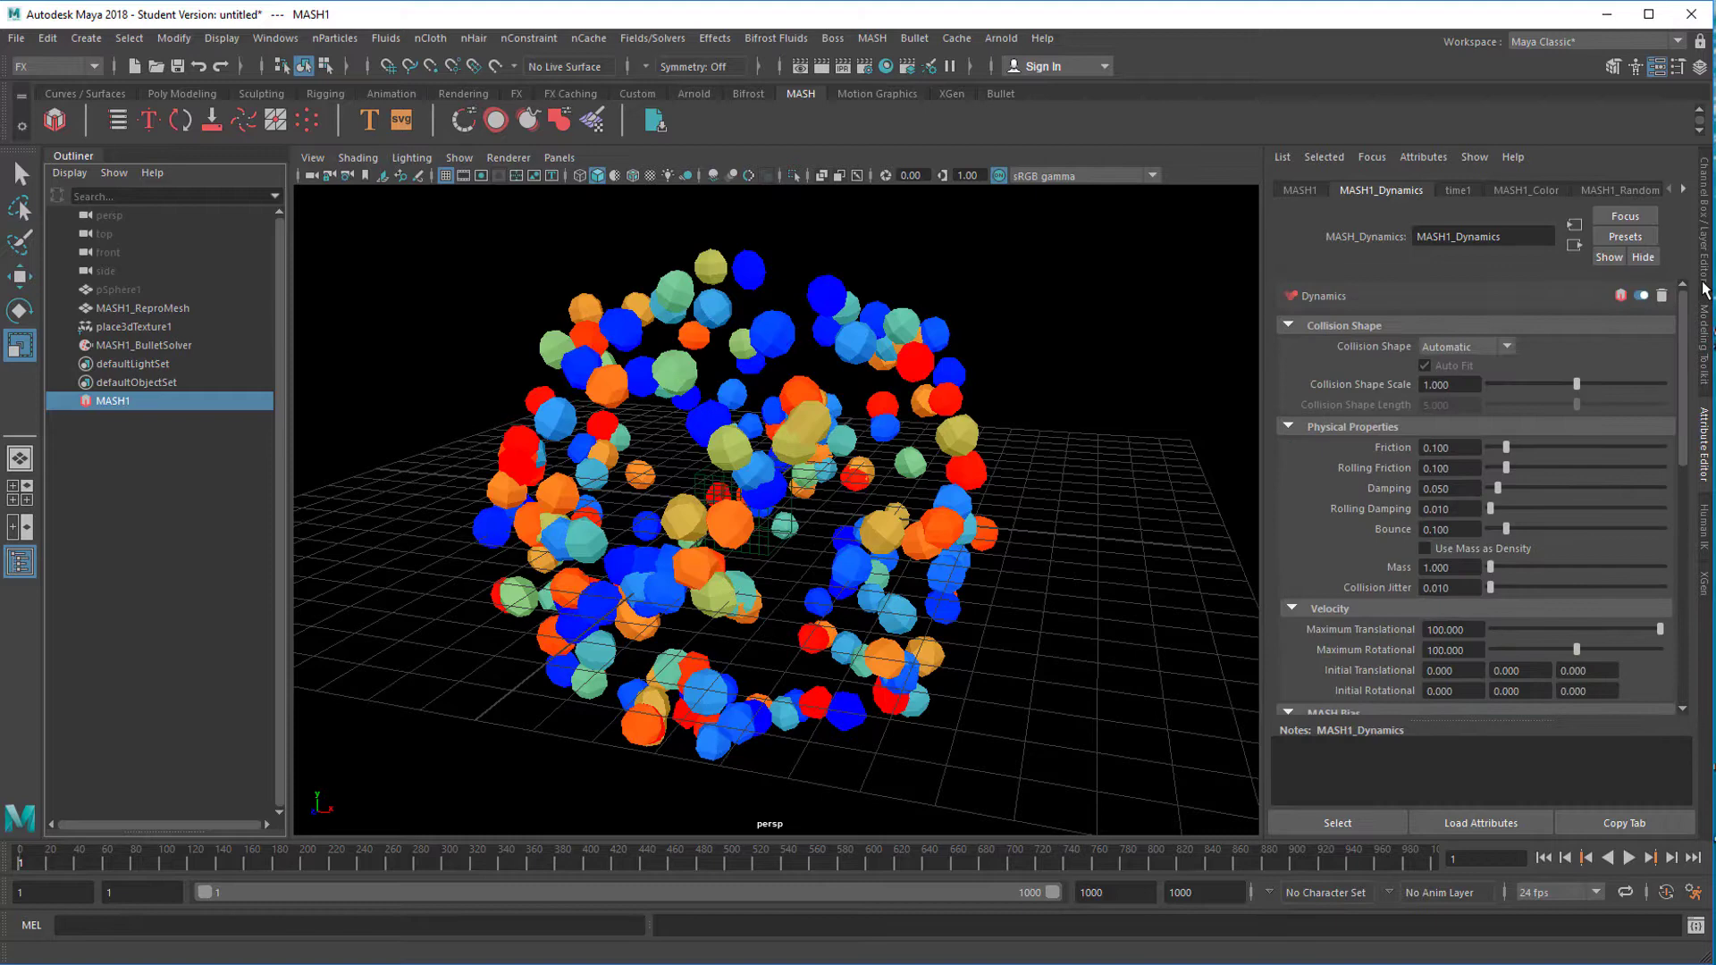
scroll("down", 3)
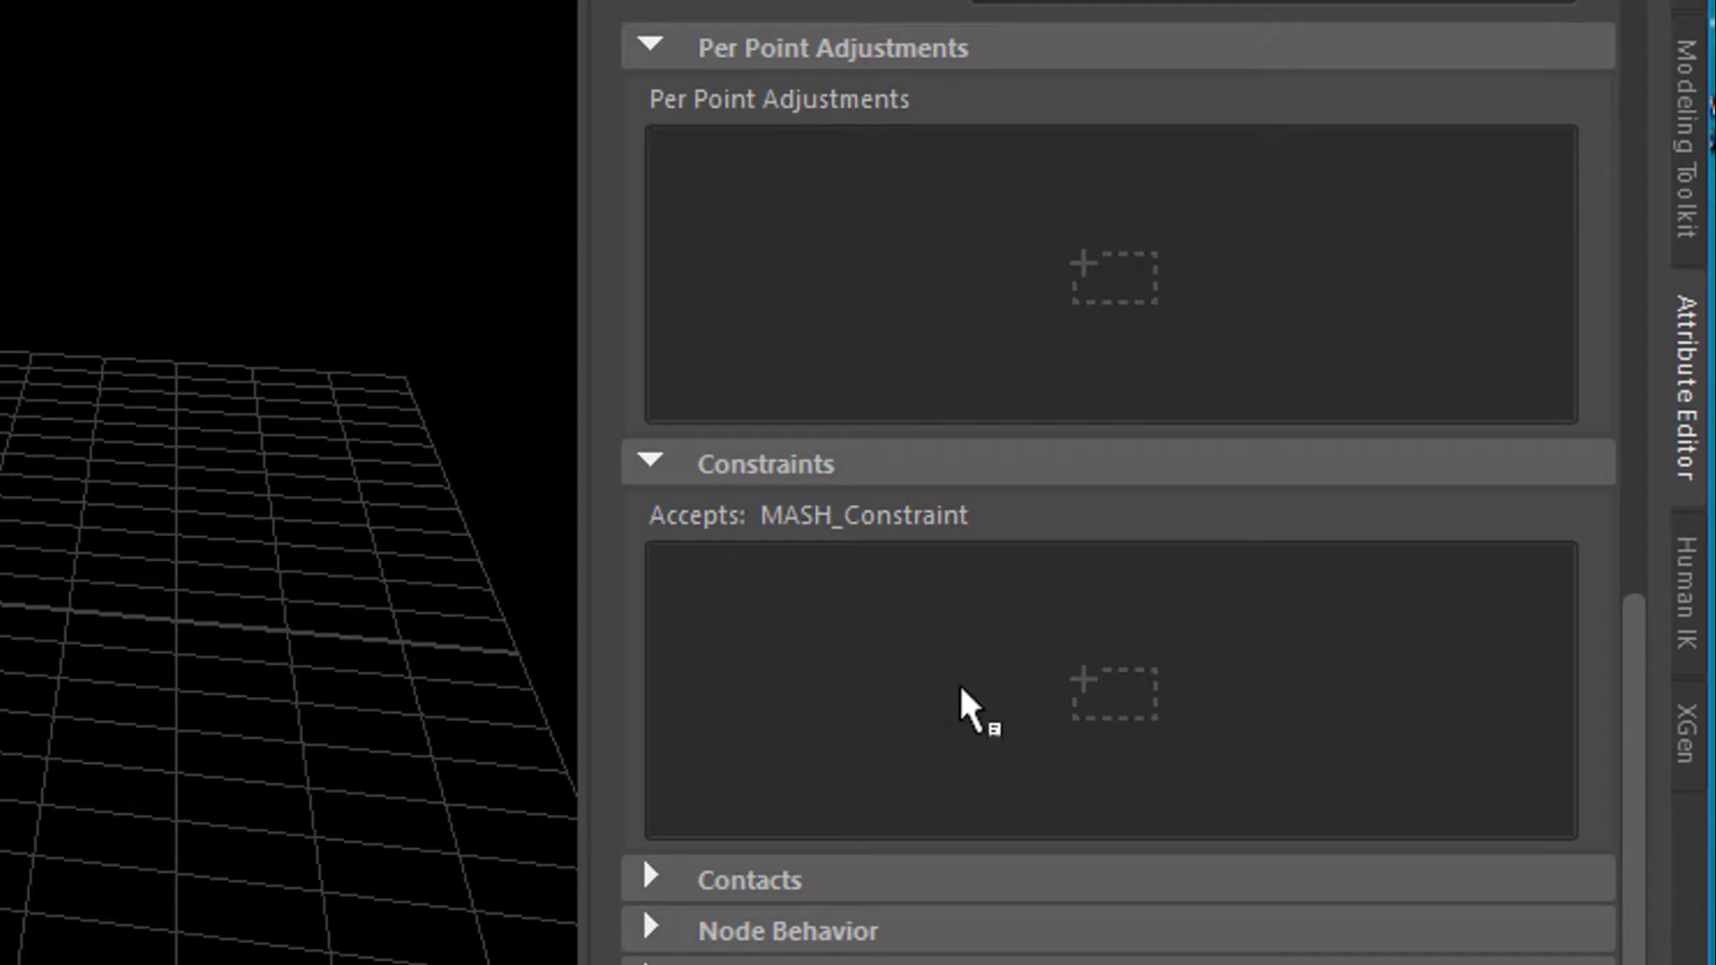
mouse_move(1031, 709)
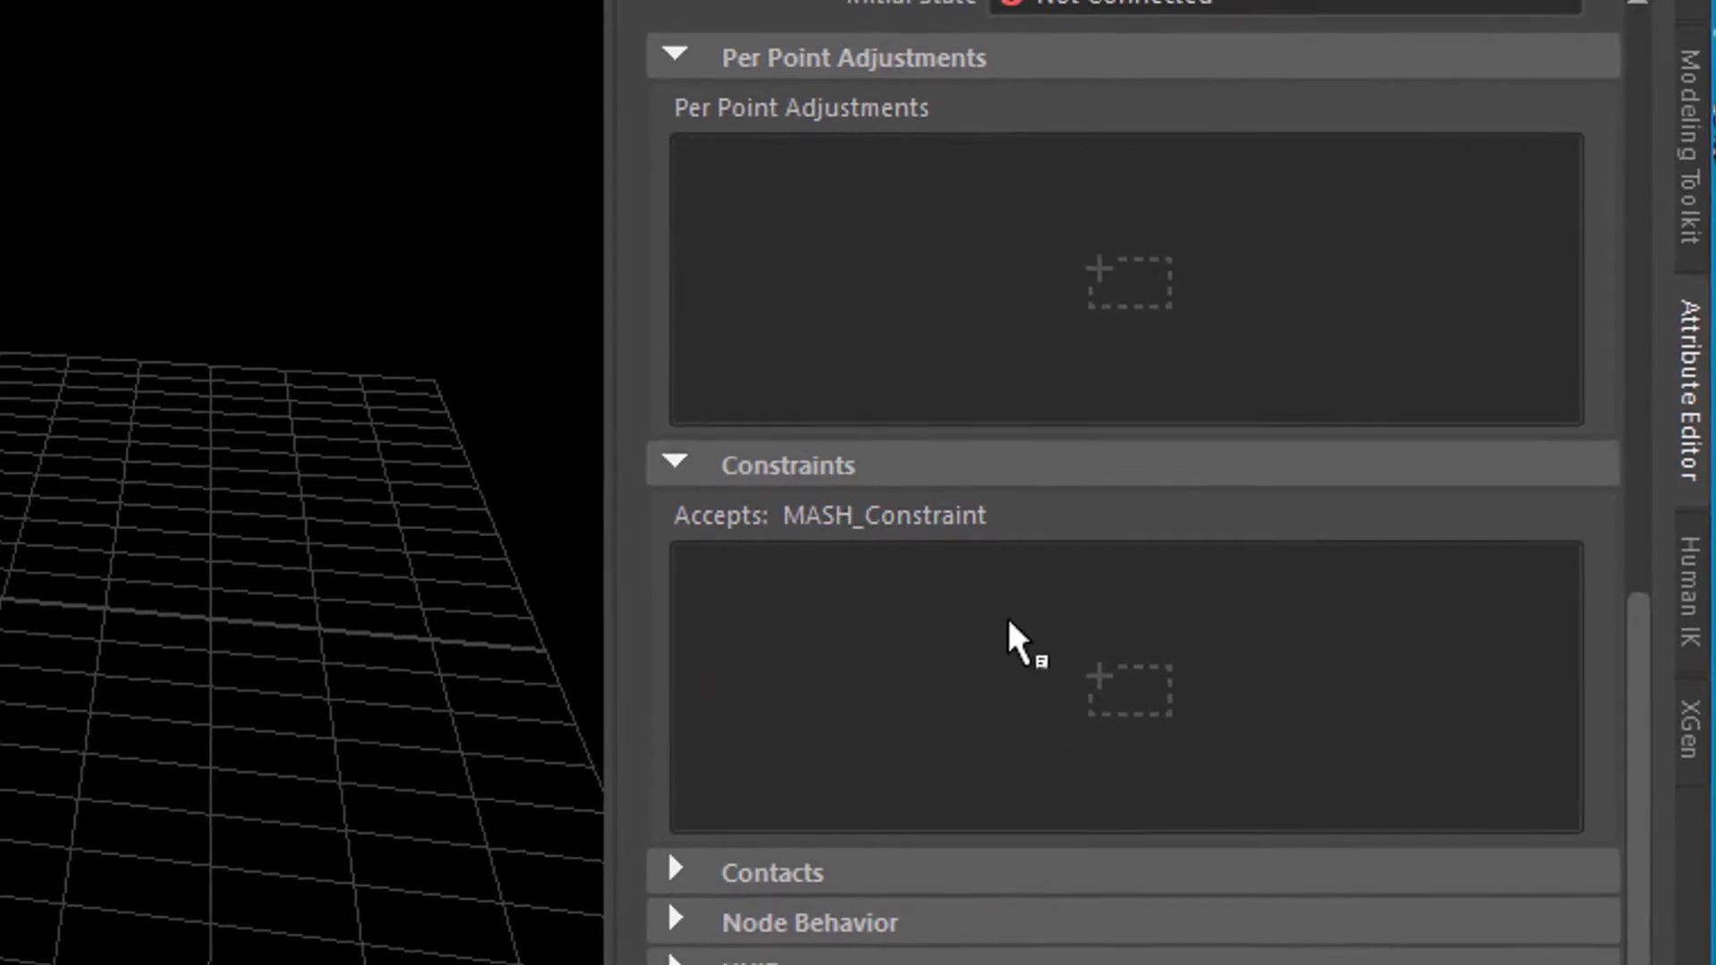
Step: Create MASH_Constraint1 in the Dynamics Constraints panel, linking nearby spheres
right_click(1041, 679)
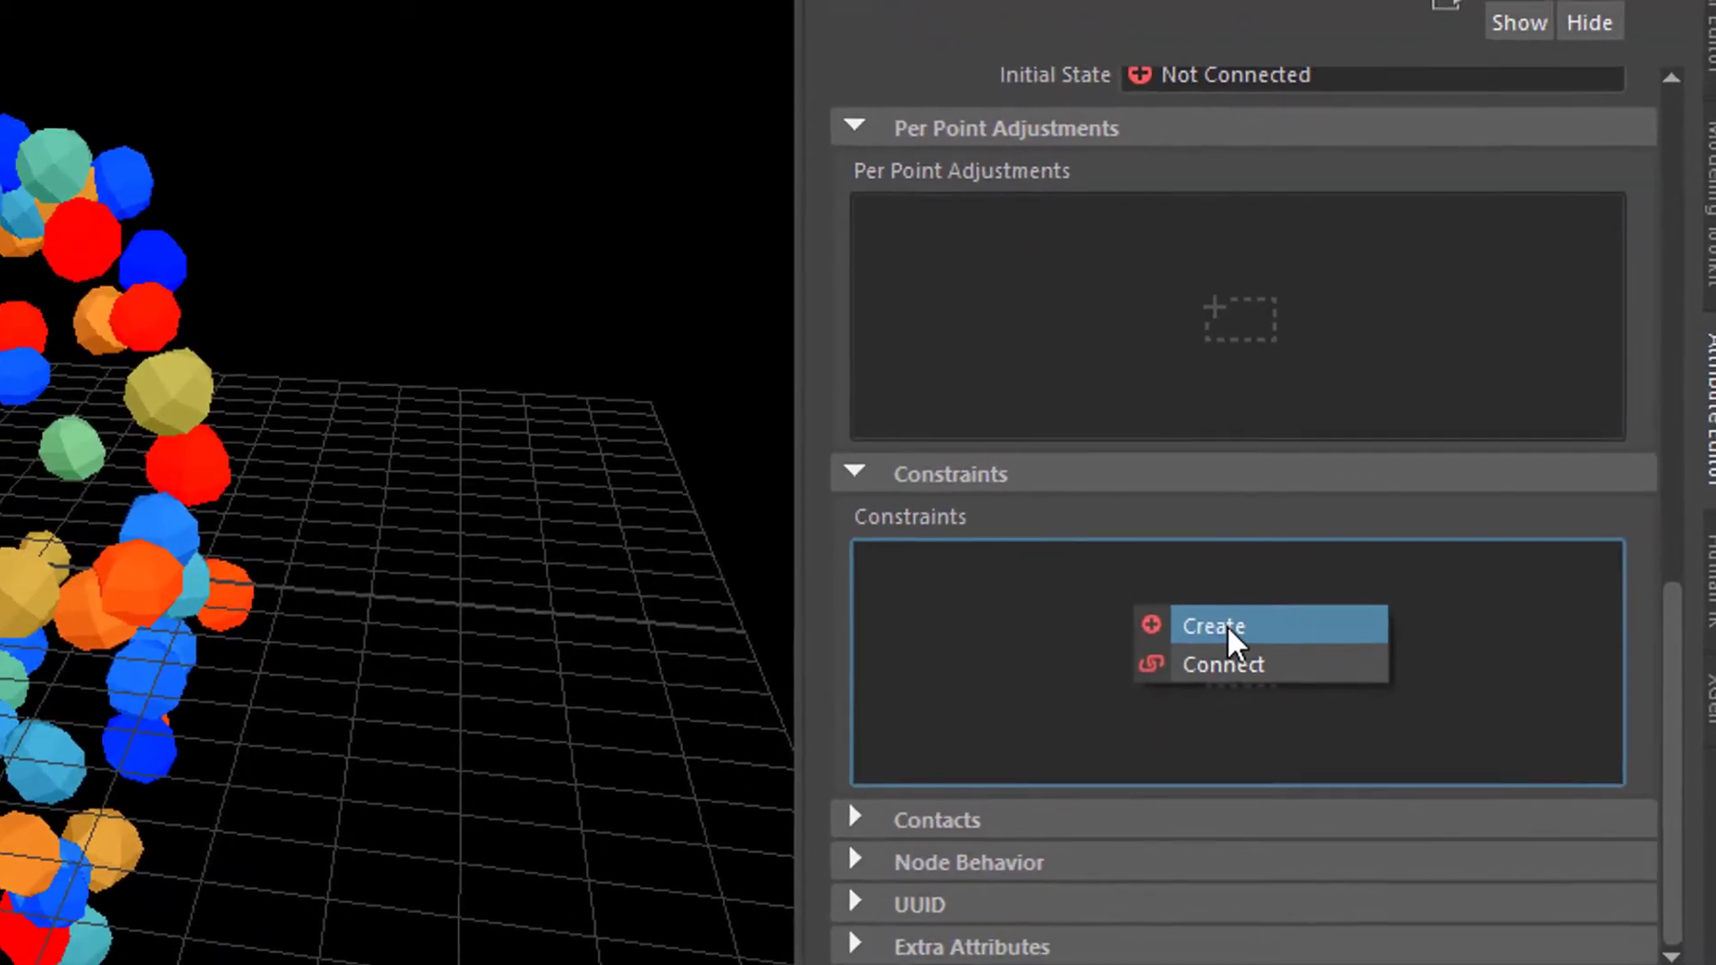
left_click(1210, 626)
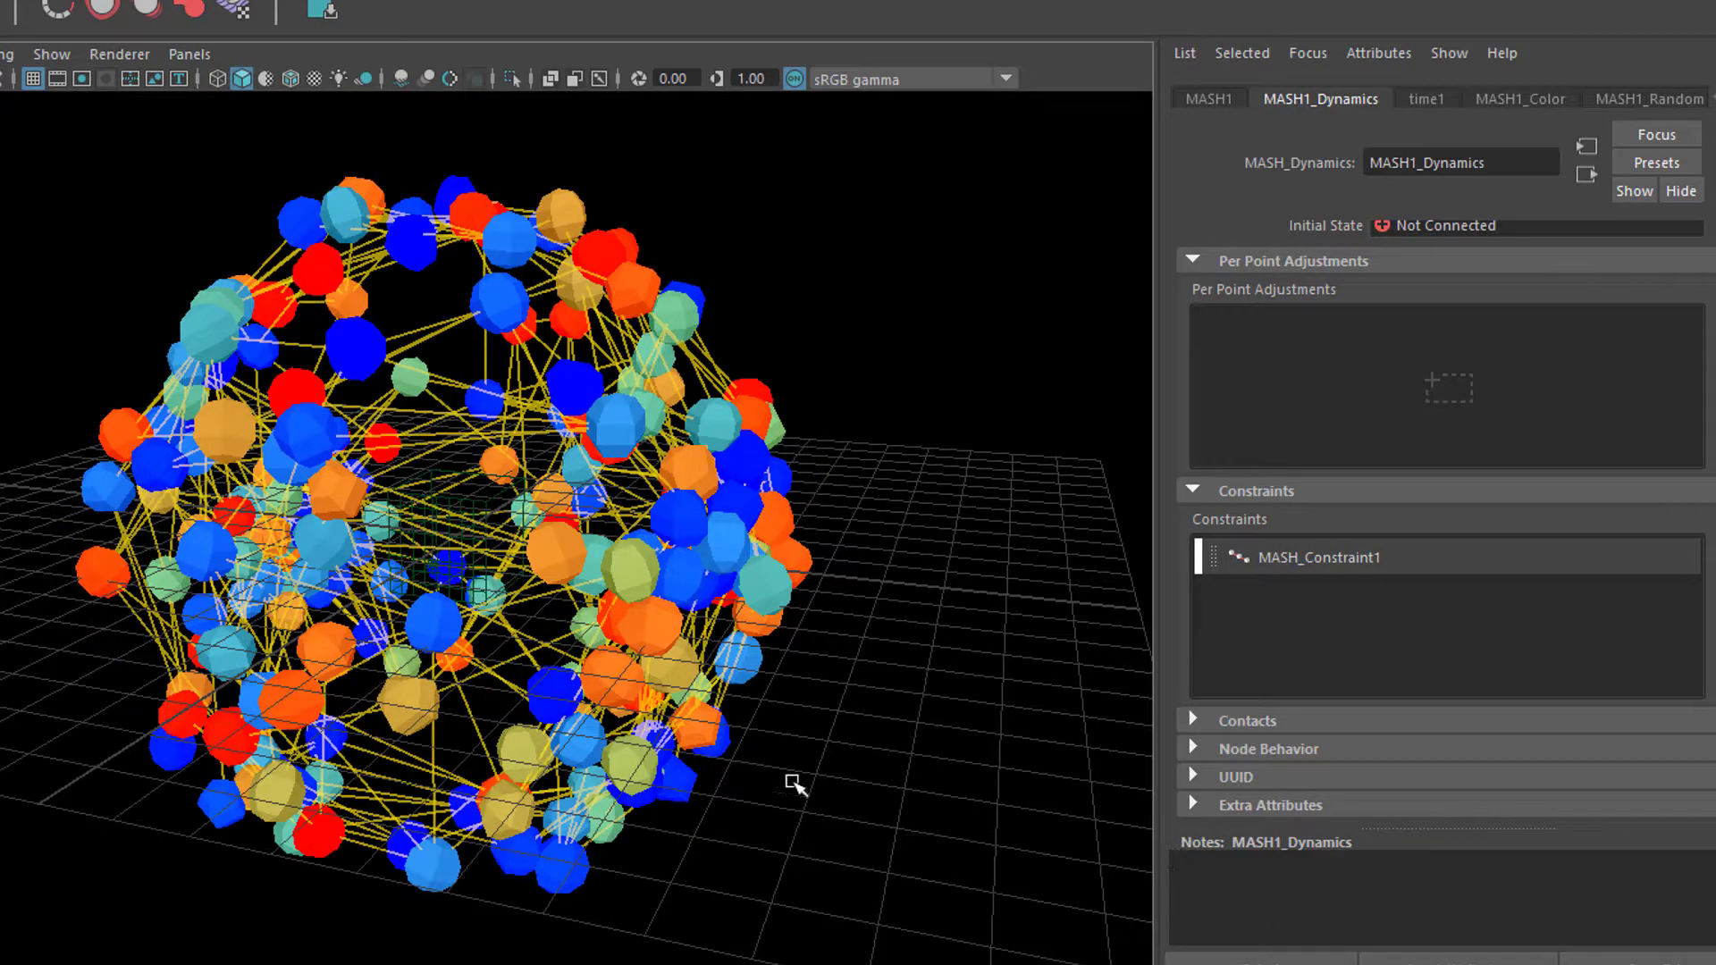
mouse_move(422, 348)
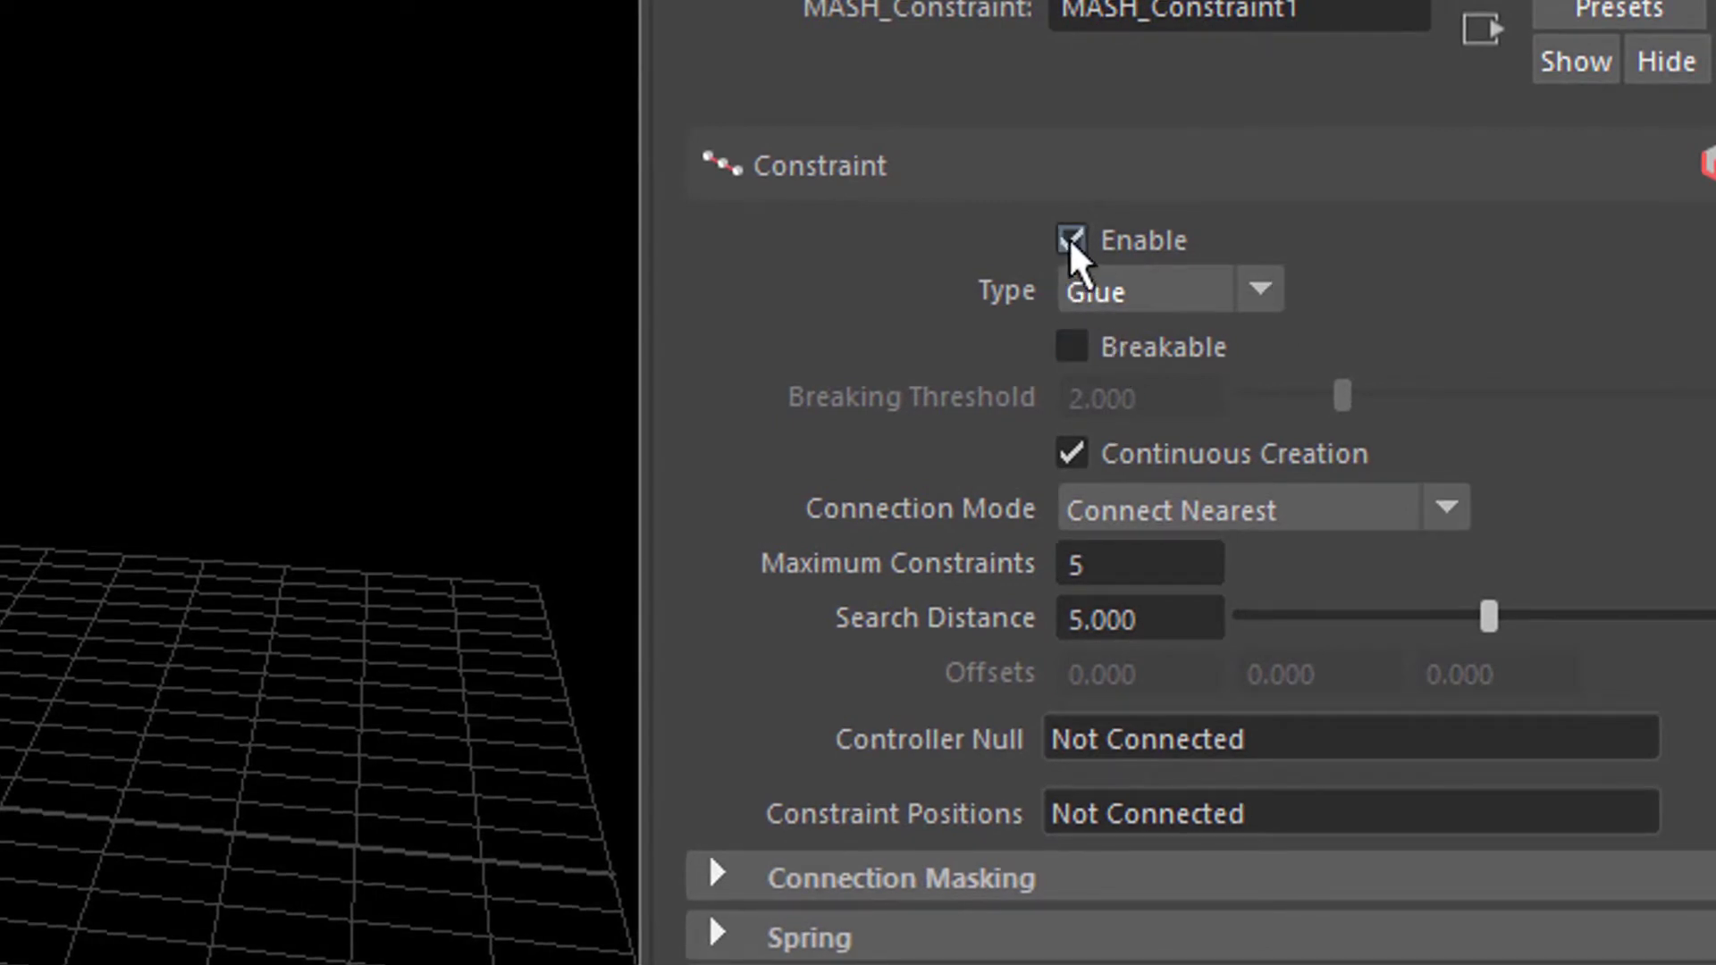
Step: Toggle MASH_Constraint1's Enable off and back on, leaving it enabled
left_click(1071, 239)
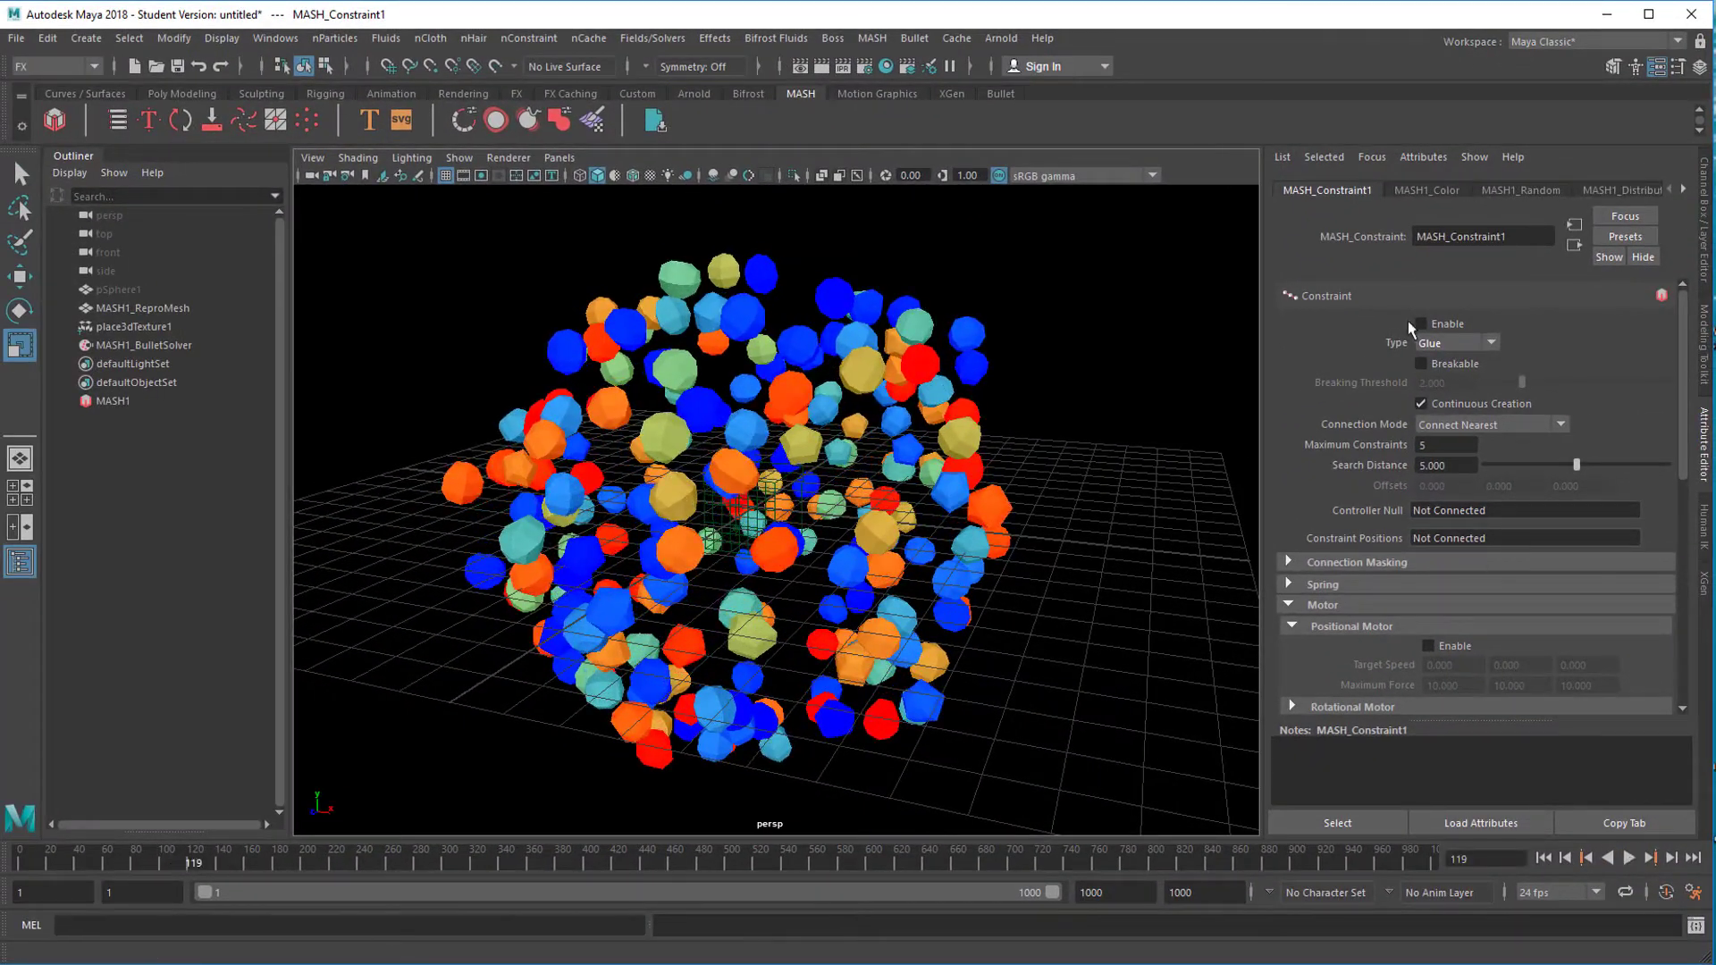
left_click(1421, 323)
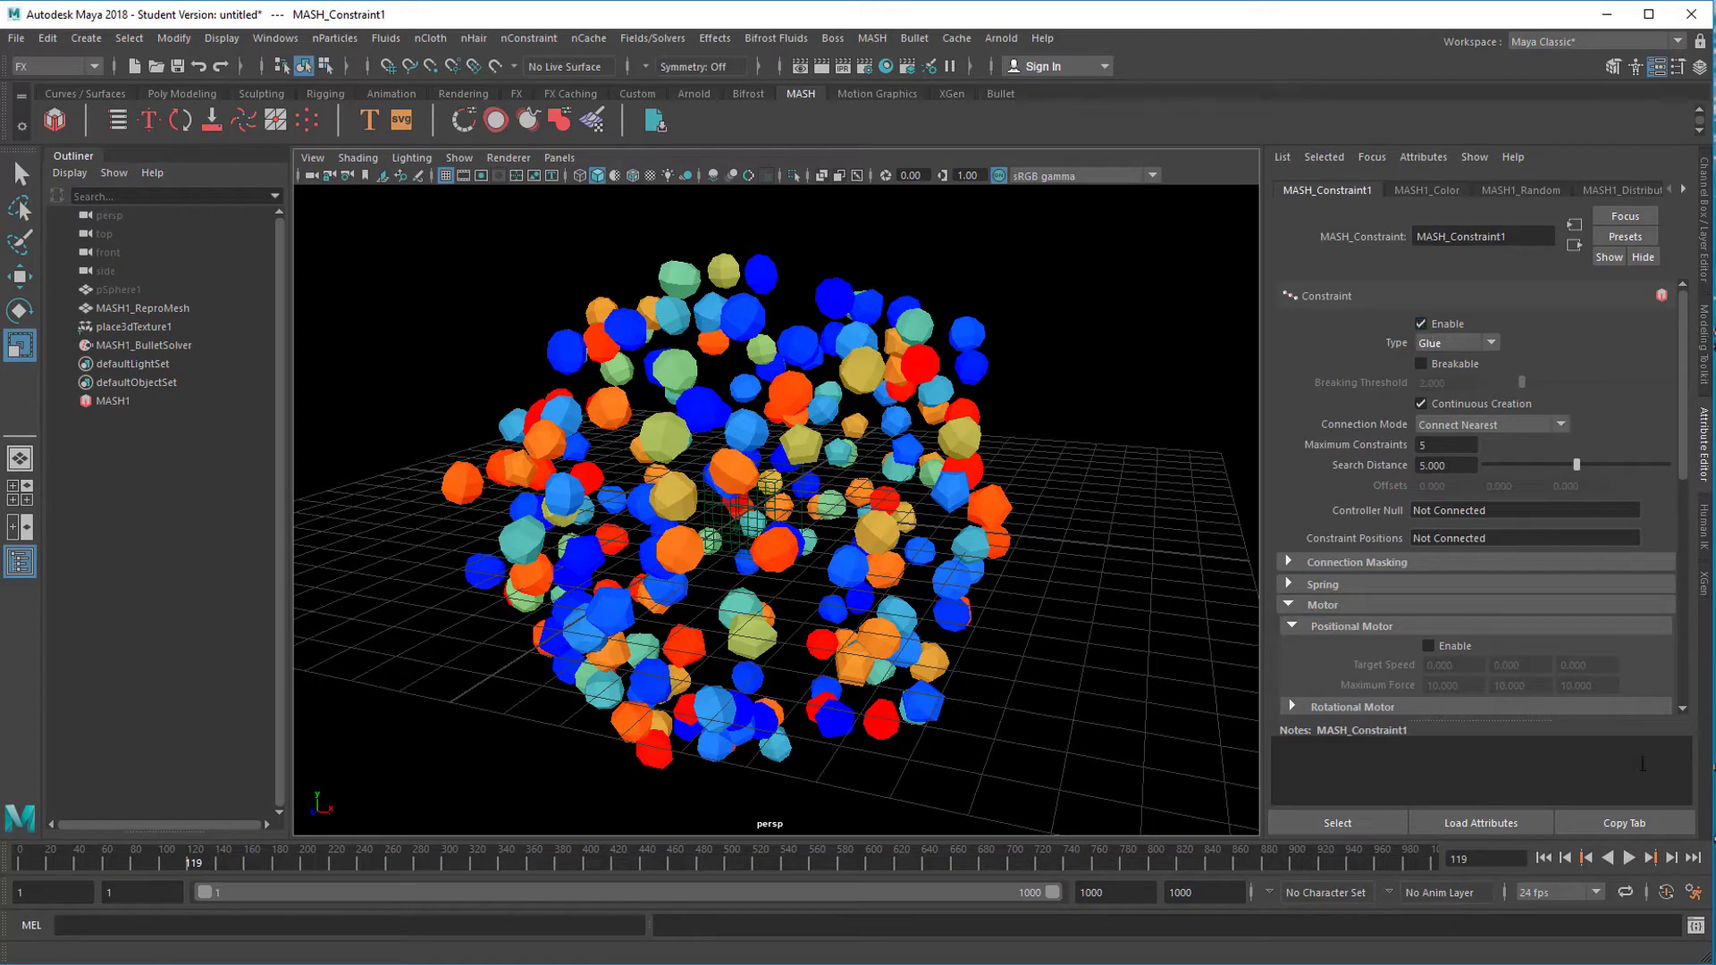
left_click(1629, 858)
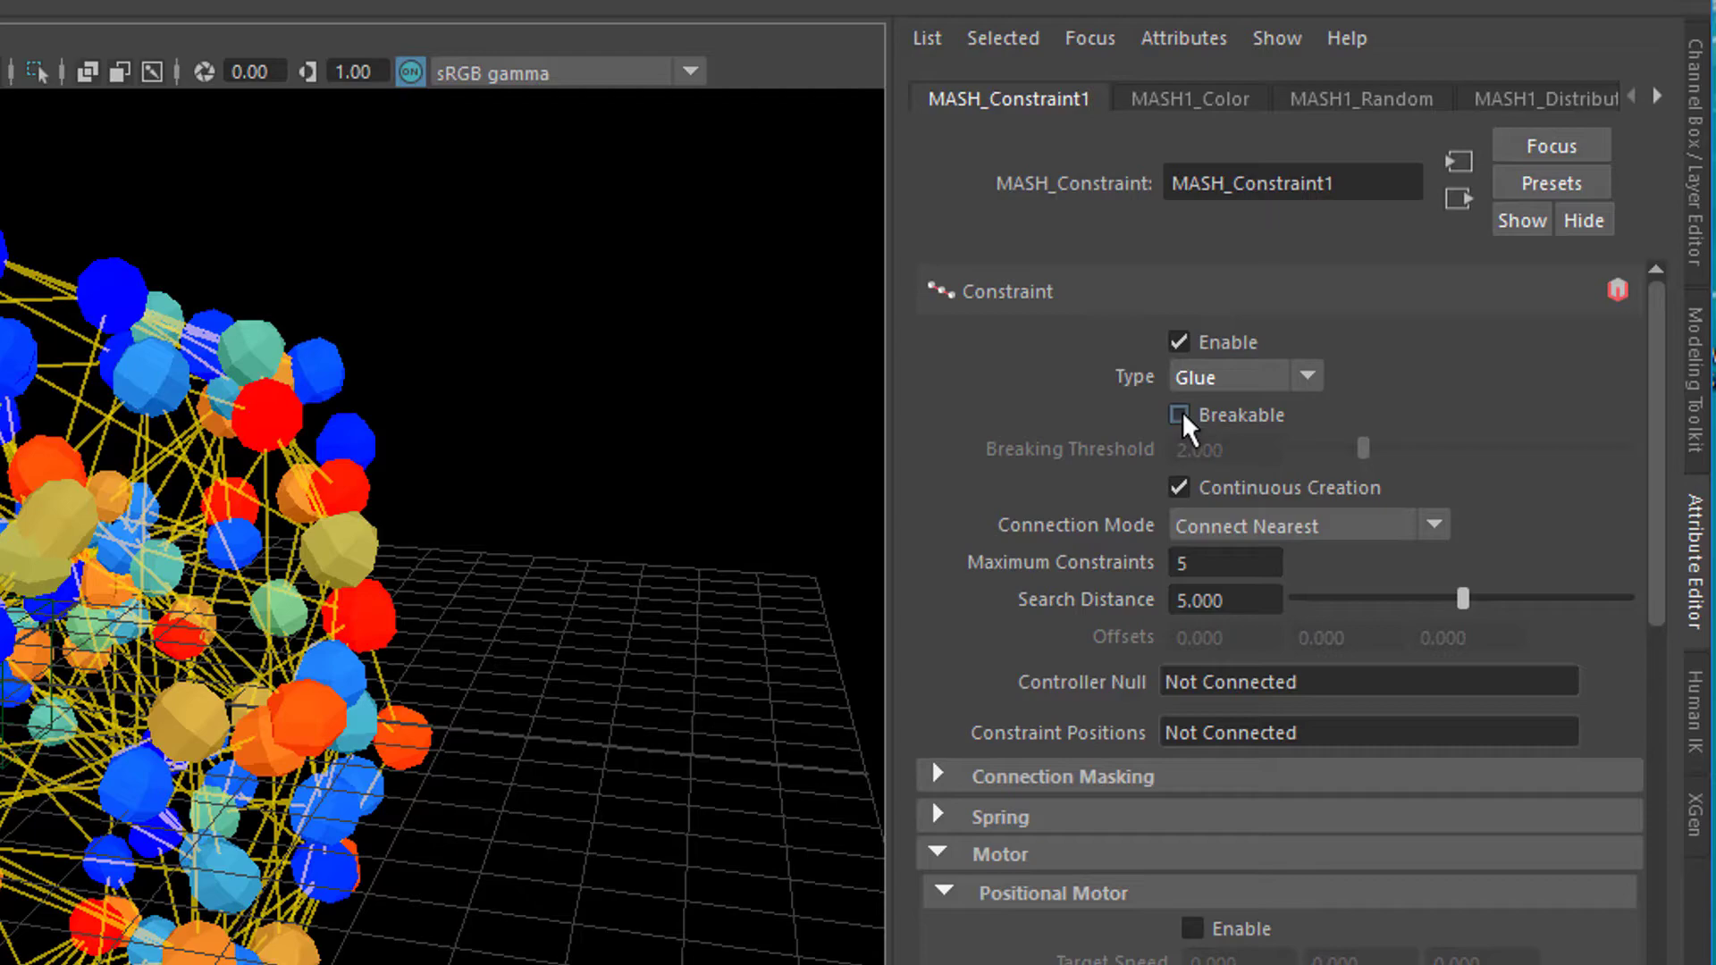
Step: Enable Breakable, set the Breaking Threshold slider to 5.000, then switch Breakable off again
left_click(1180, 415)
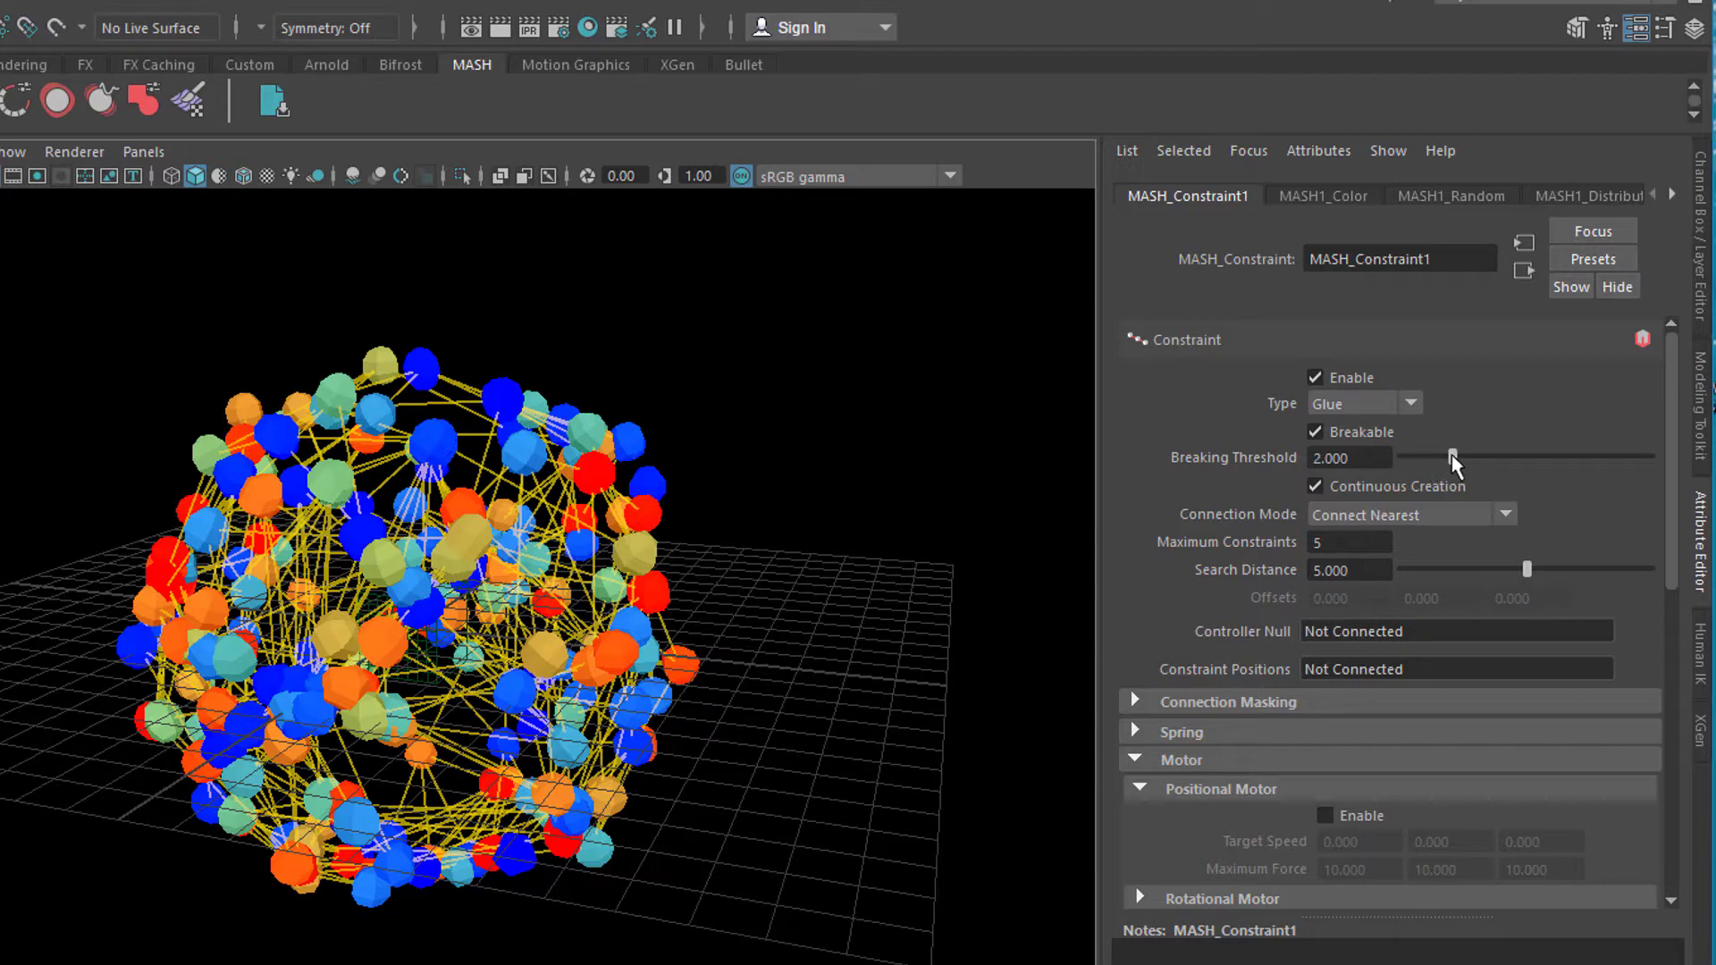
left_click_drag(1452, 456, 1609, 456)
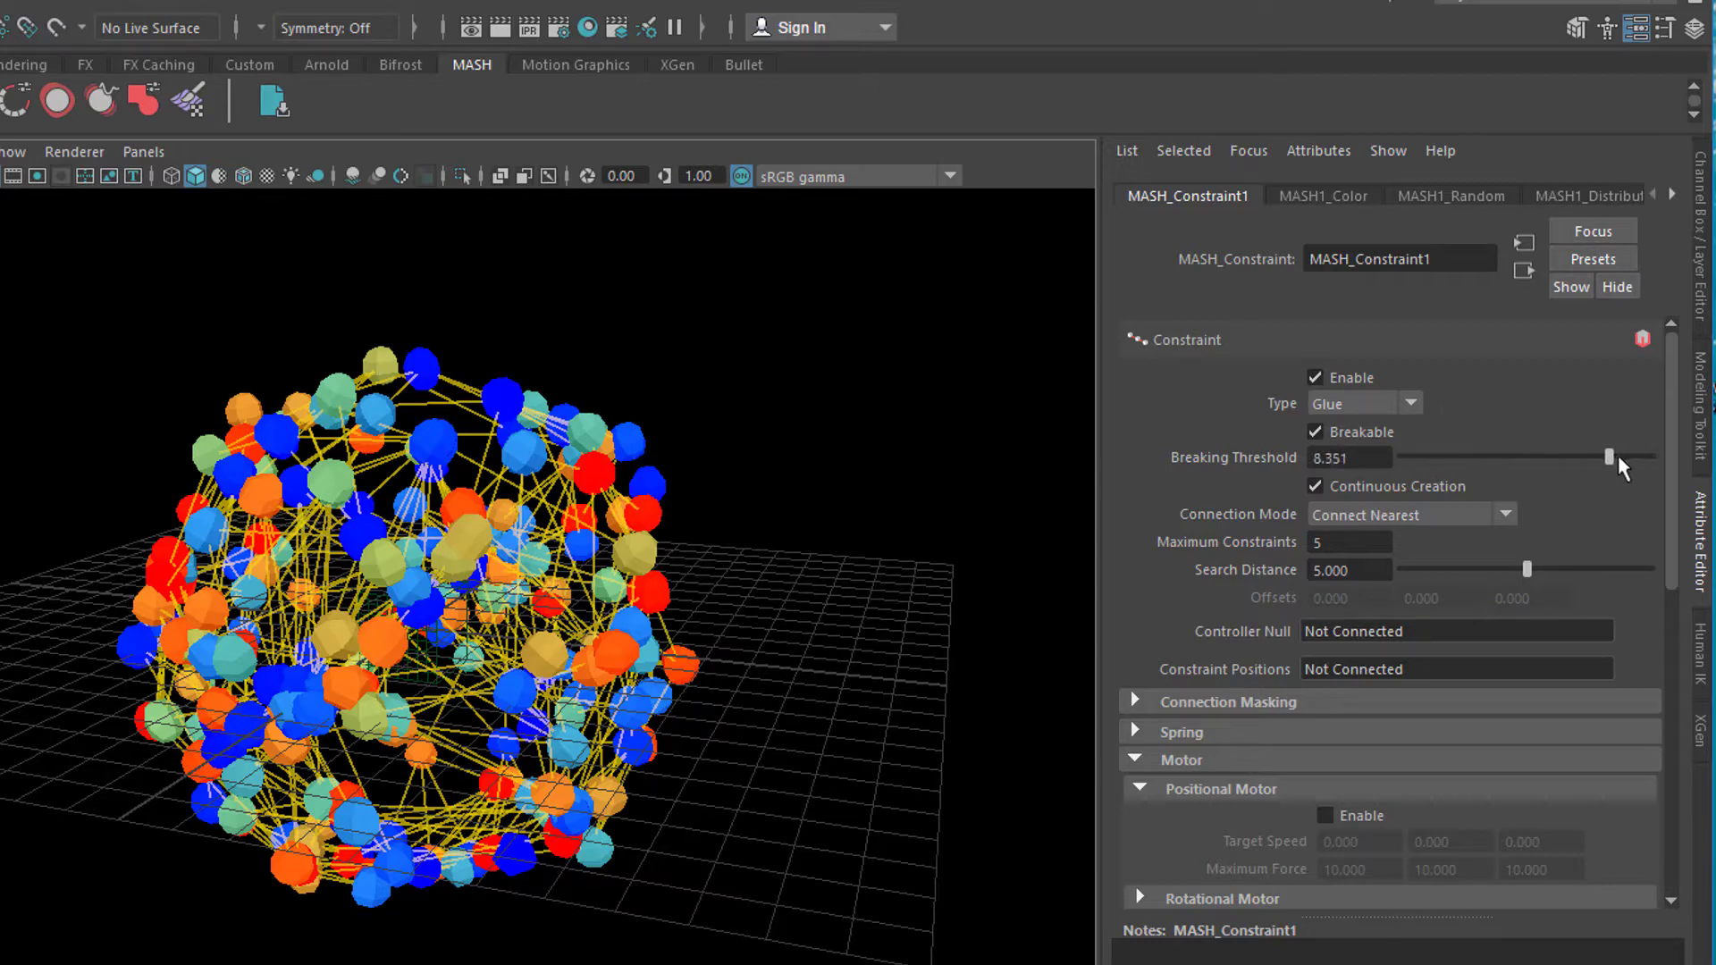
left_click_drag(1609, 456, 1652, 456)
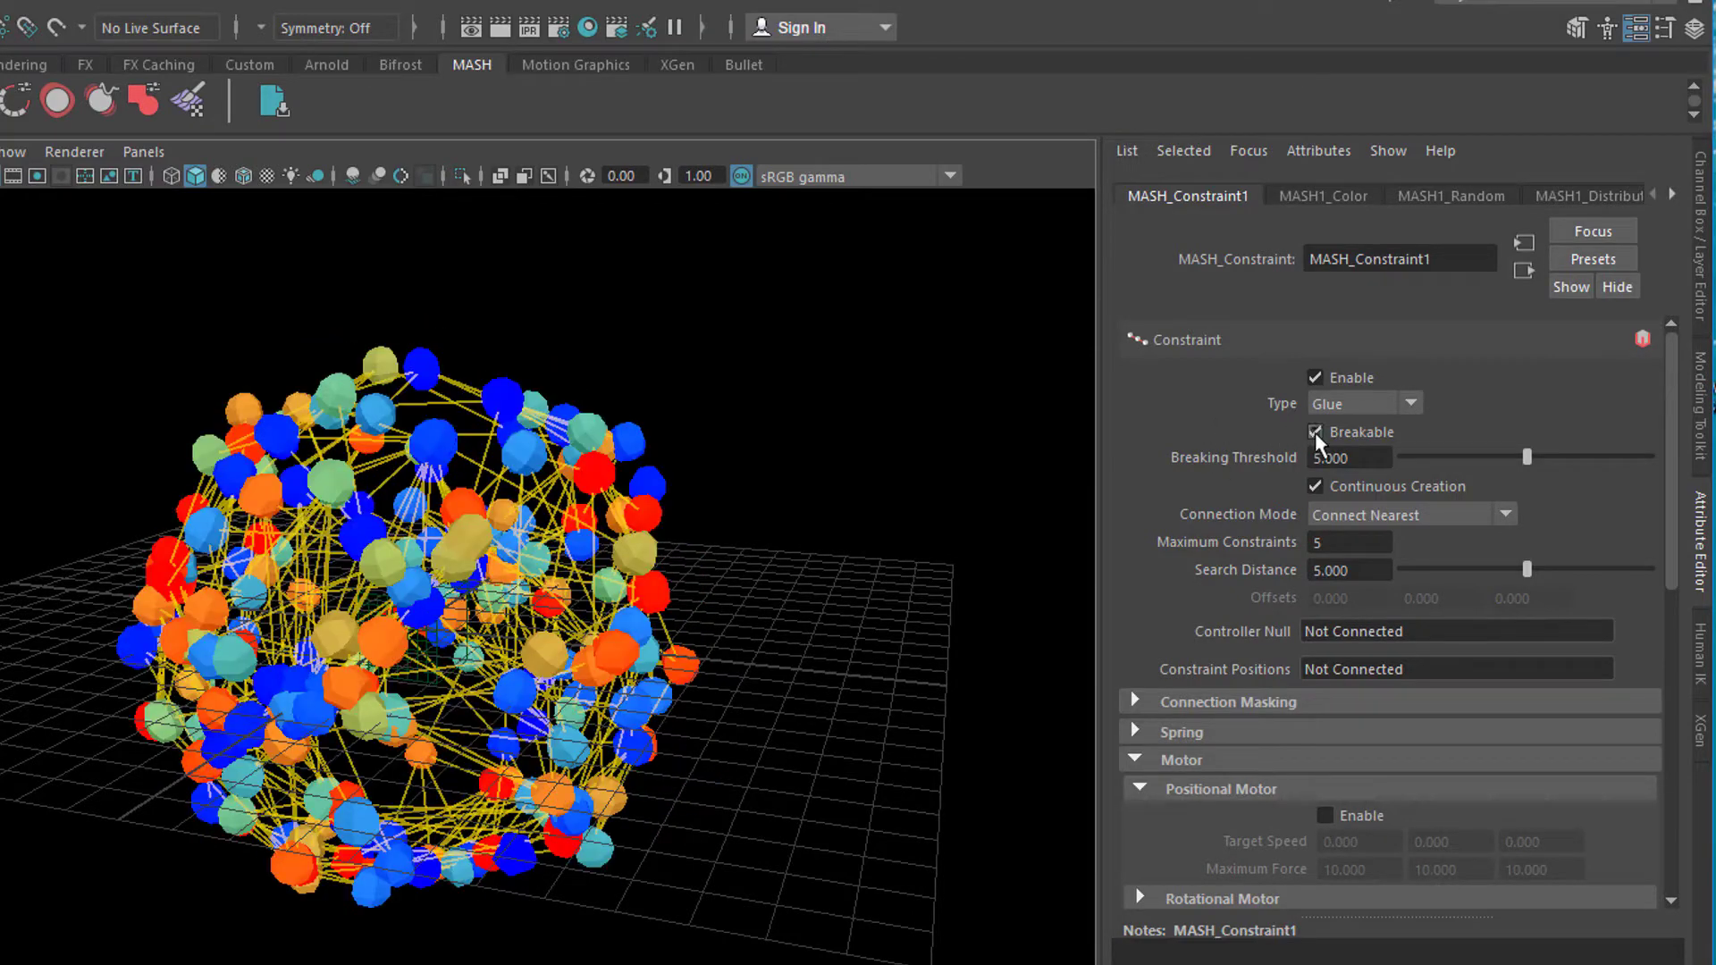
left_click(1318, 431)
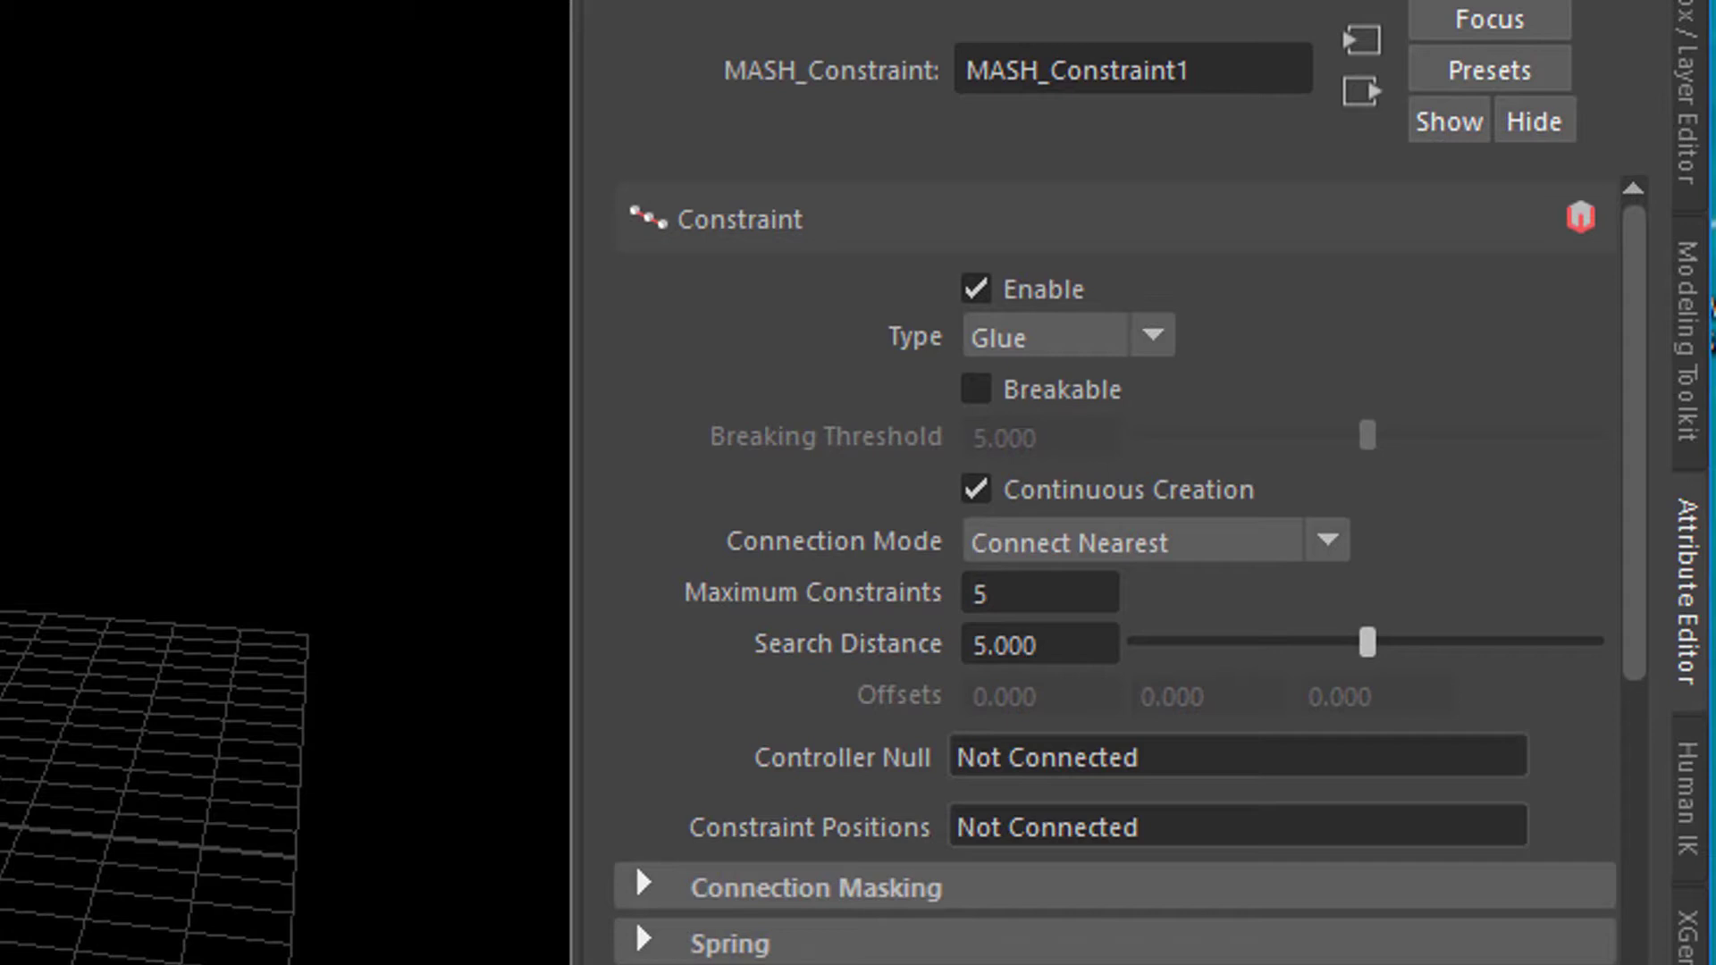
mouse_move(129, 872)
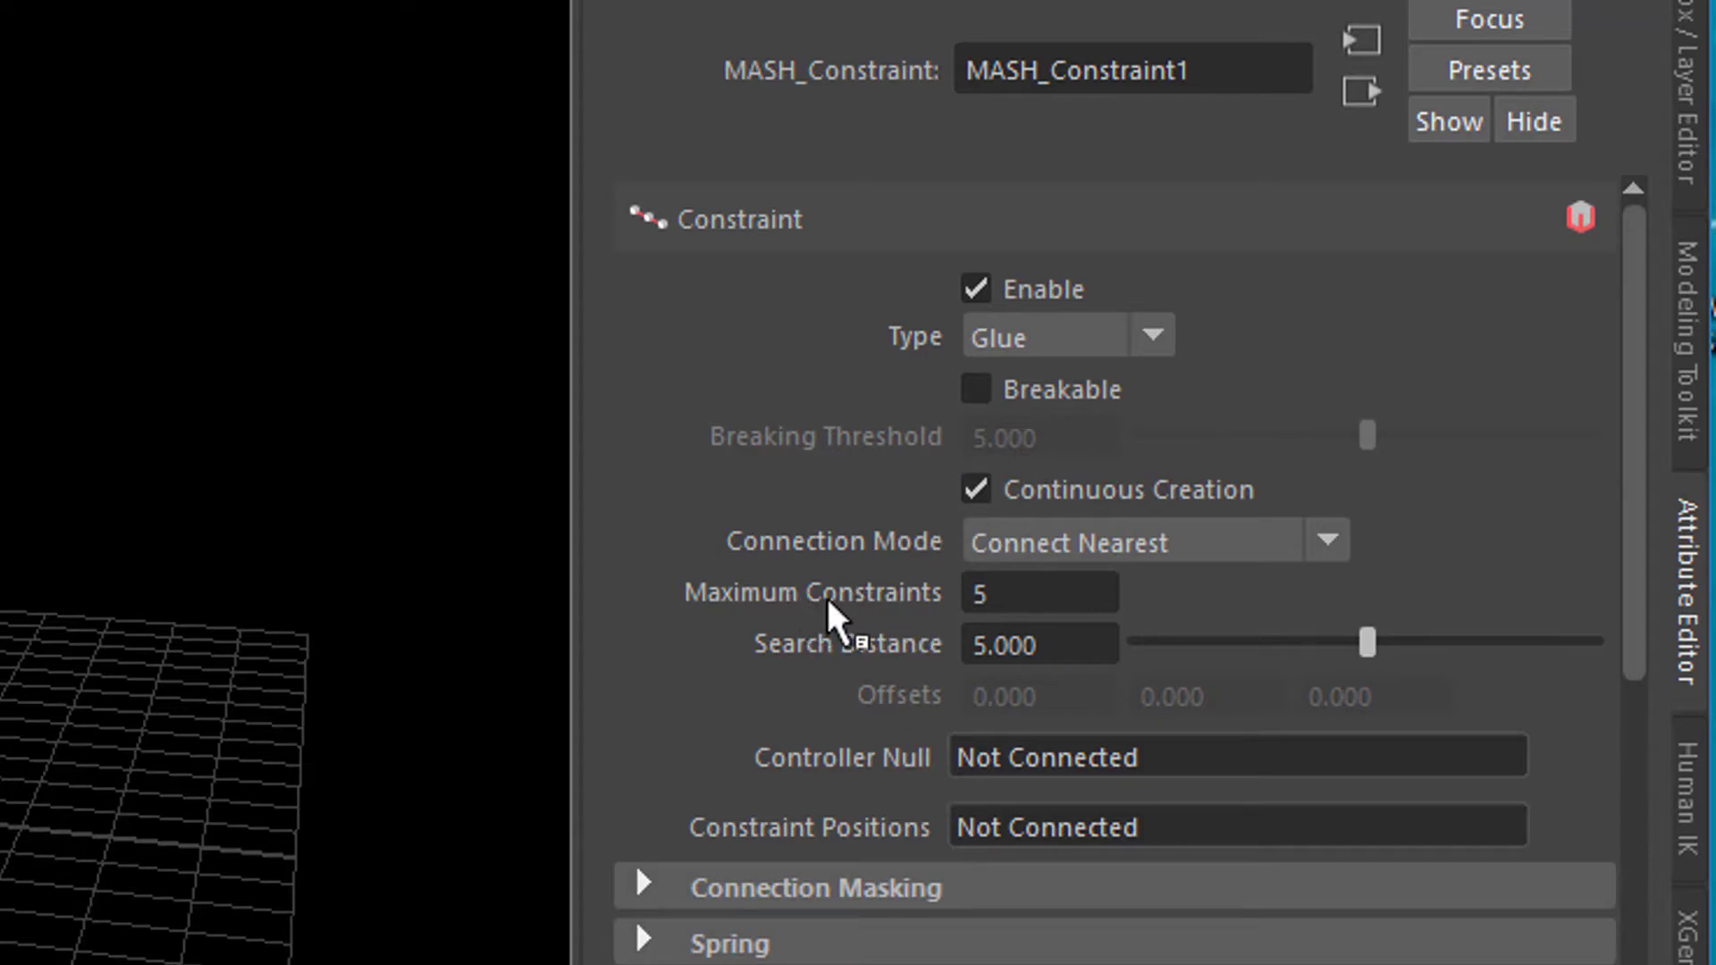
mouse_move(1143, 562)
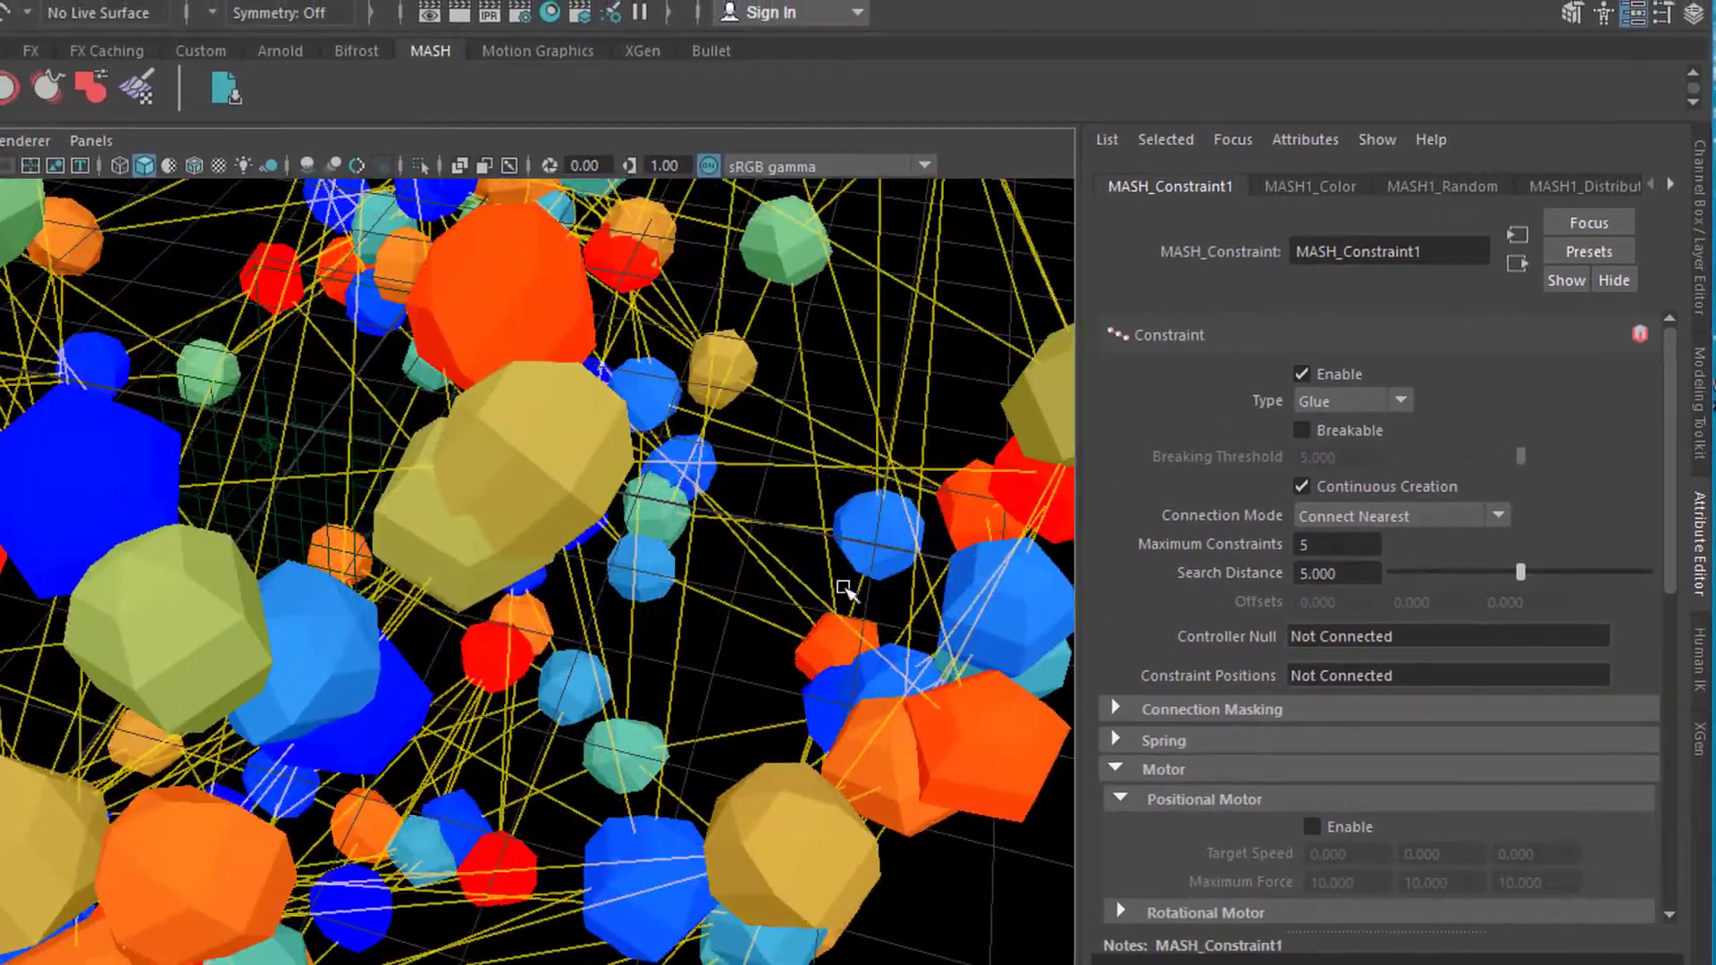
left_click_drag(842, 592, 980, 568)
type("2")
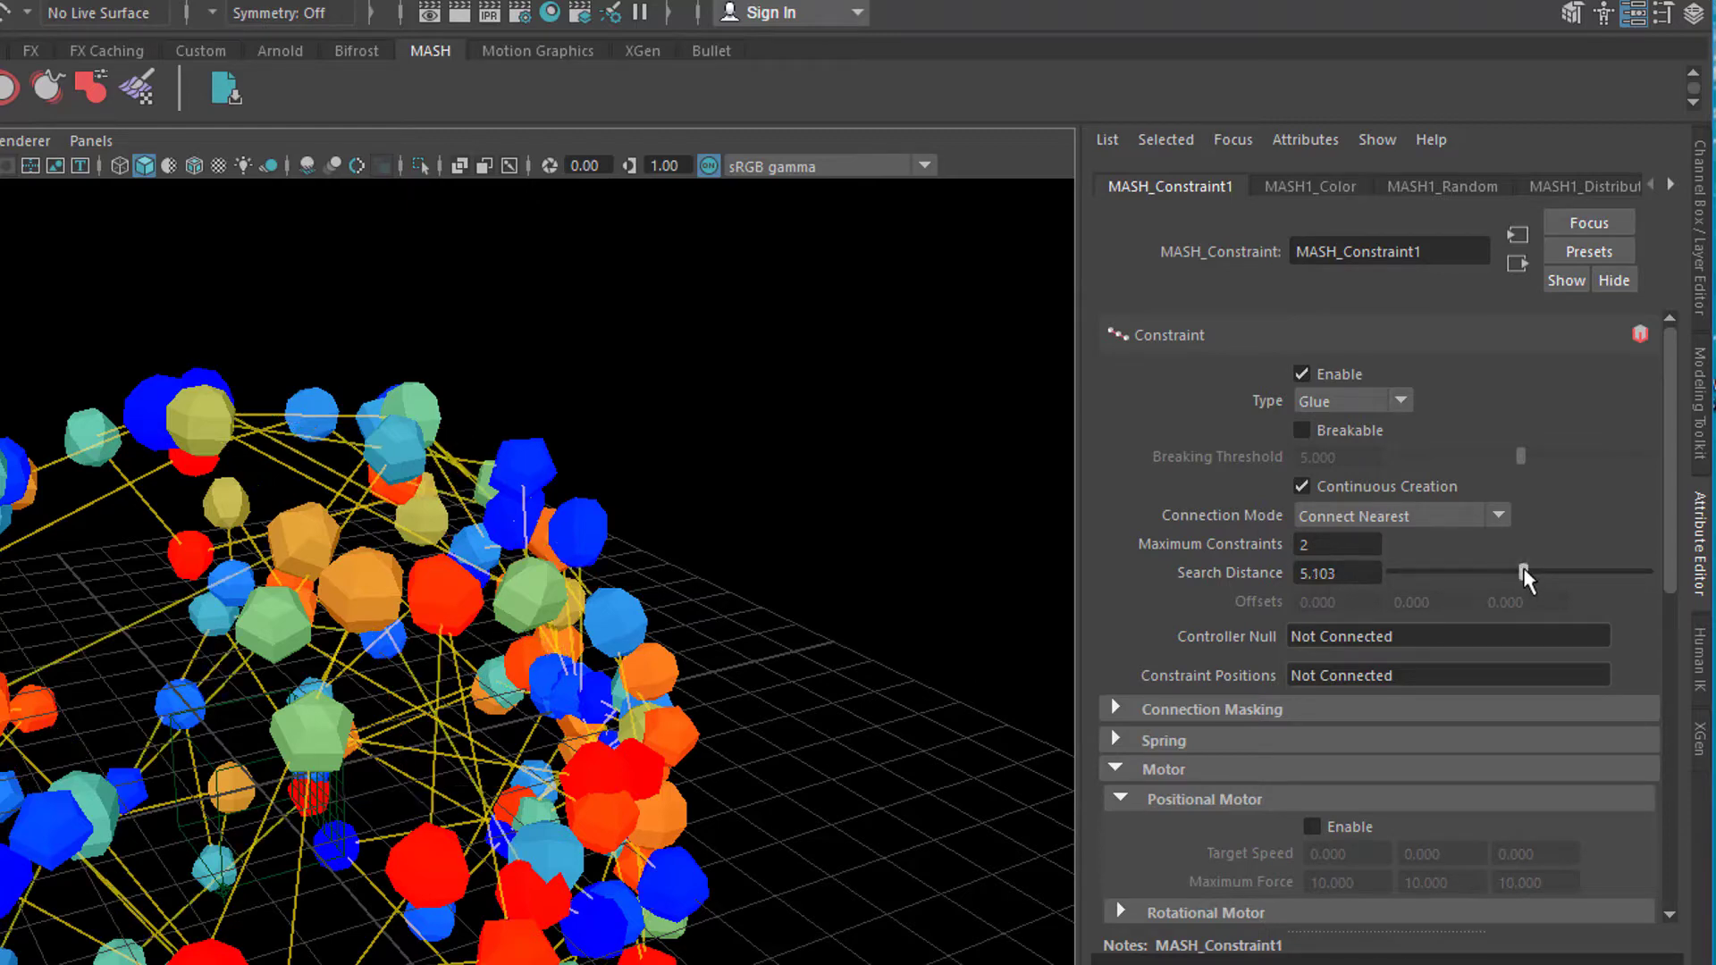
left_click_drag(1522, 572, 1598, 572)
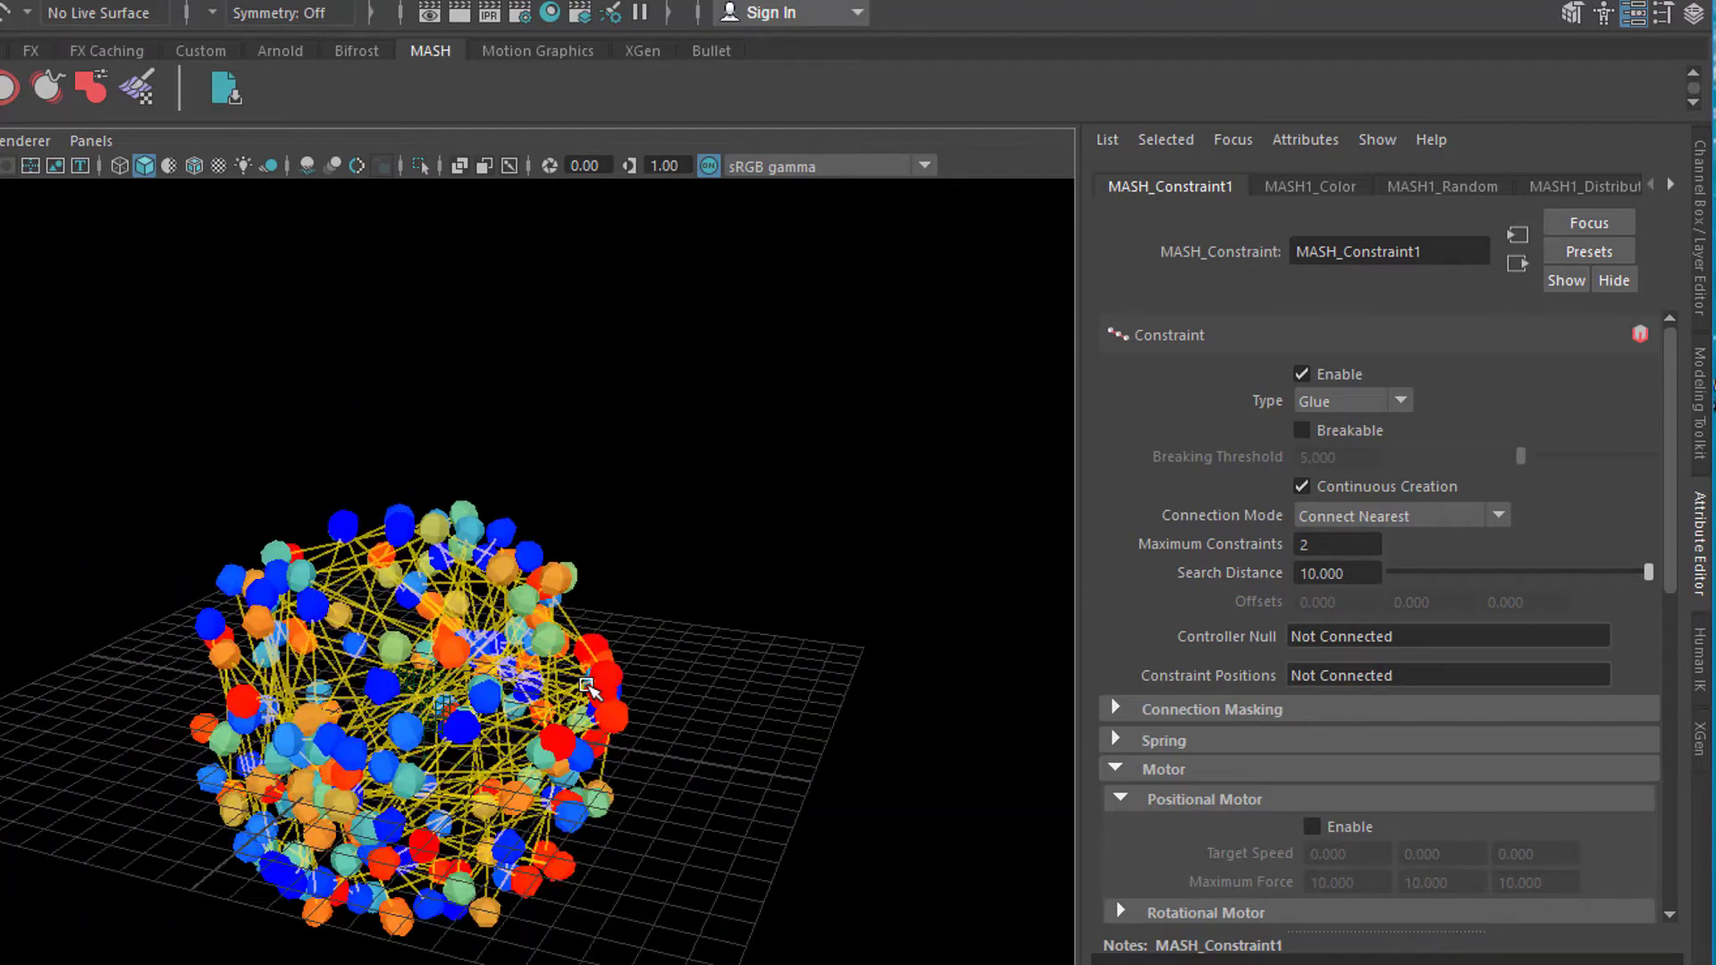
mouse_move(1312, 642)
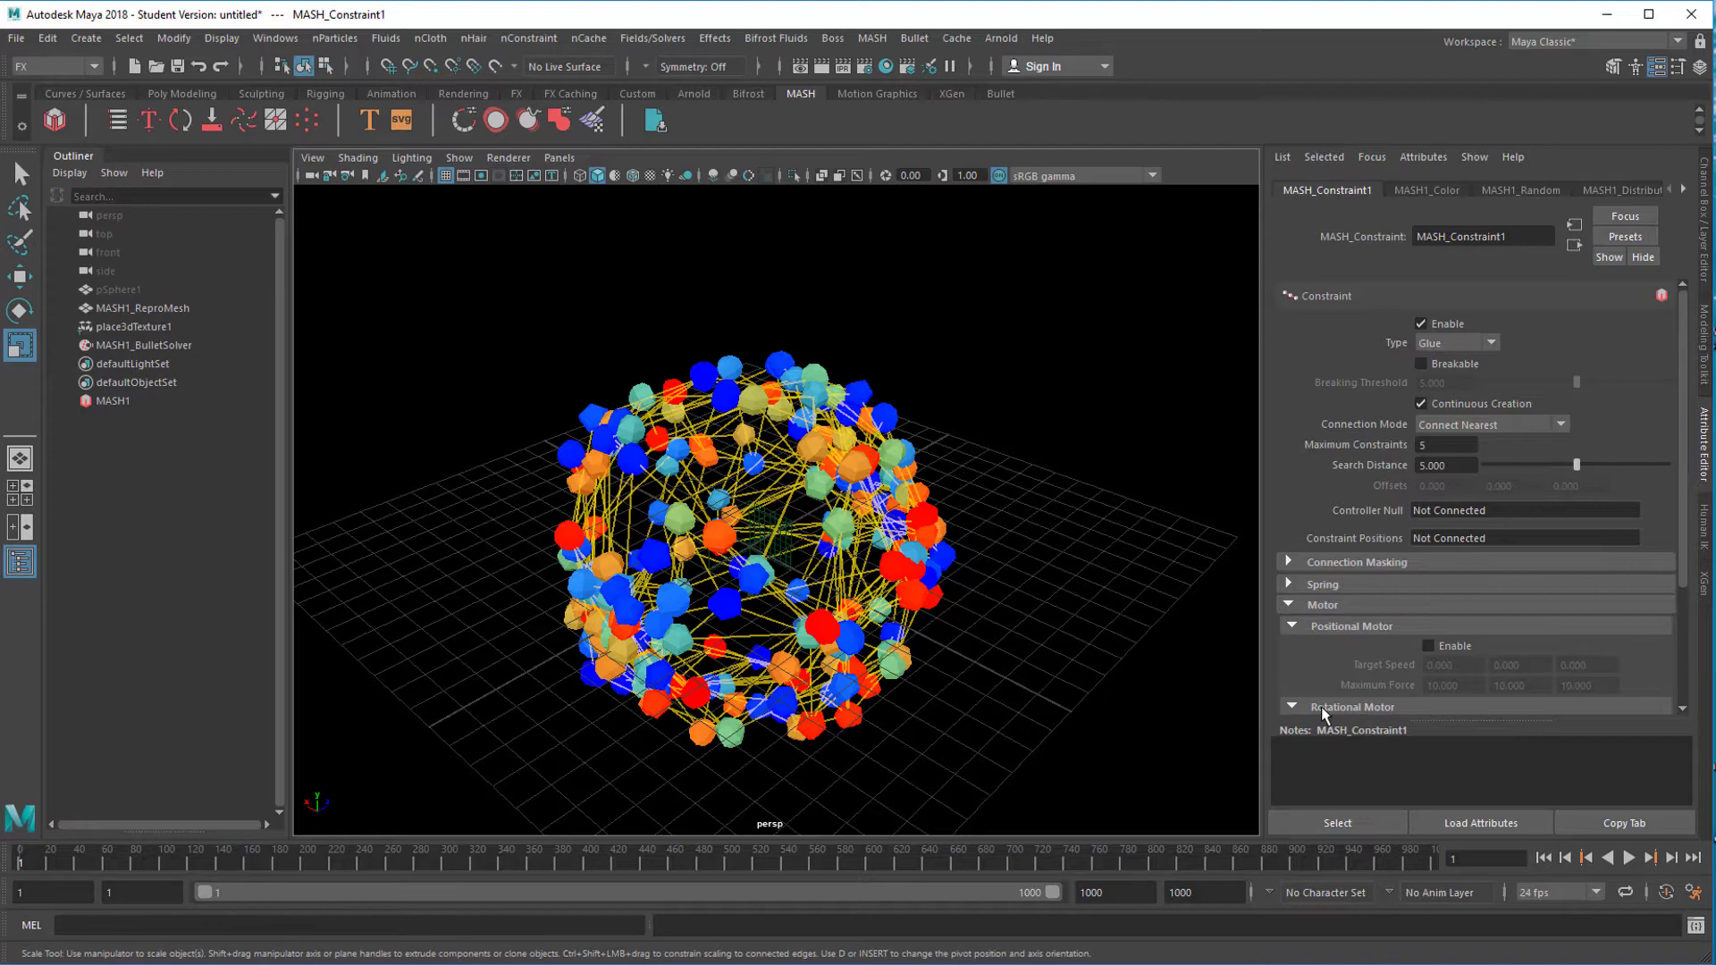
Step: Collapse the Motor subsections and begin a new empty scene
left_click(1291, 626)
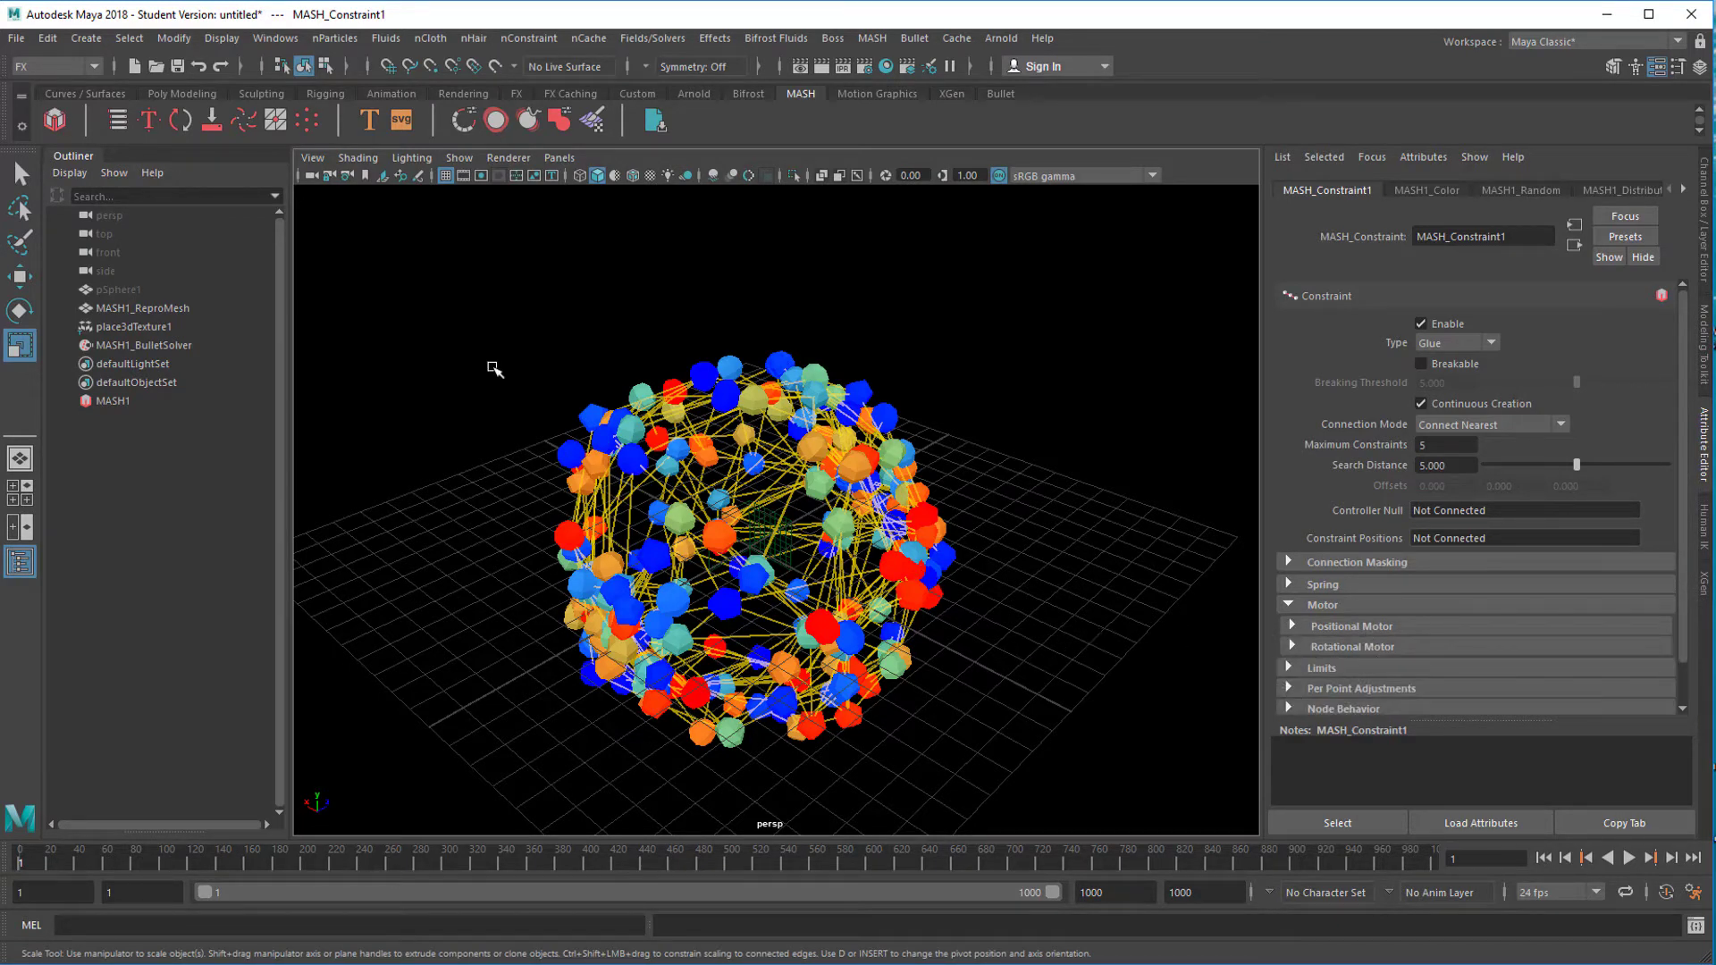
left_click(16, 38)
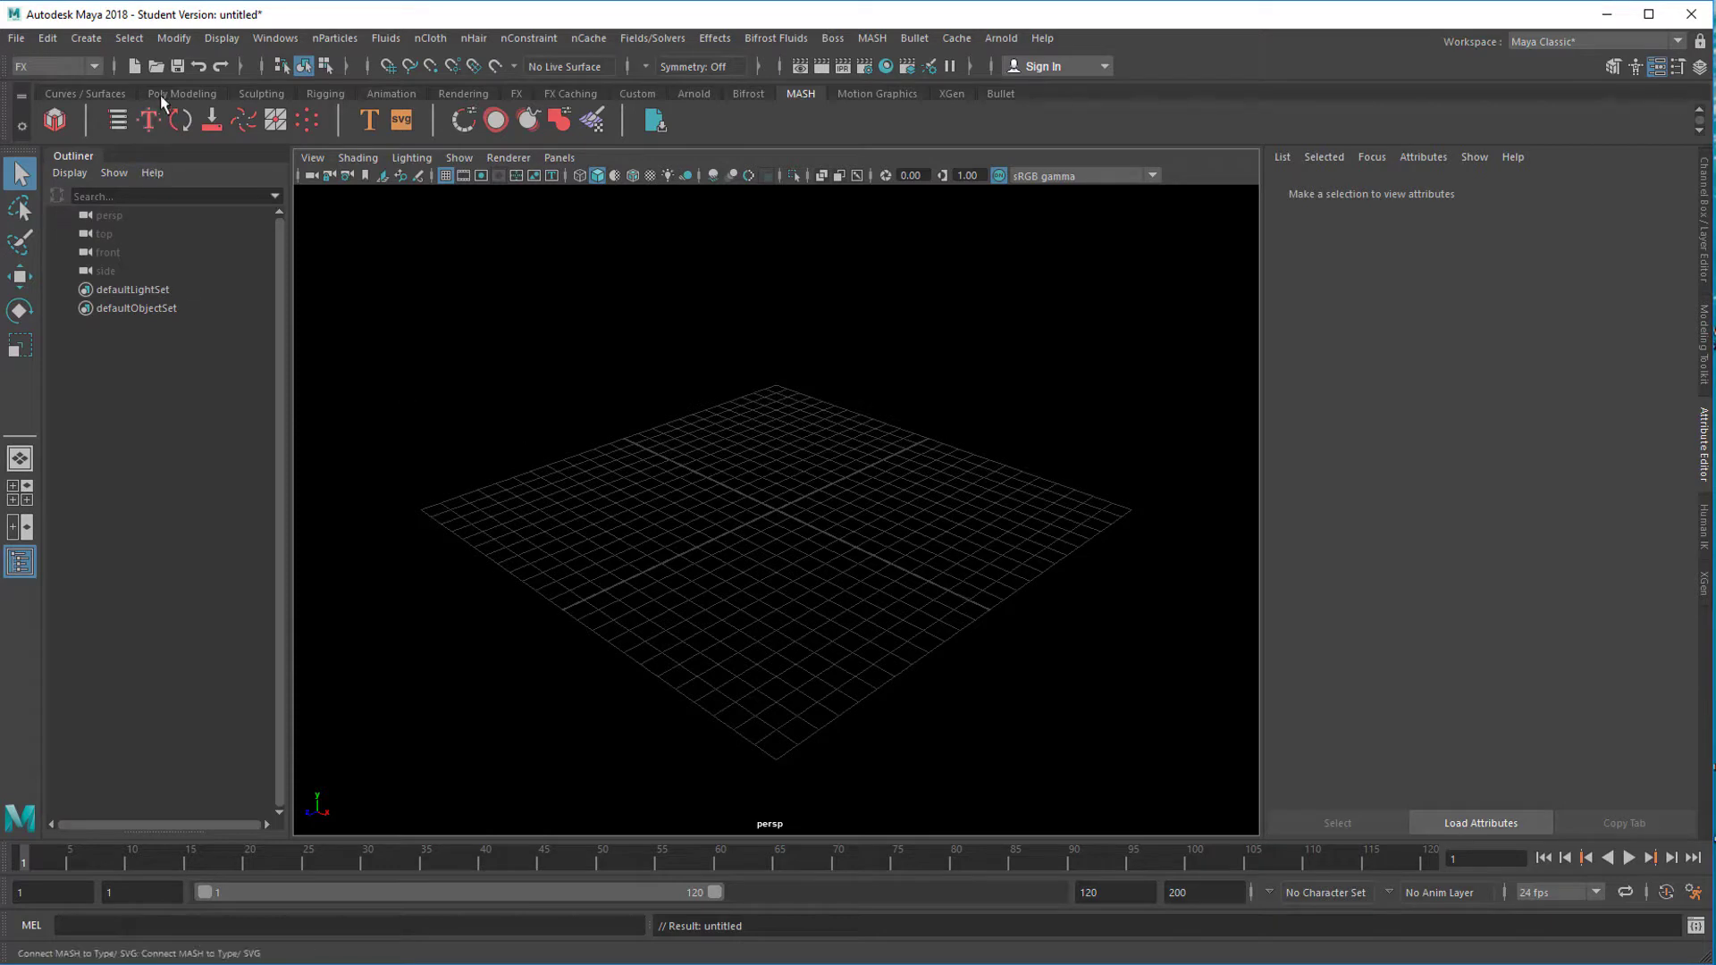
Step: Create a polygon cube, scale it into a long flat bar, and build a MASH network from it
left_click(182, 93)
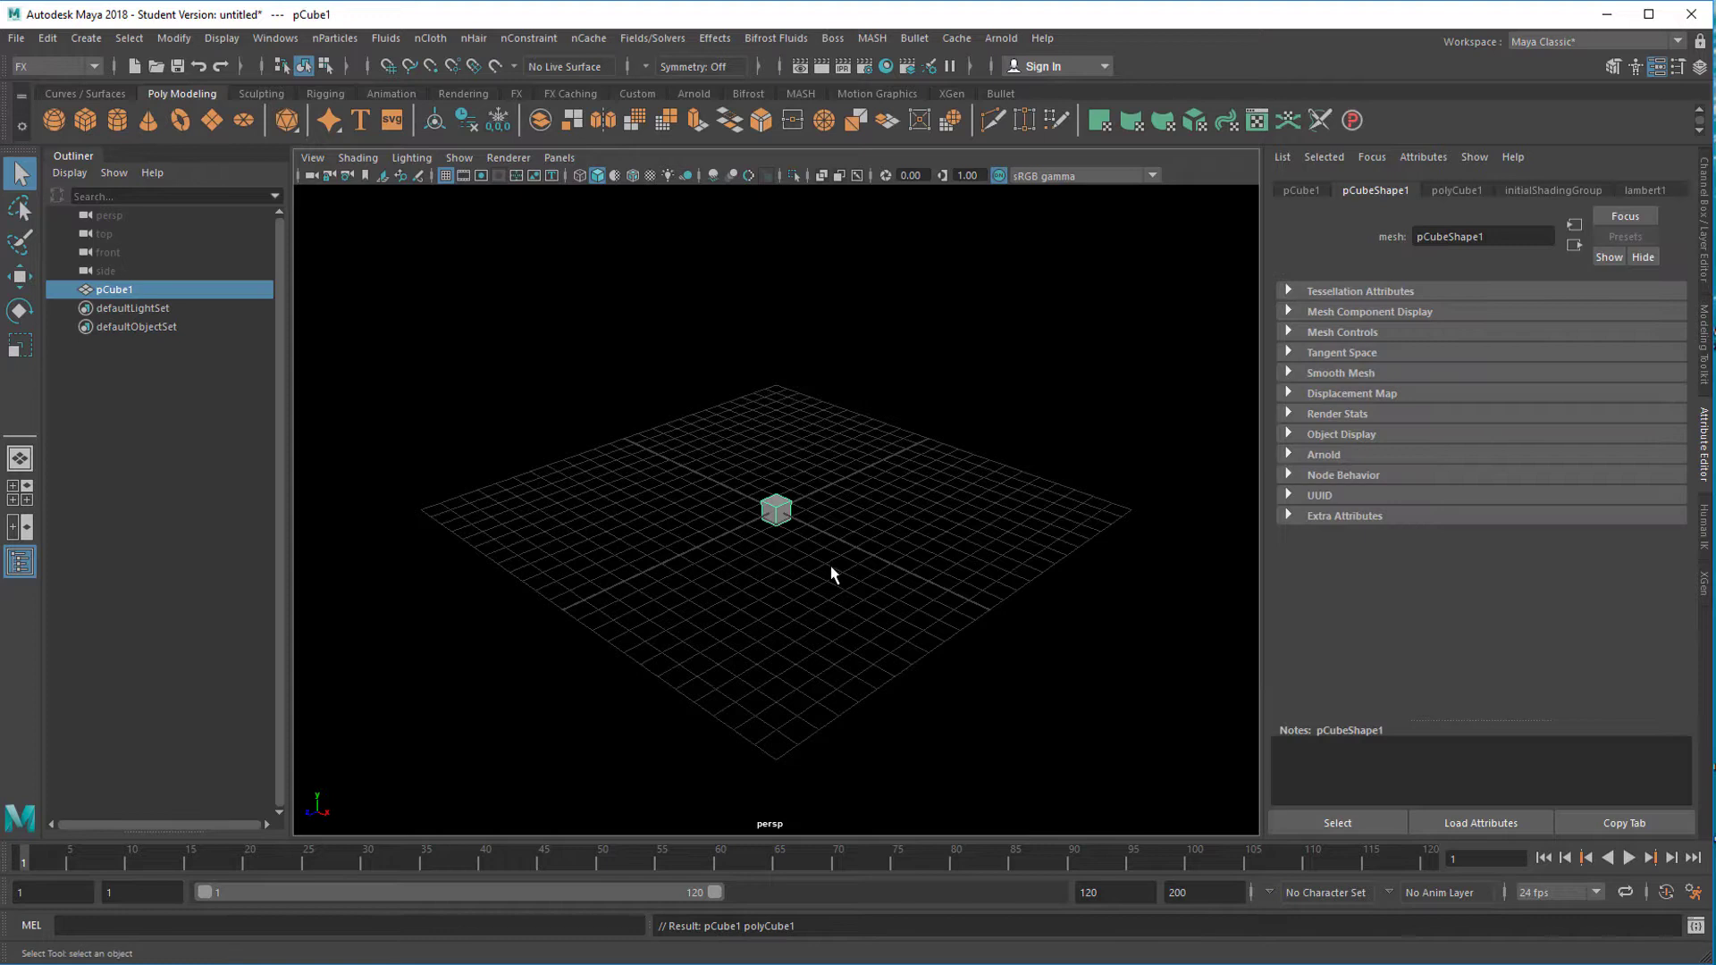
left_click_drag(774, 510, 617, 583)
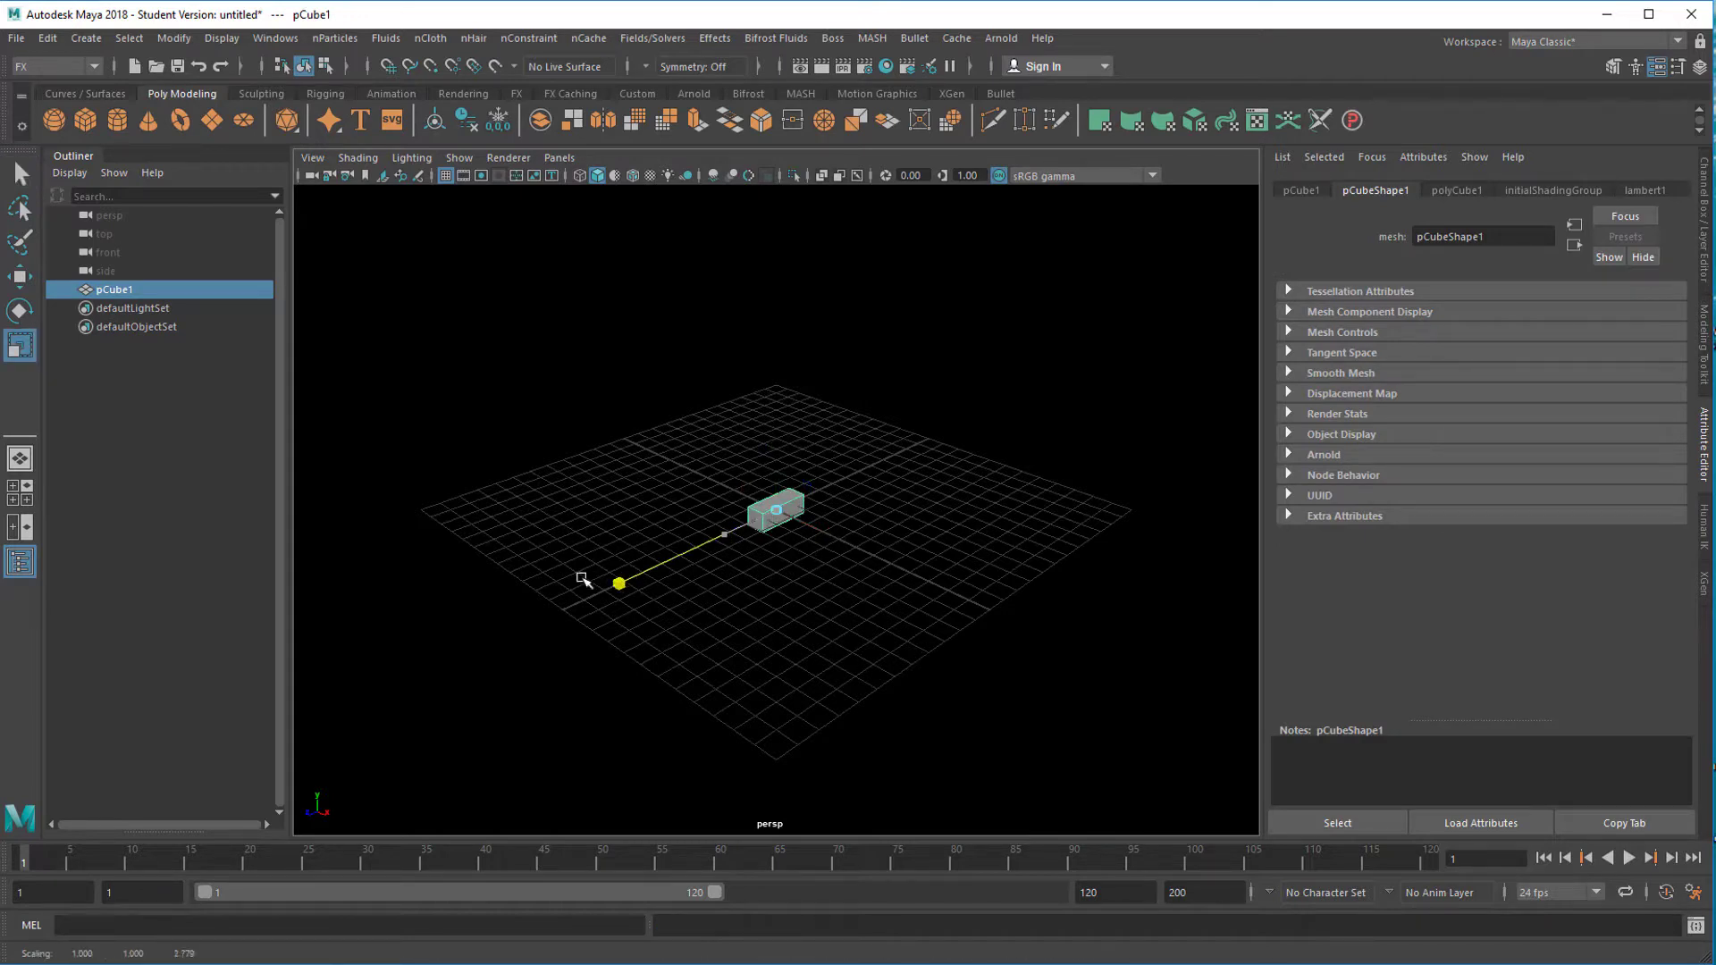
left_click_drag(618, 582, 774, 454)
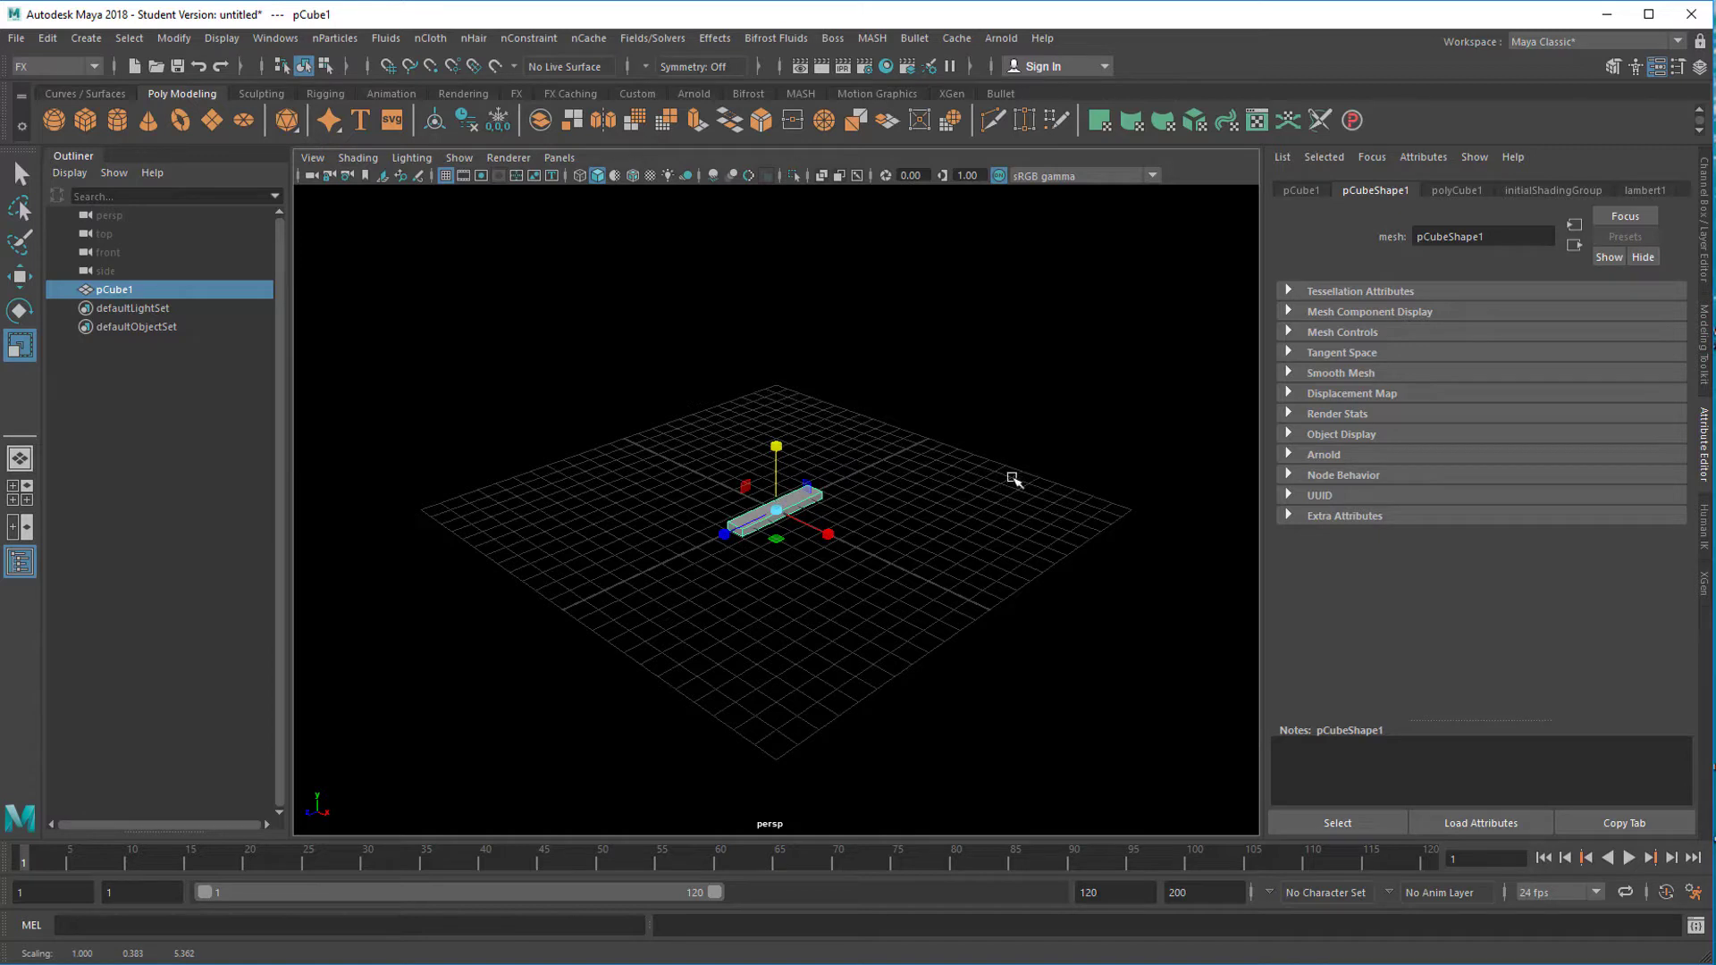
left_click(801, 93)
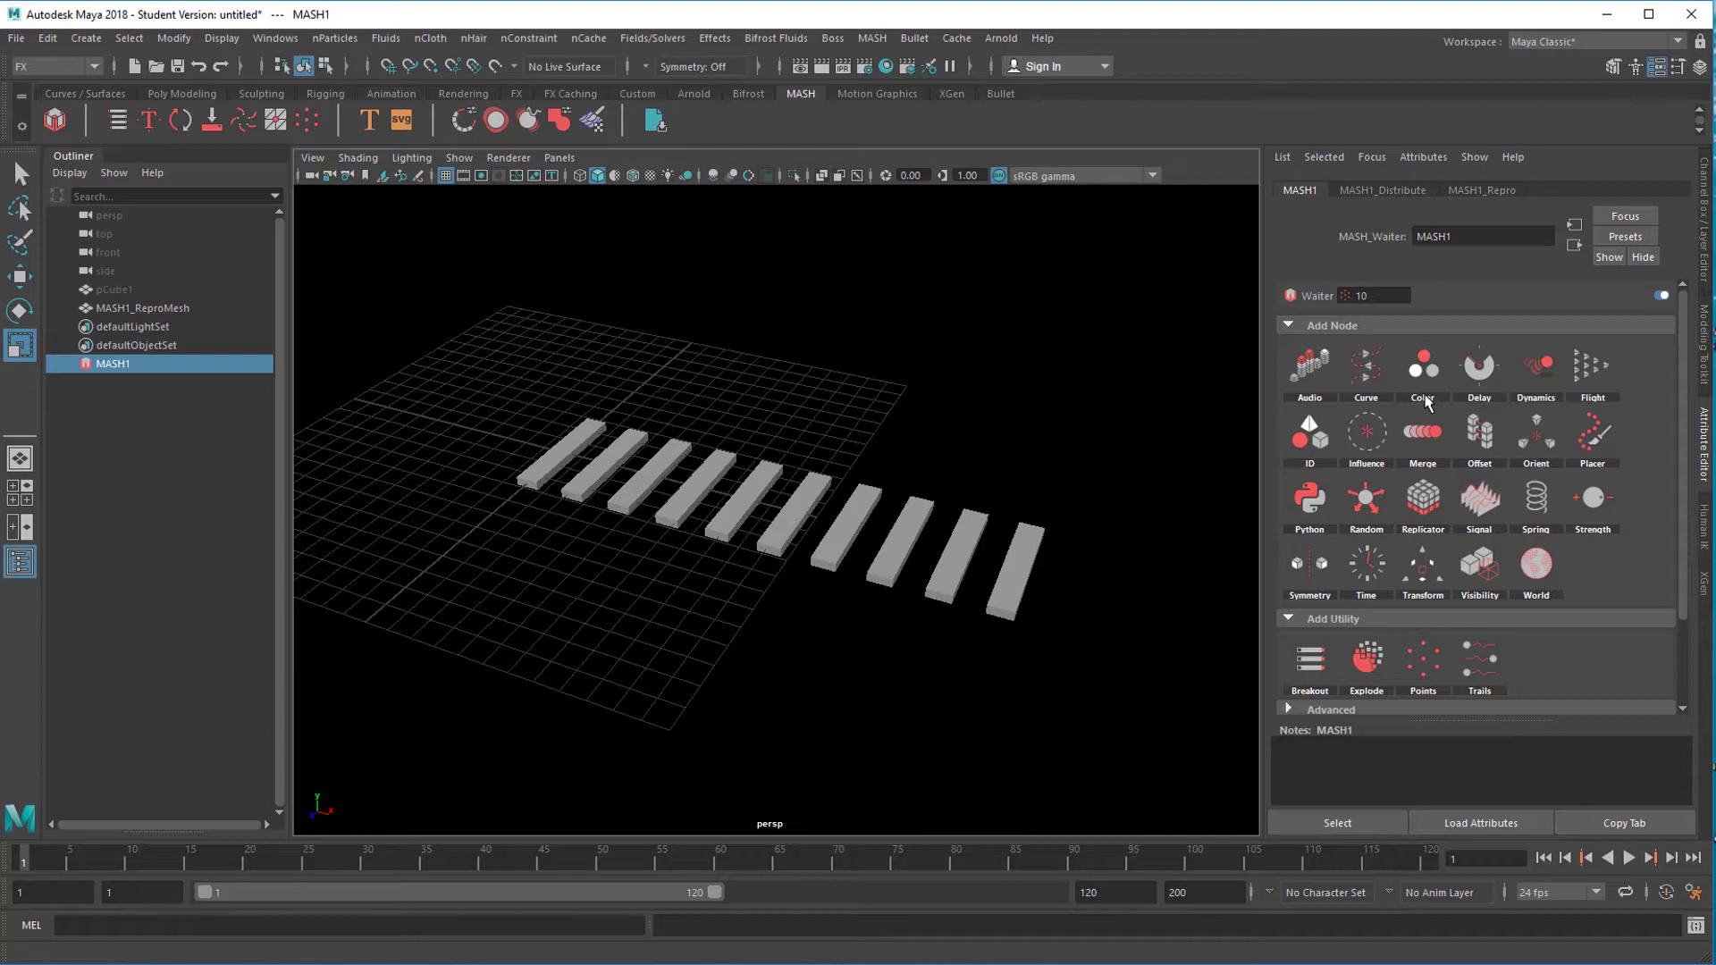
Step: Add a Color node mapped to a Mountain texture with light-green Rock Color, then reselect MASH1
left_click(1423, 365)
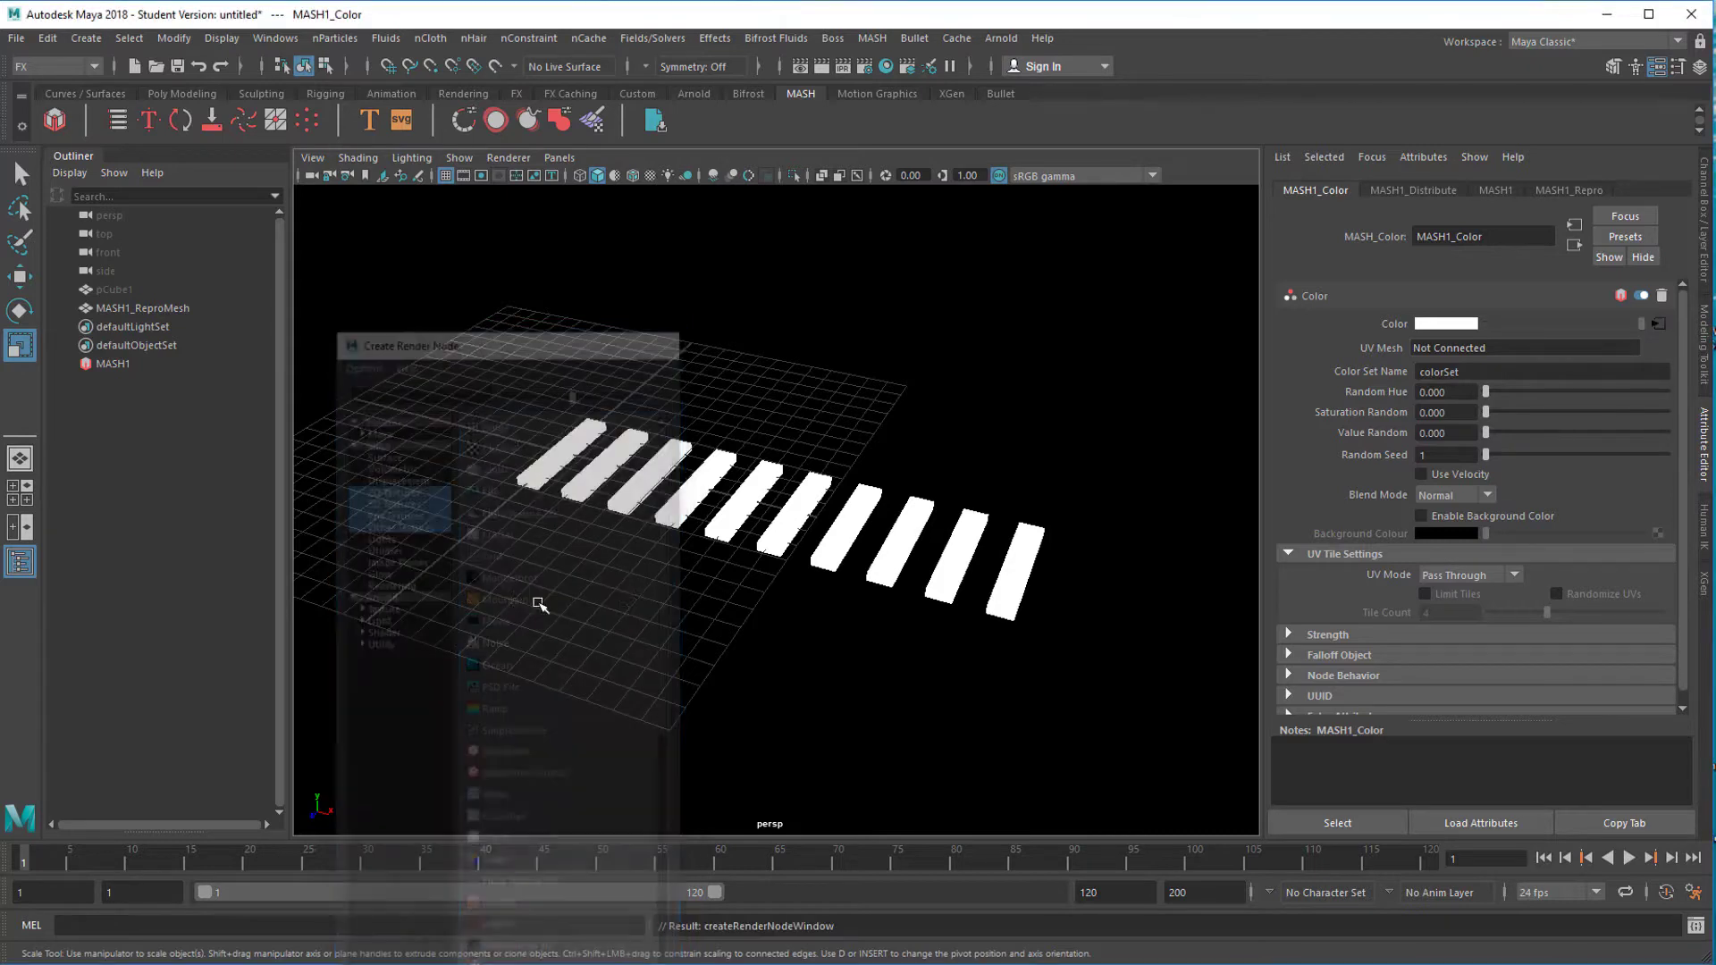
left_click(504, 601)
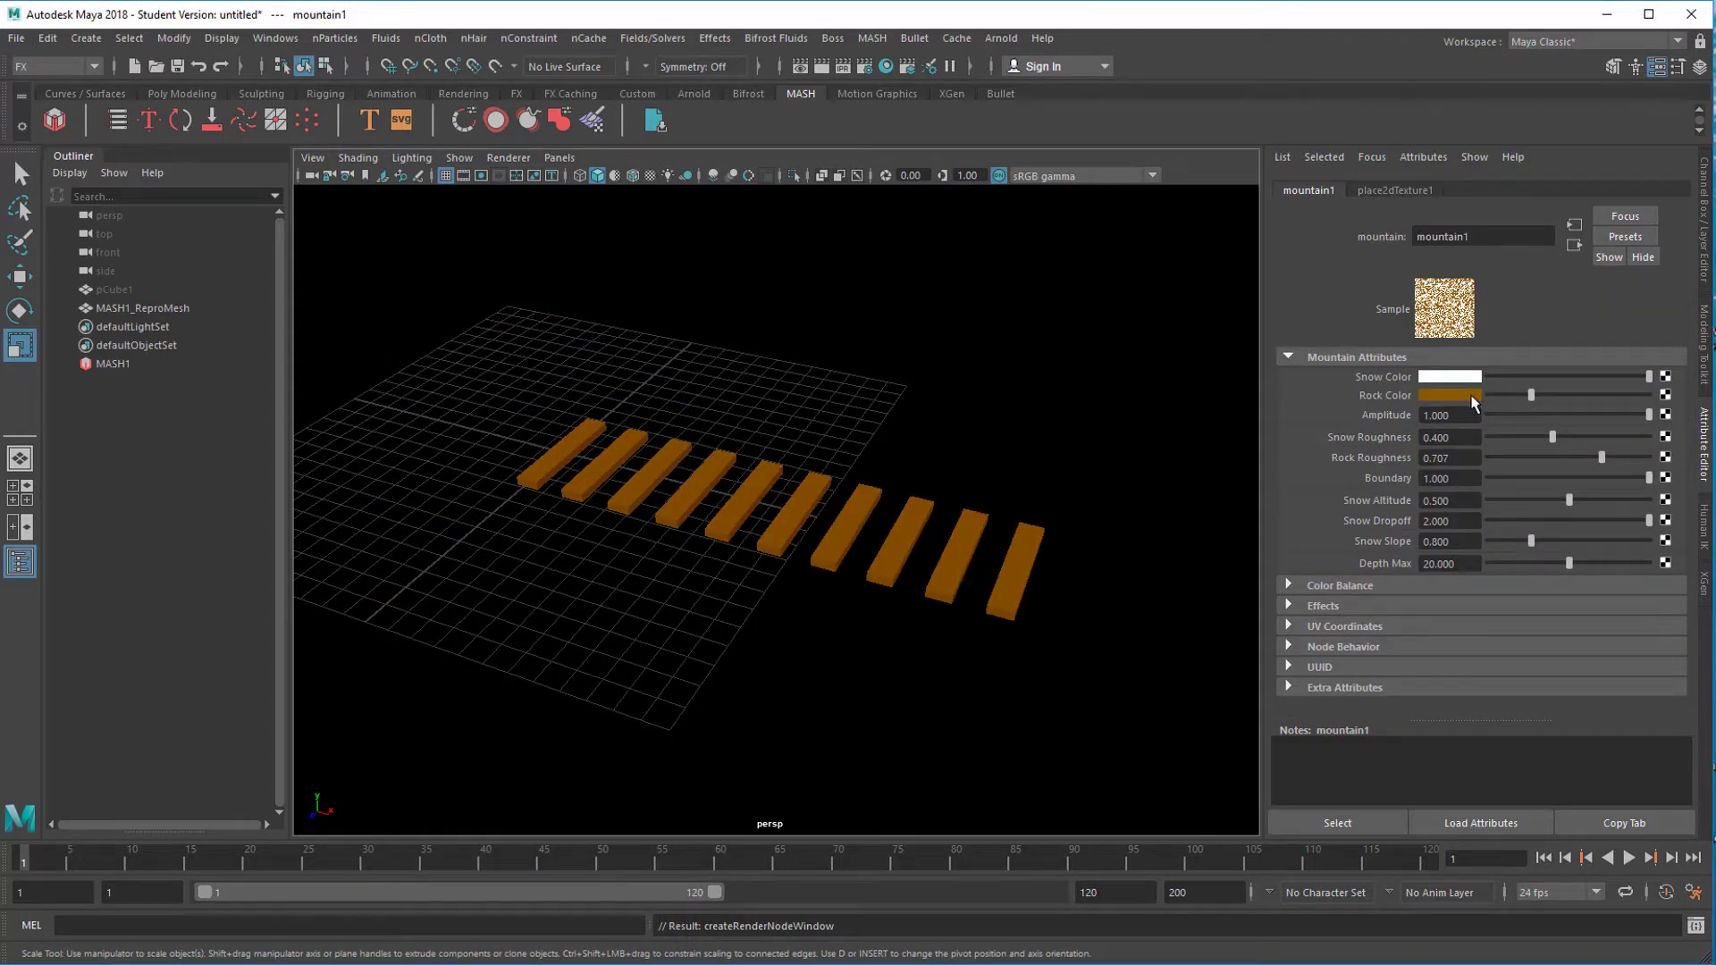
left_click(1447, 395)
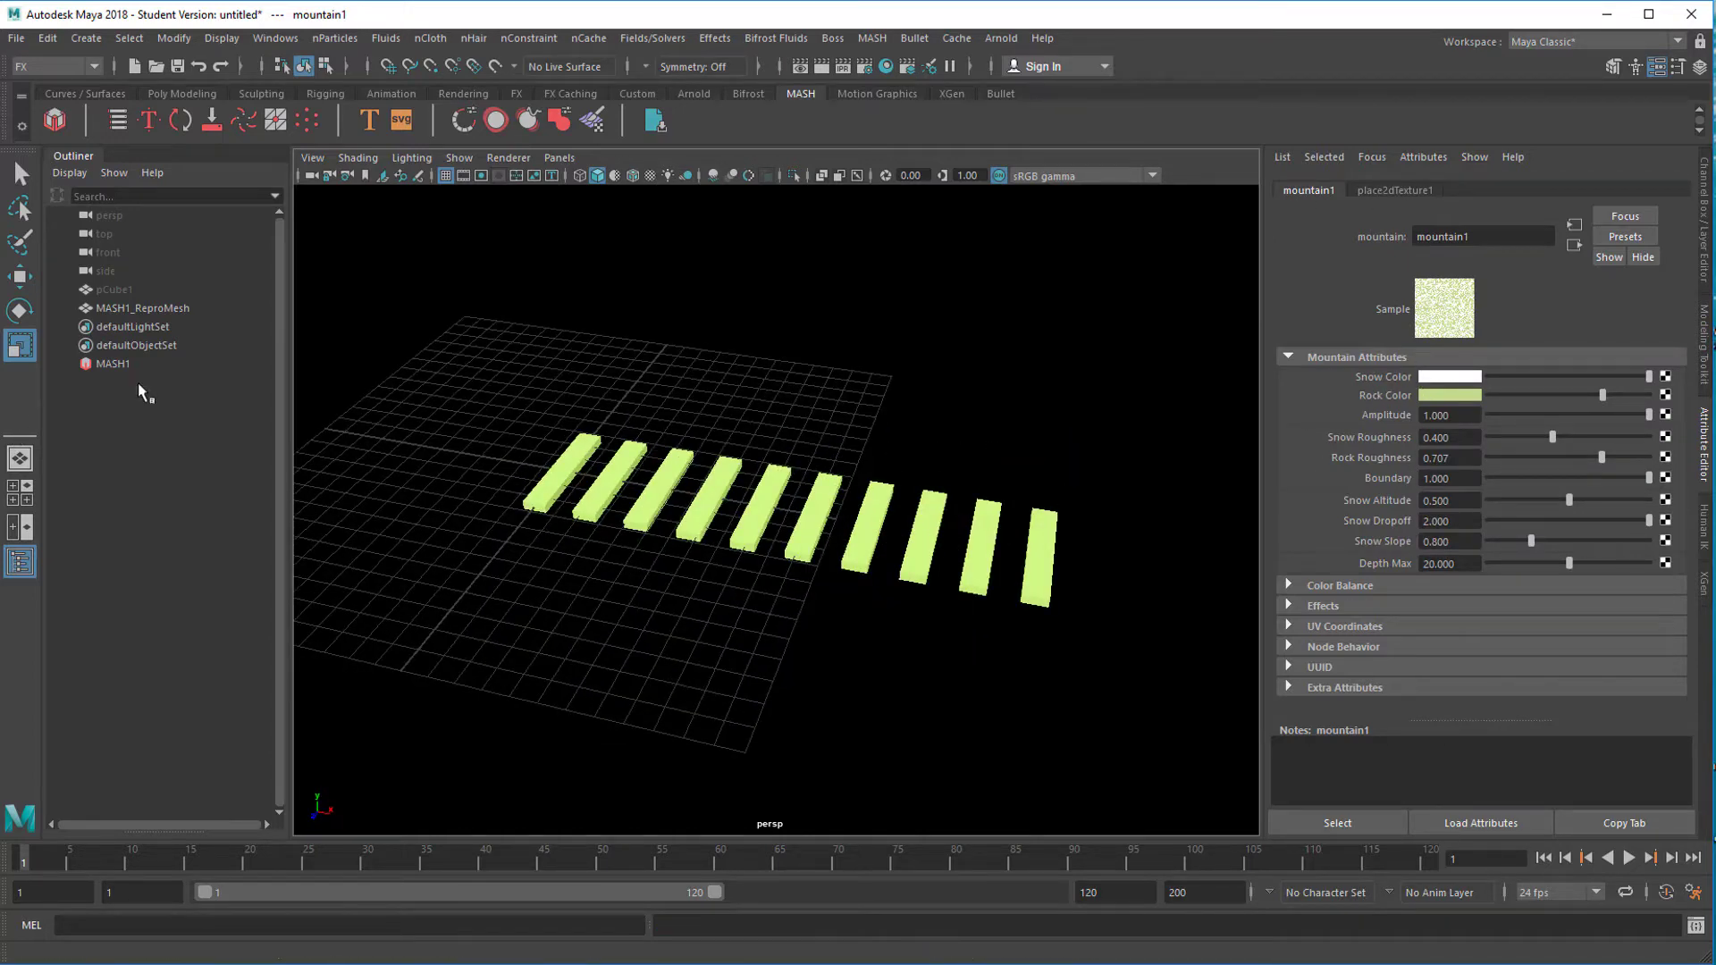
left_click(112, 363)
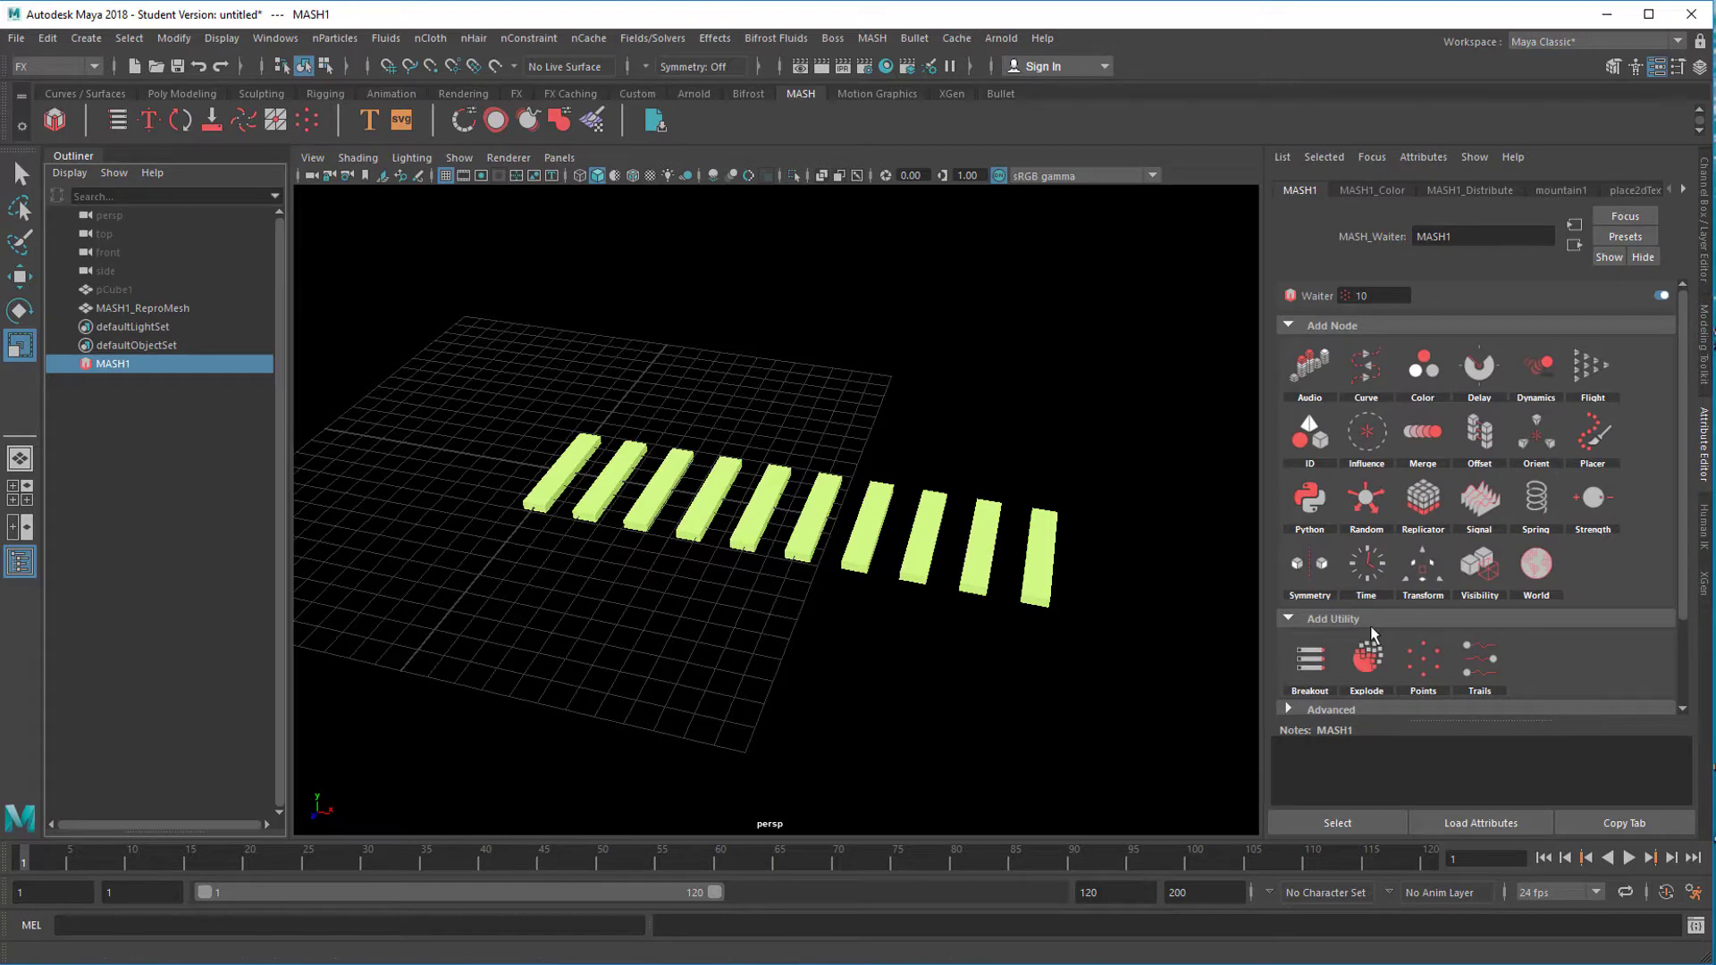
mouse_move(1534, 367)
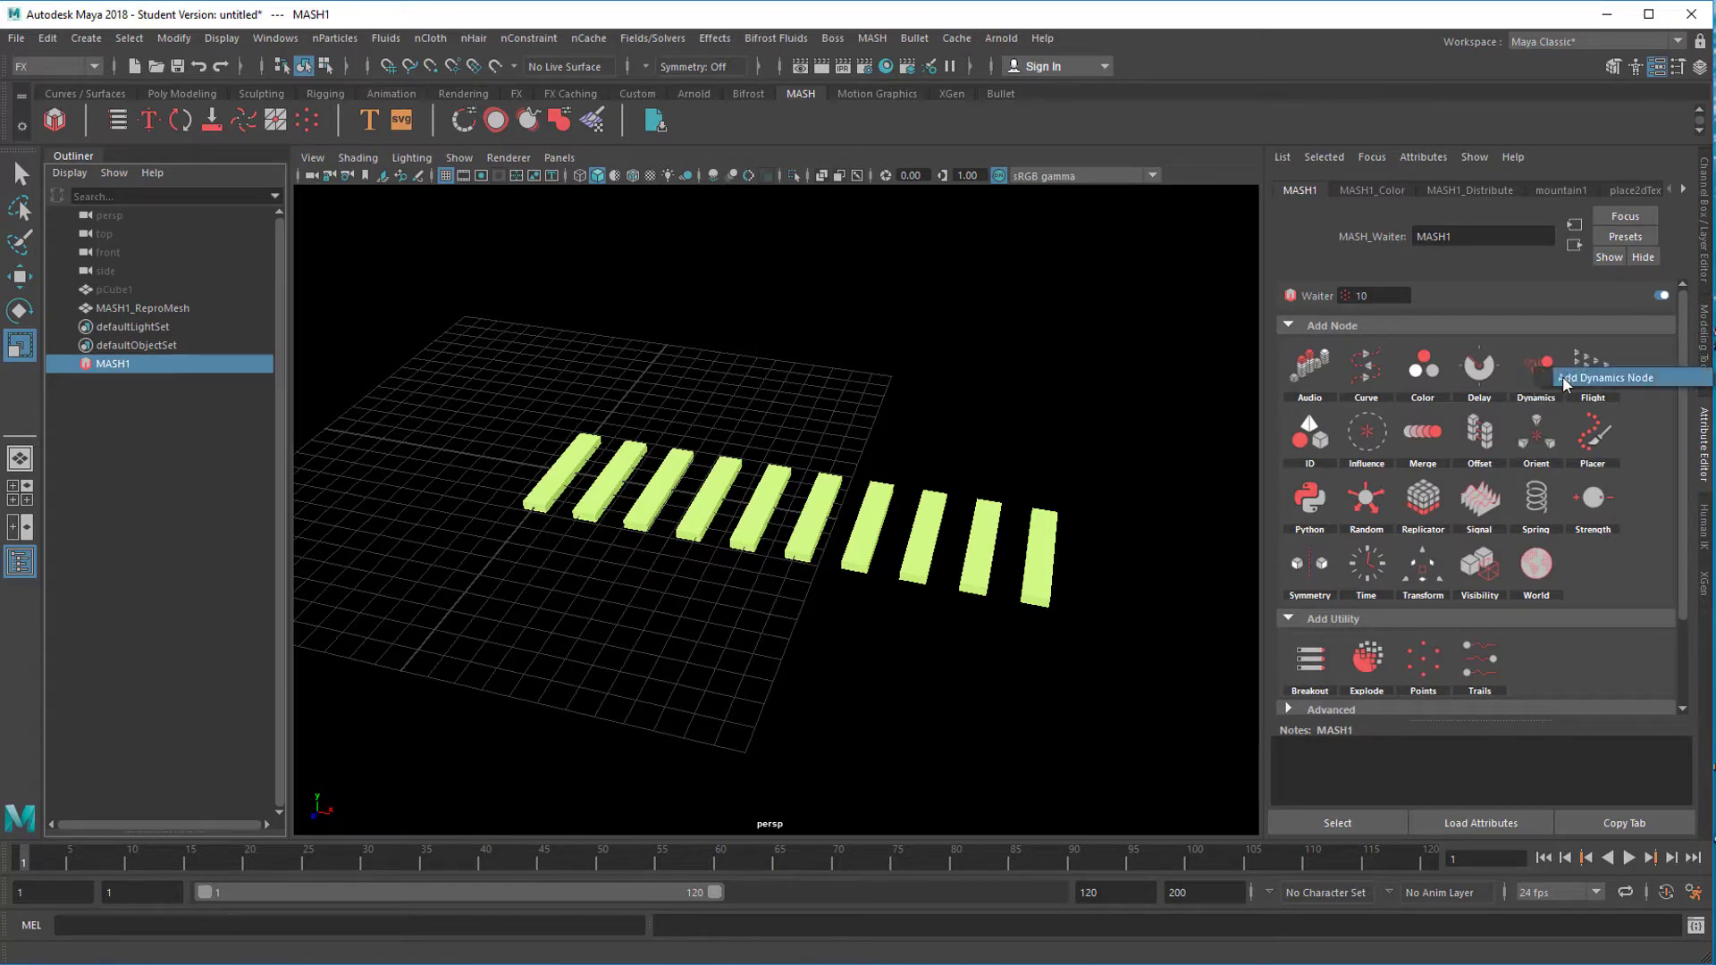
Step: Add a Dynamics node to MASH1, preview the bars dropping, then stop playback
left_click(1533, 364)
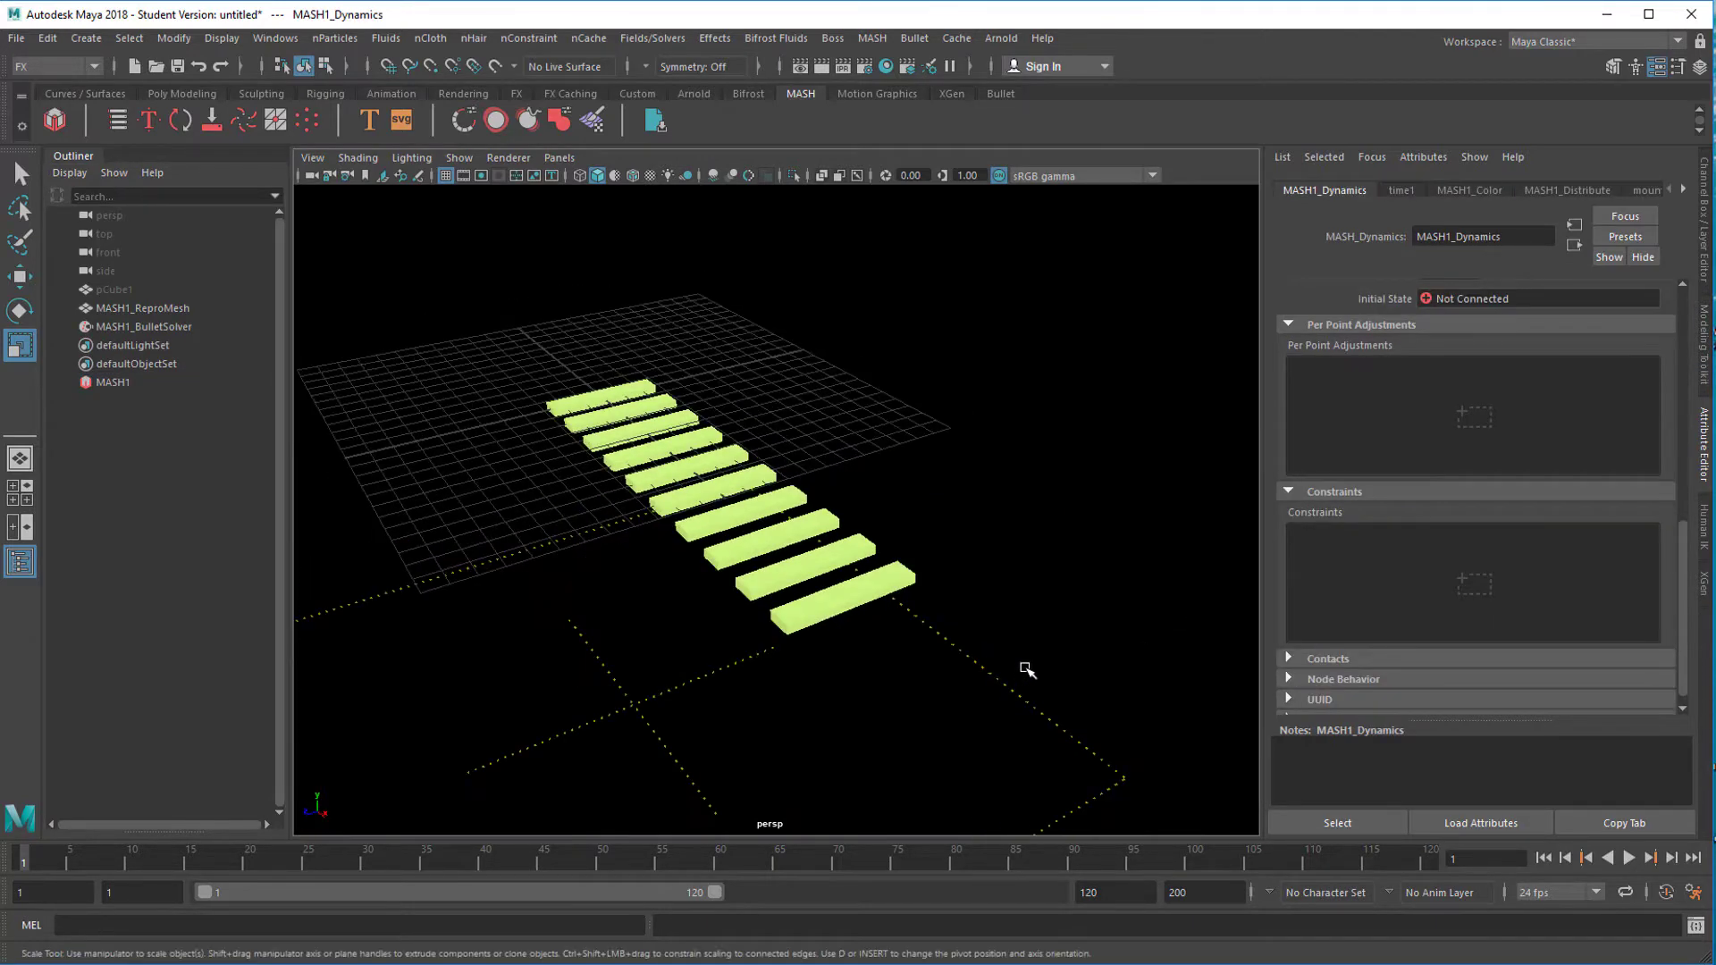
left_click(1543, 856)
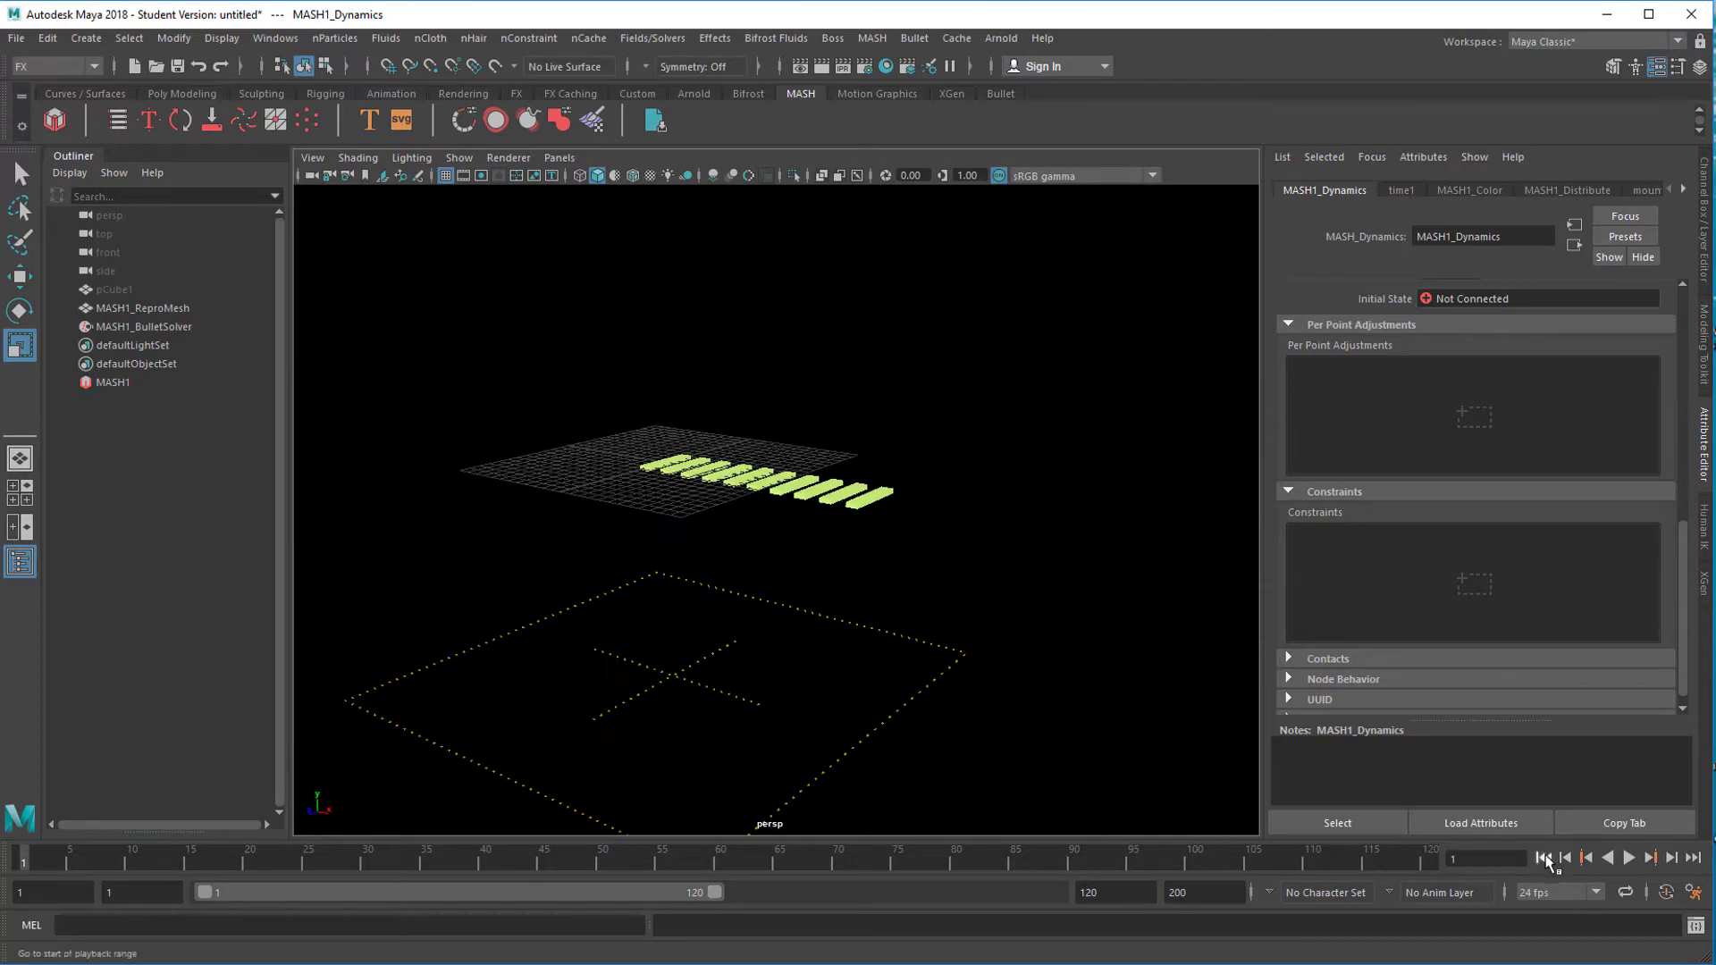
left_click(1627, 856)
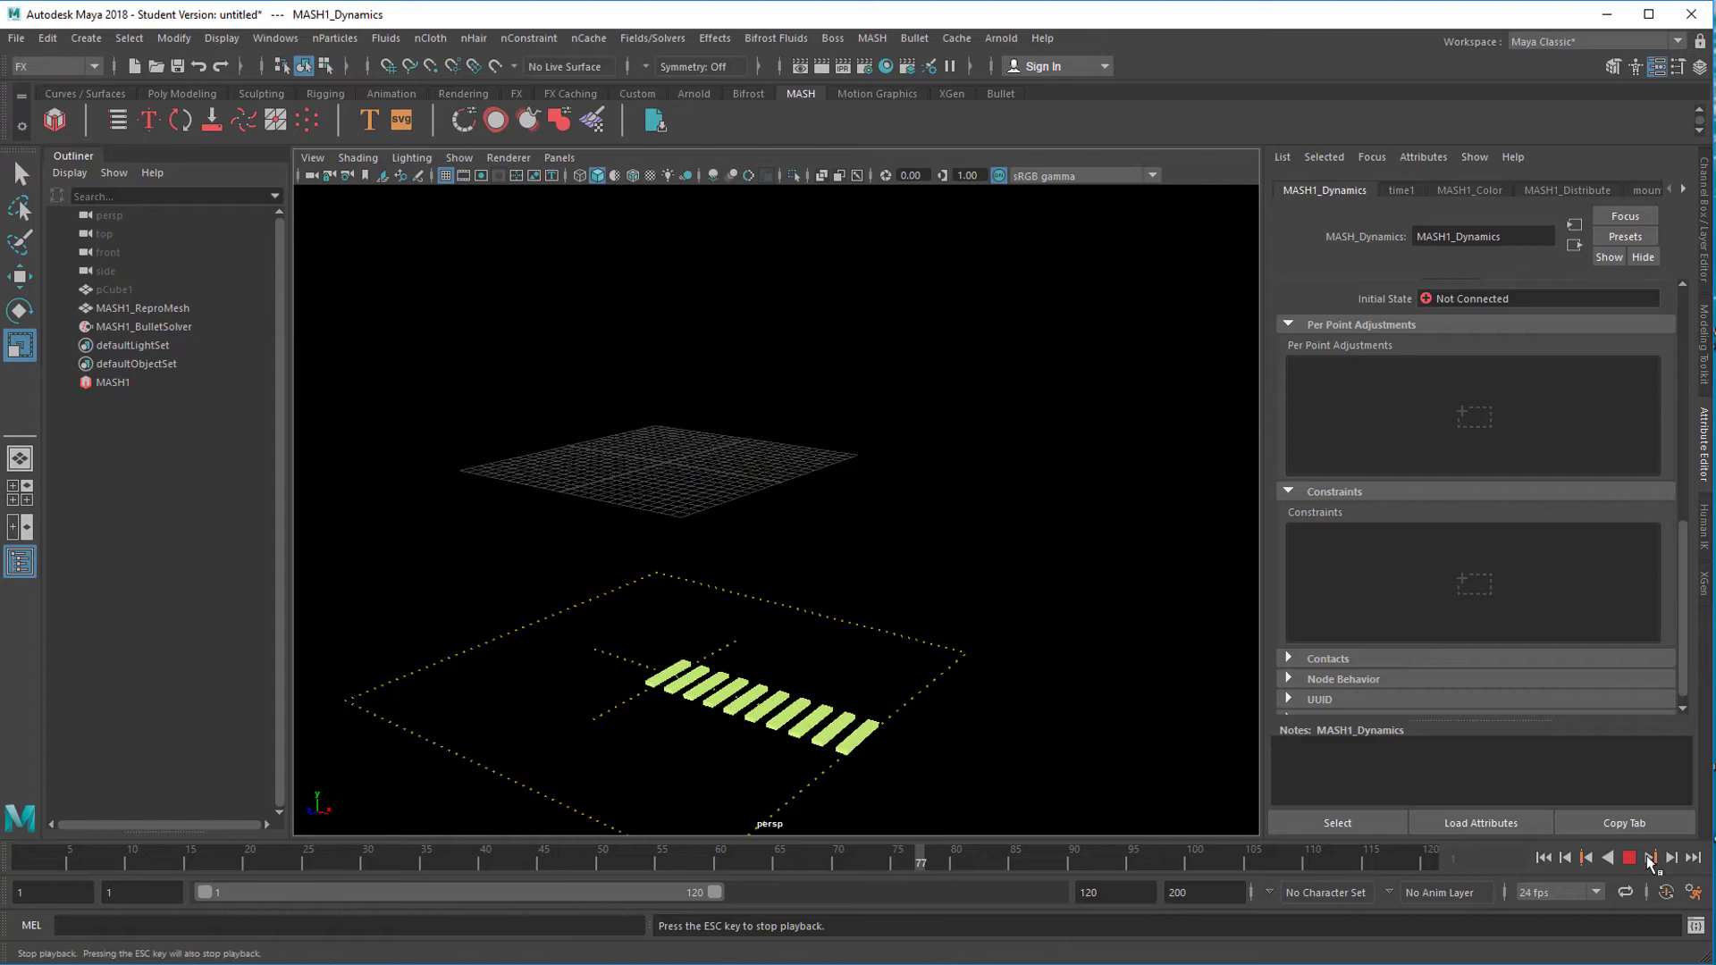
left_click(1644, 858)
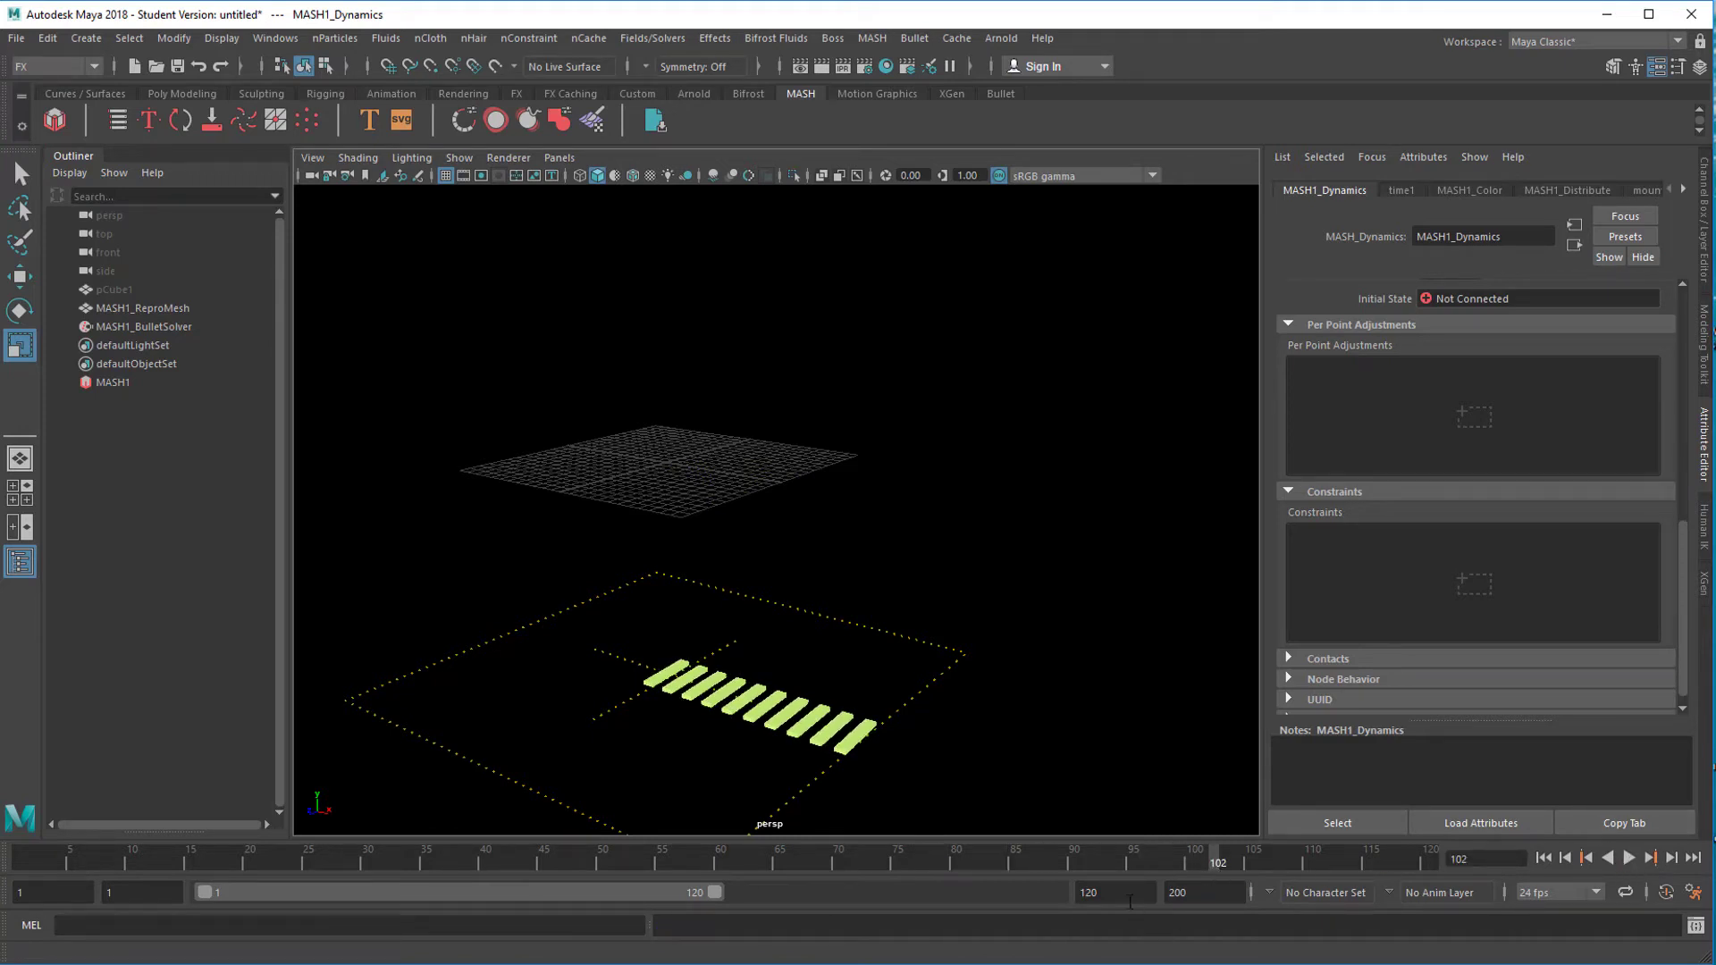
Step: Extend the playback end frame to 600, rewind to frame 1, and select MASH1
left_click(1114, 892)
type("600")
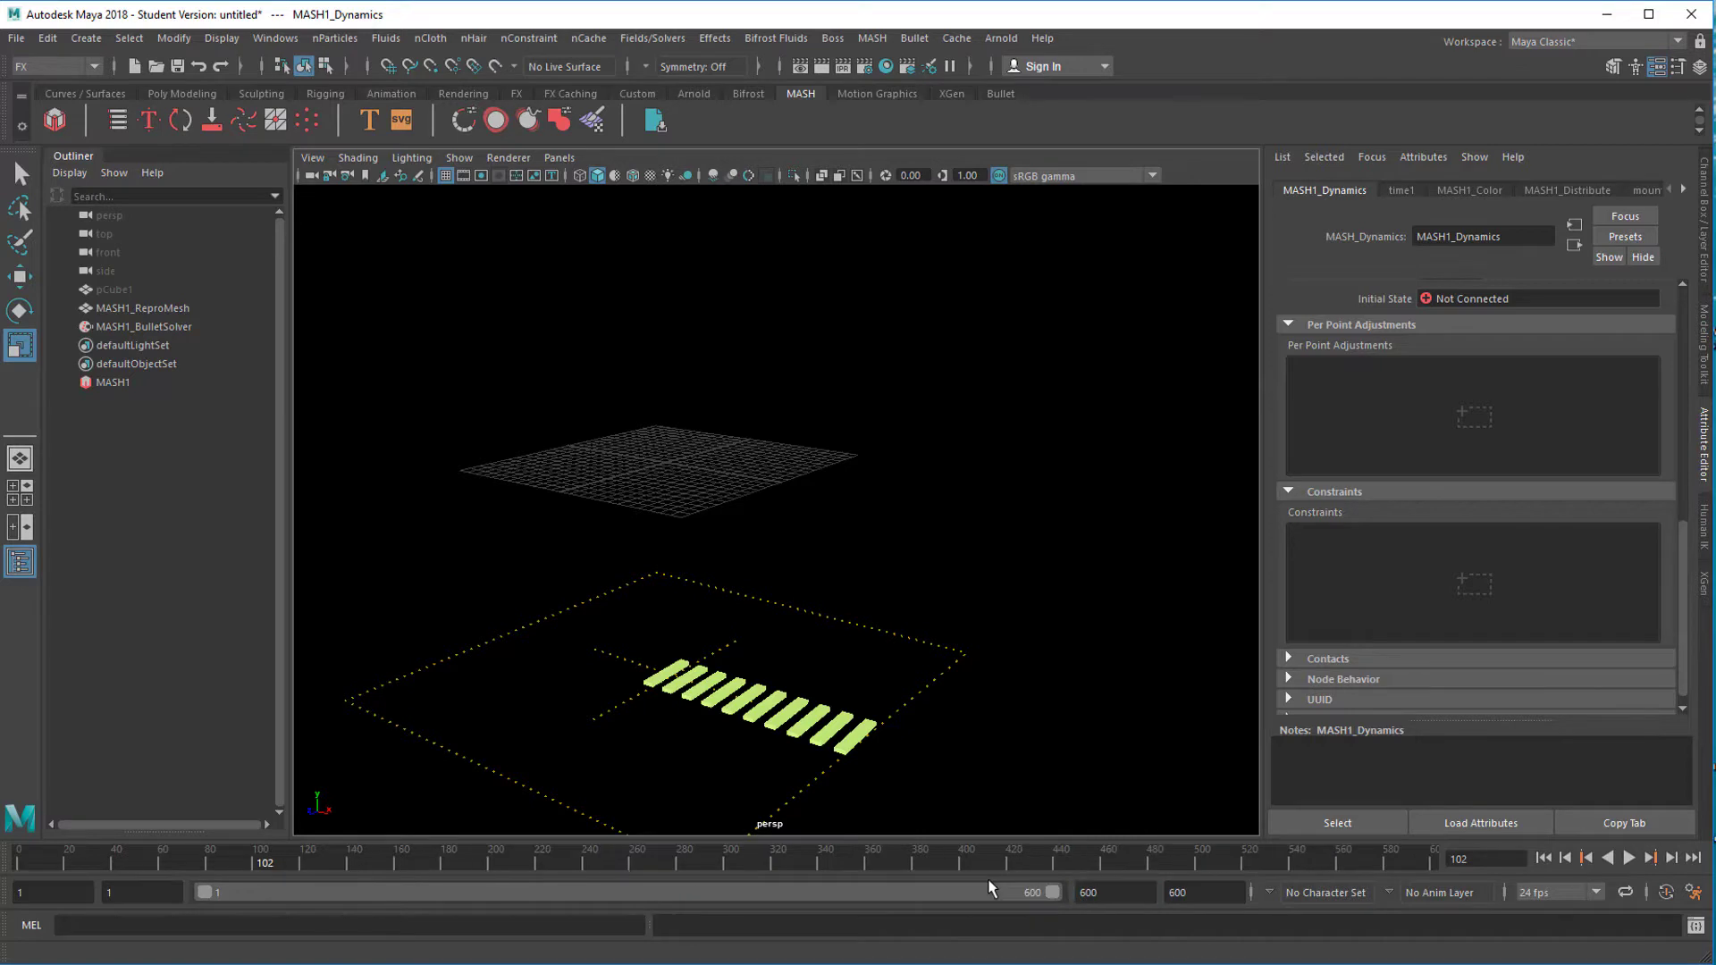
left_click(1564, 858)
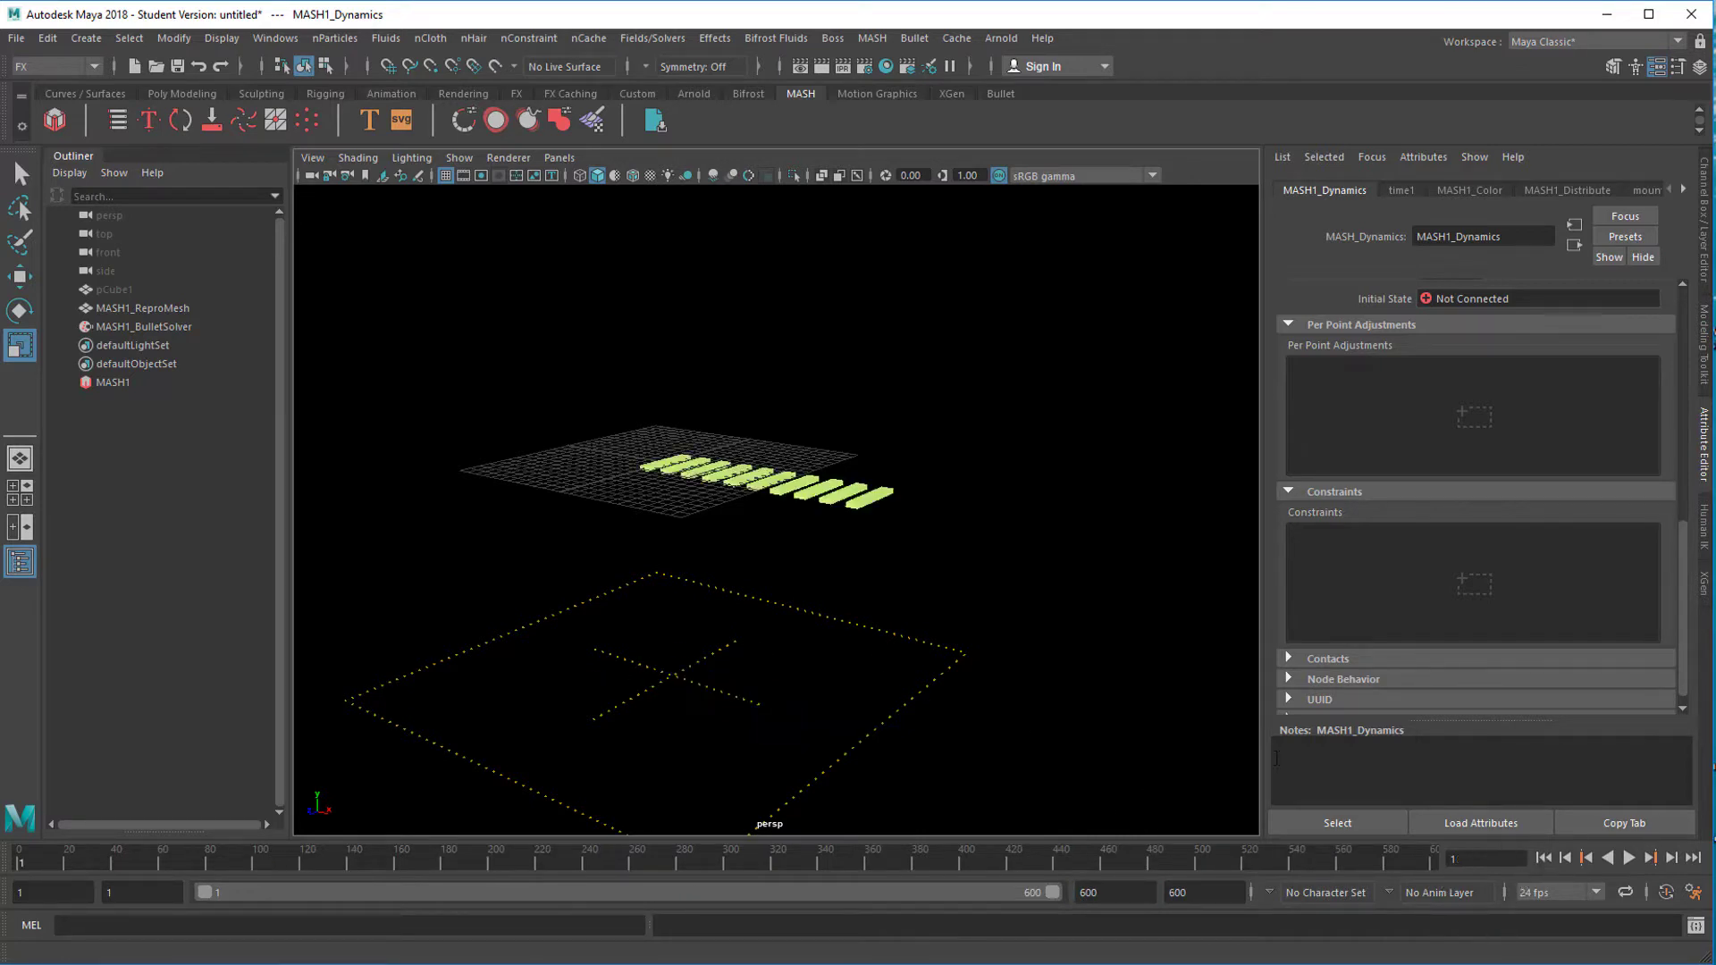
left_click(113, 382)
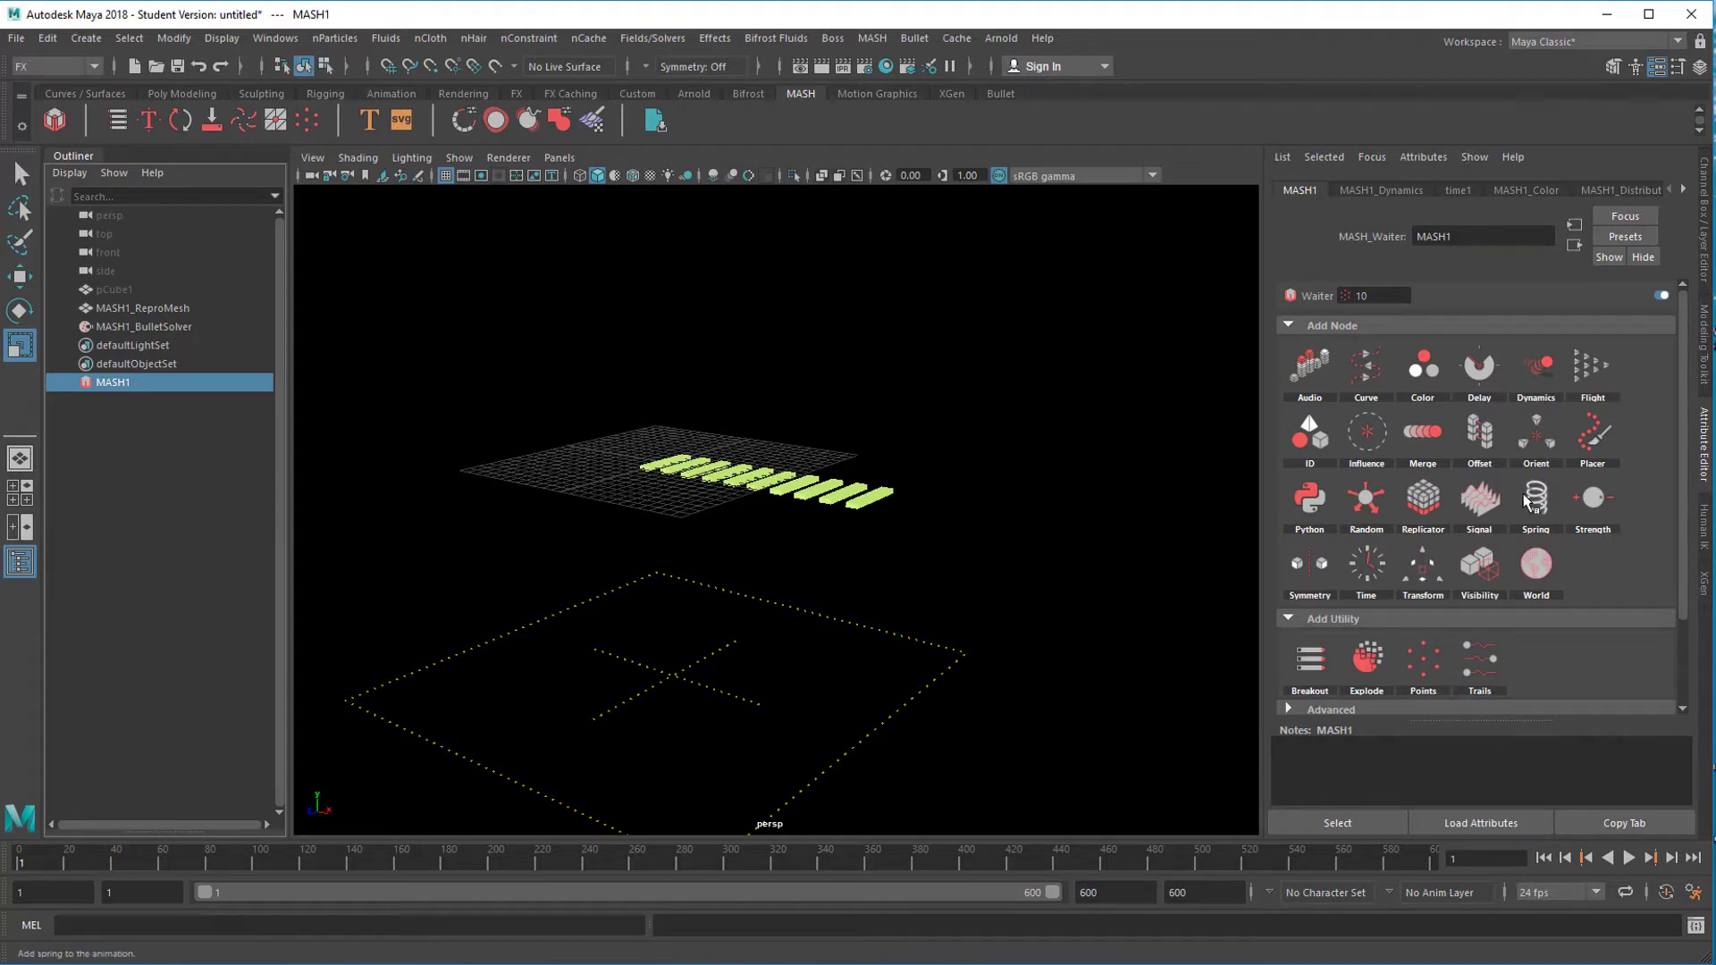
Step: Create a MASH_Constraint in MASH1_Dynamics' Constraints list and rewind to the start
left_click(1382, 189)
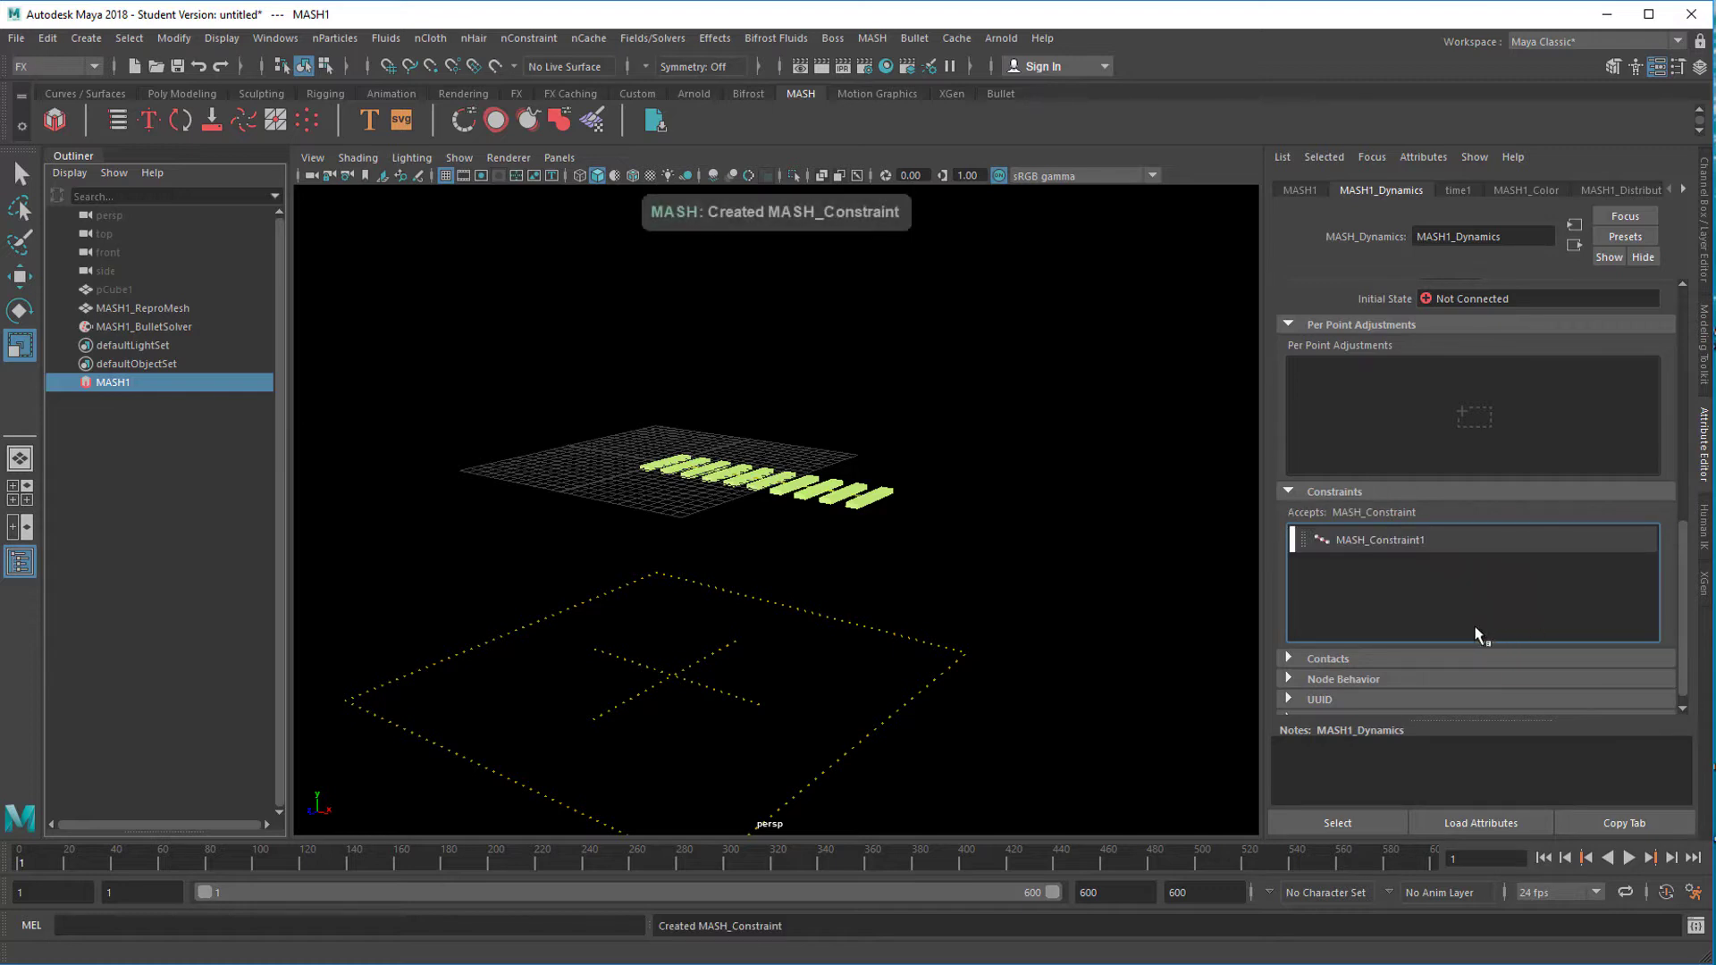
mouse_move(1545, 856)
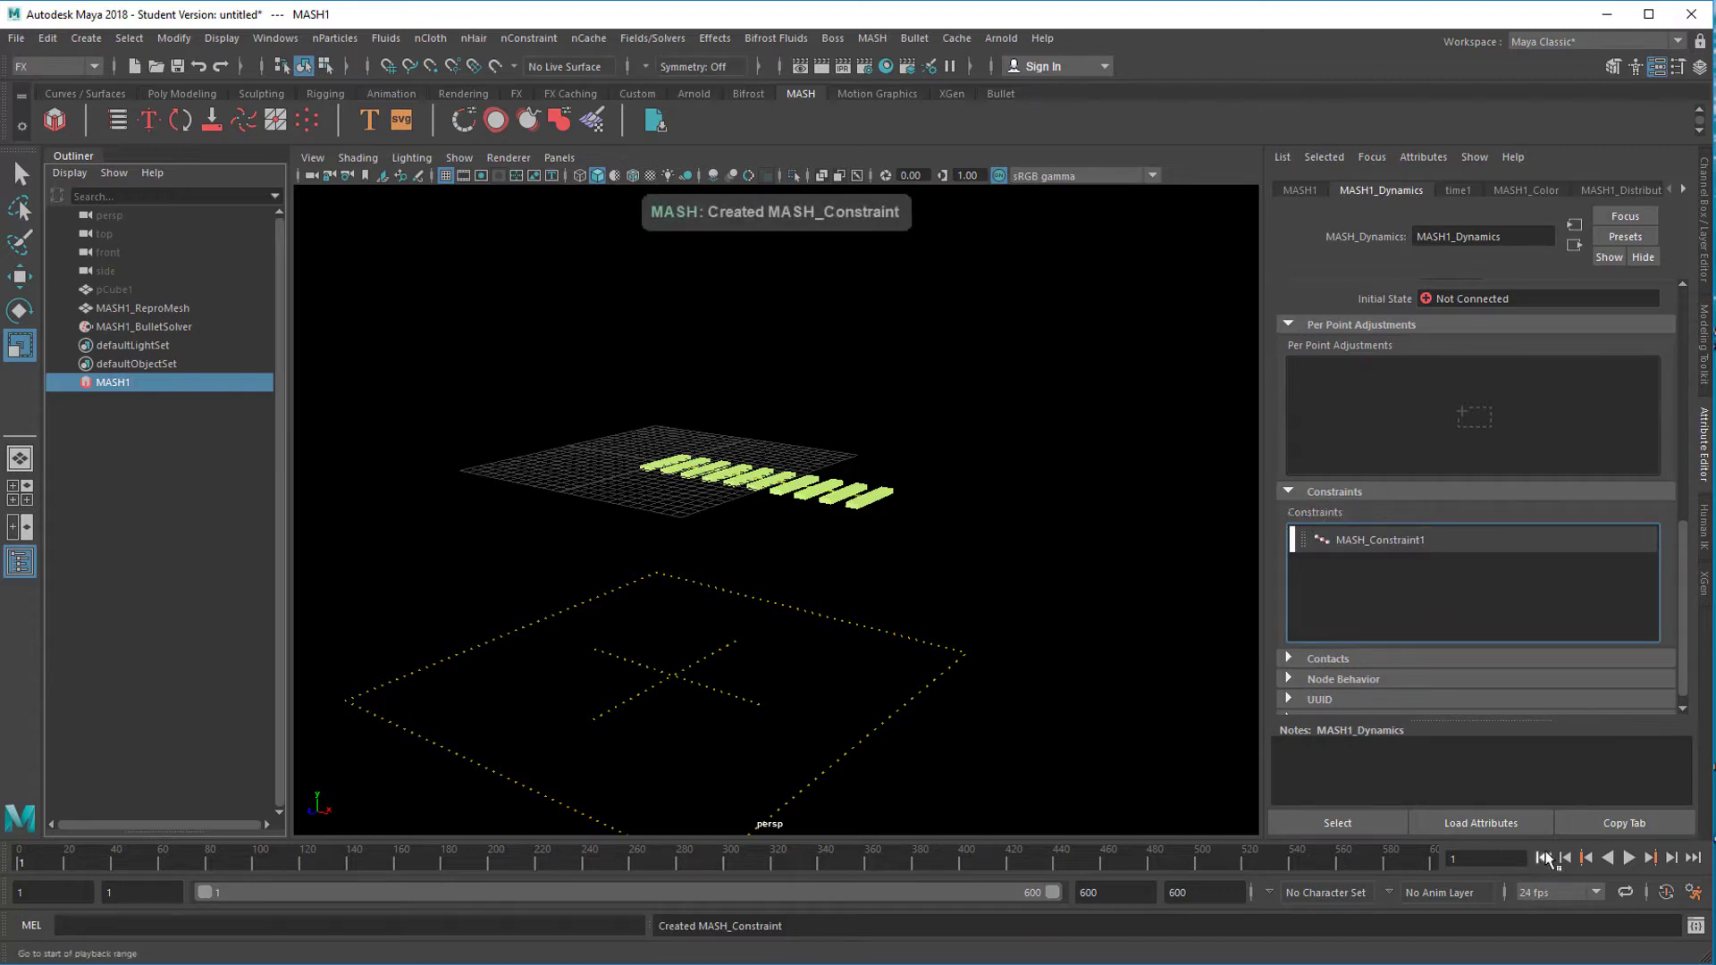
left_click(1630, 857)
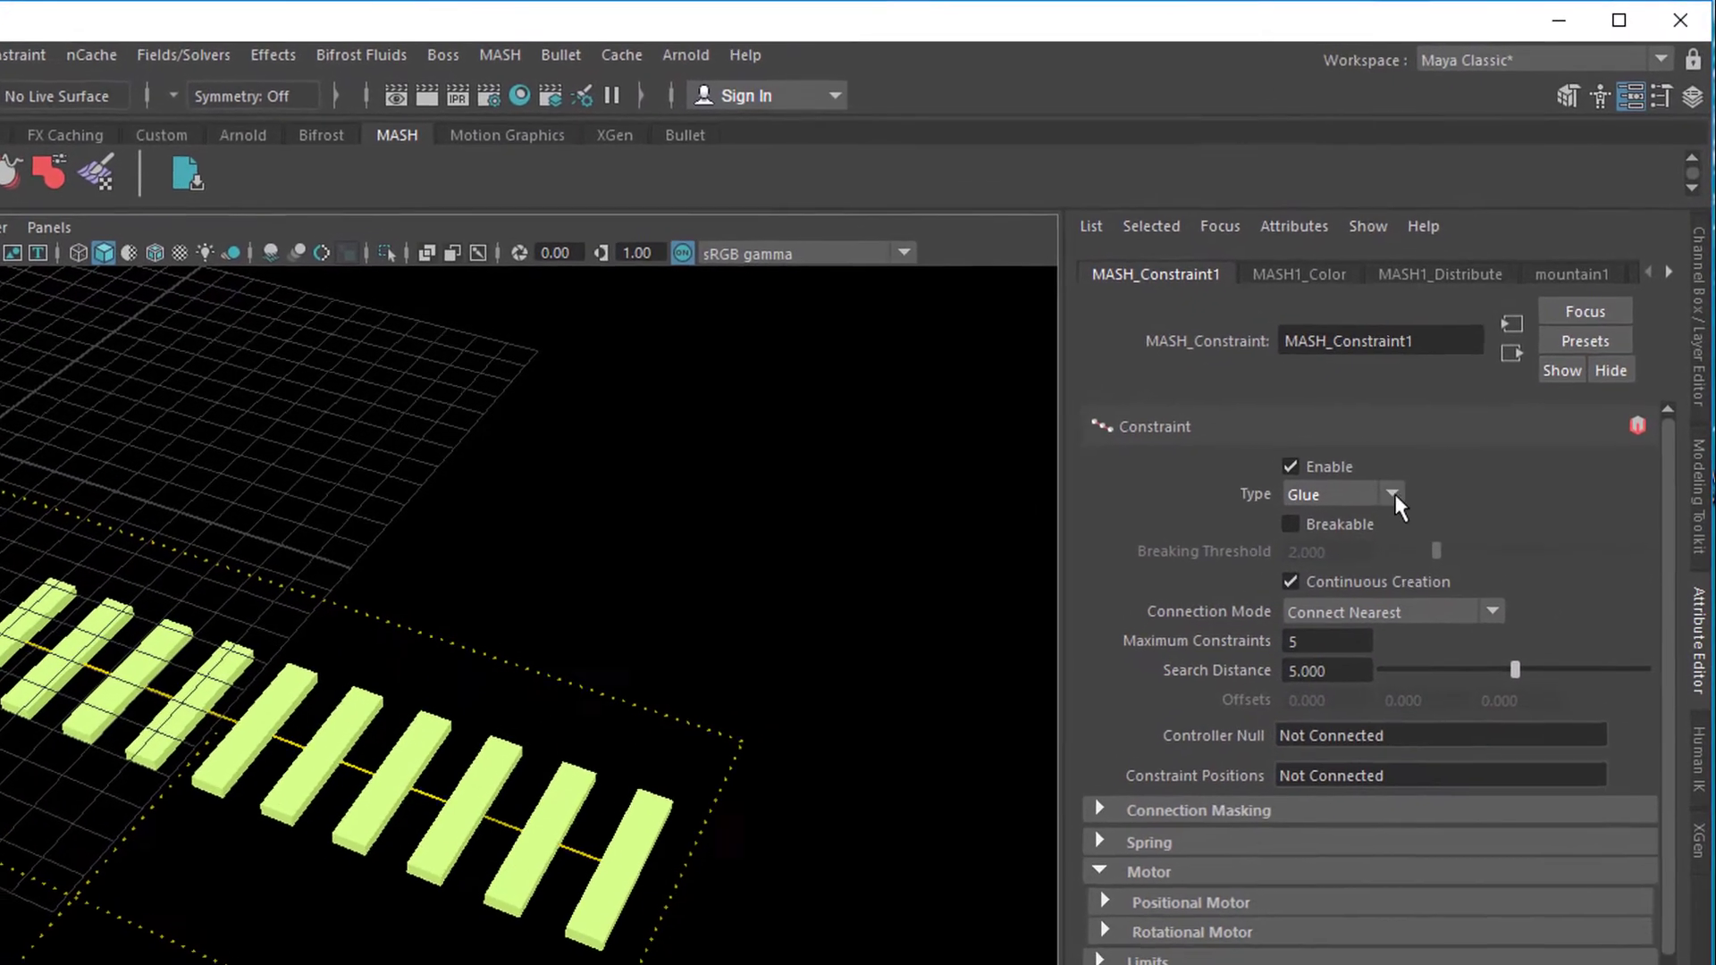
Step: Set the constraint Type to Custom and Connection Mode to Connect To Offset Point
left_click(1391, 493)
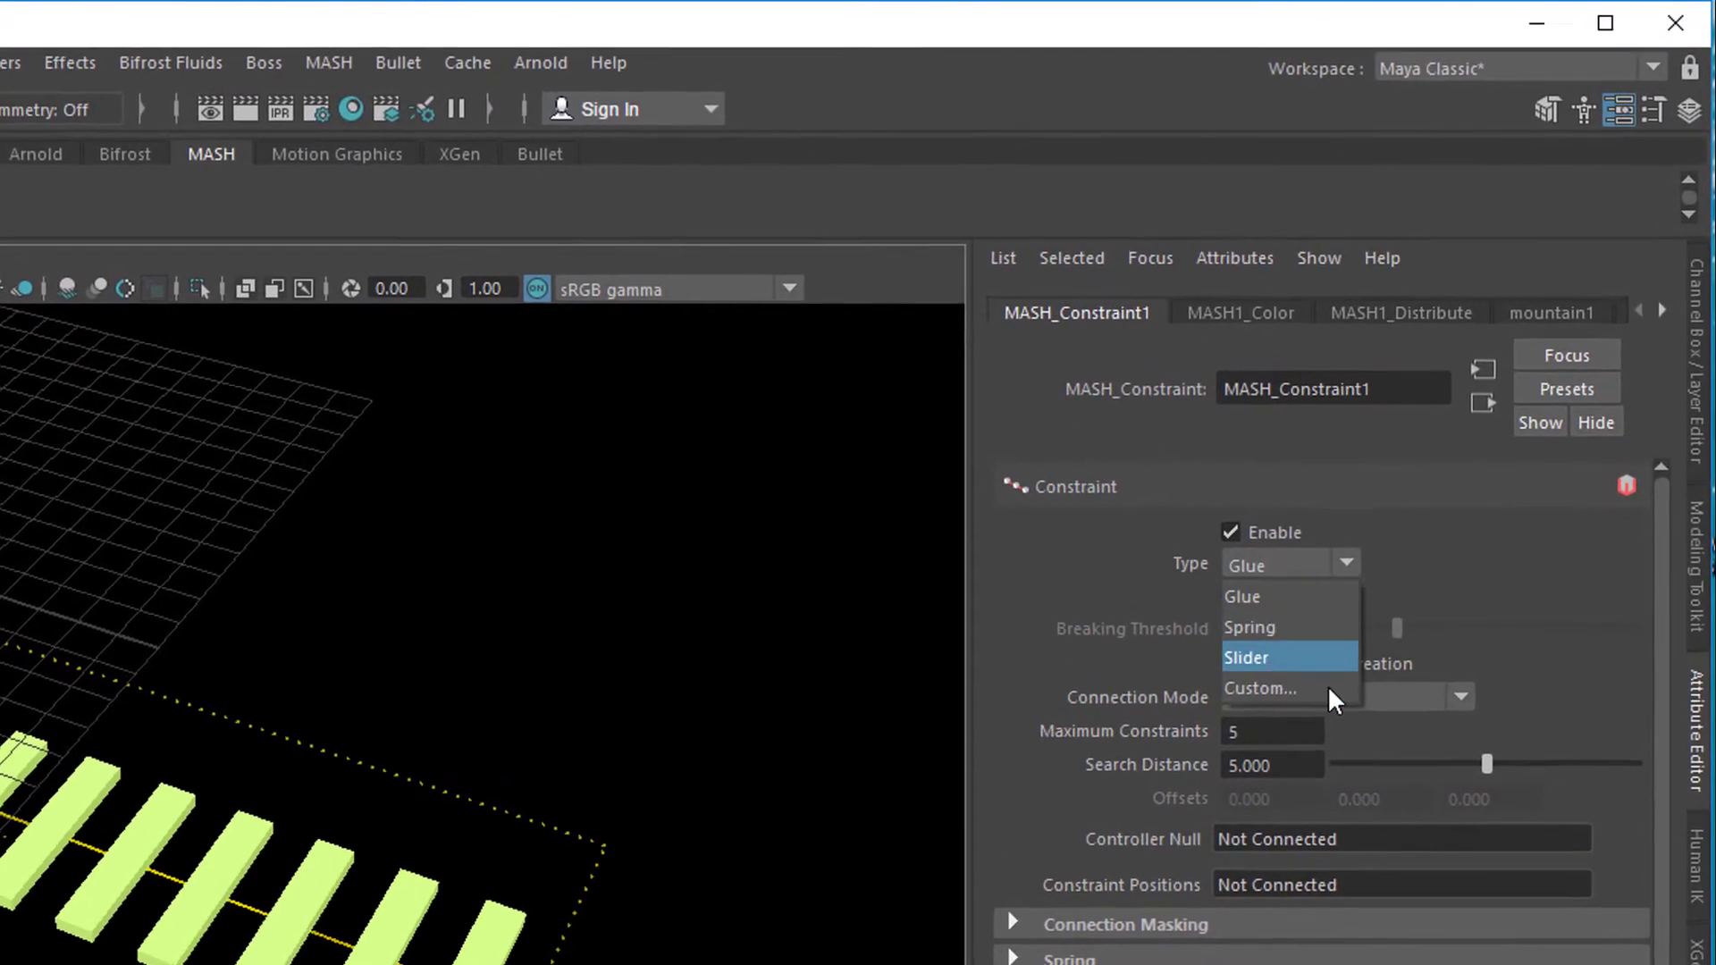
left_click(1261, 689)
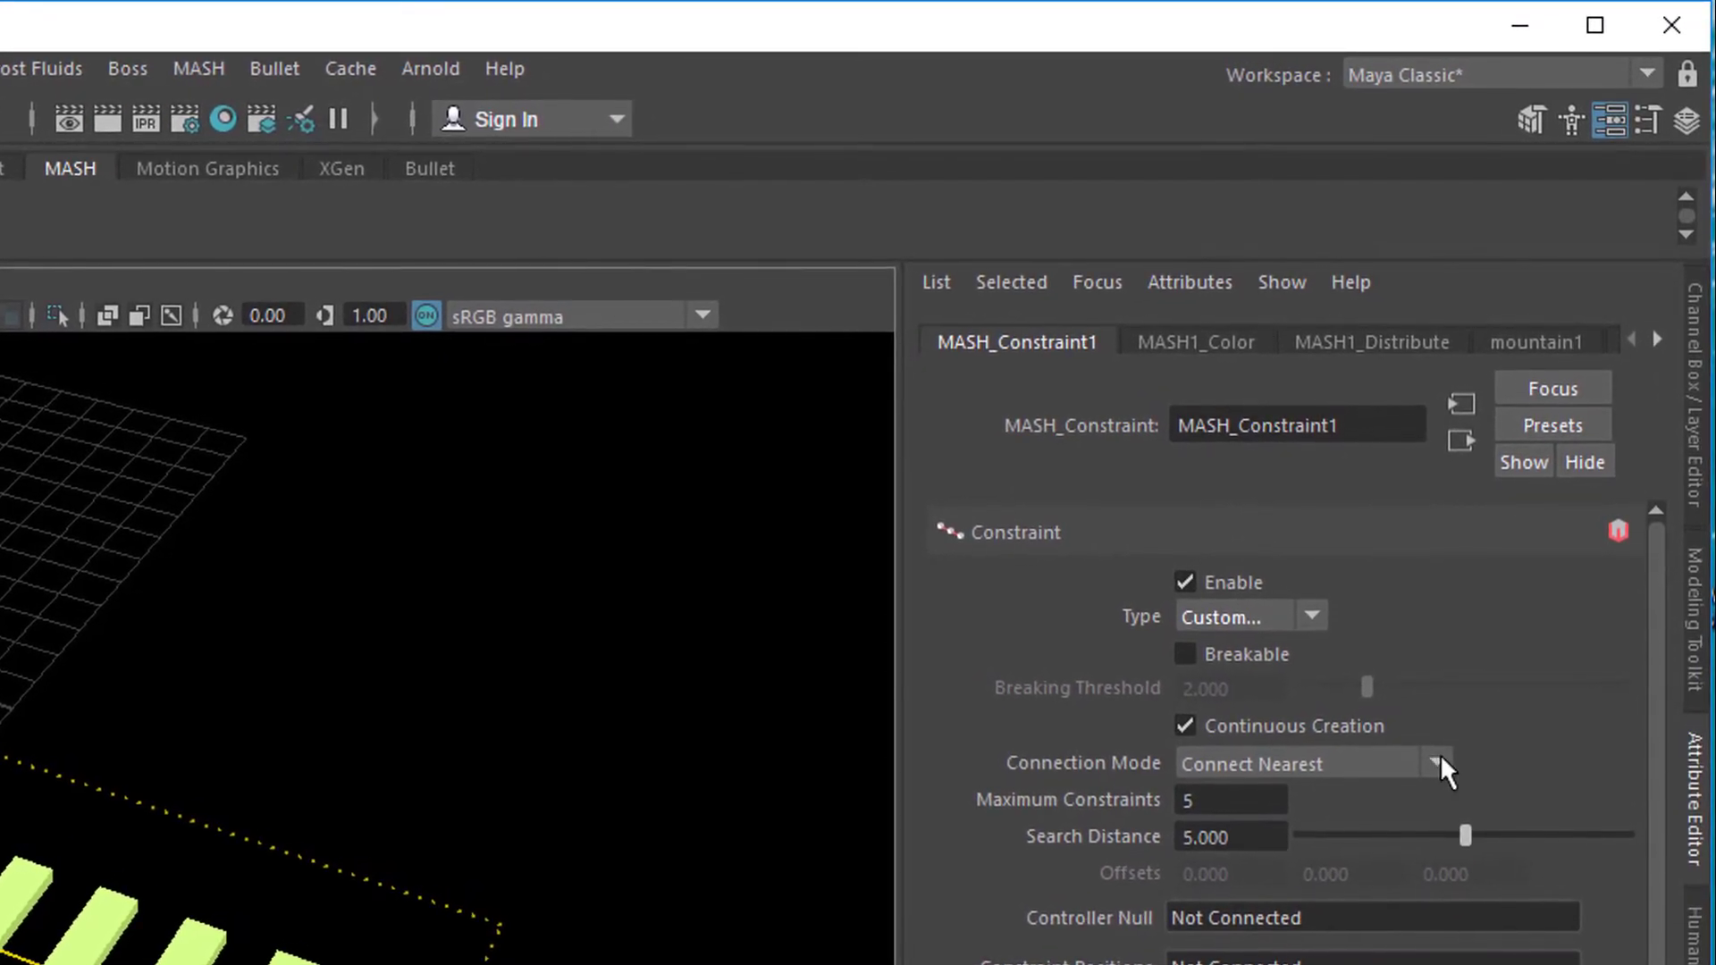
left_click(1437, 763)
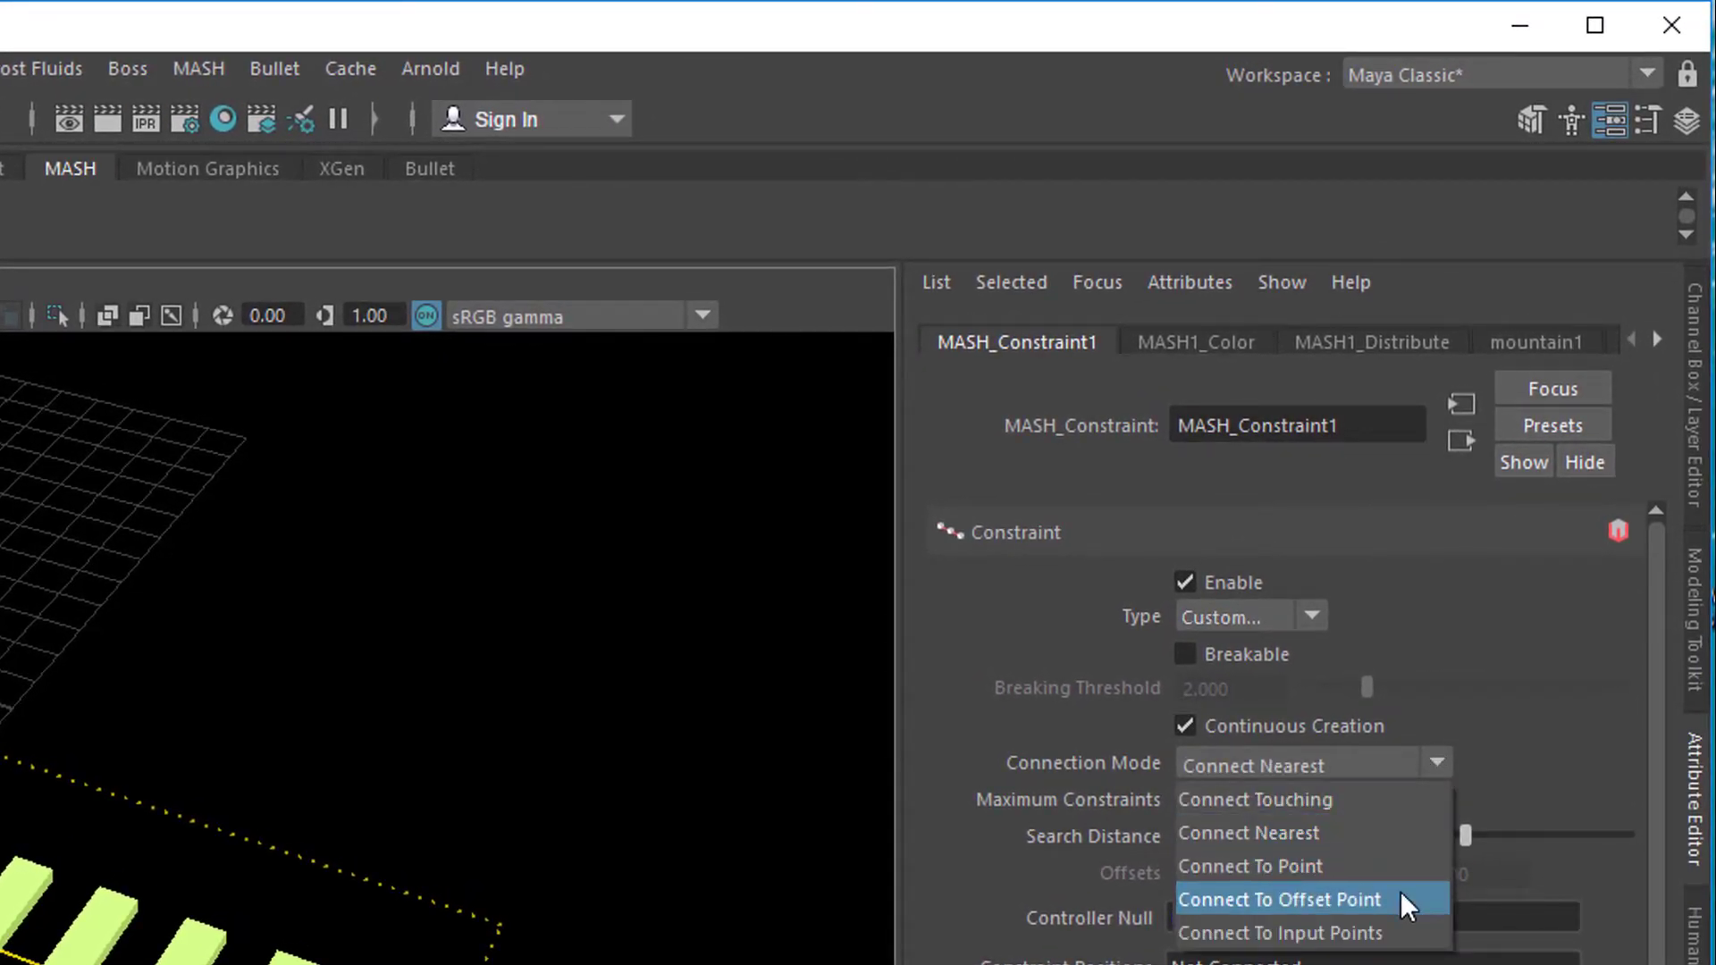
left_click(1248, 833)
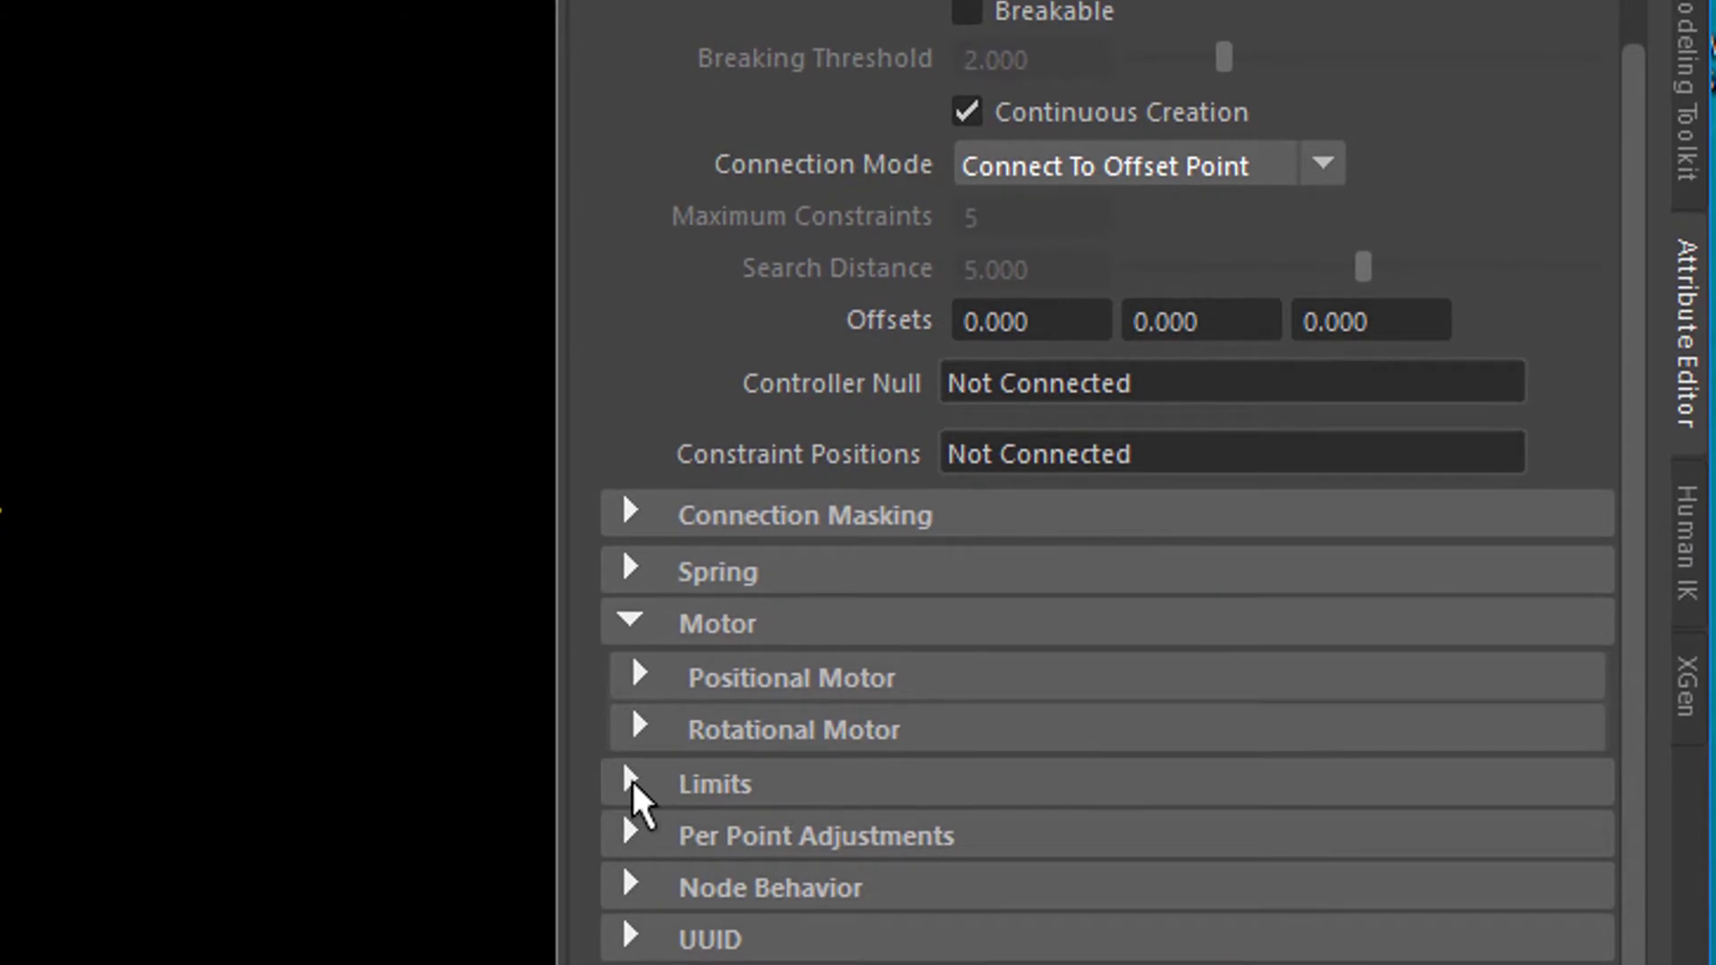
Step: Under Limits > Positional Limits, set the X, Y and Z limit types to Free
left_click(631, 783)
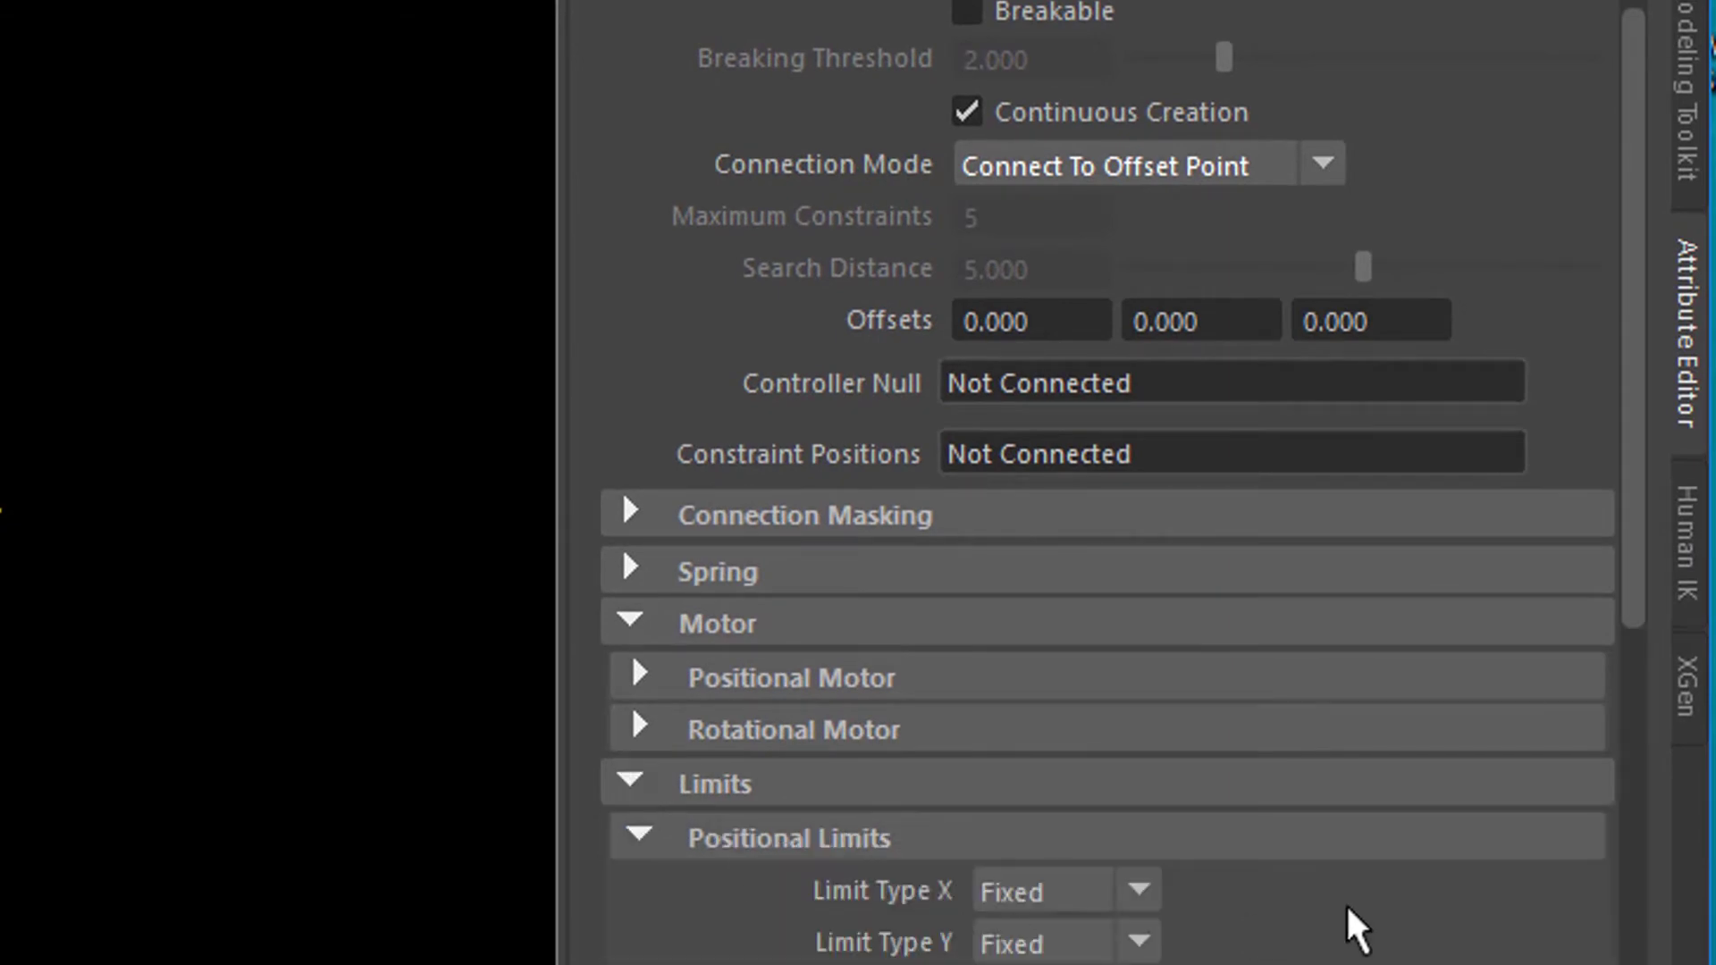
scroll("down", 3)
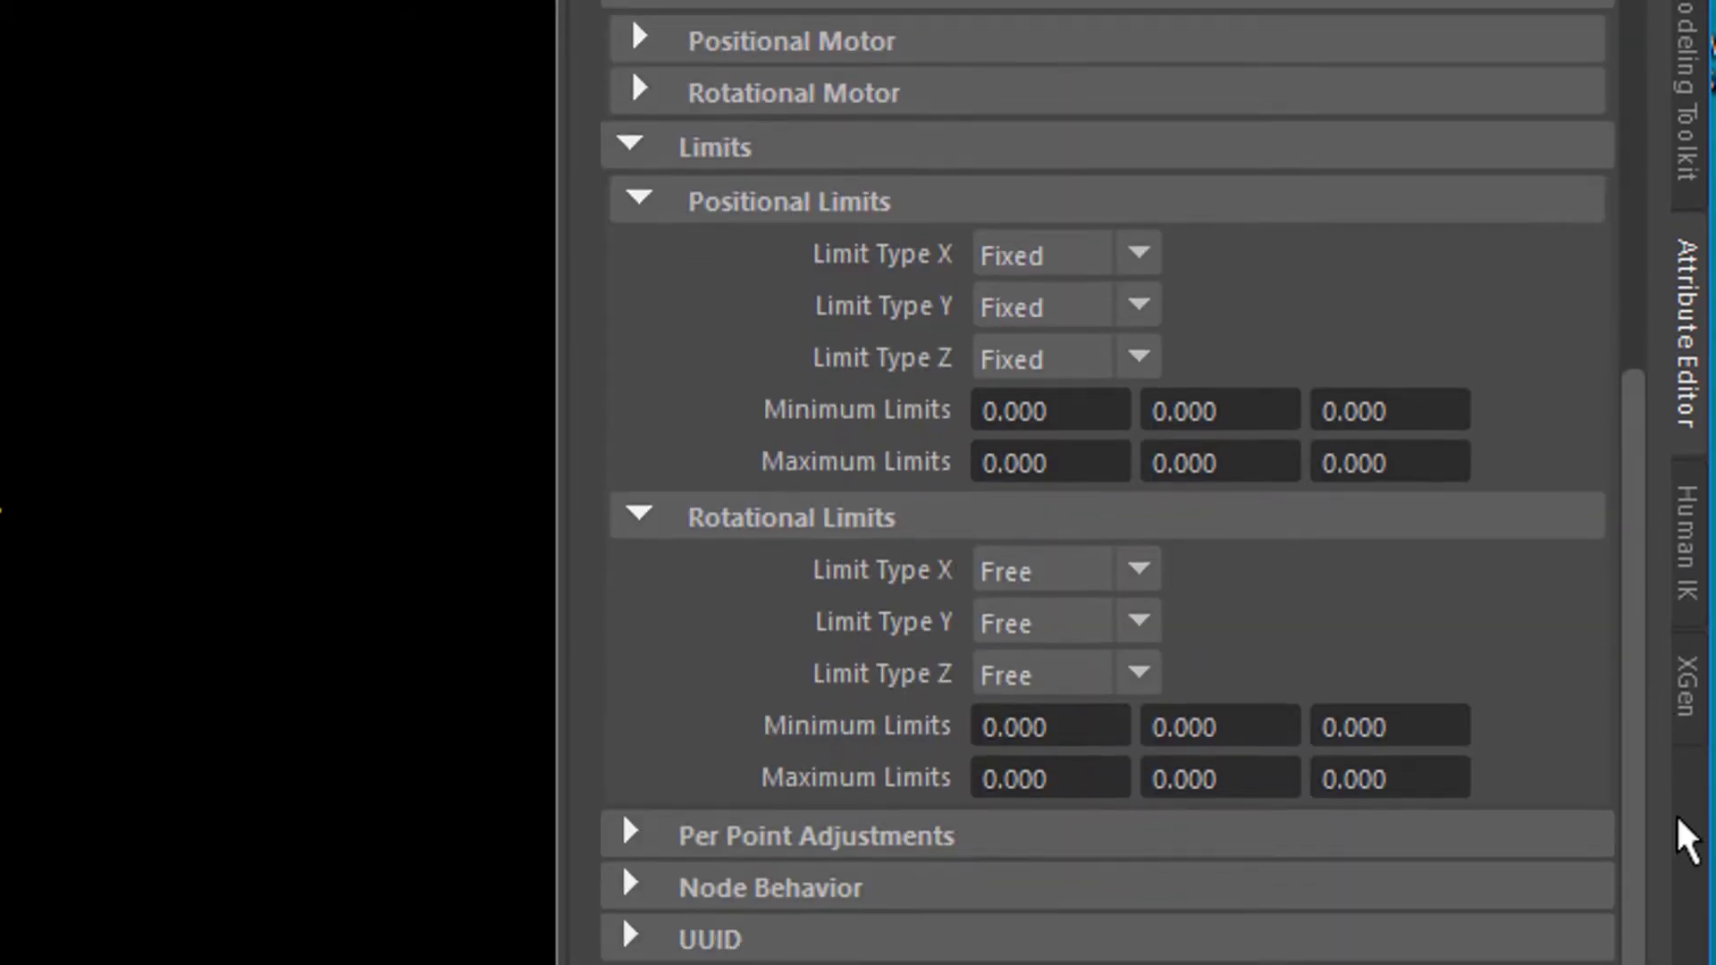
mouse_move(1079, 286)
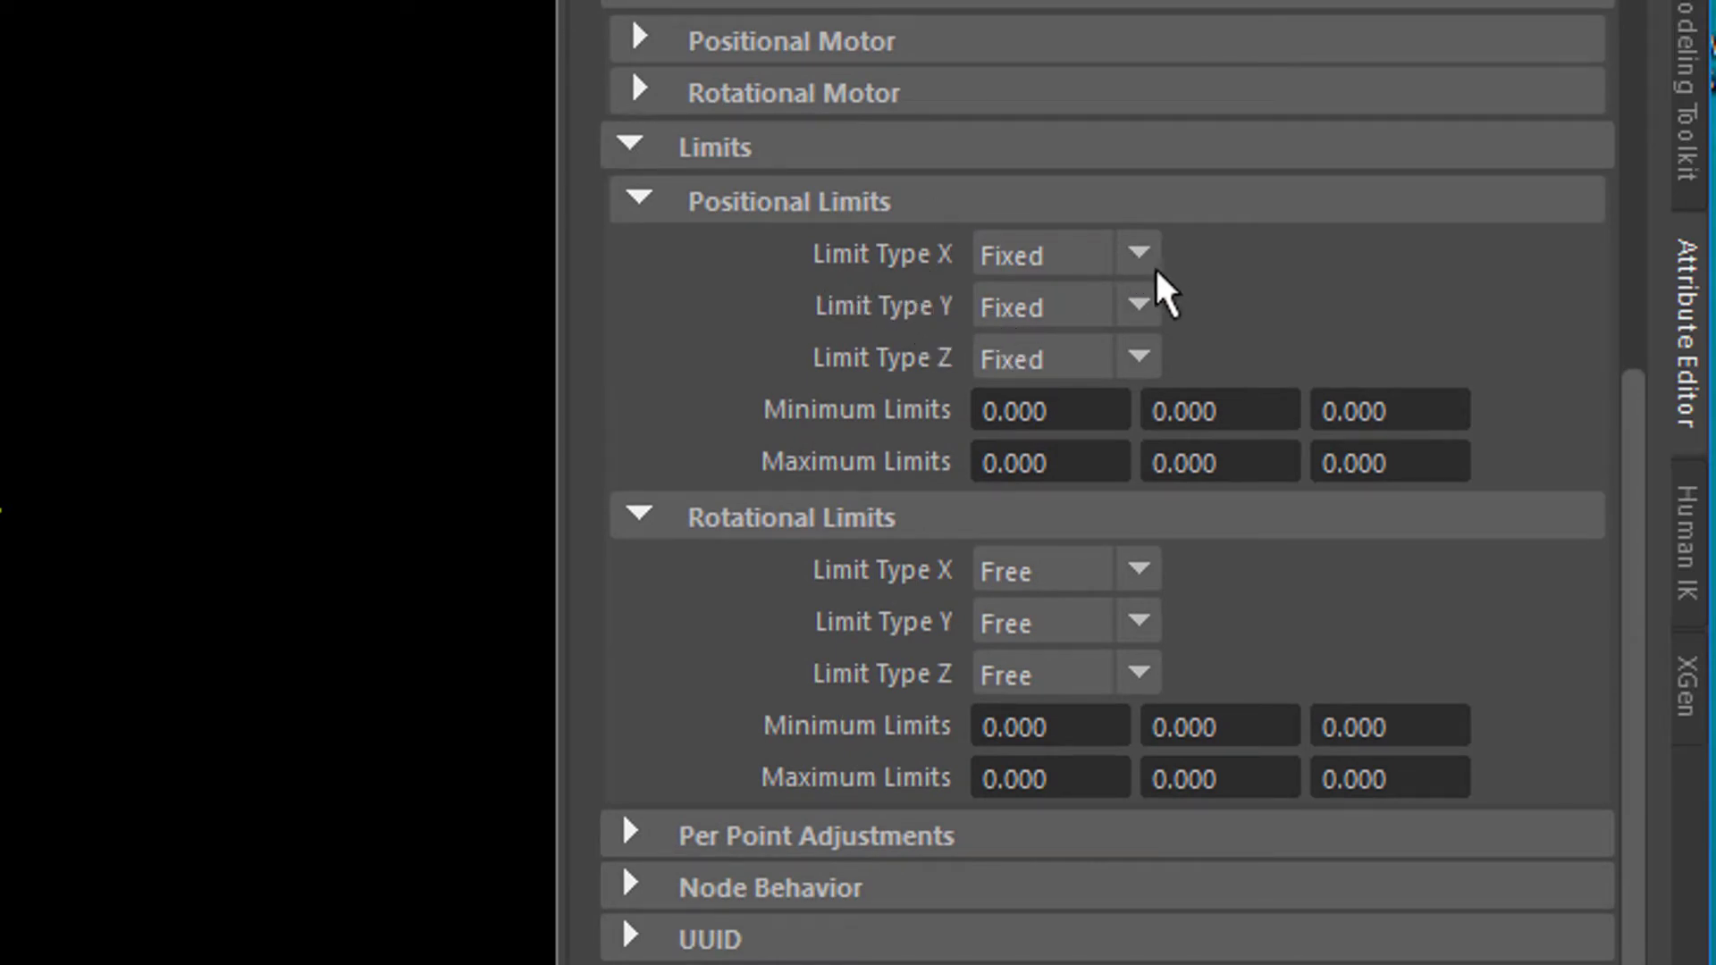
left_click(1062, 254)
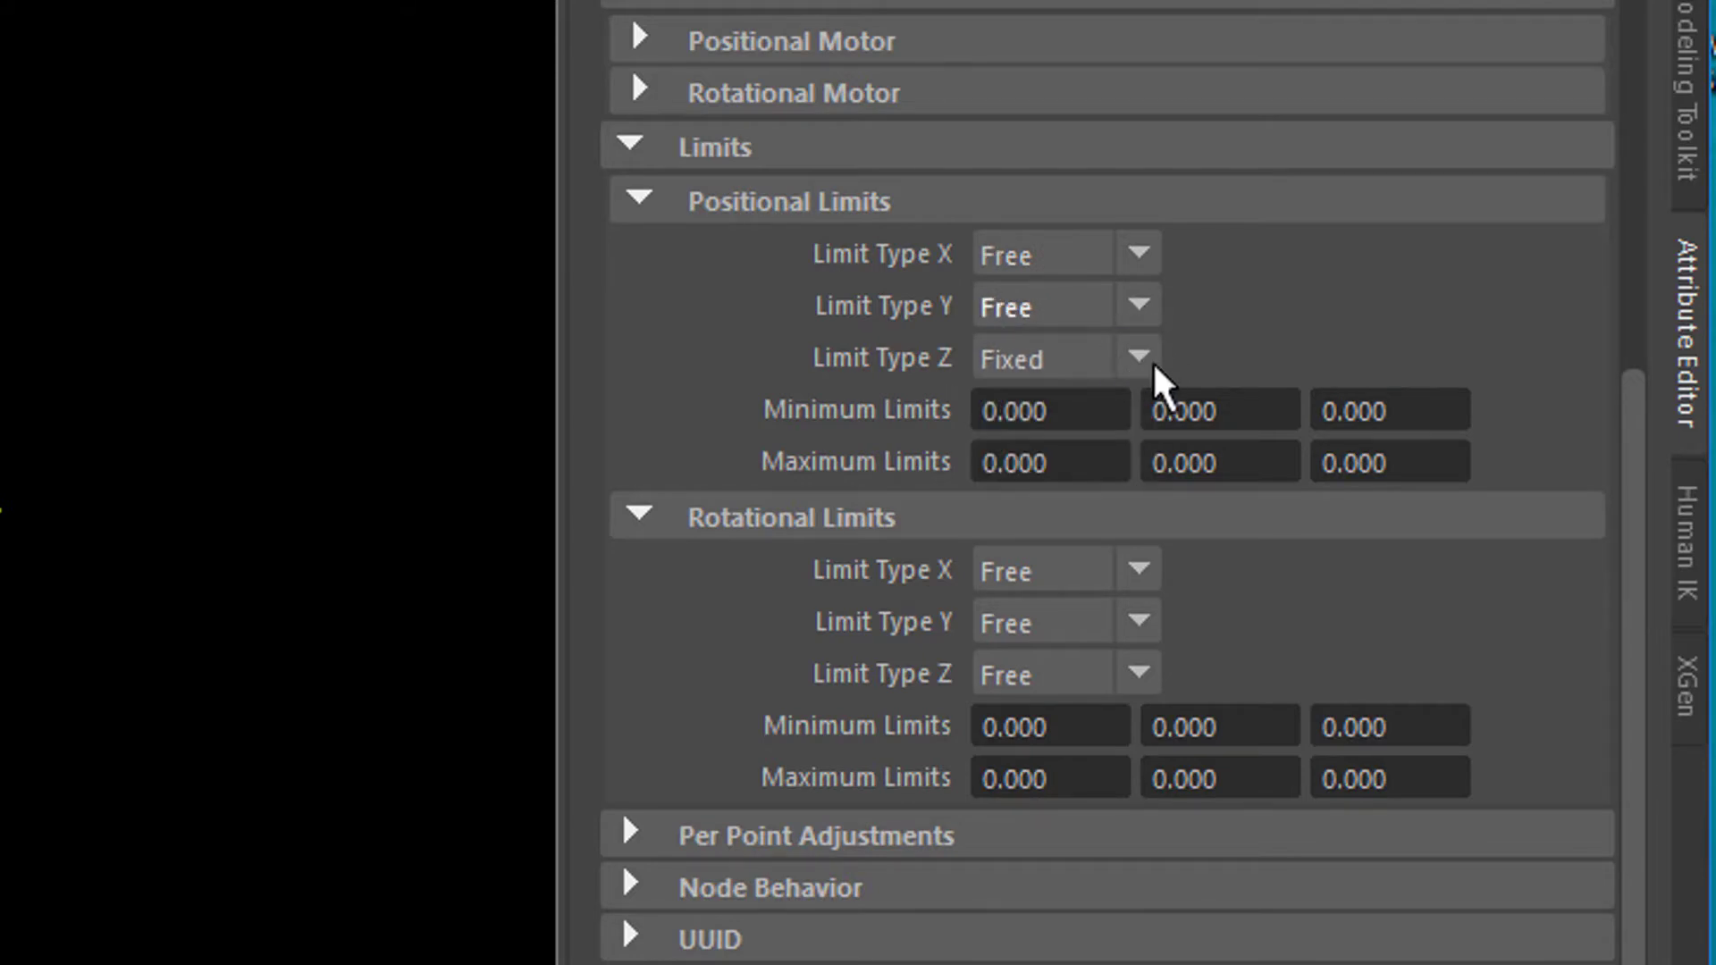
left_click(1062, 357)
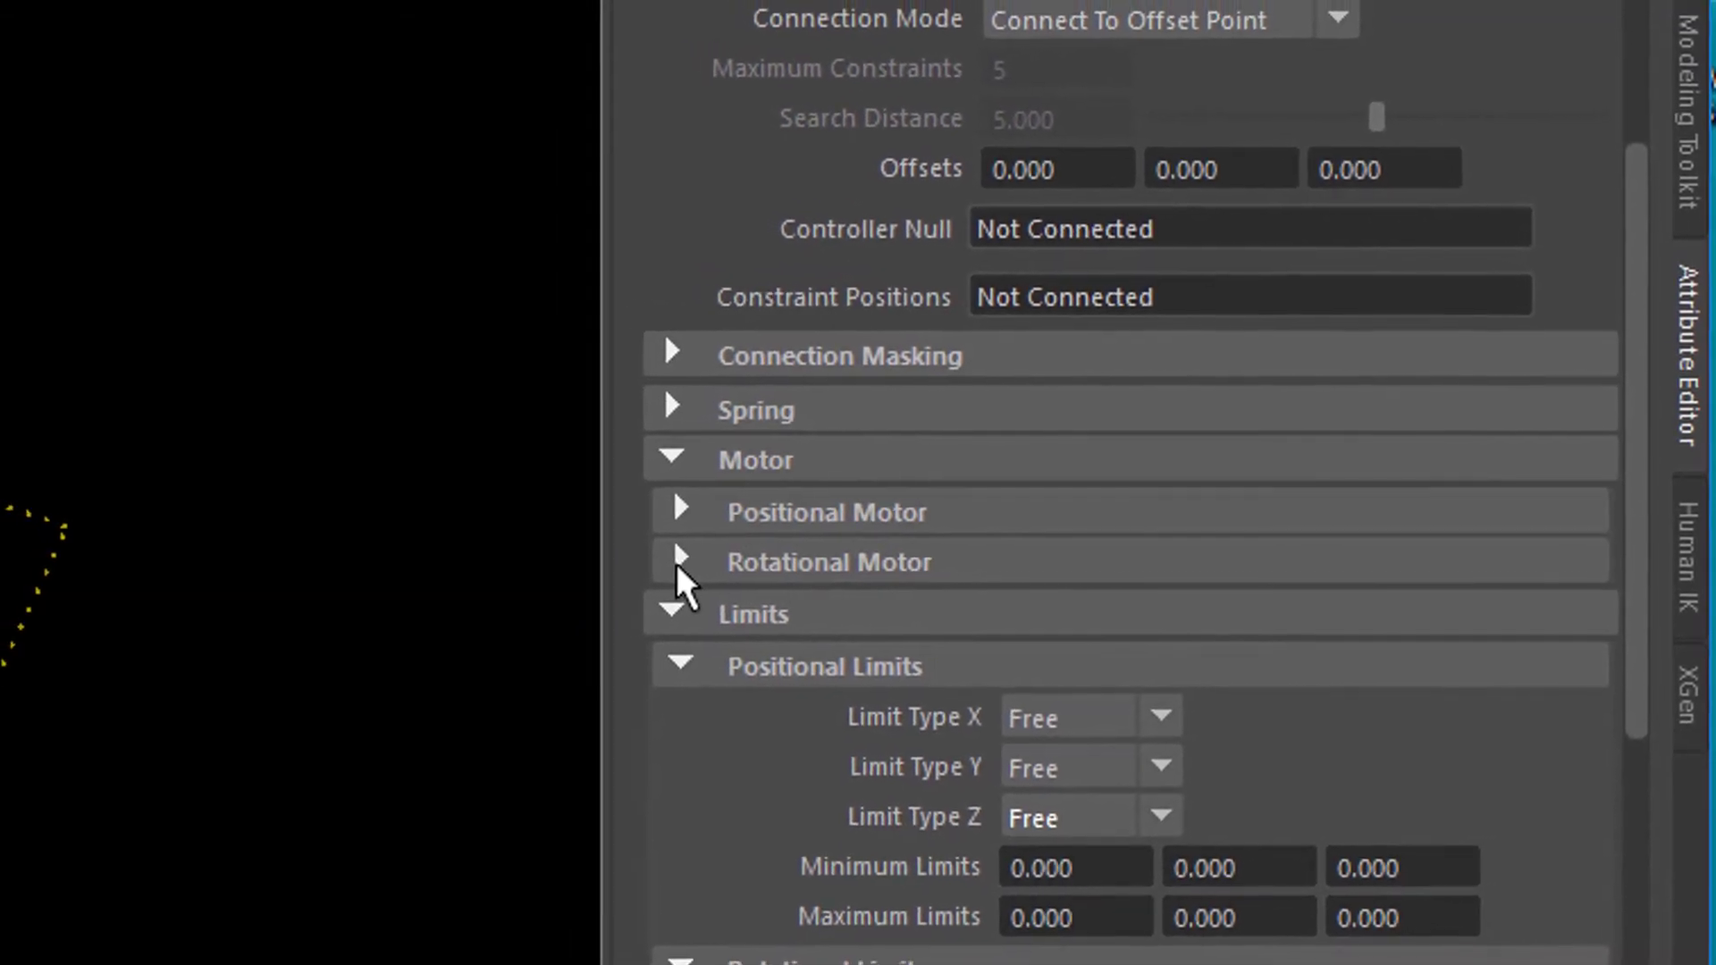
Step: Expand Rotational Motor and tick Enable, entering 1
left_click(679, 561)
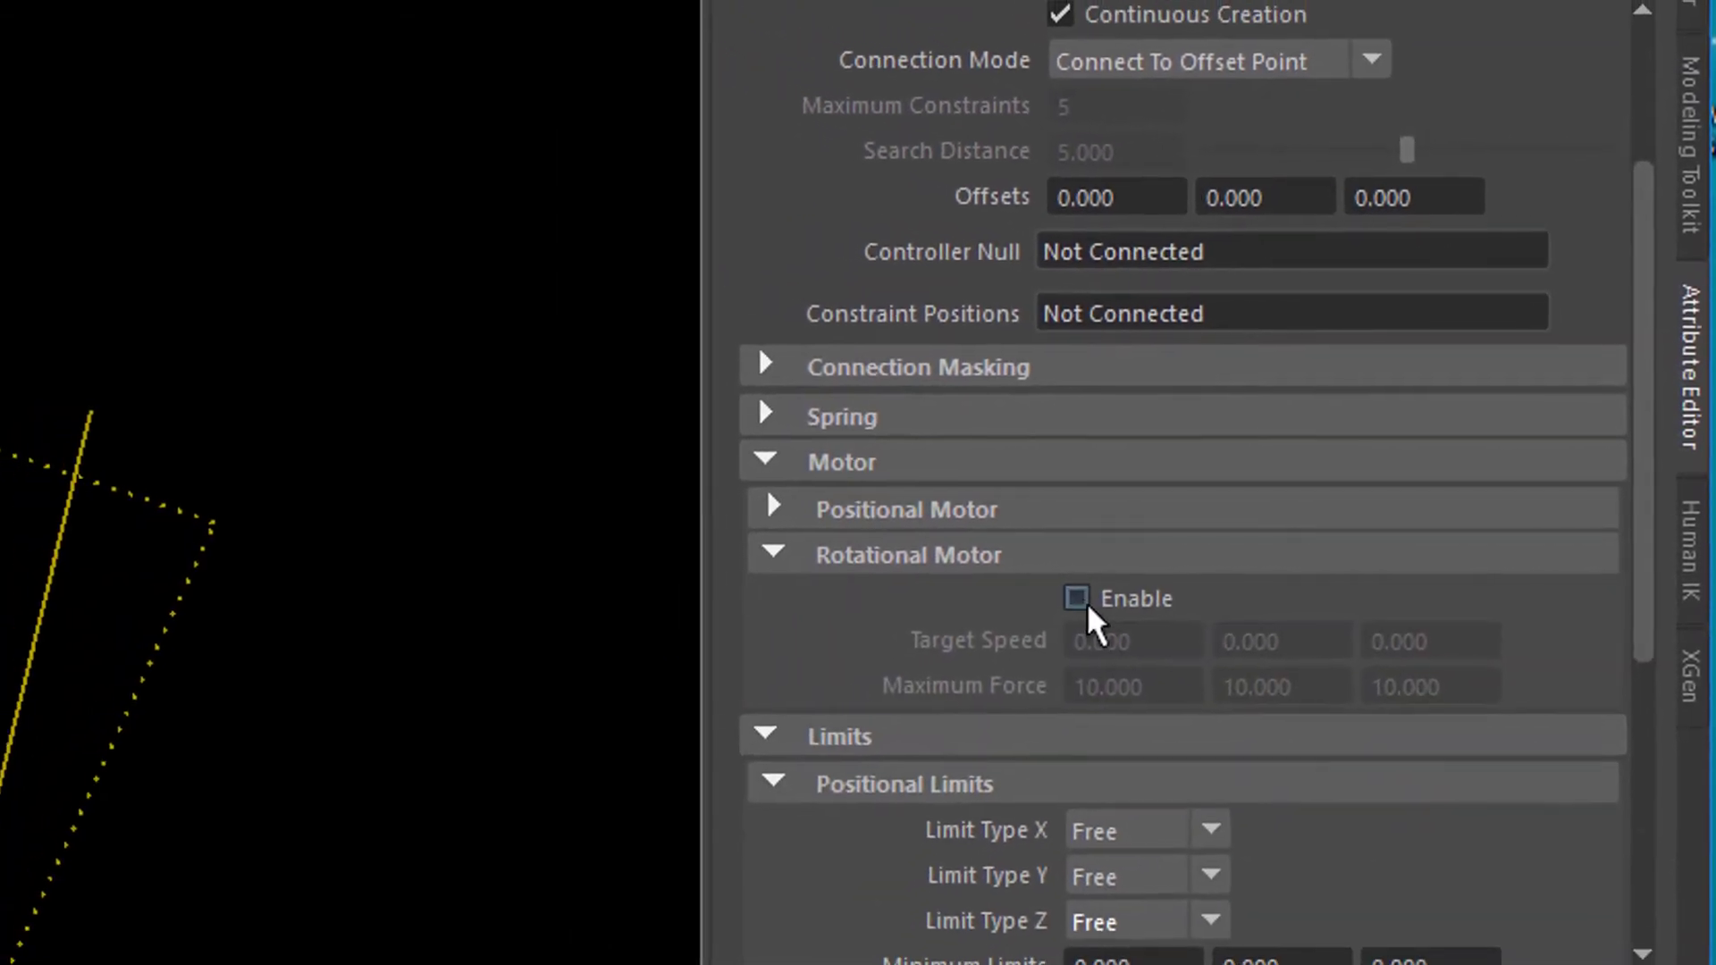
left_click(1074, 597)
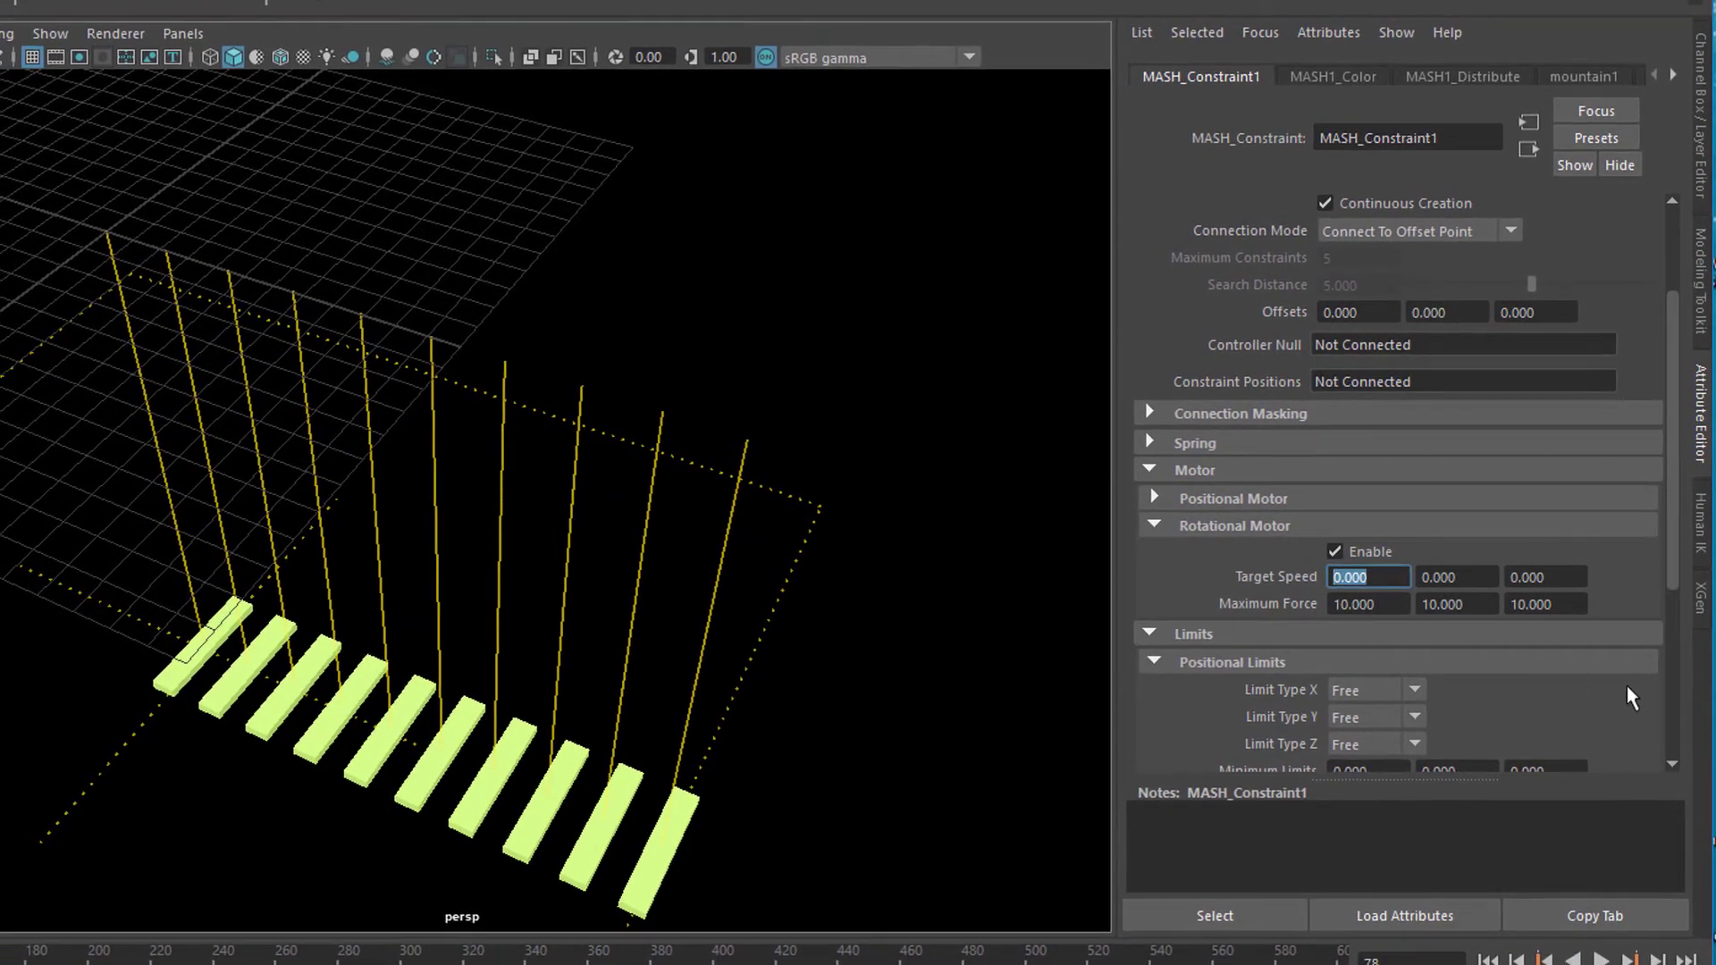
type("1")
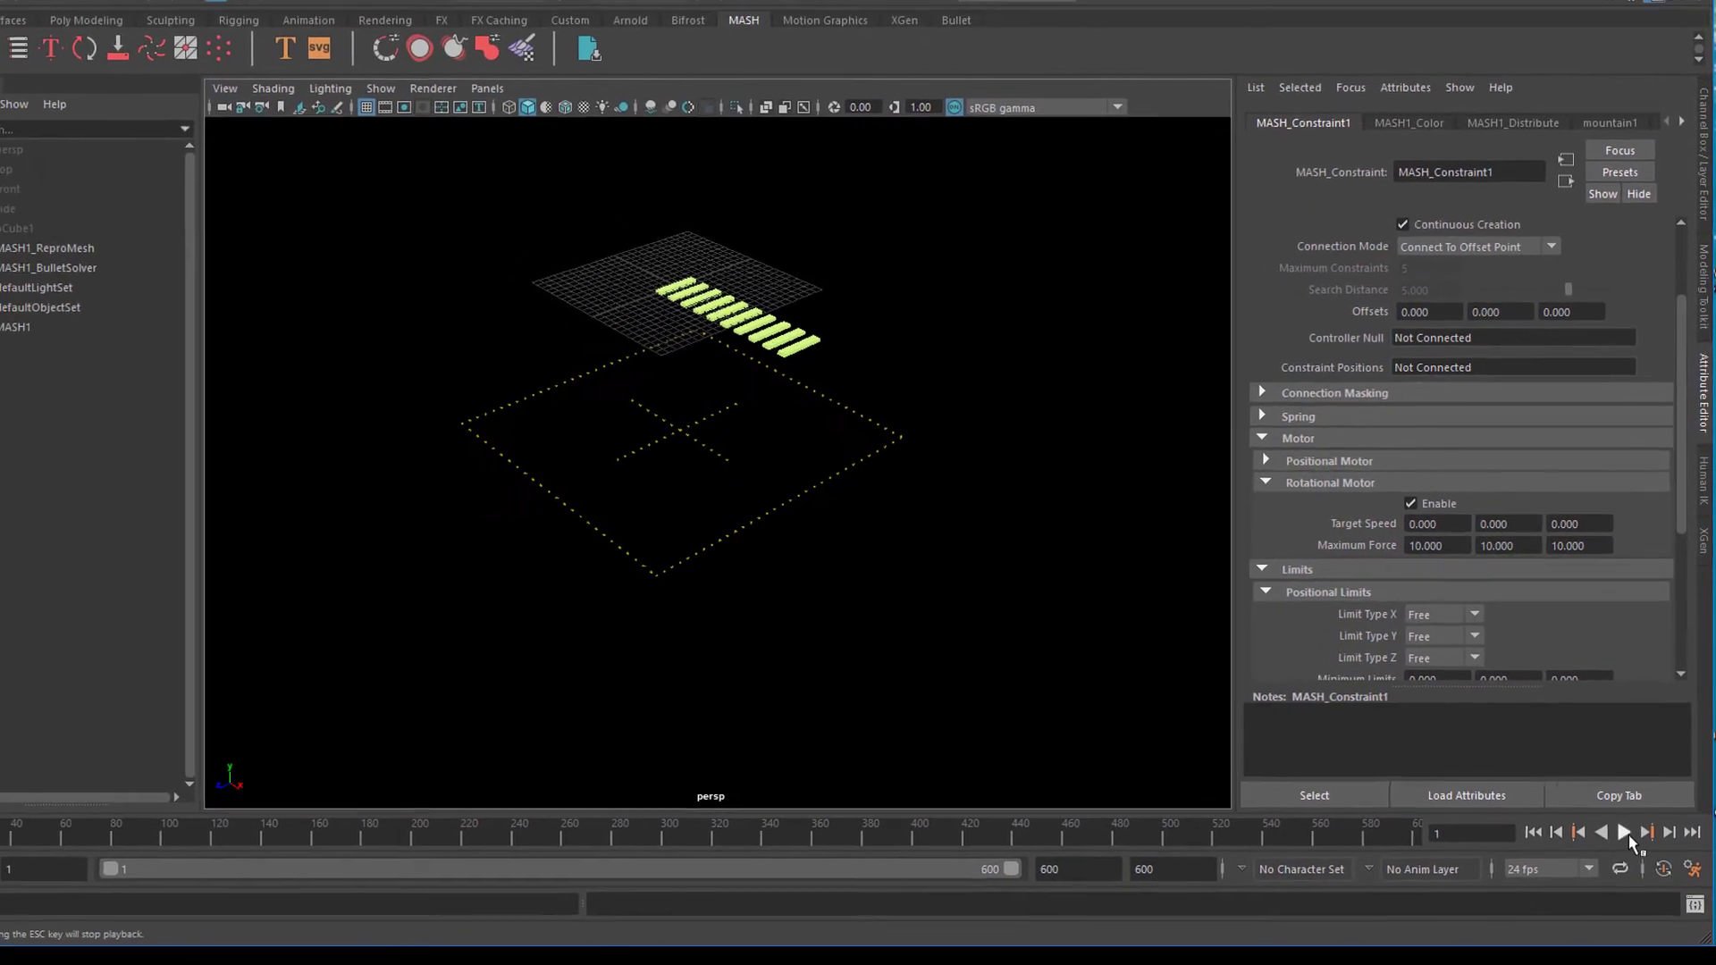
Step: Play, then keyframe the rotational motor's Target Speed at 100
left_click(1625, 828)
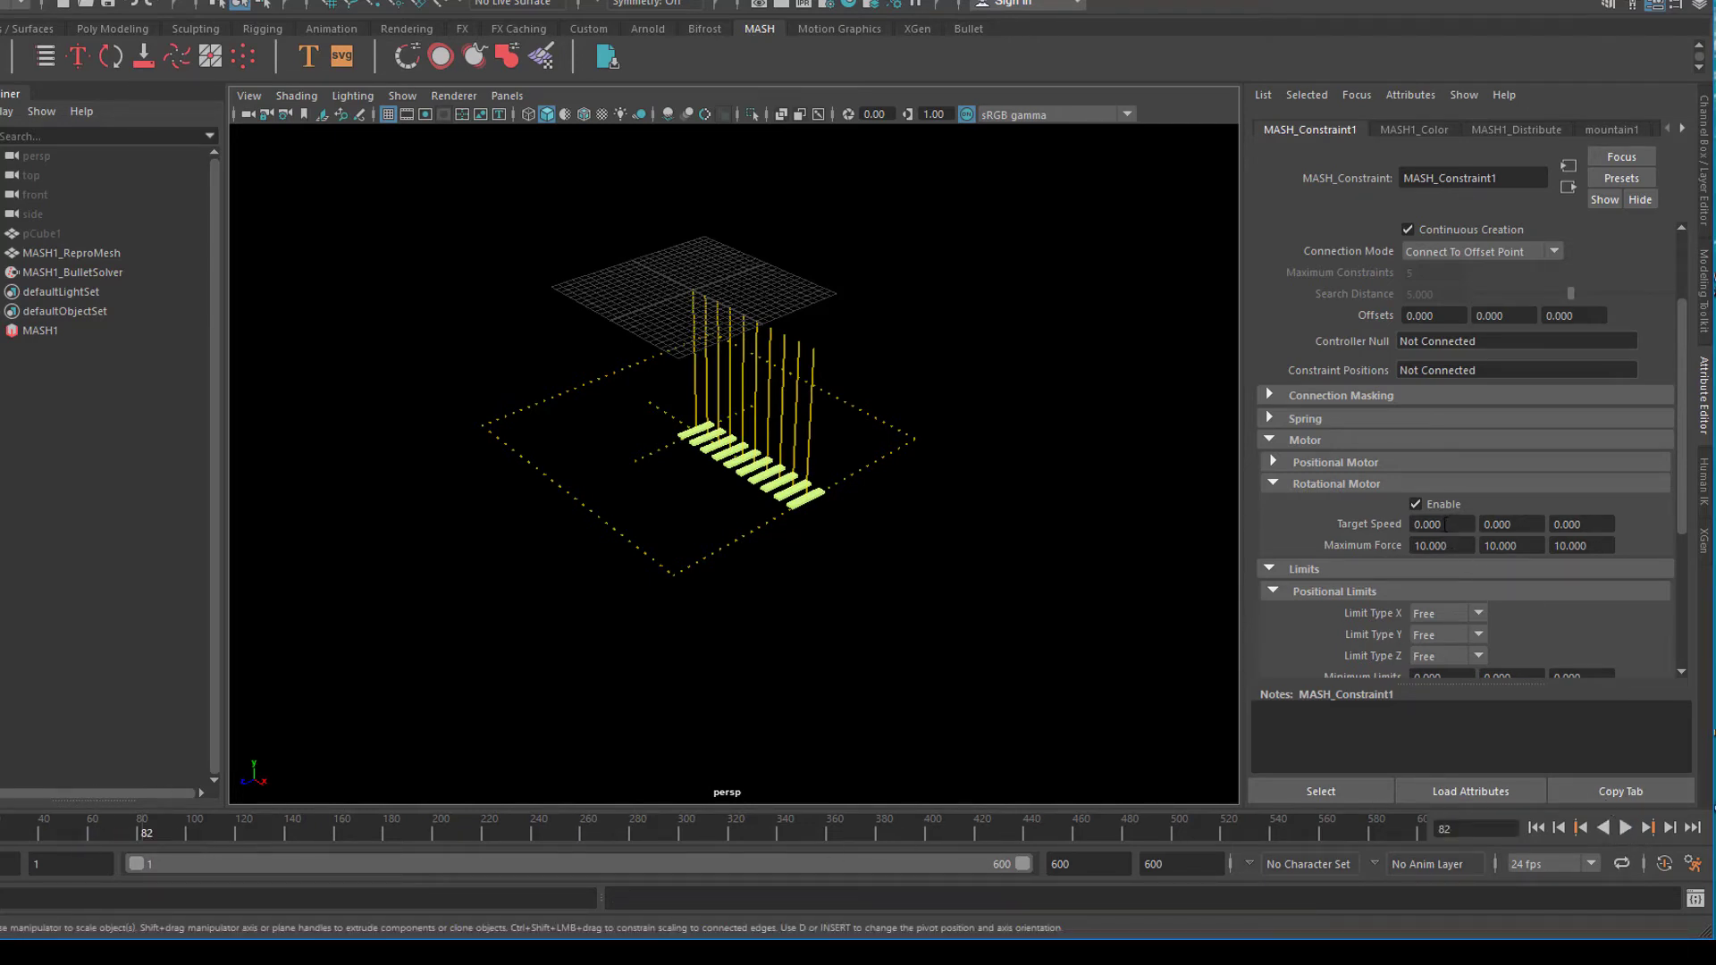
right_click(1439, 524)
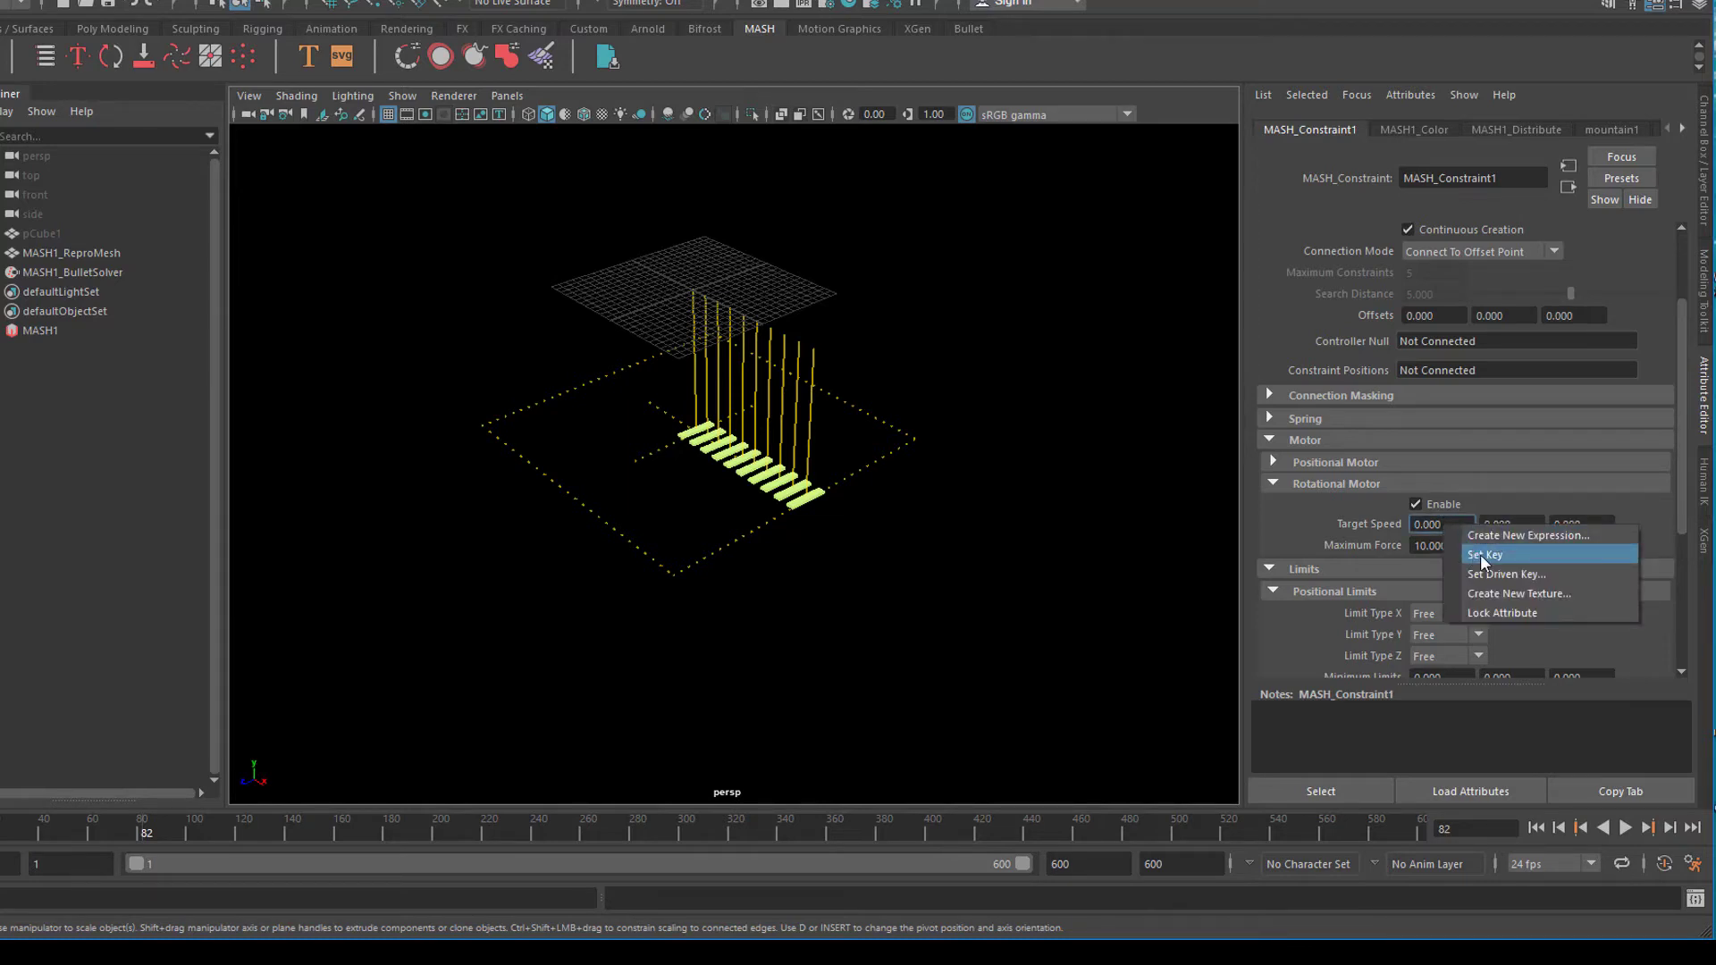
left_click(1486, 555)
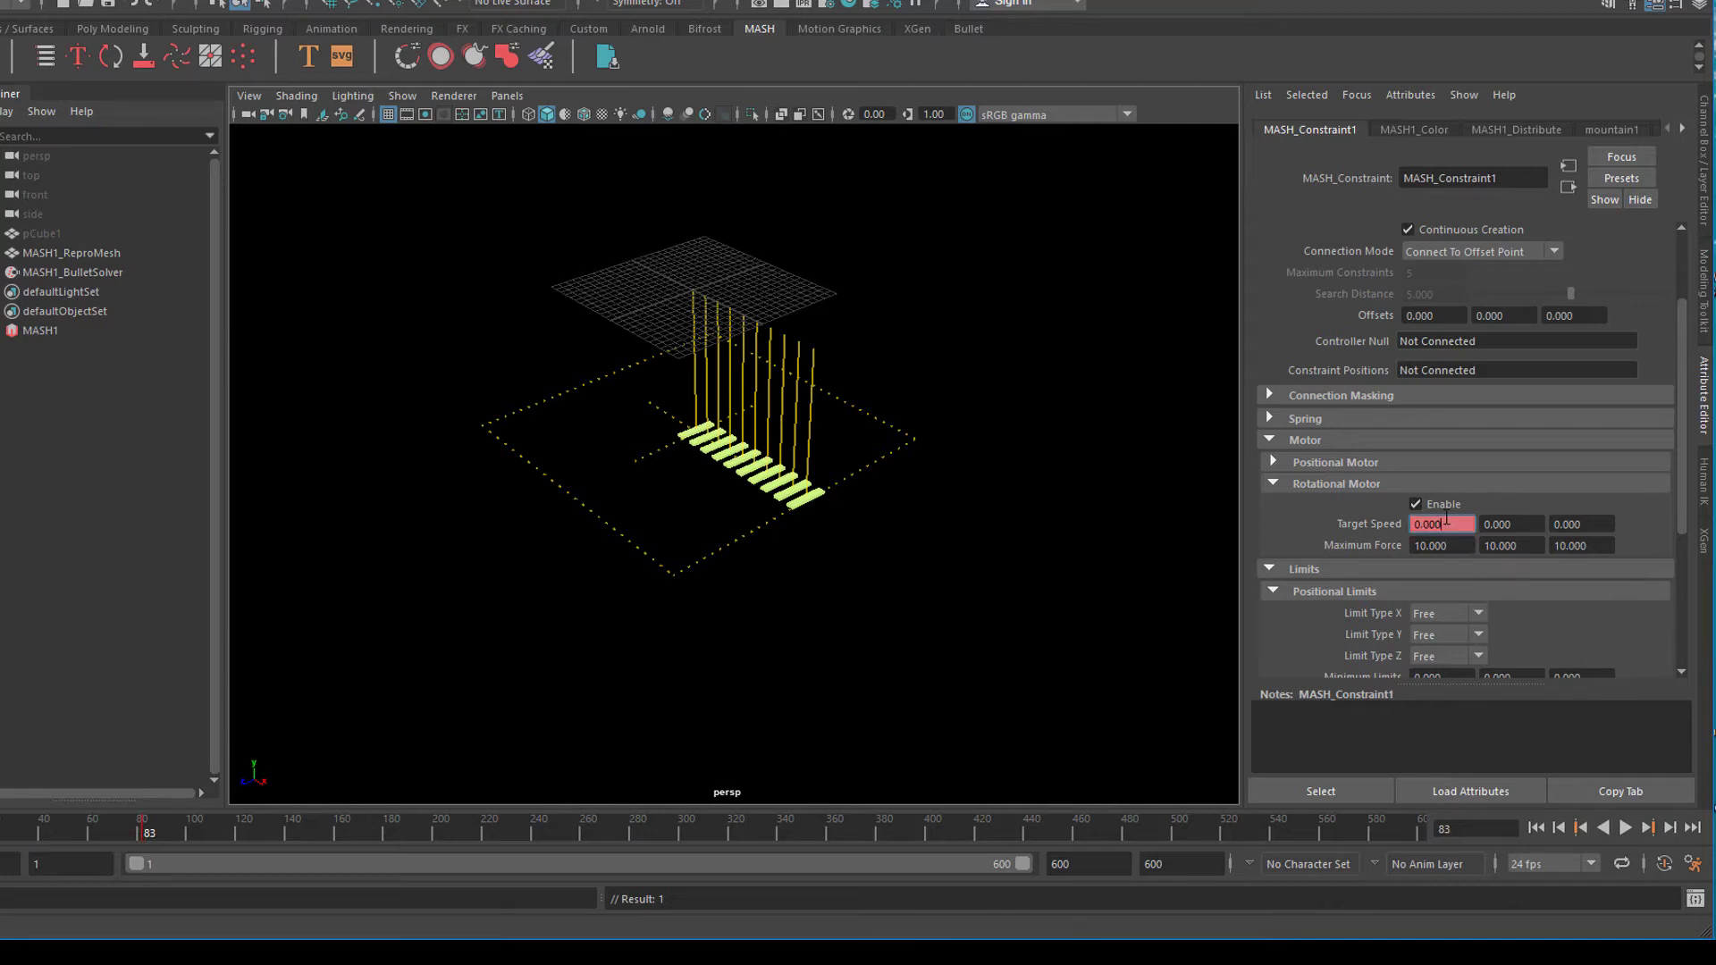
type("100")
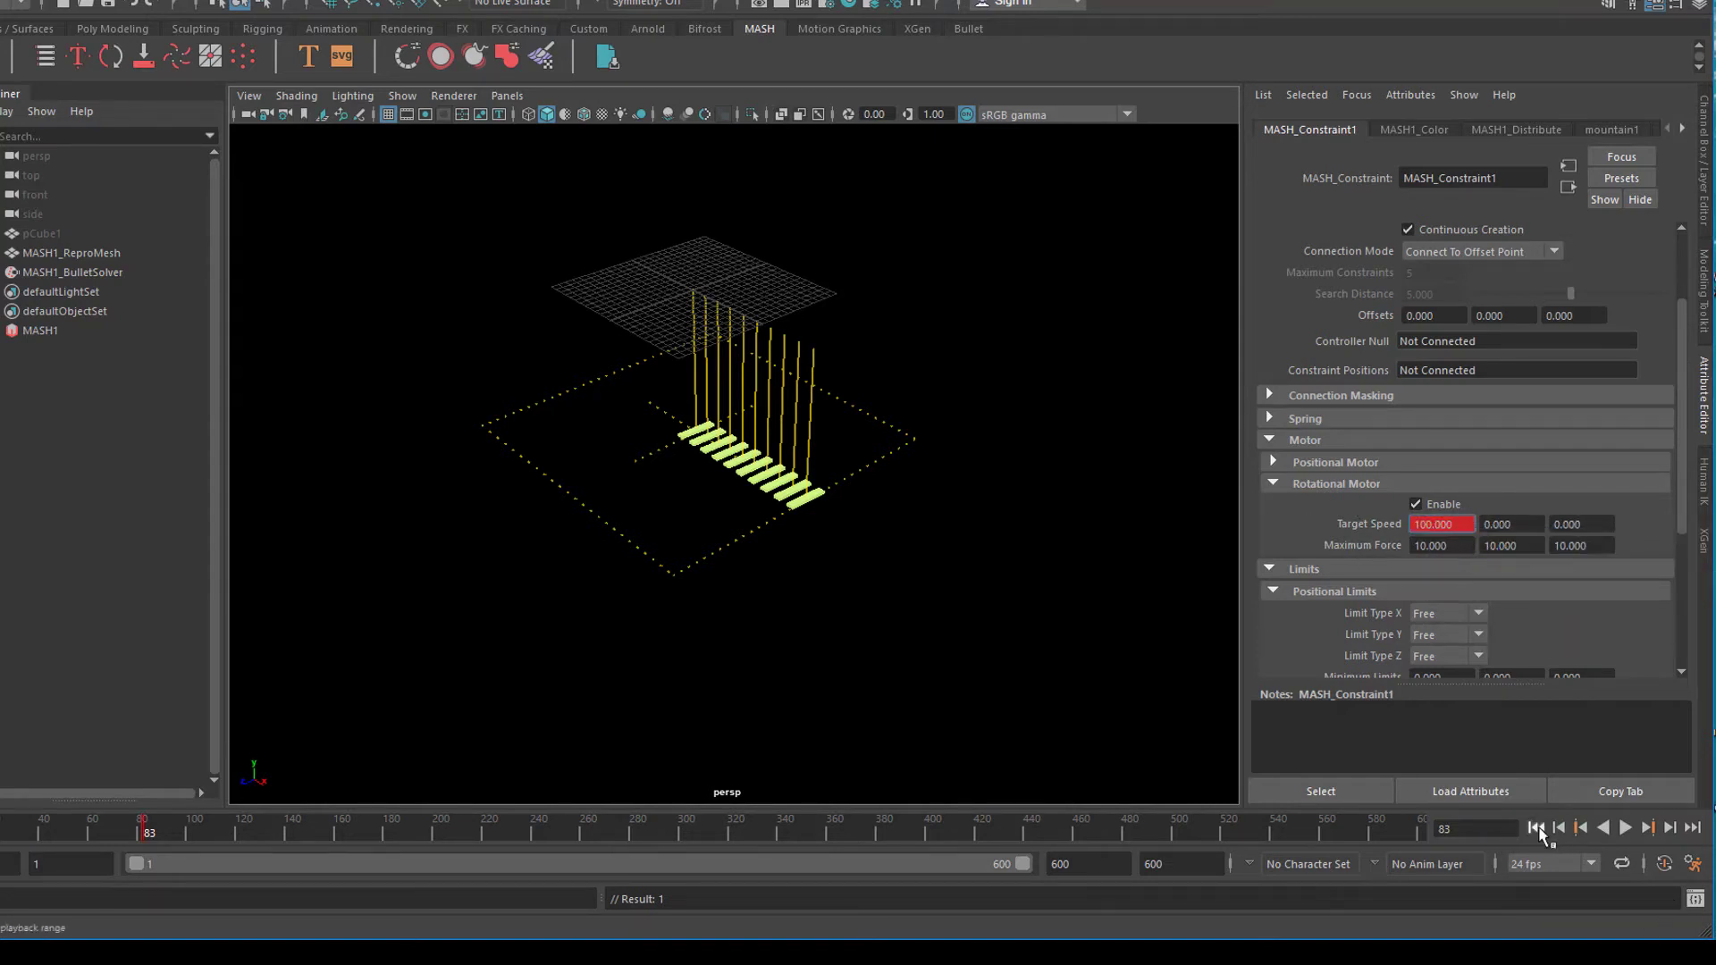
Step: Rewind and replay so the green bars flip upright, then stop playback
left_click(1625, 828)
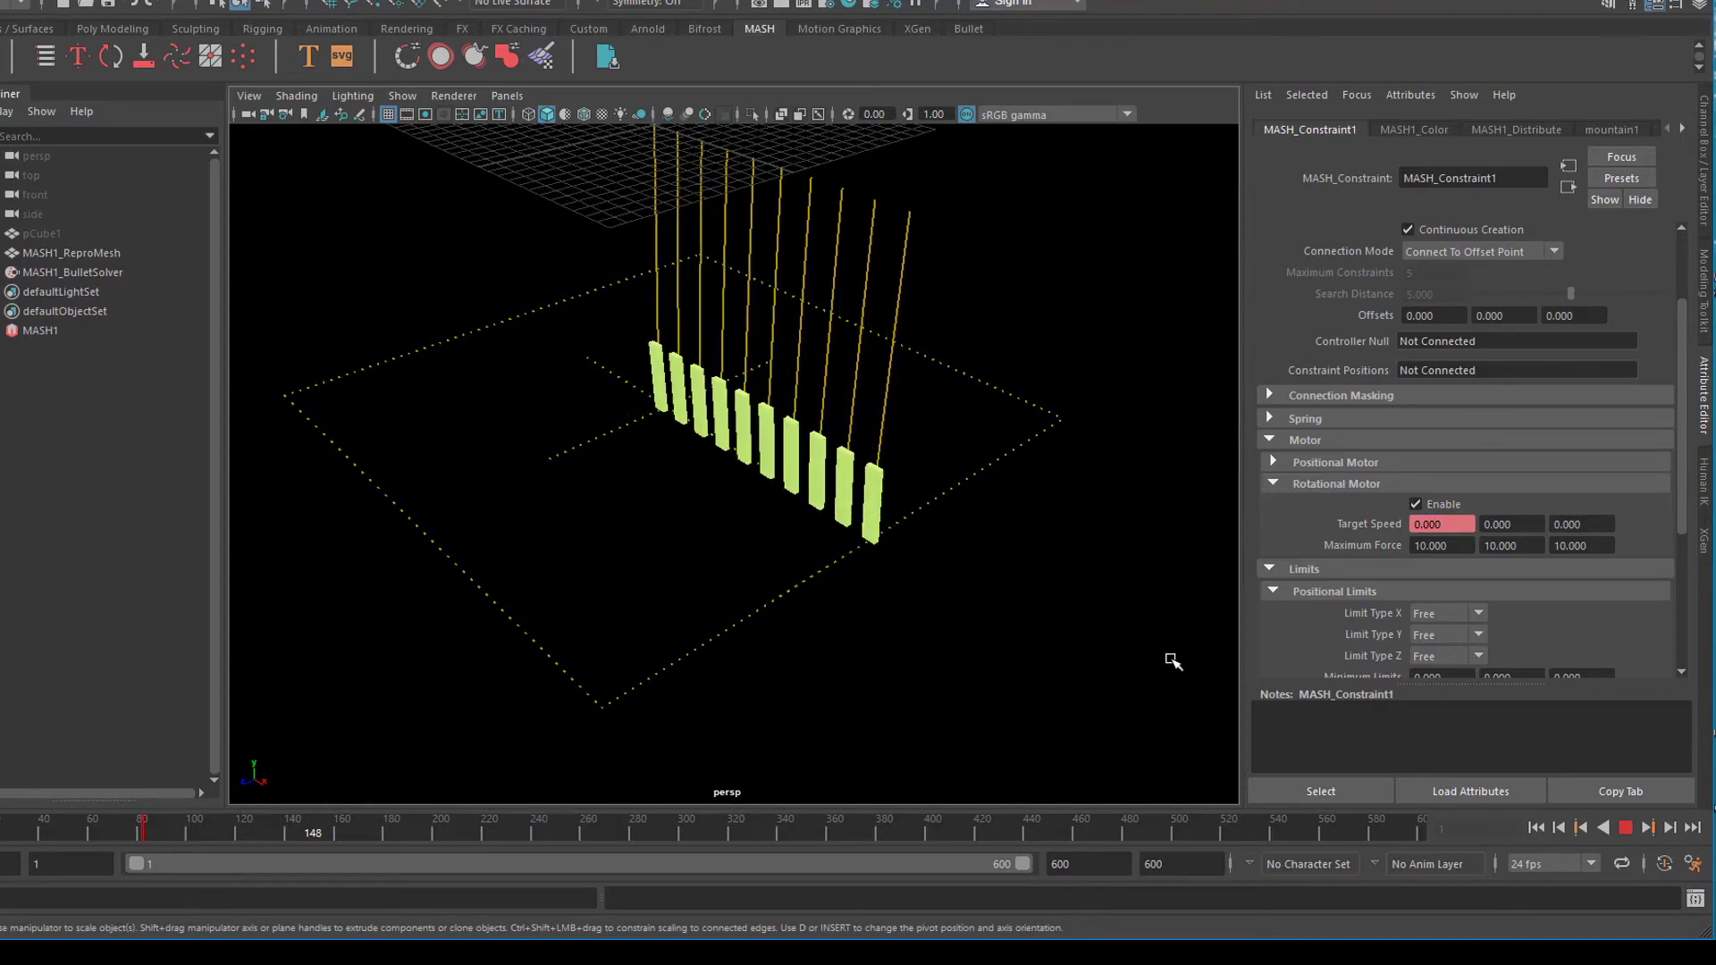
left_click(1646, 828)
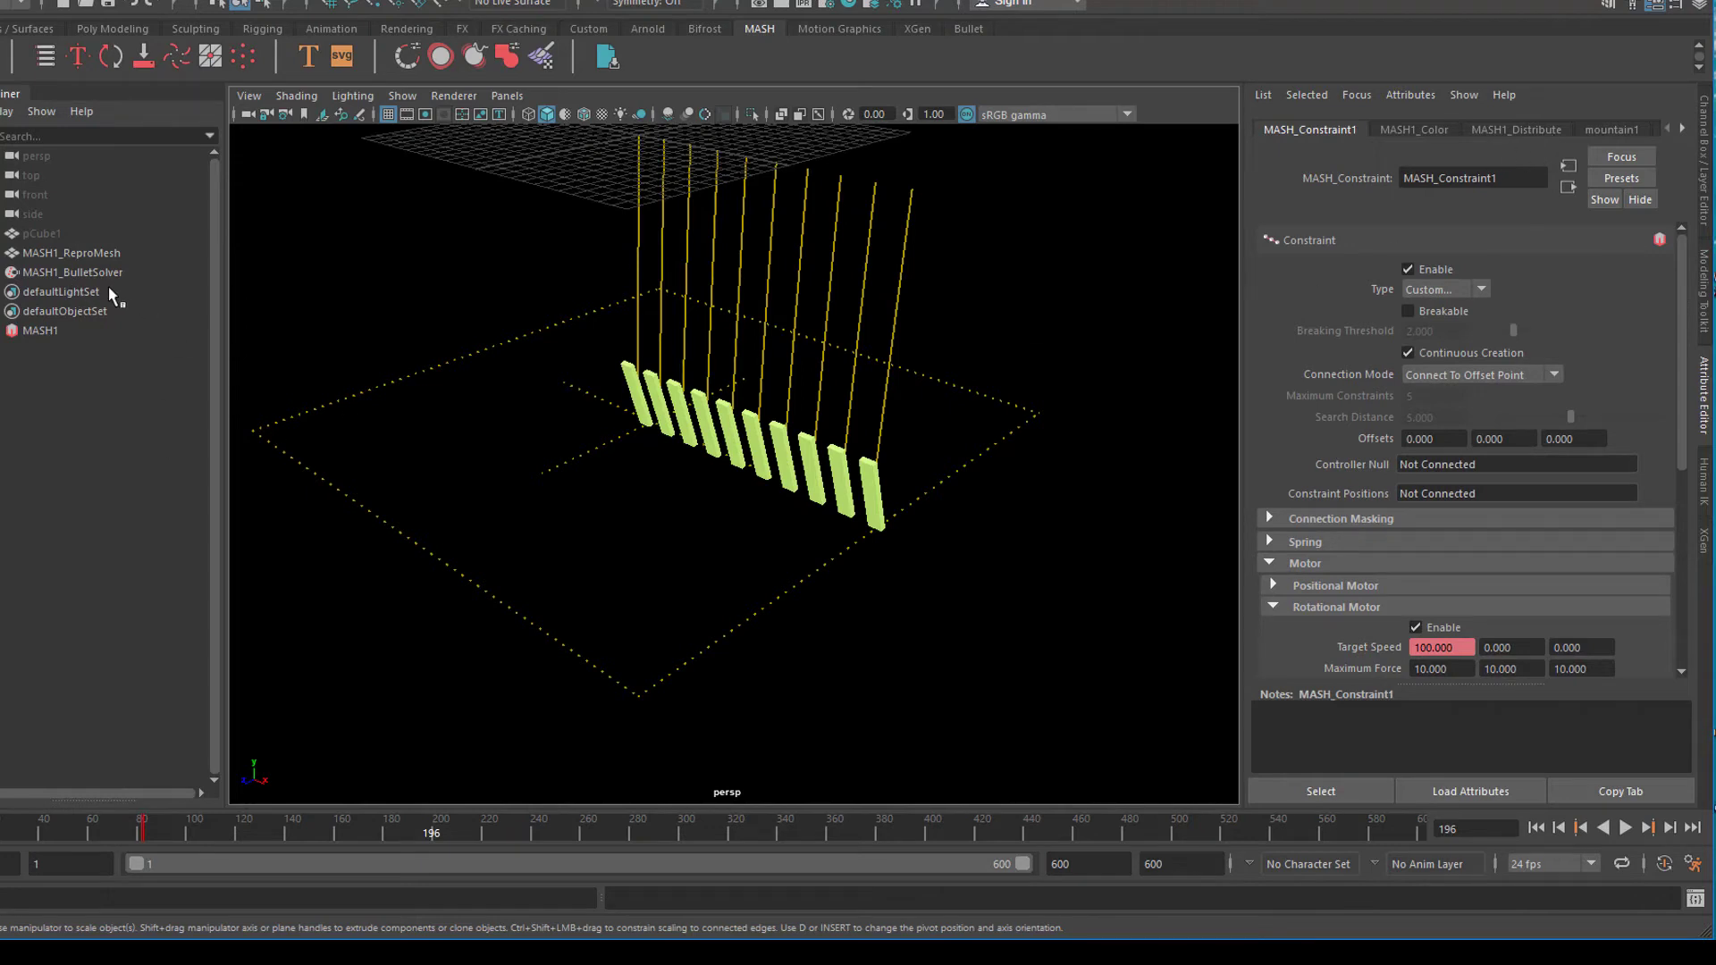
Step: On MASH1_BulletSolver, untick constraint-line drawing and set Ground Friction to about 0.76
left_click(74, 271)
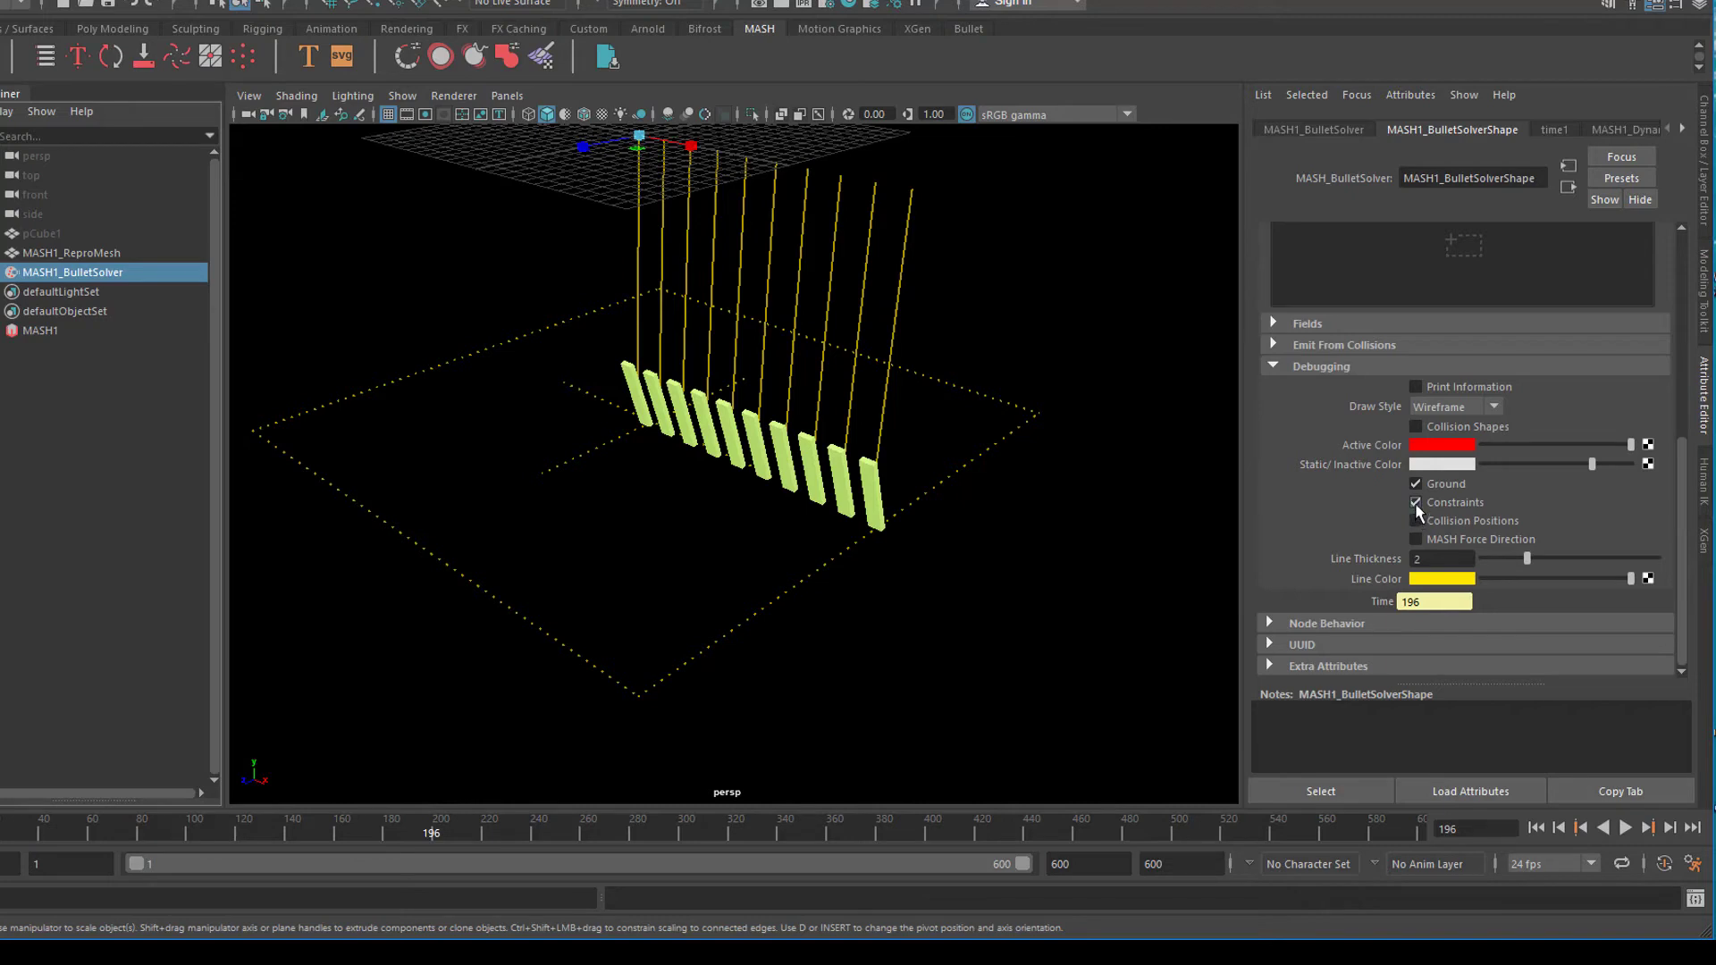
left_click(1416, 500)
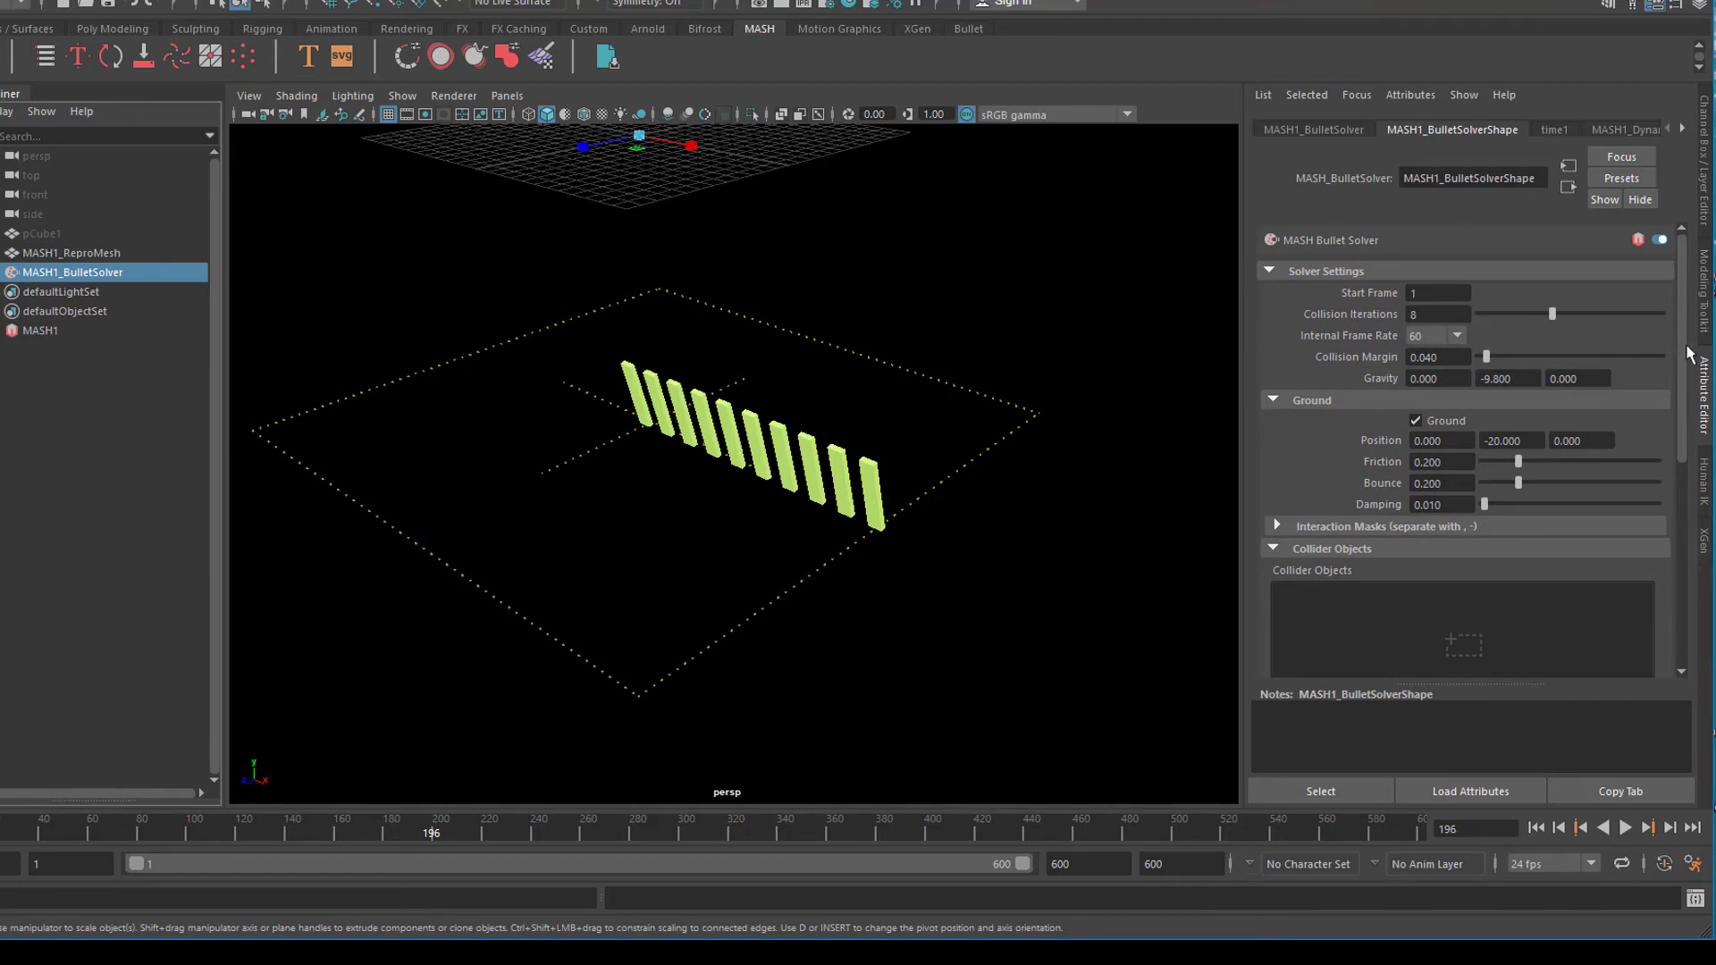
mouse_move(1538, 472)
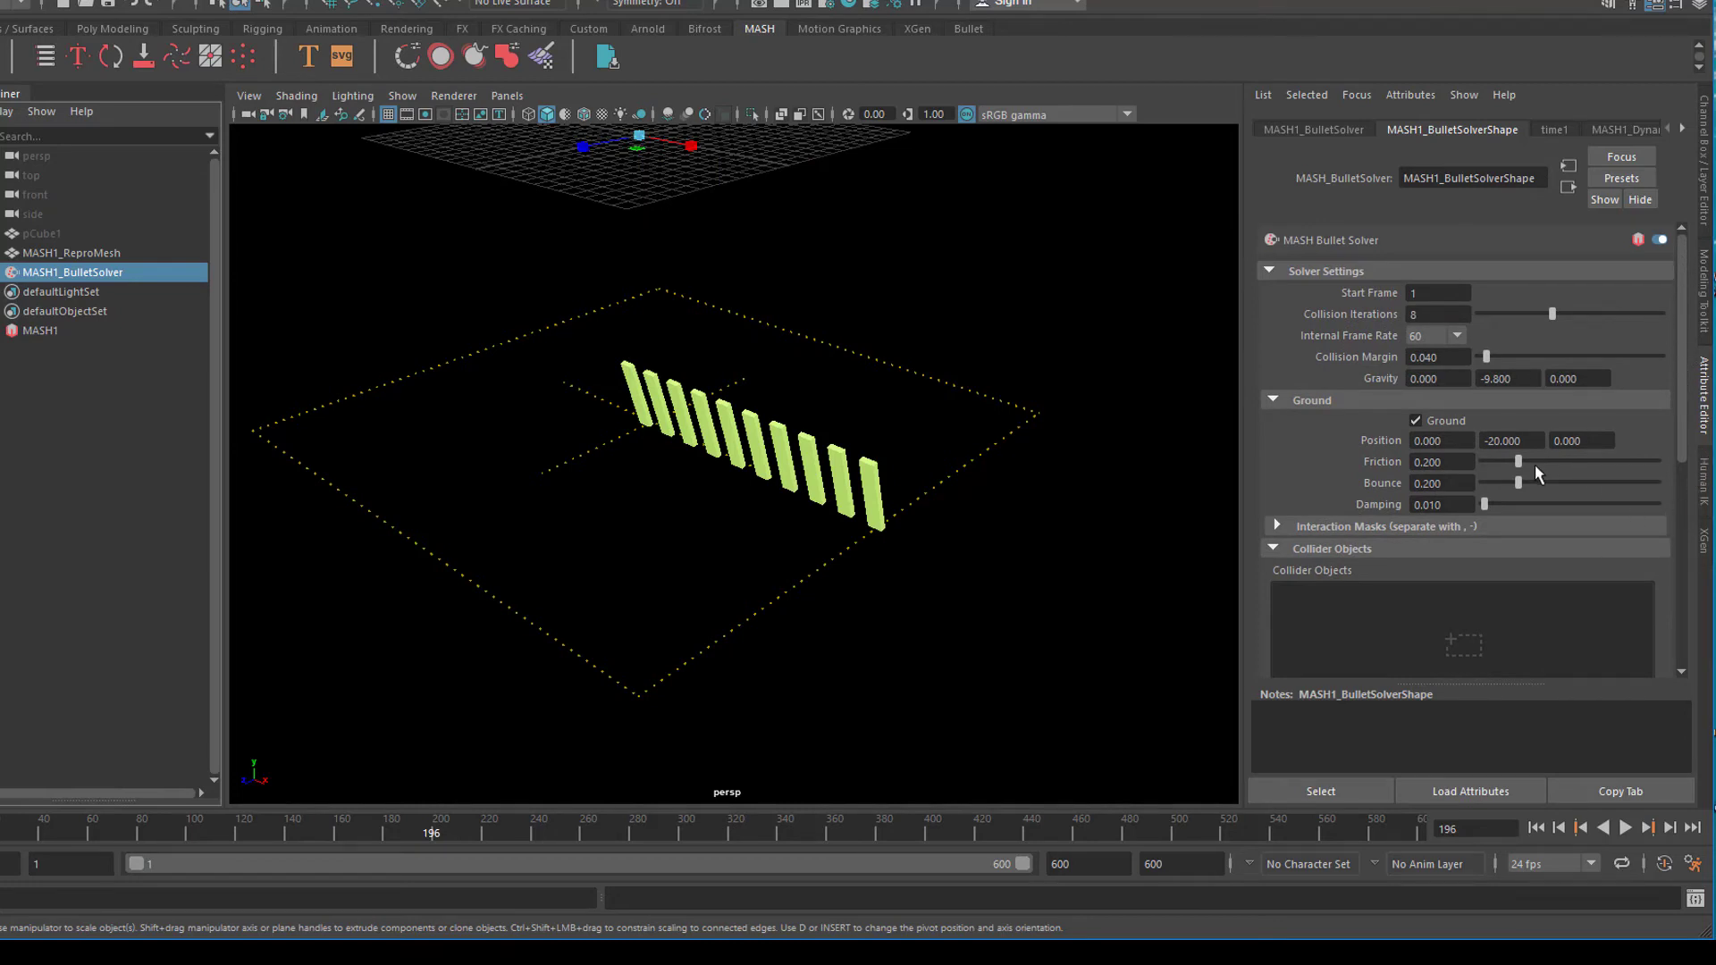
left_click_drag(1516, 462, 1611, 461)
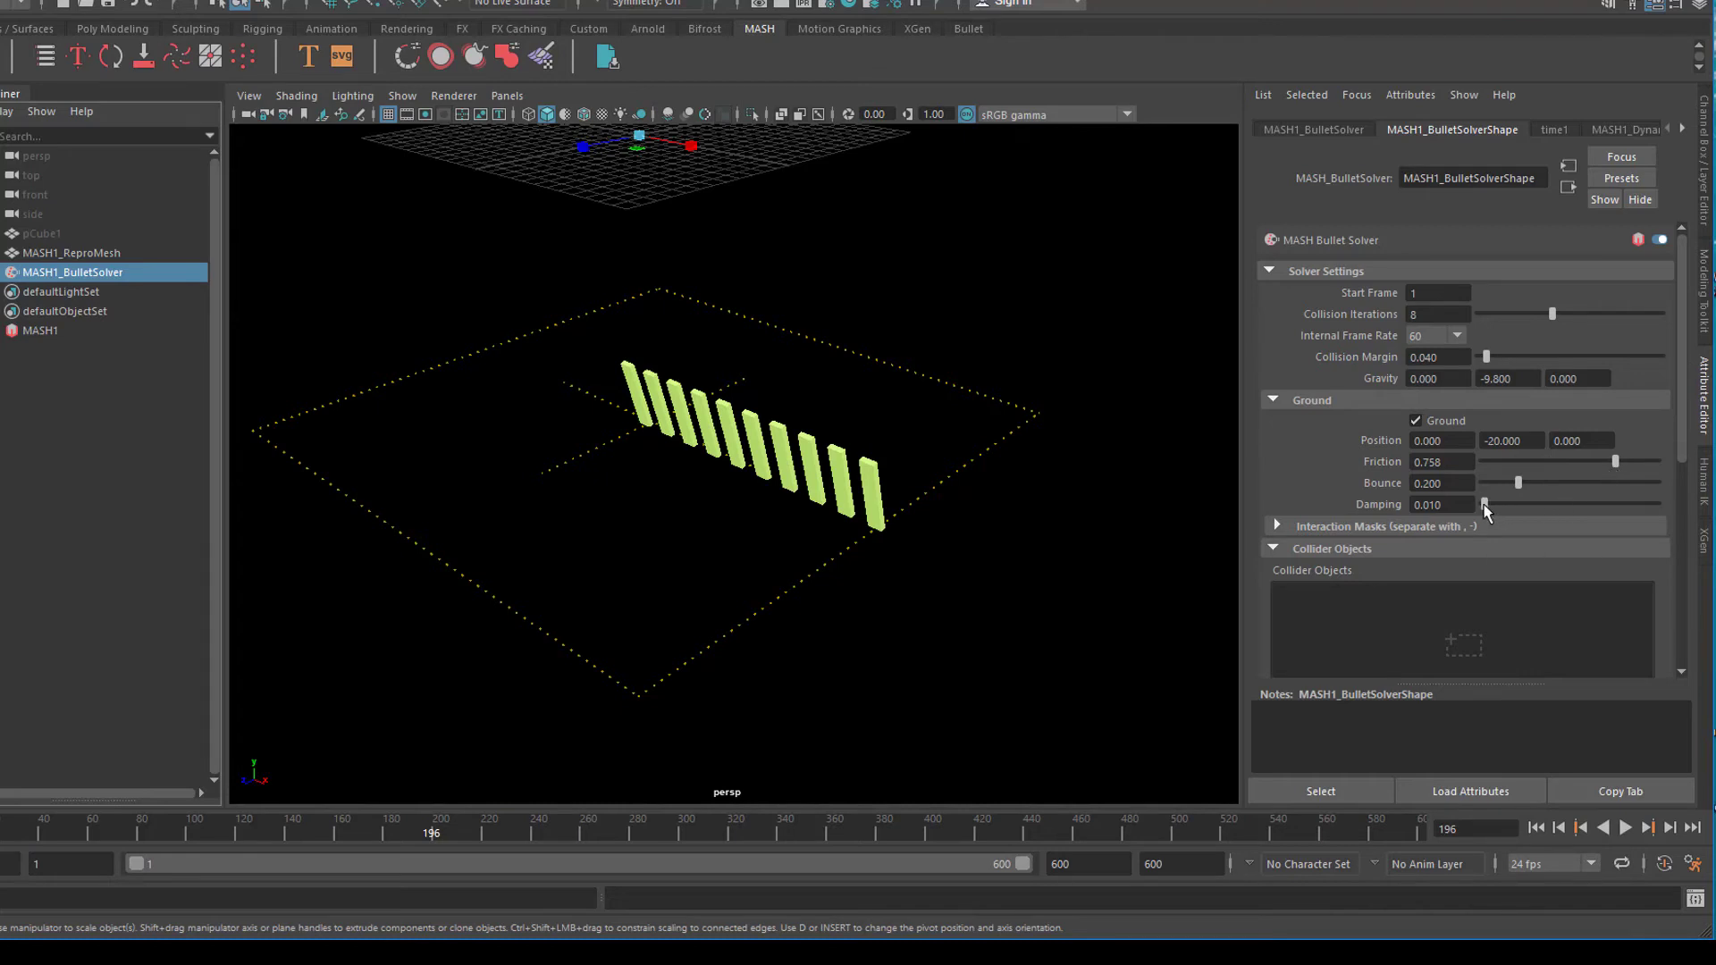
left_click(1625, 828)
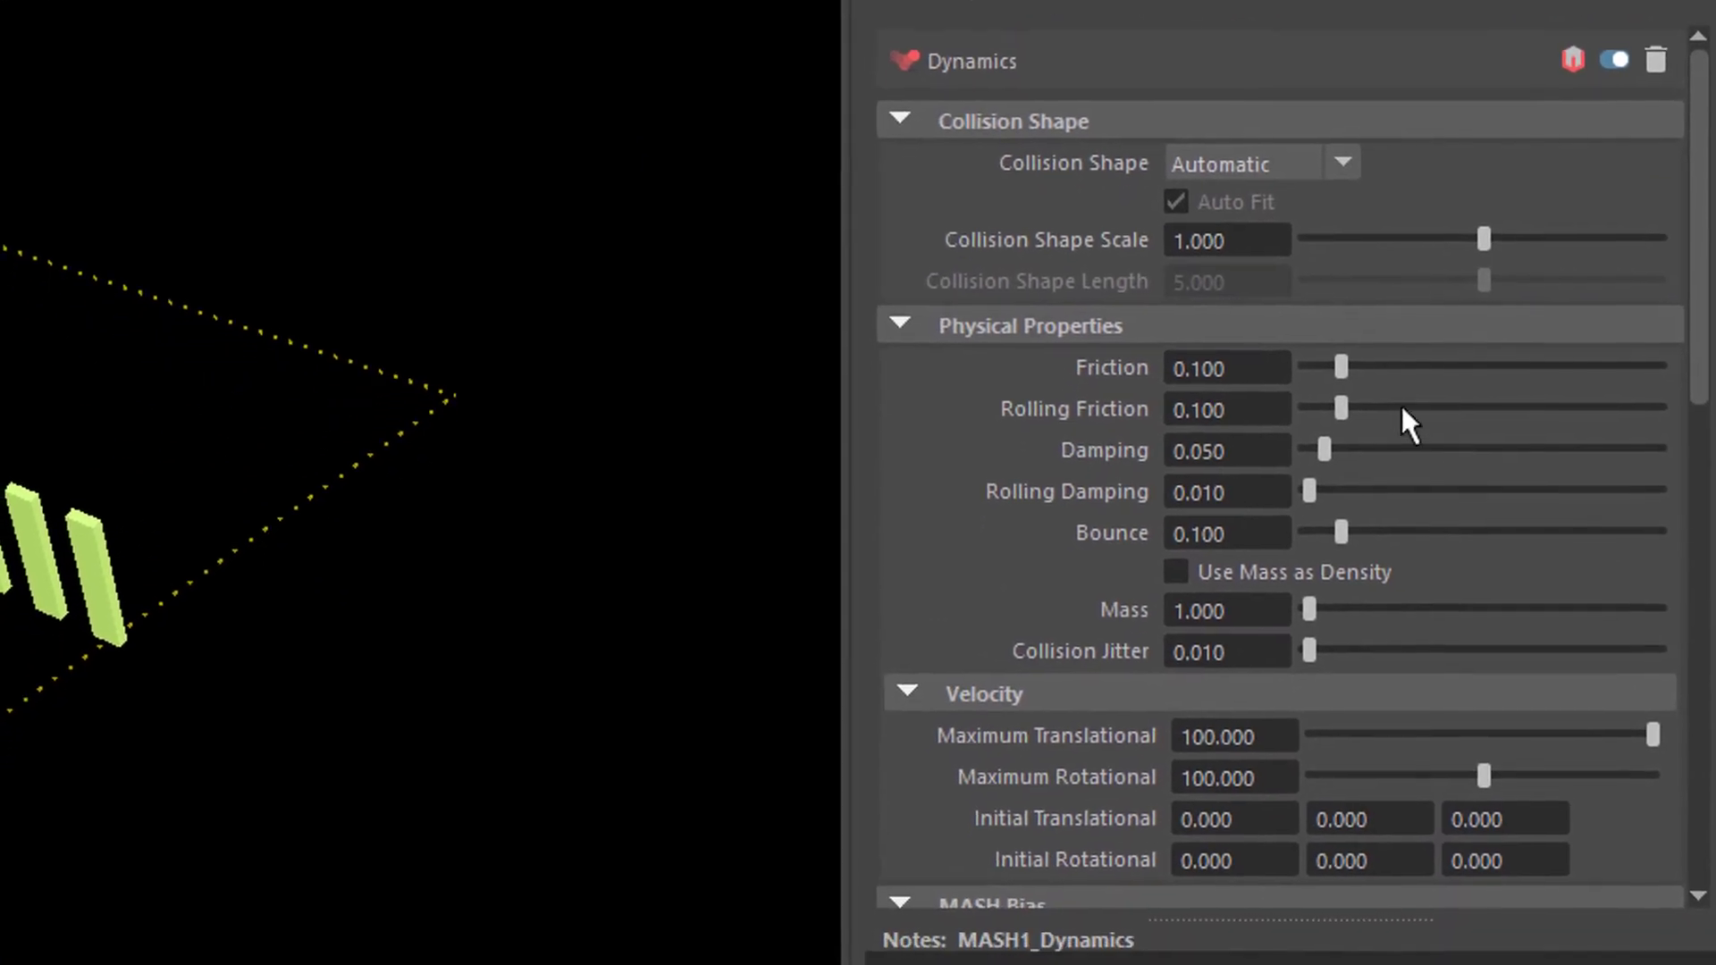
Step: Set MASH1_Dynamics Physical Properties Friction to about 0.73 for the cubes
left_click_drag(1339, 367, 1568, 316)
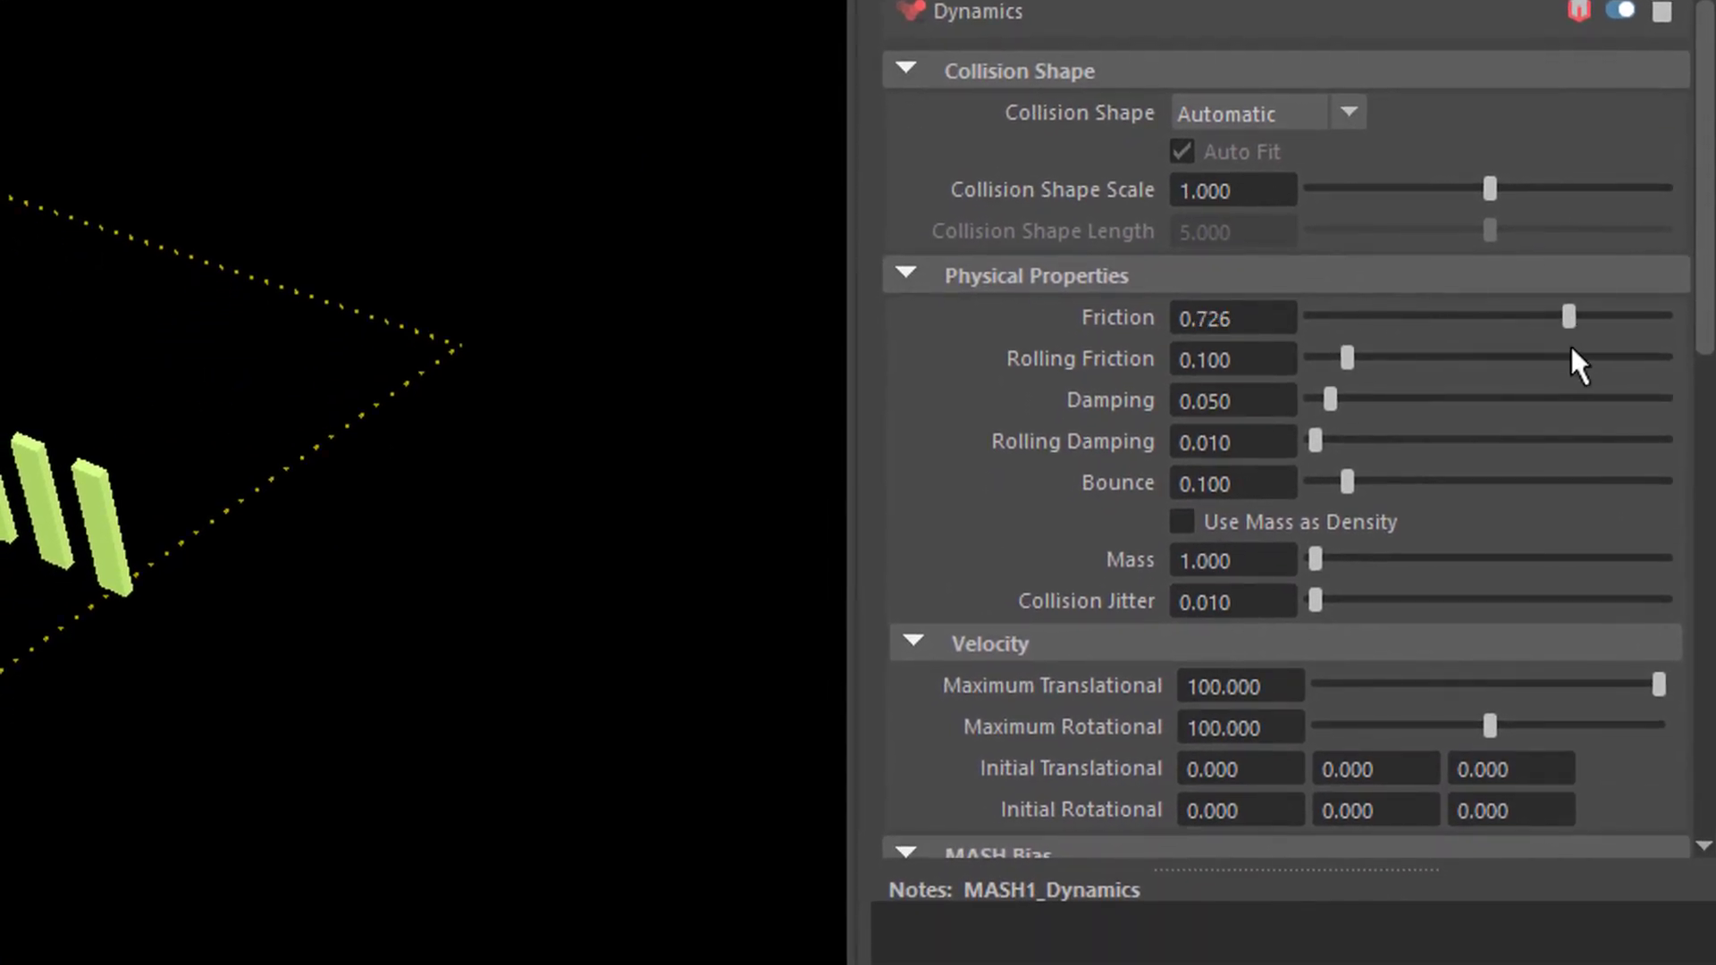